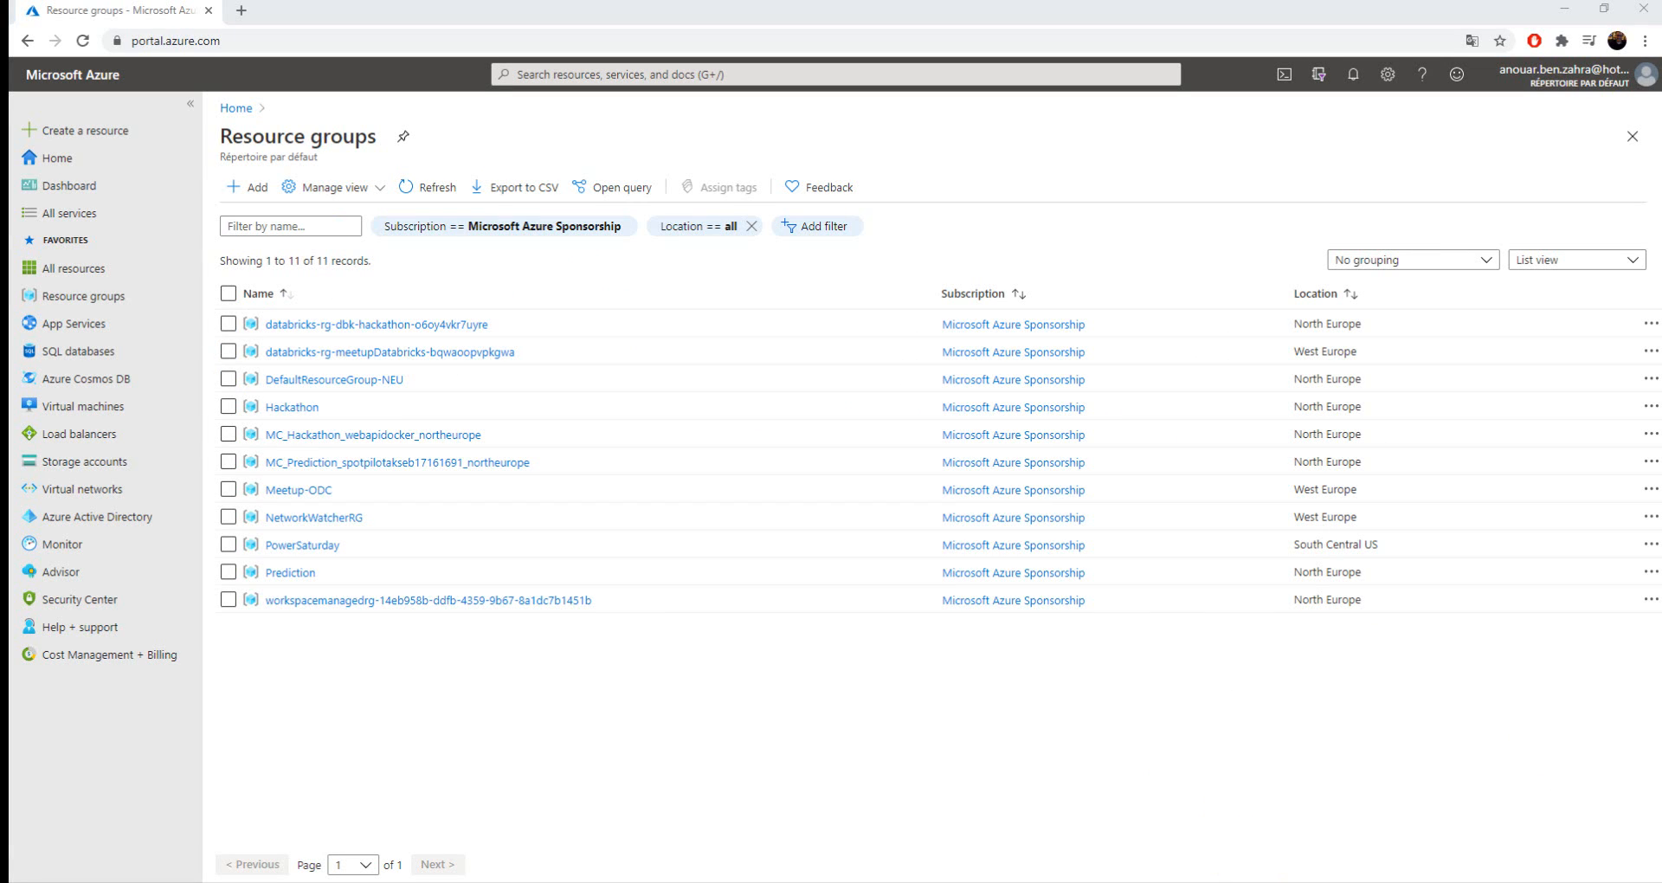
mouse_move(384, 740)
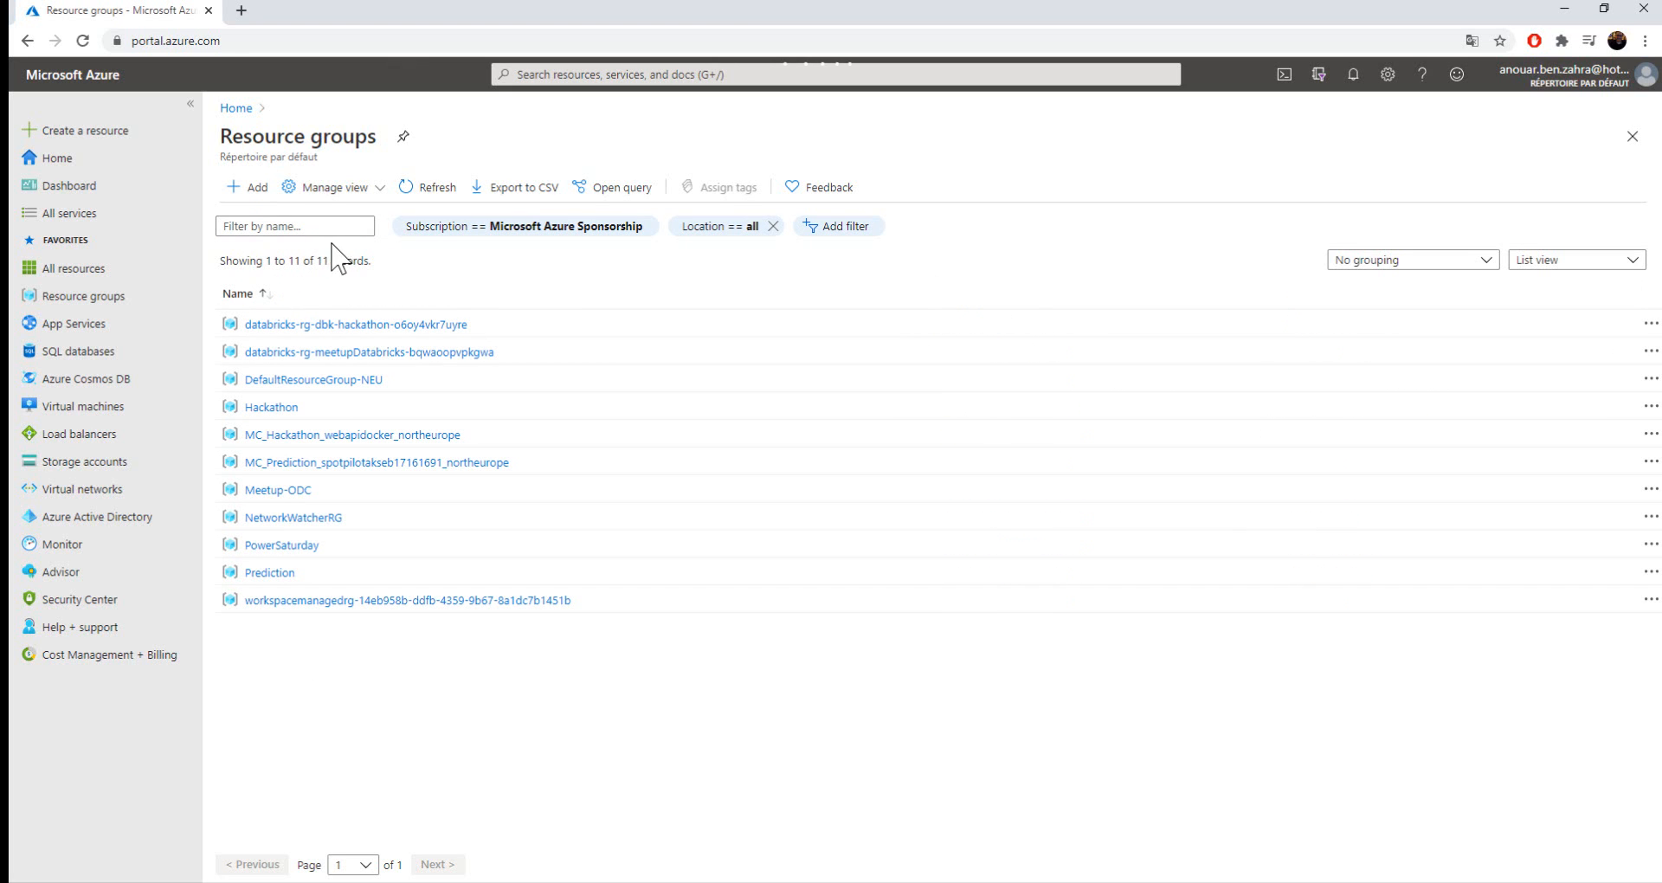
- Create resource group aztrigger in the North Europe region
click(248, 187)
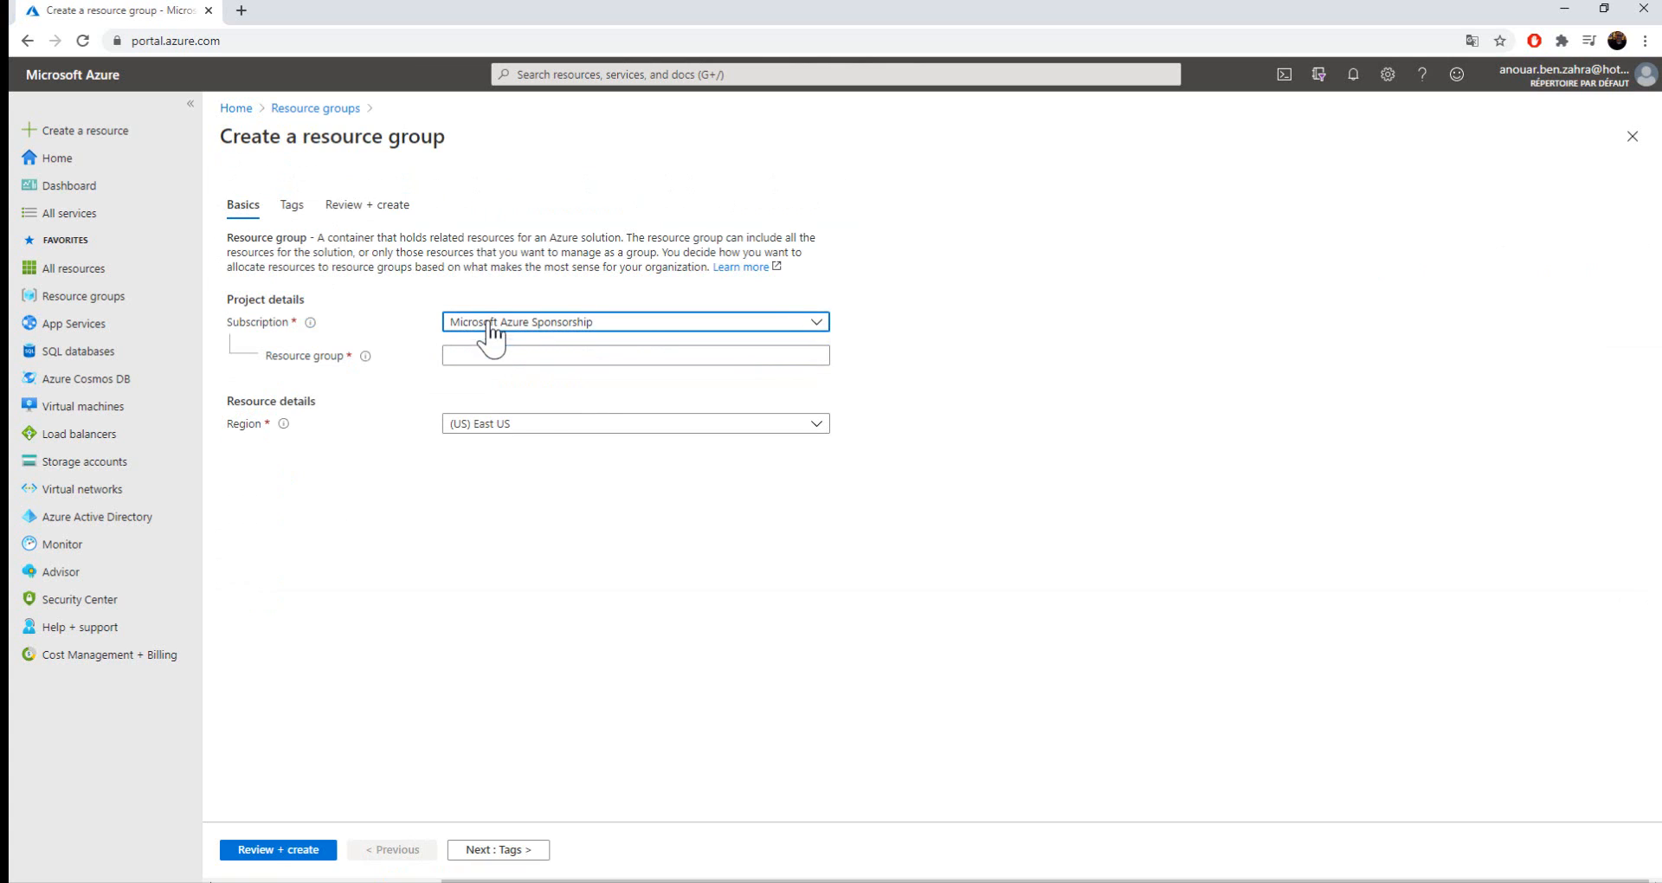
click(634, 355)
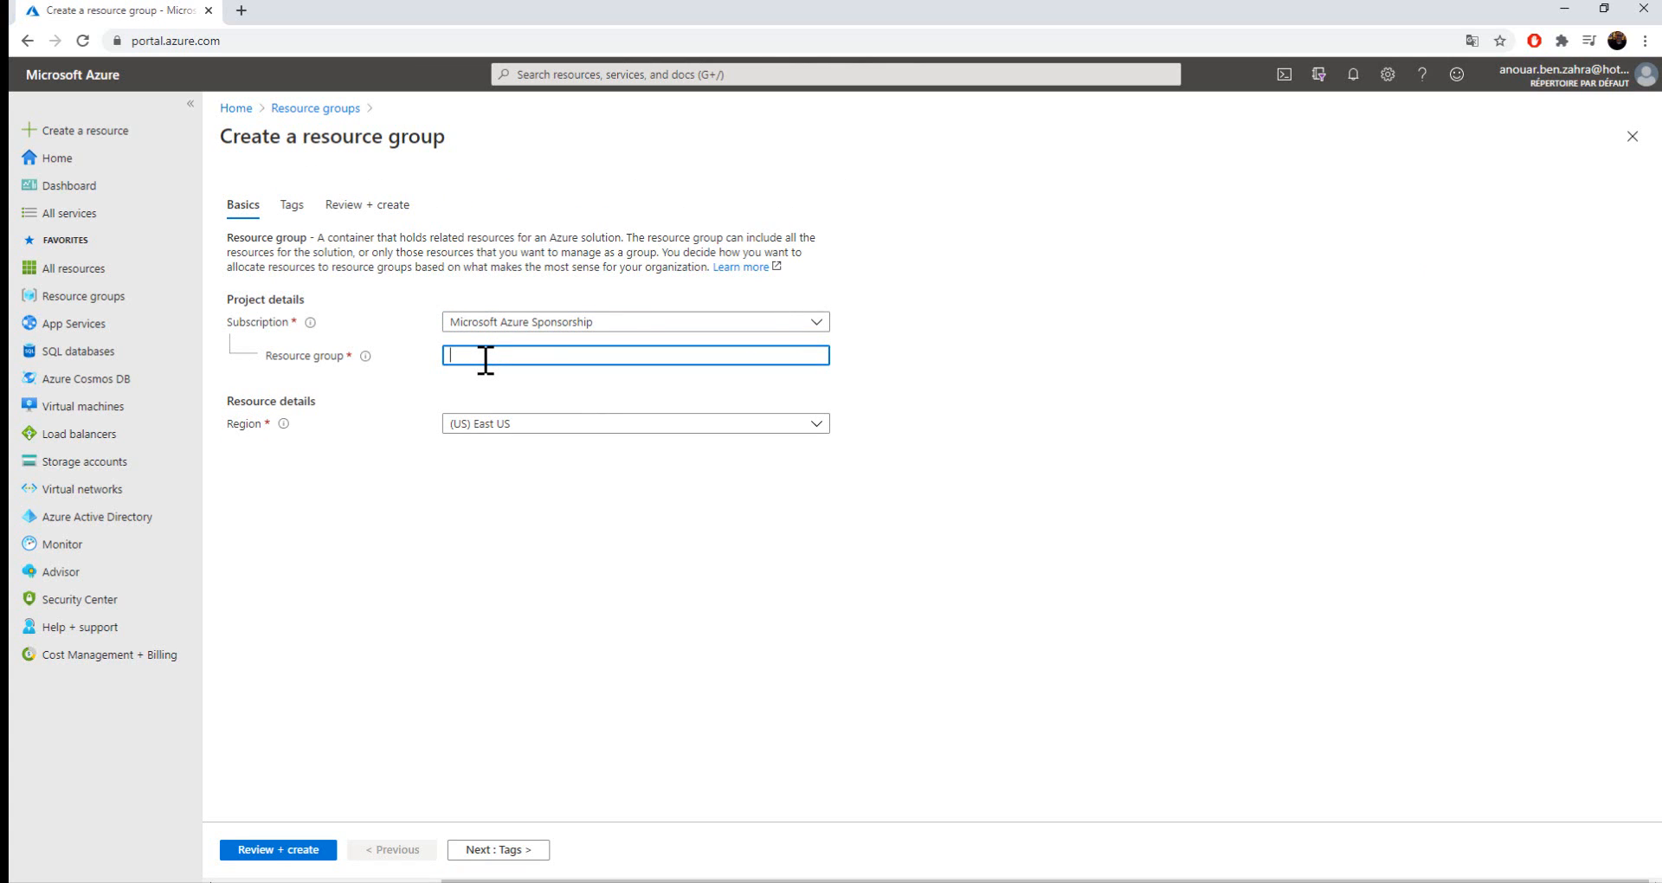
text(aztrigger)
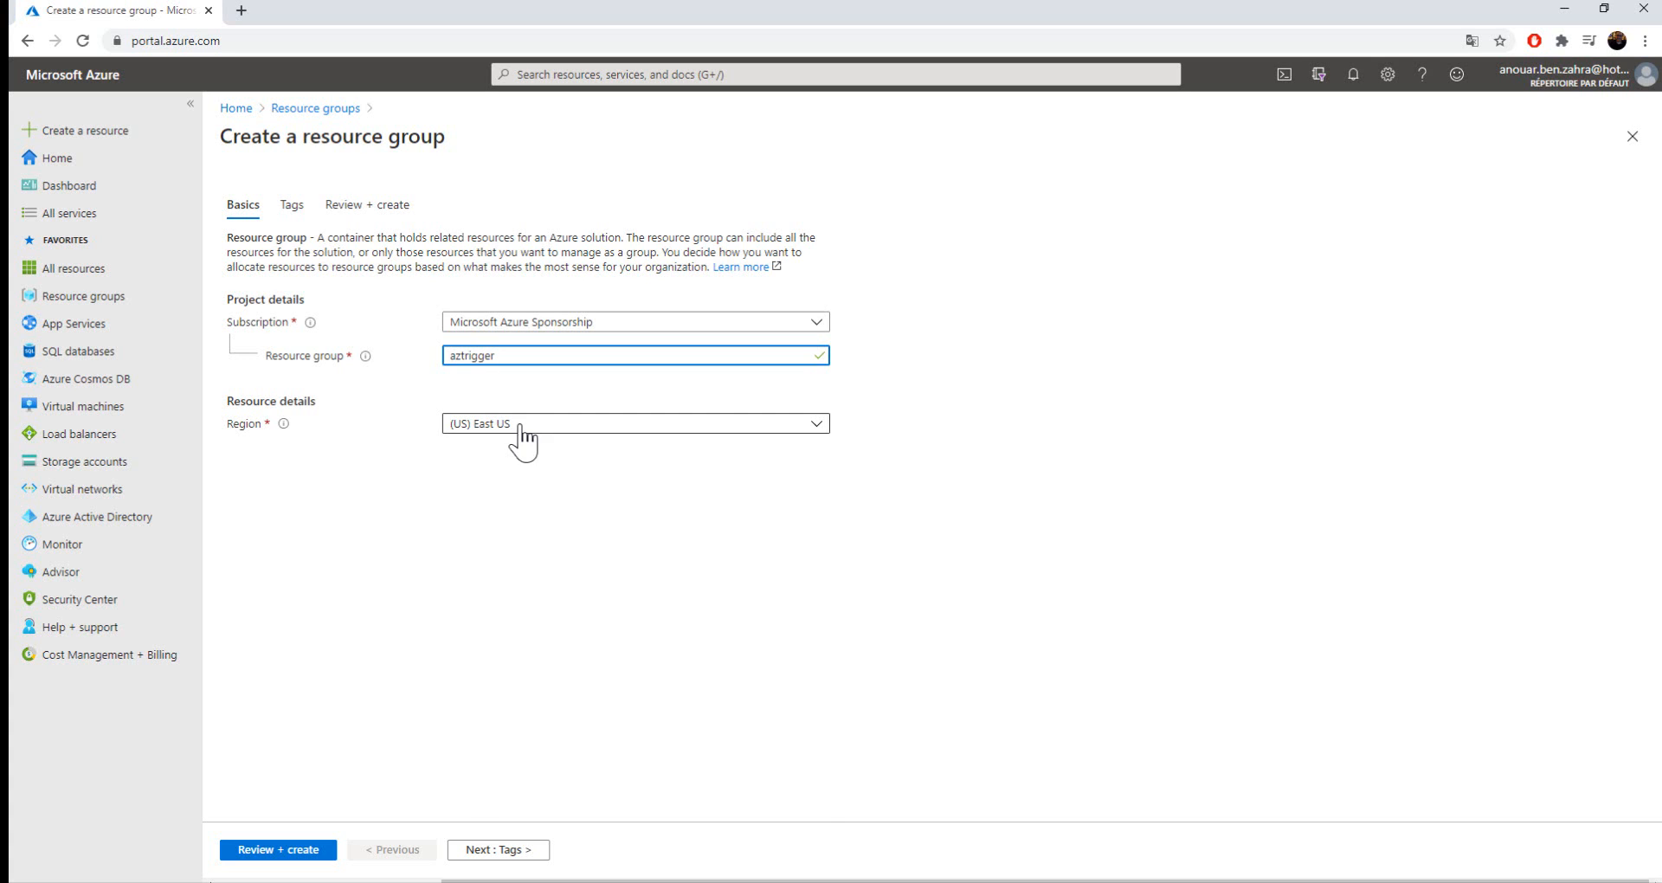
click(636, 424)
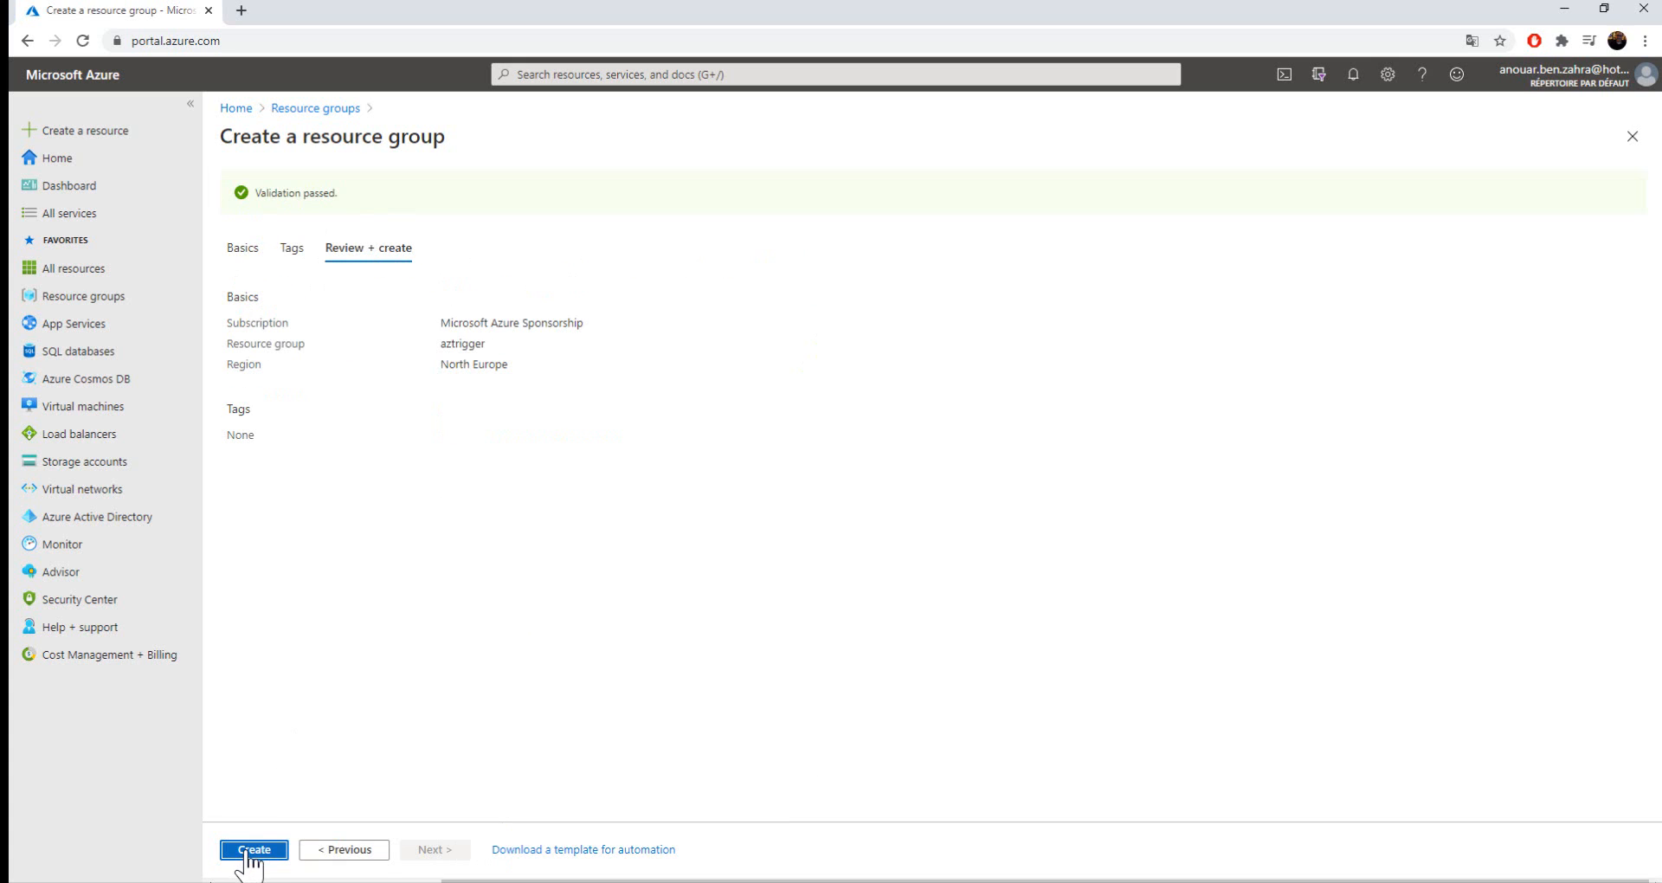
click(254, 849)
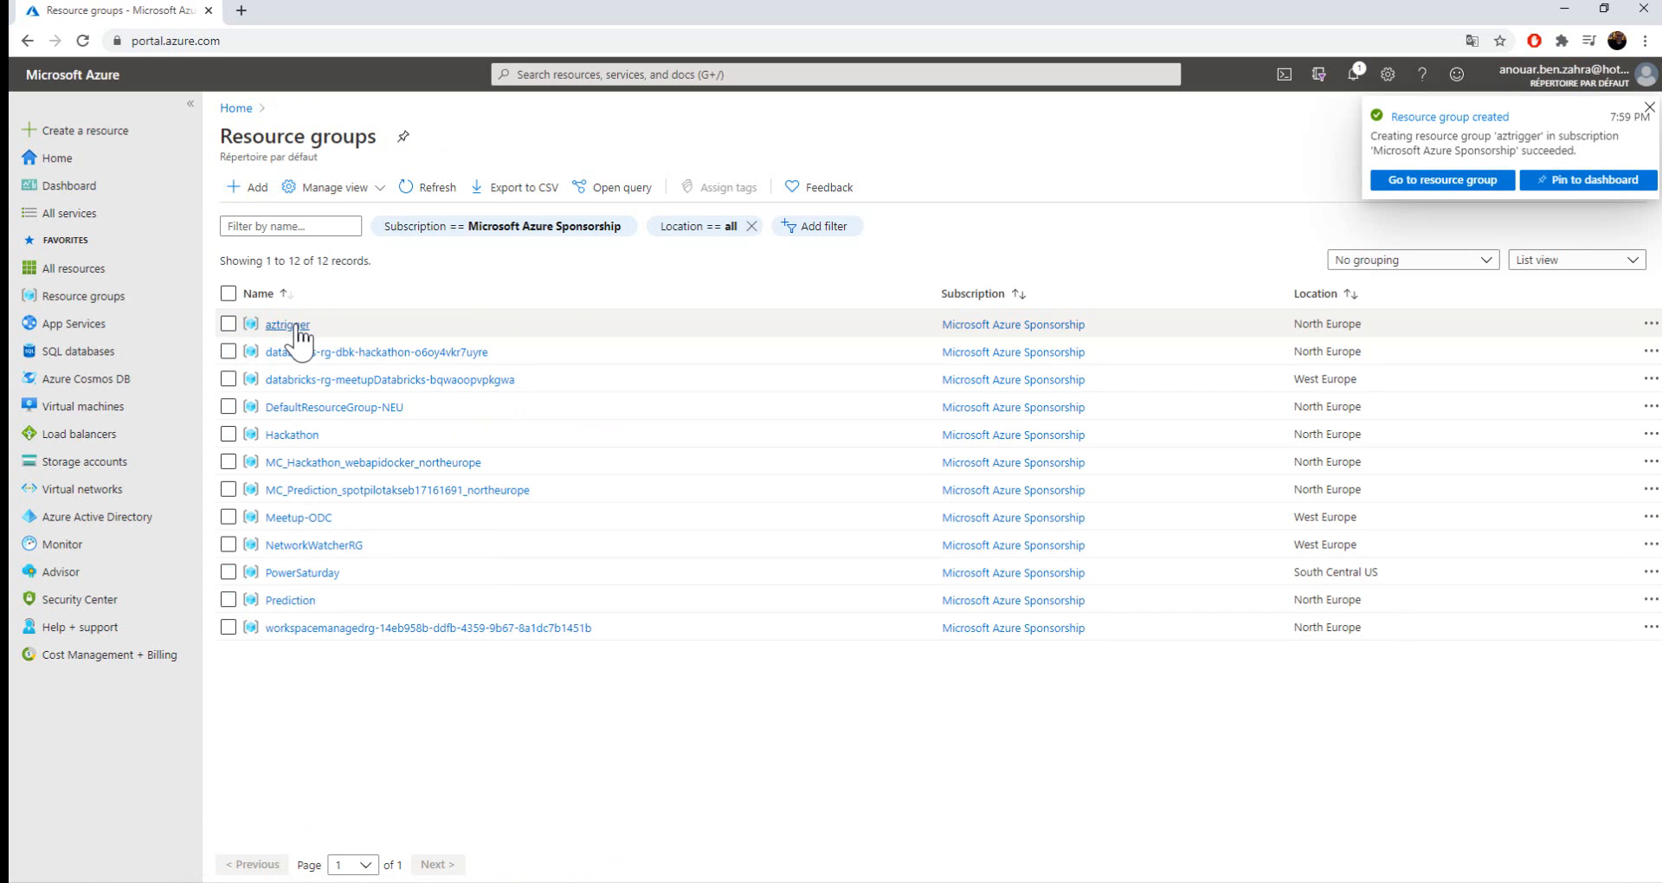
- In aztrigger, configure storage account sttriger in North Europe and validate it
click(287, 324)
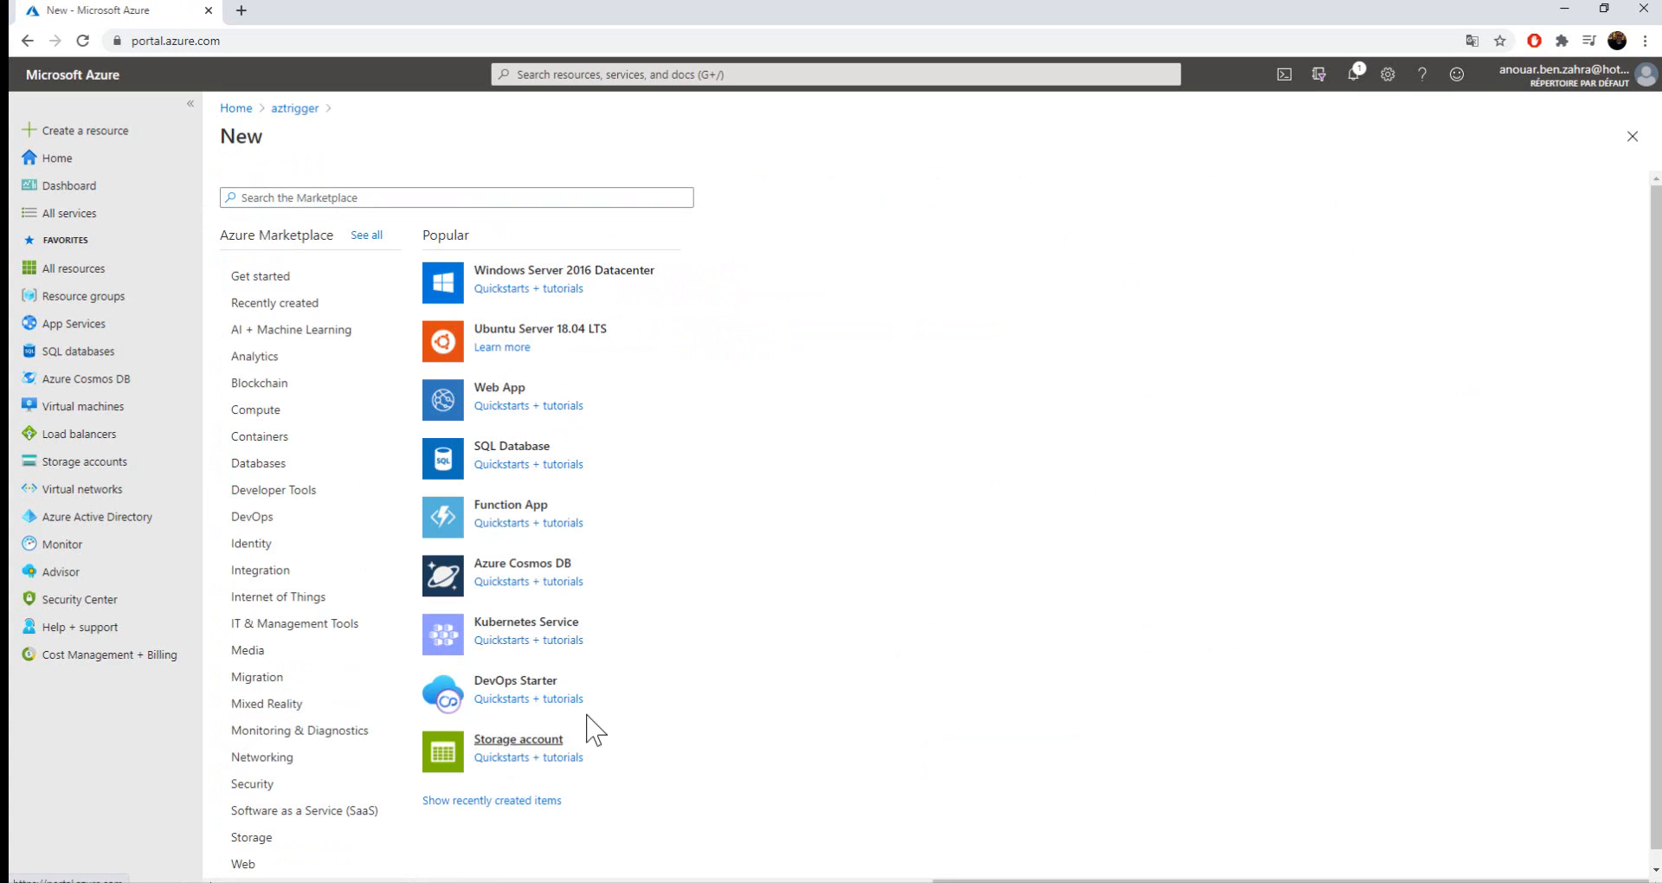
mouse_move(520, 759)
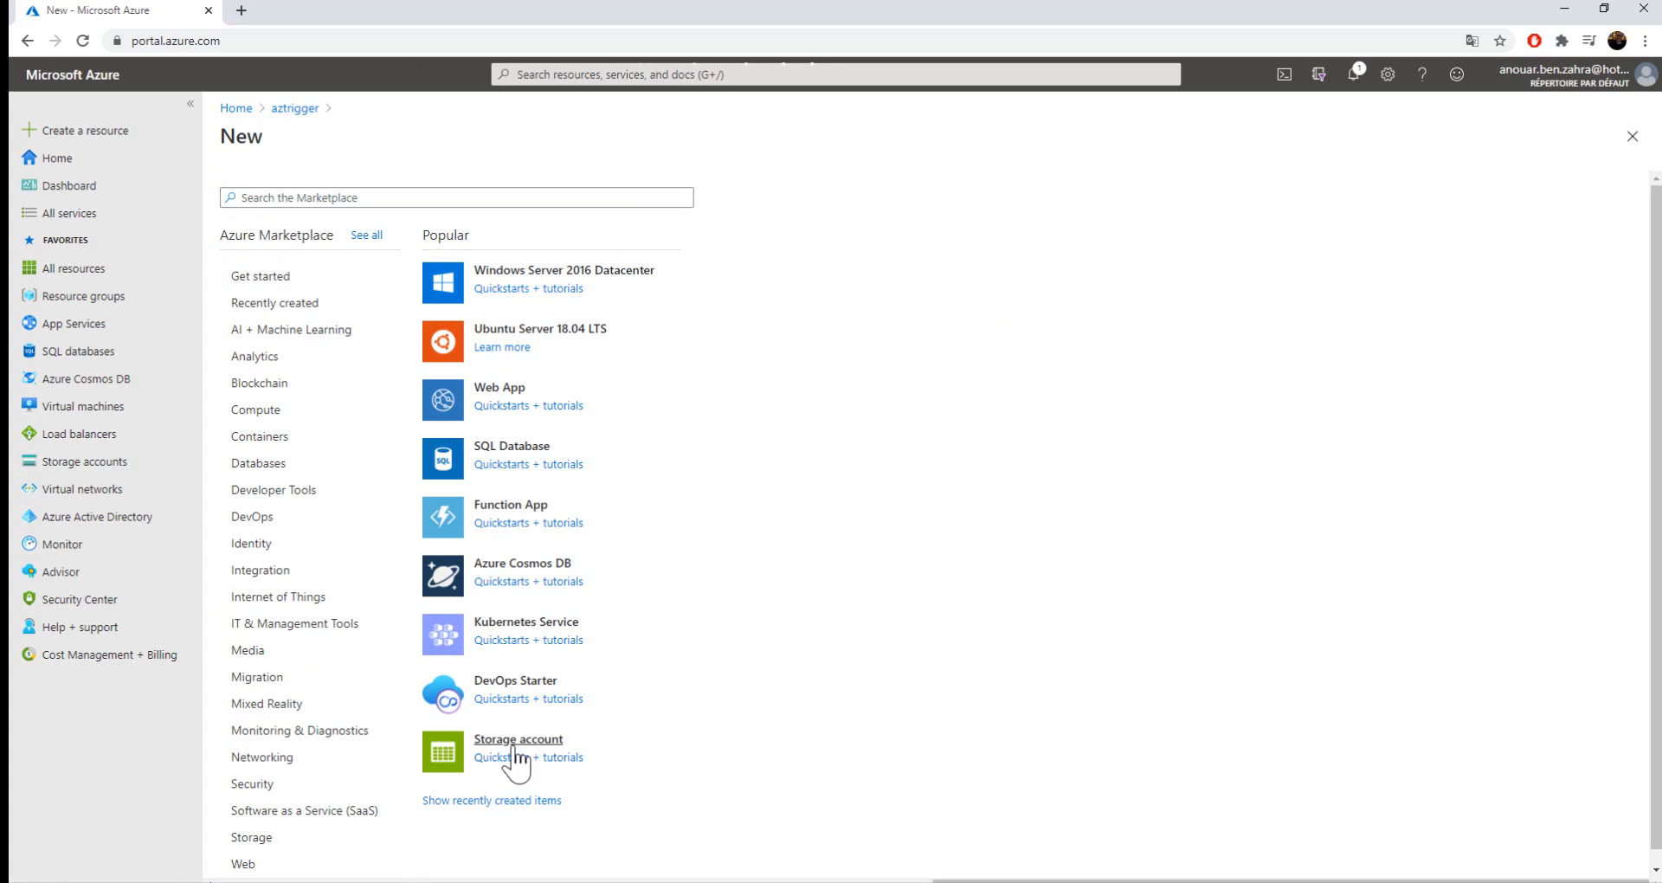
click(519, 739)
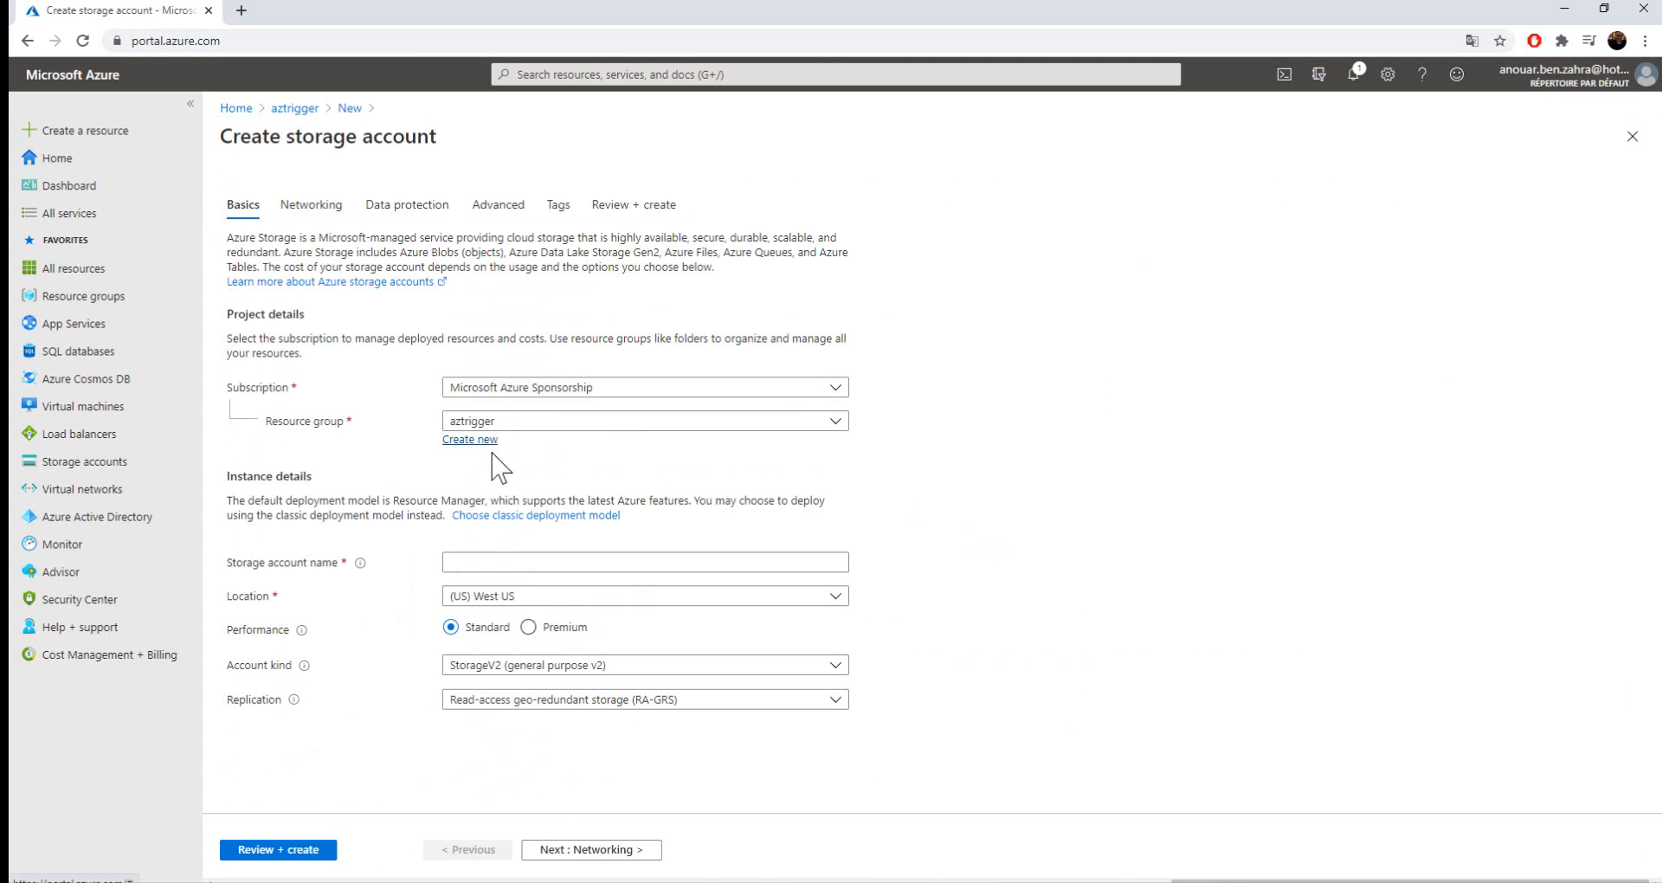
click(642, 387)
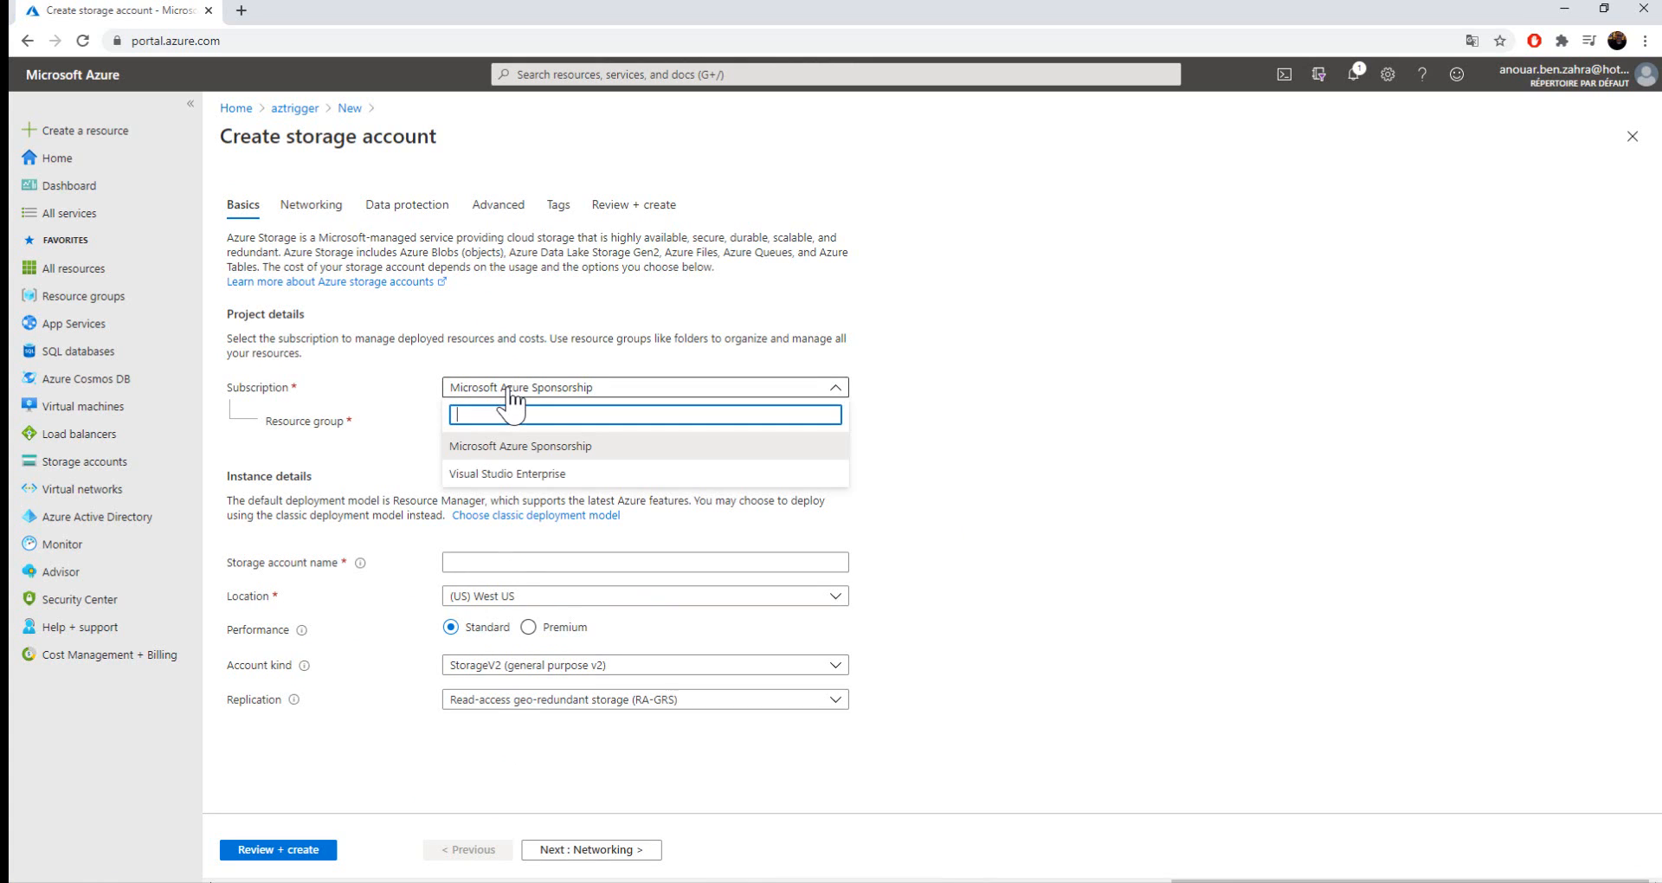
click(643, 562)
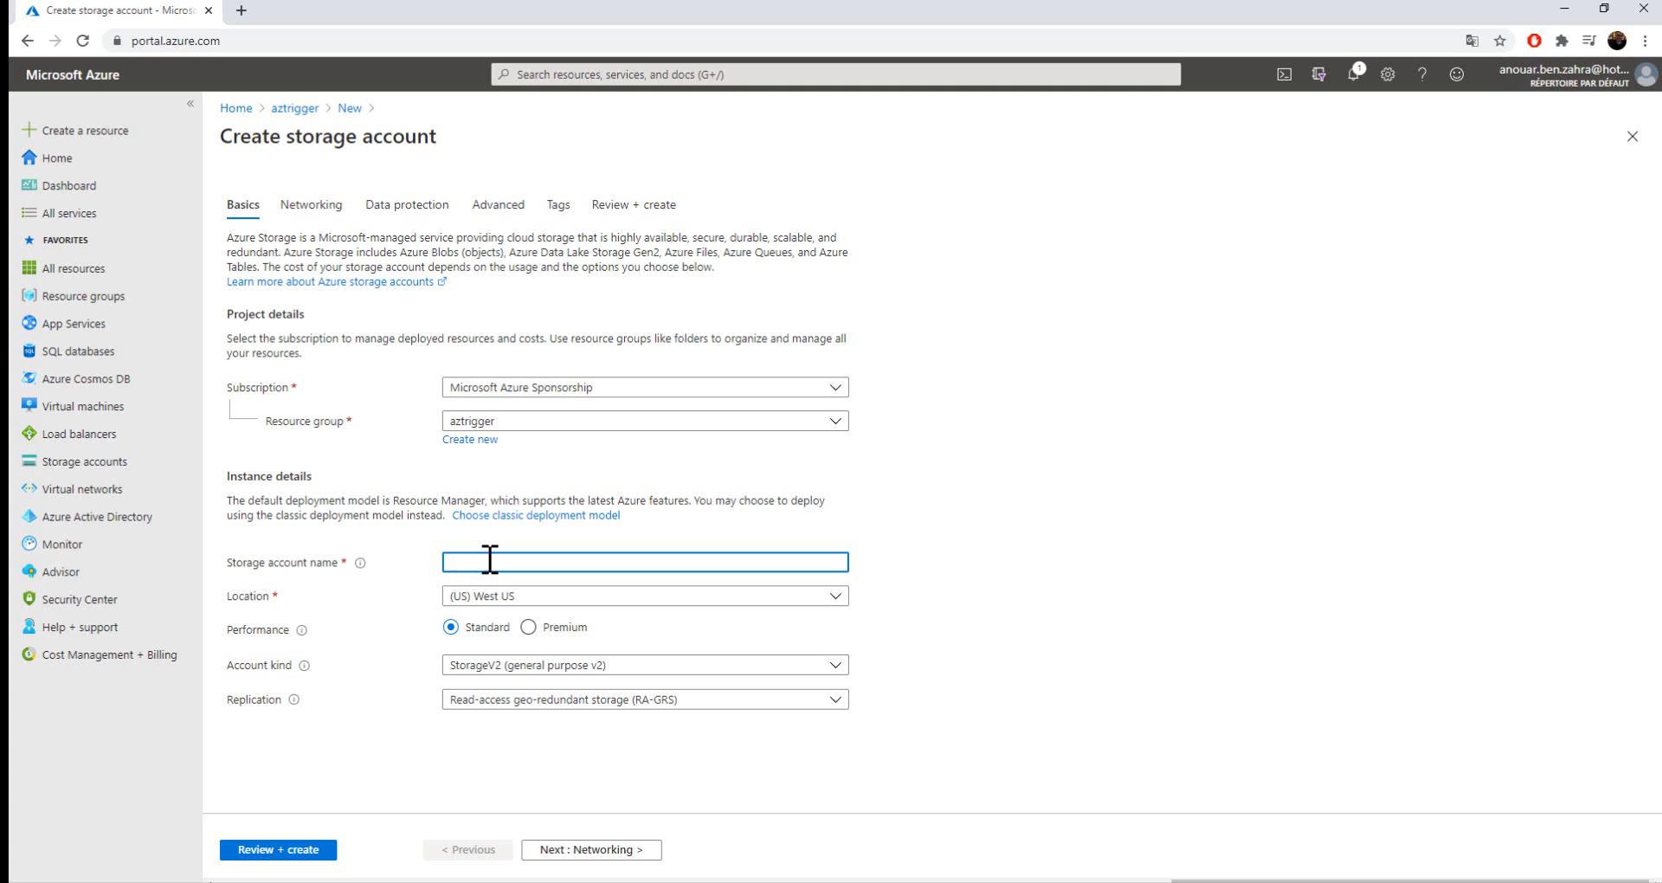
text(sttriger)
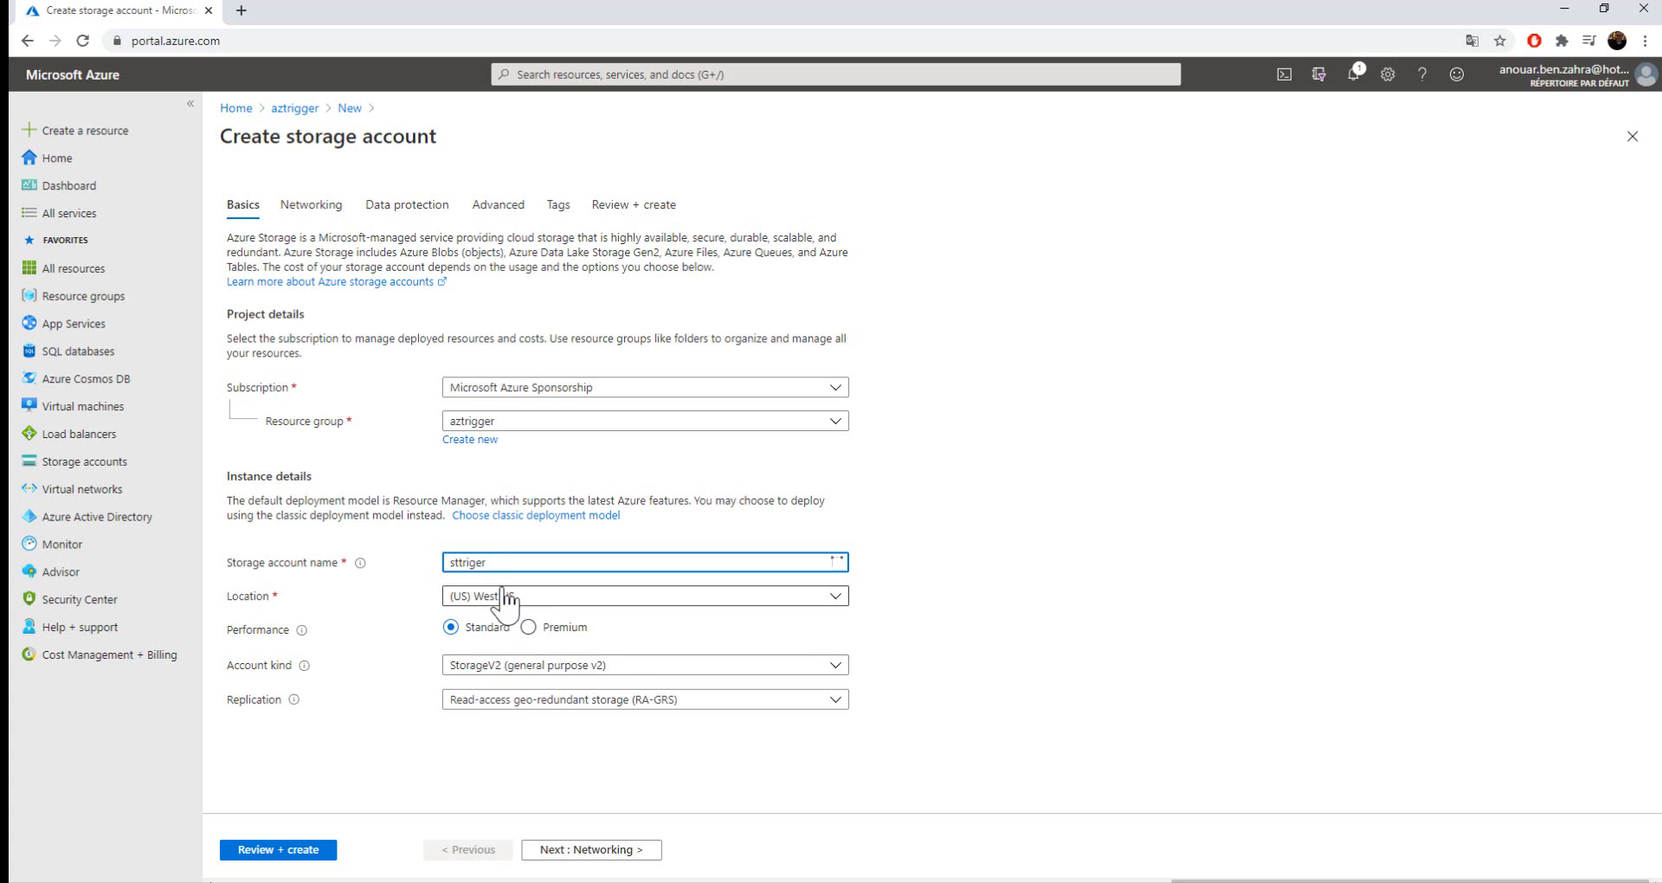
click(644, 595)
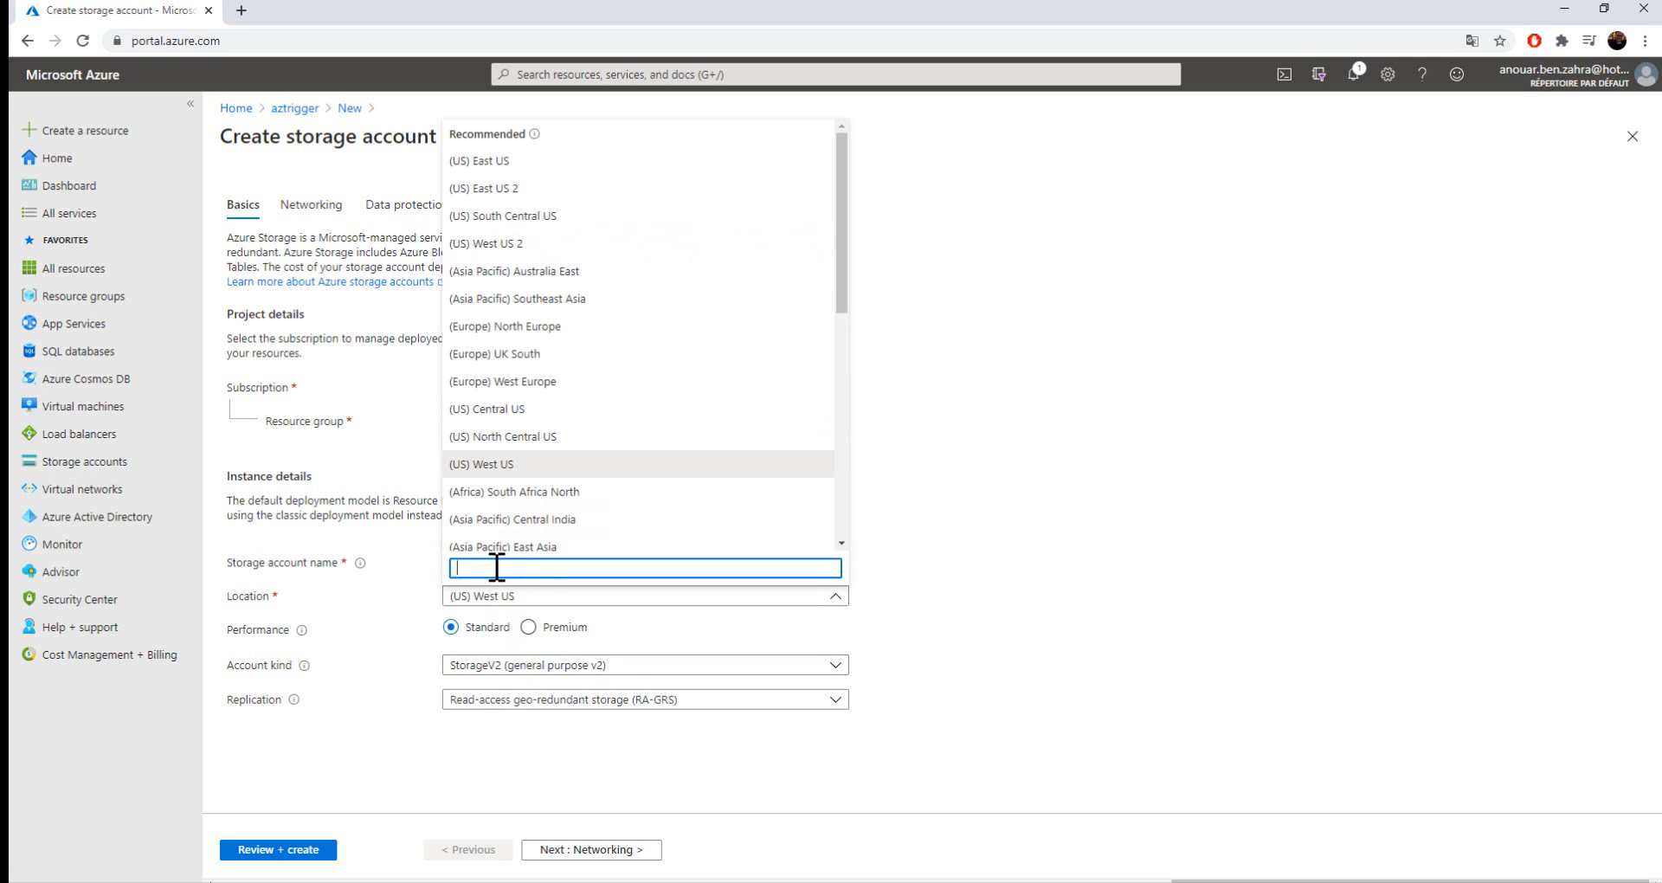
text(eur)
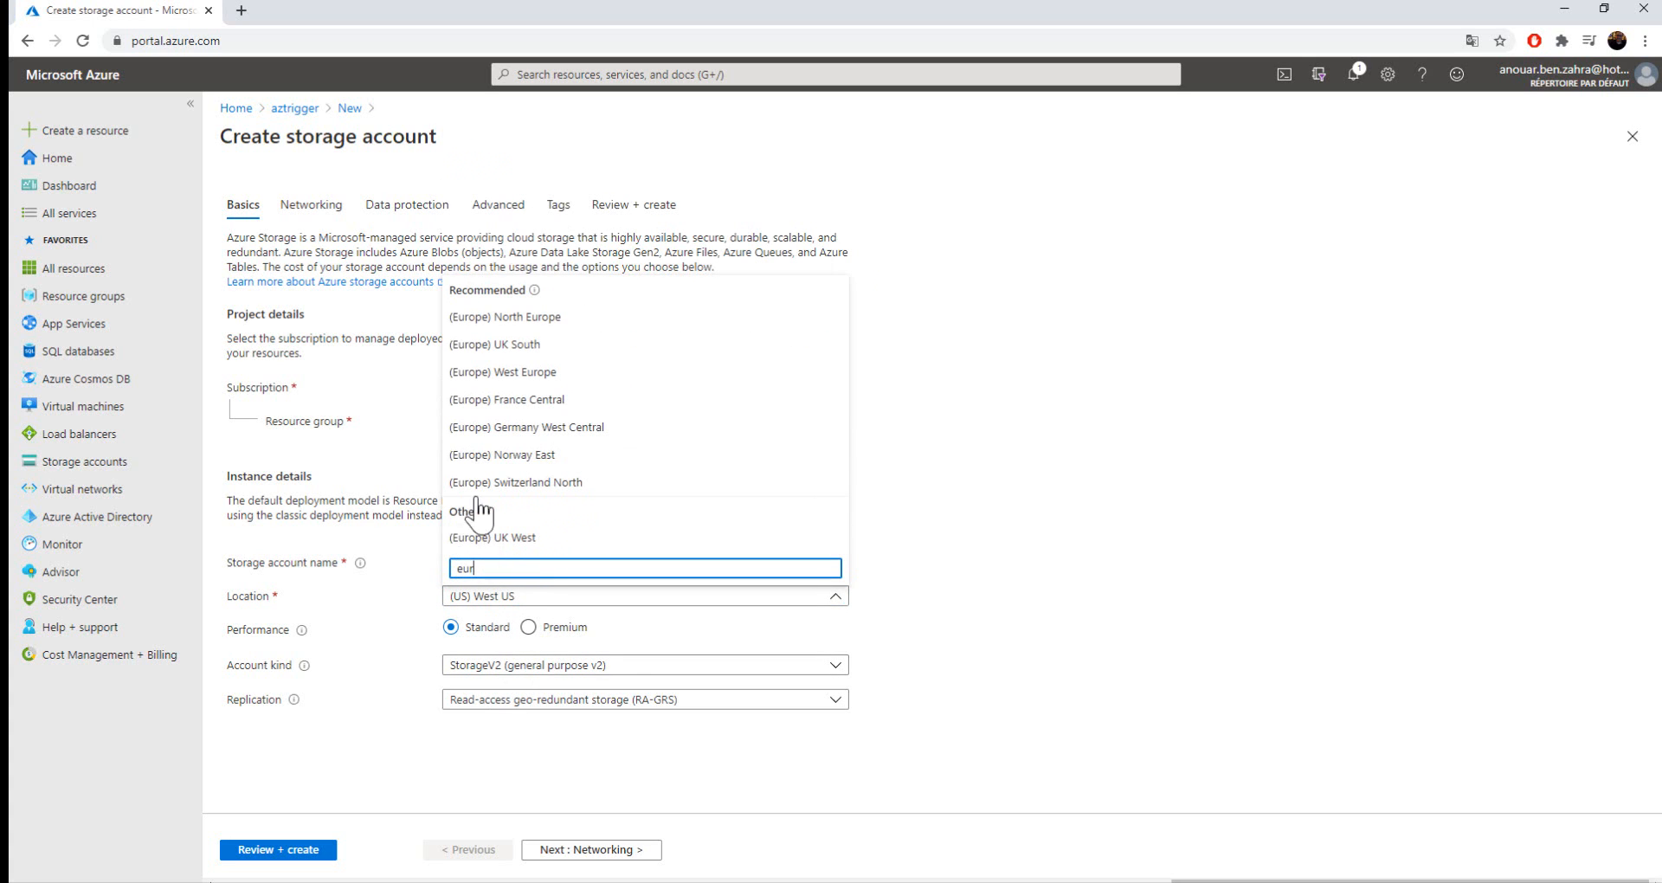
click(504, 316)
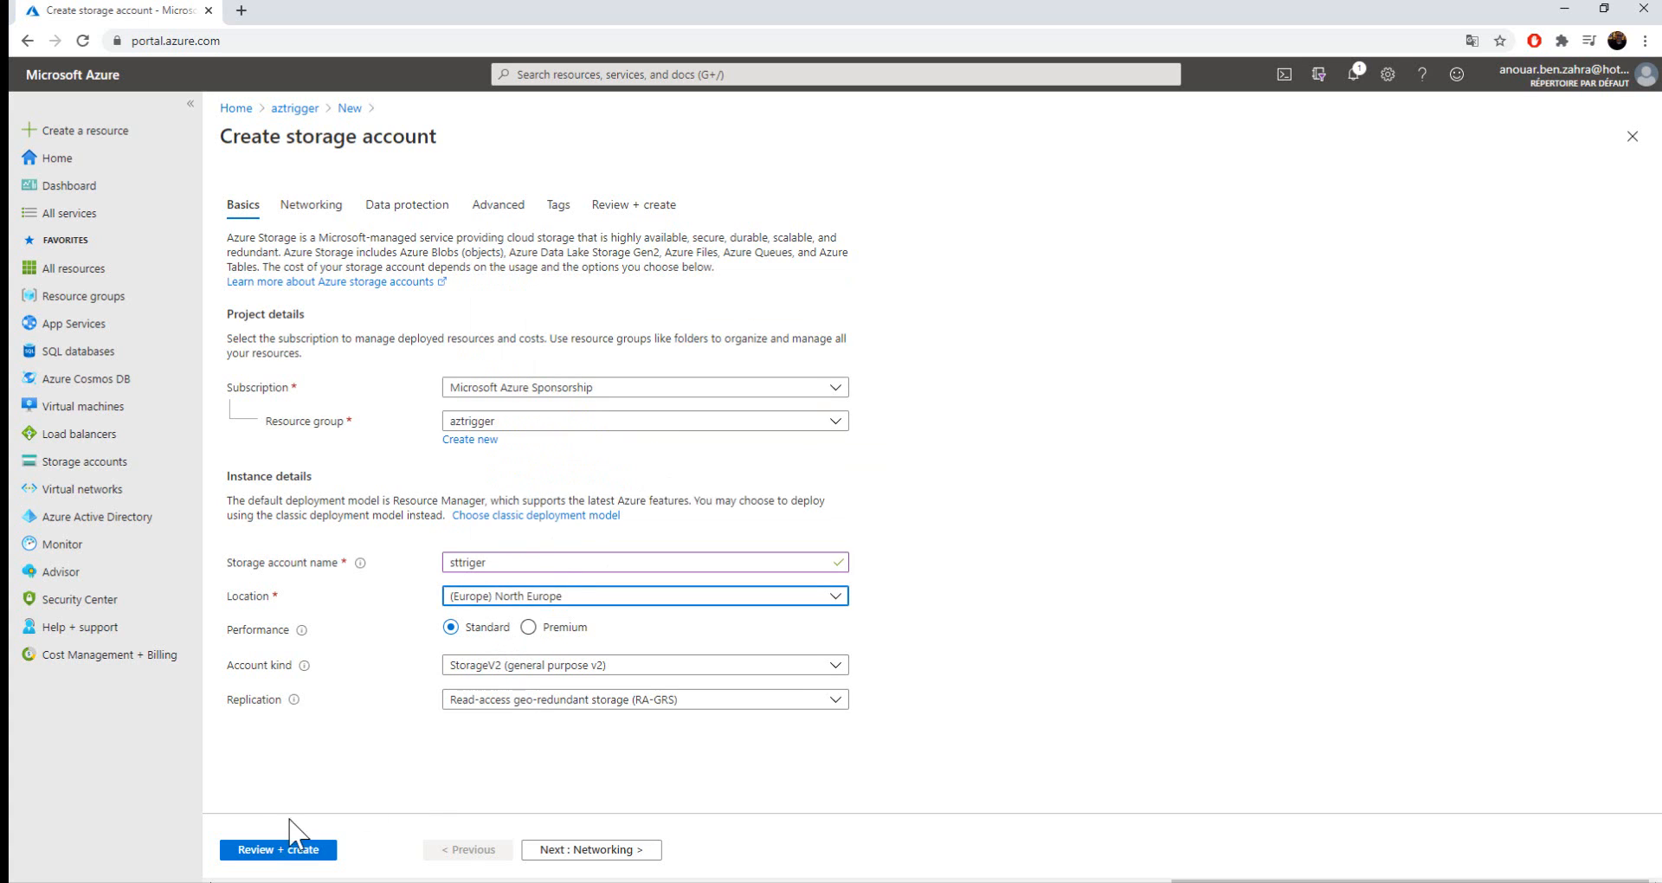
click(277, 850)
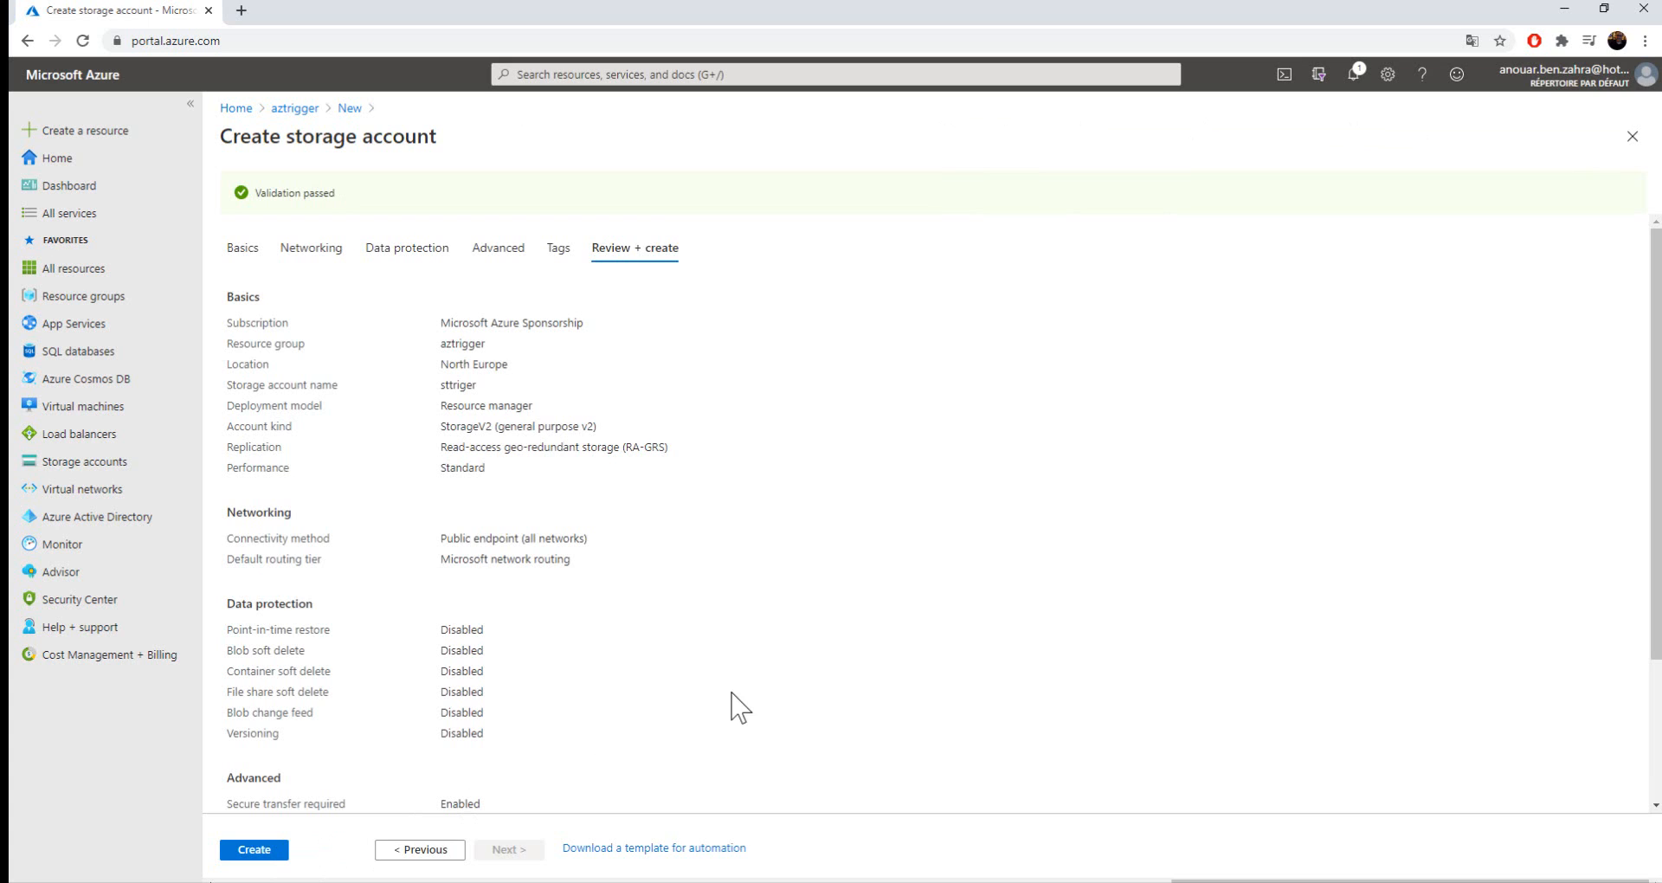
click(254, 849)
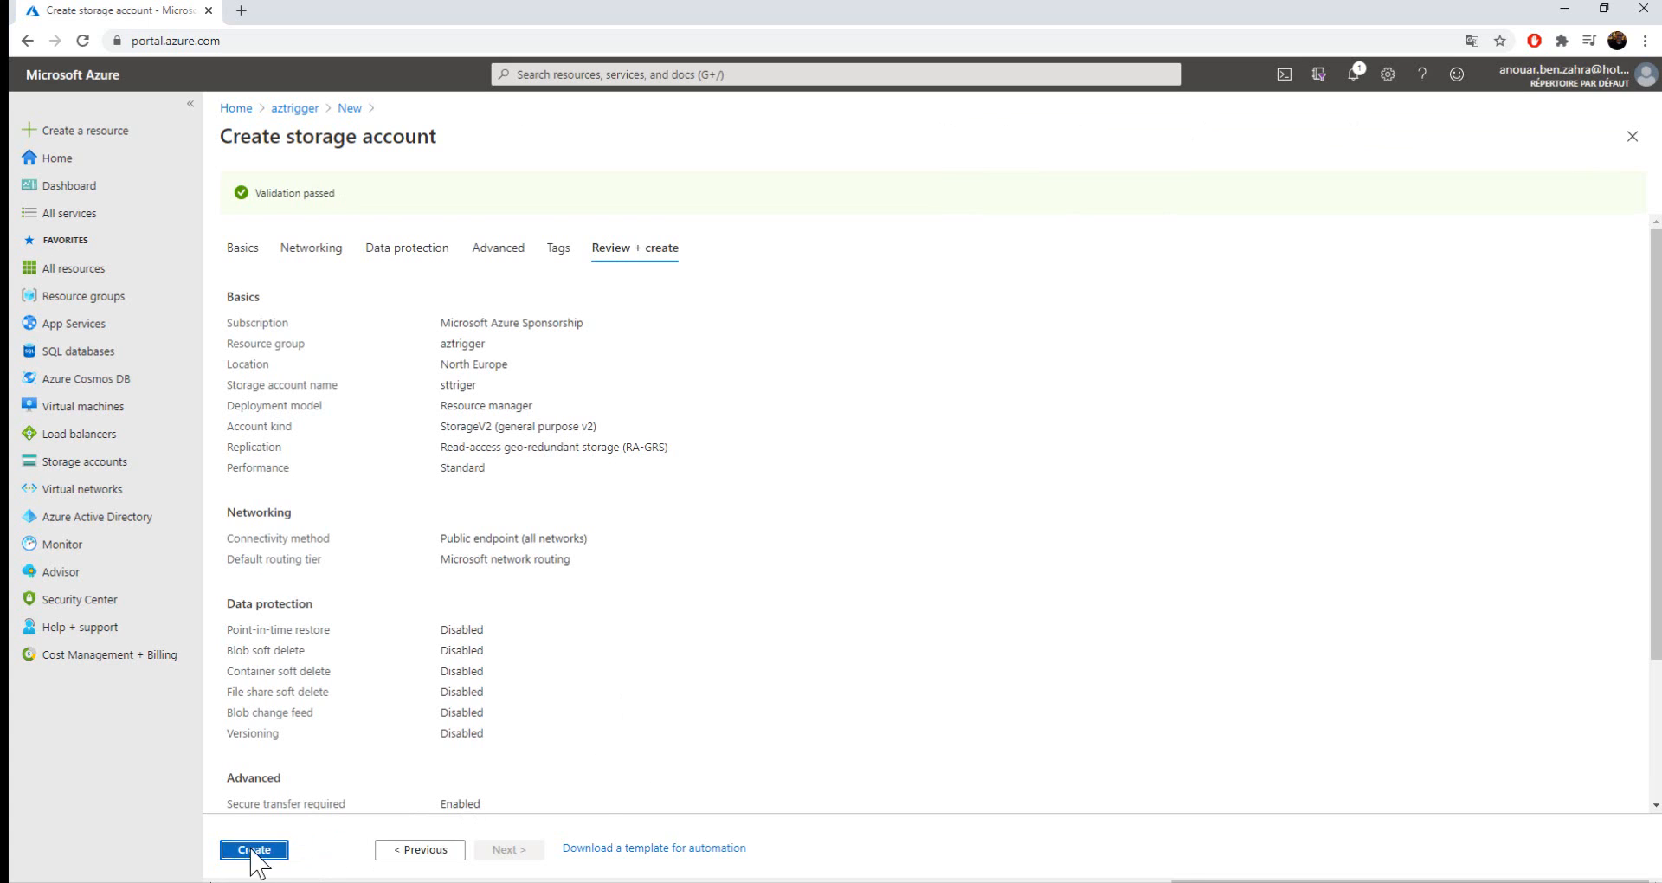
- Deploy the sttriger storage account, then reopen the aztrigger resource group
click(254, 849)
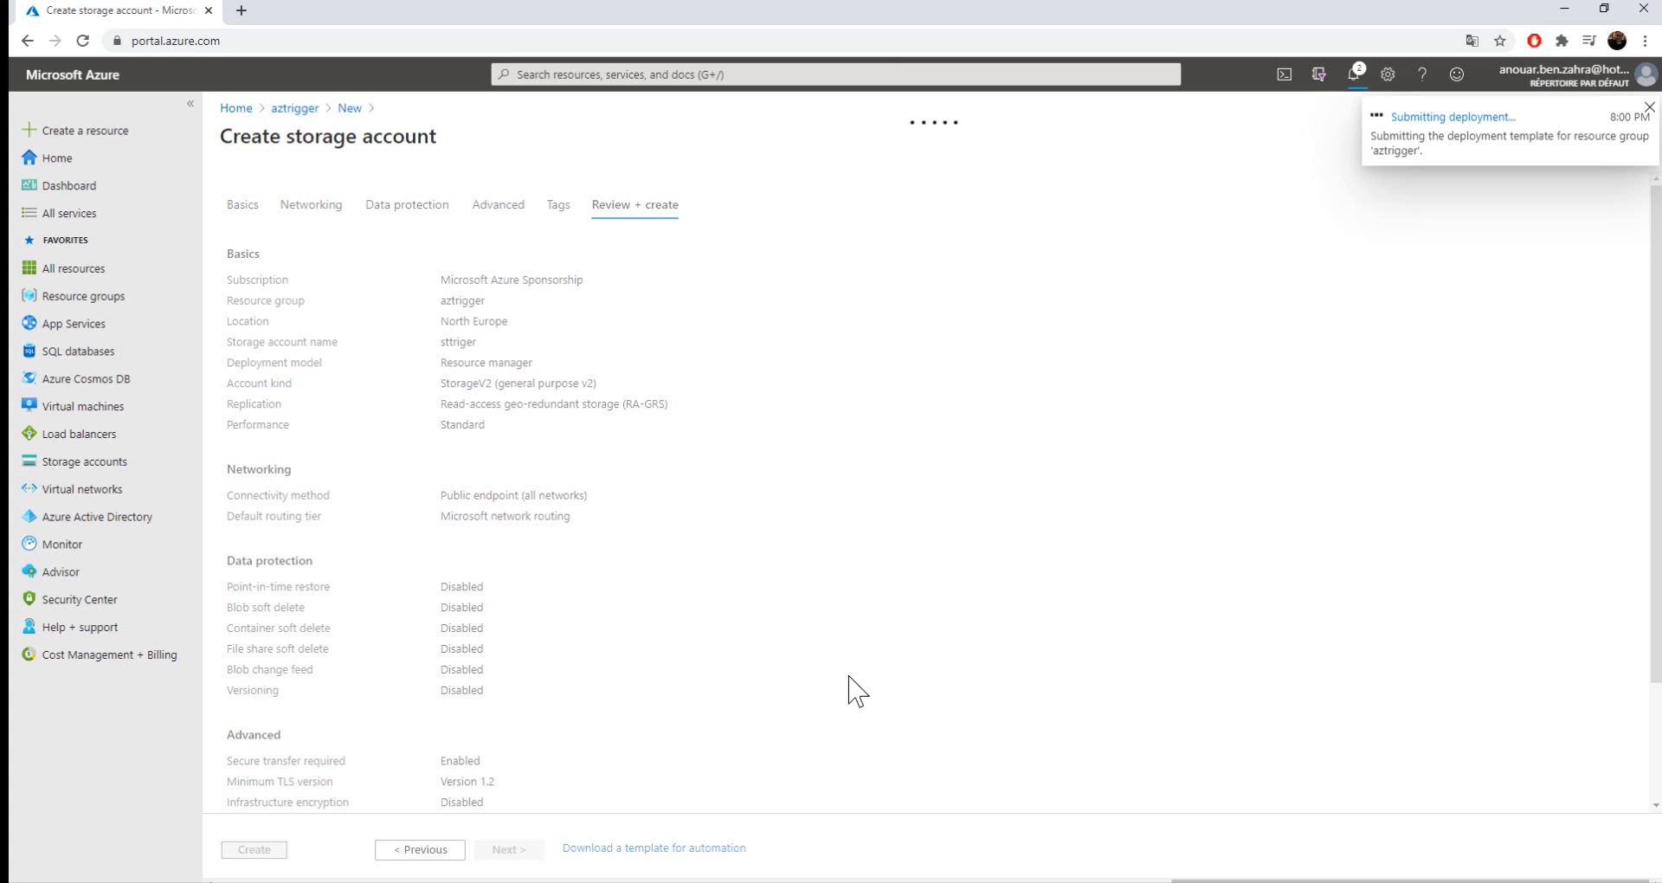
click(254, 849)
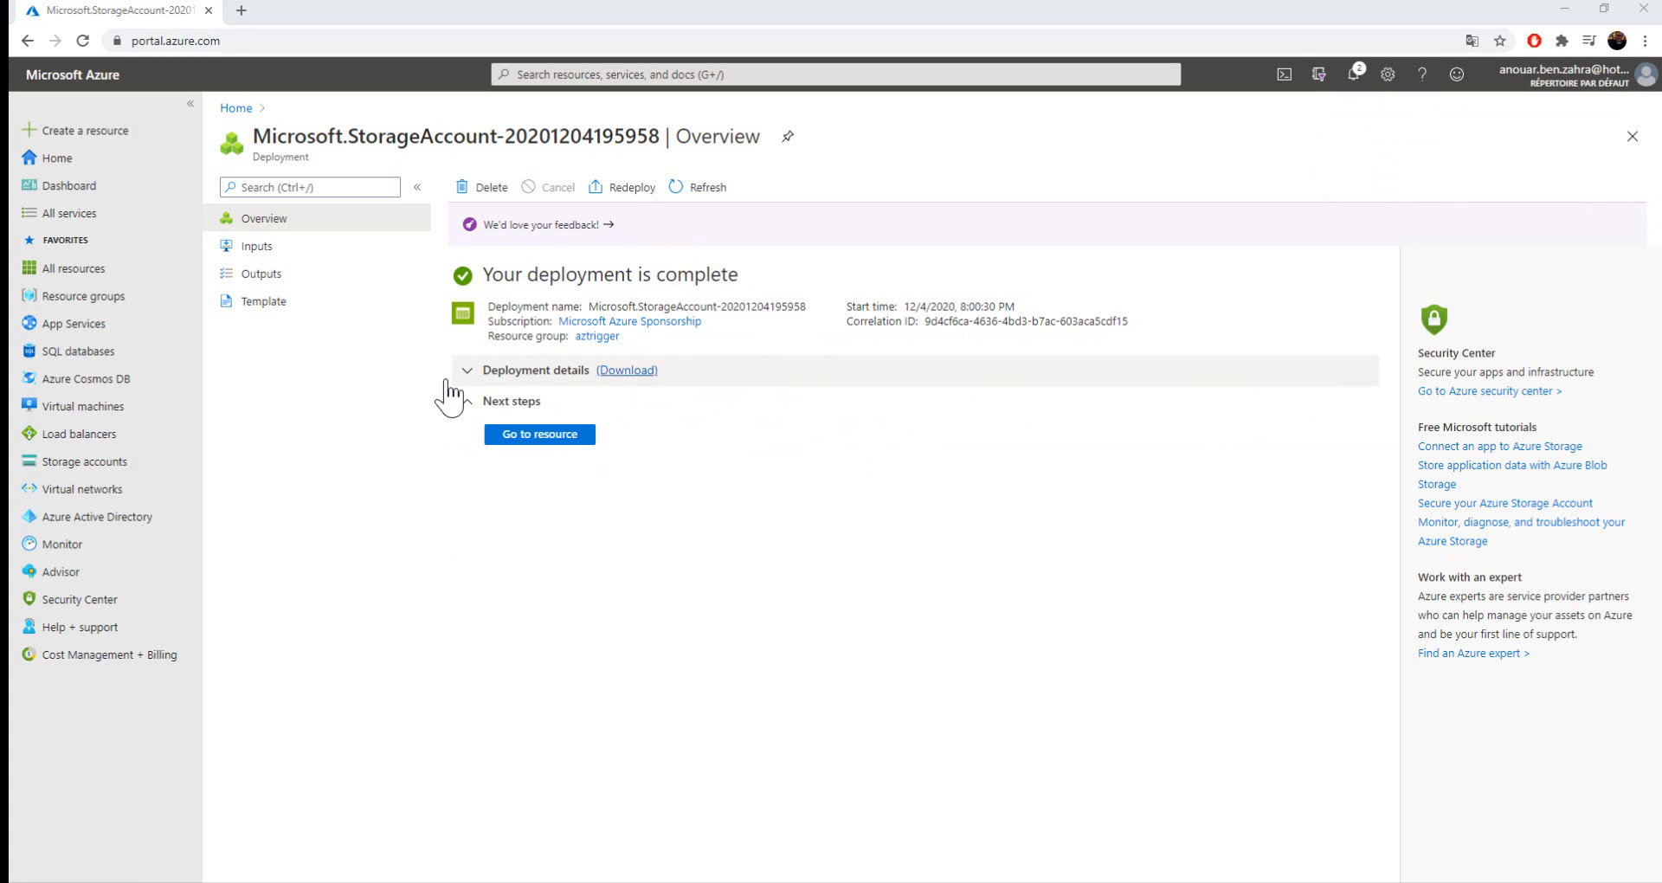
click(467, 369)
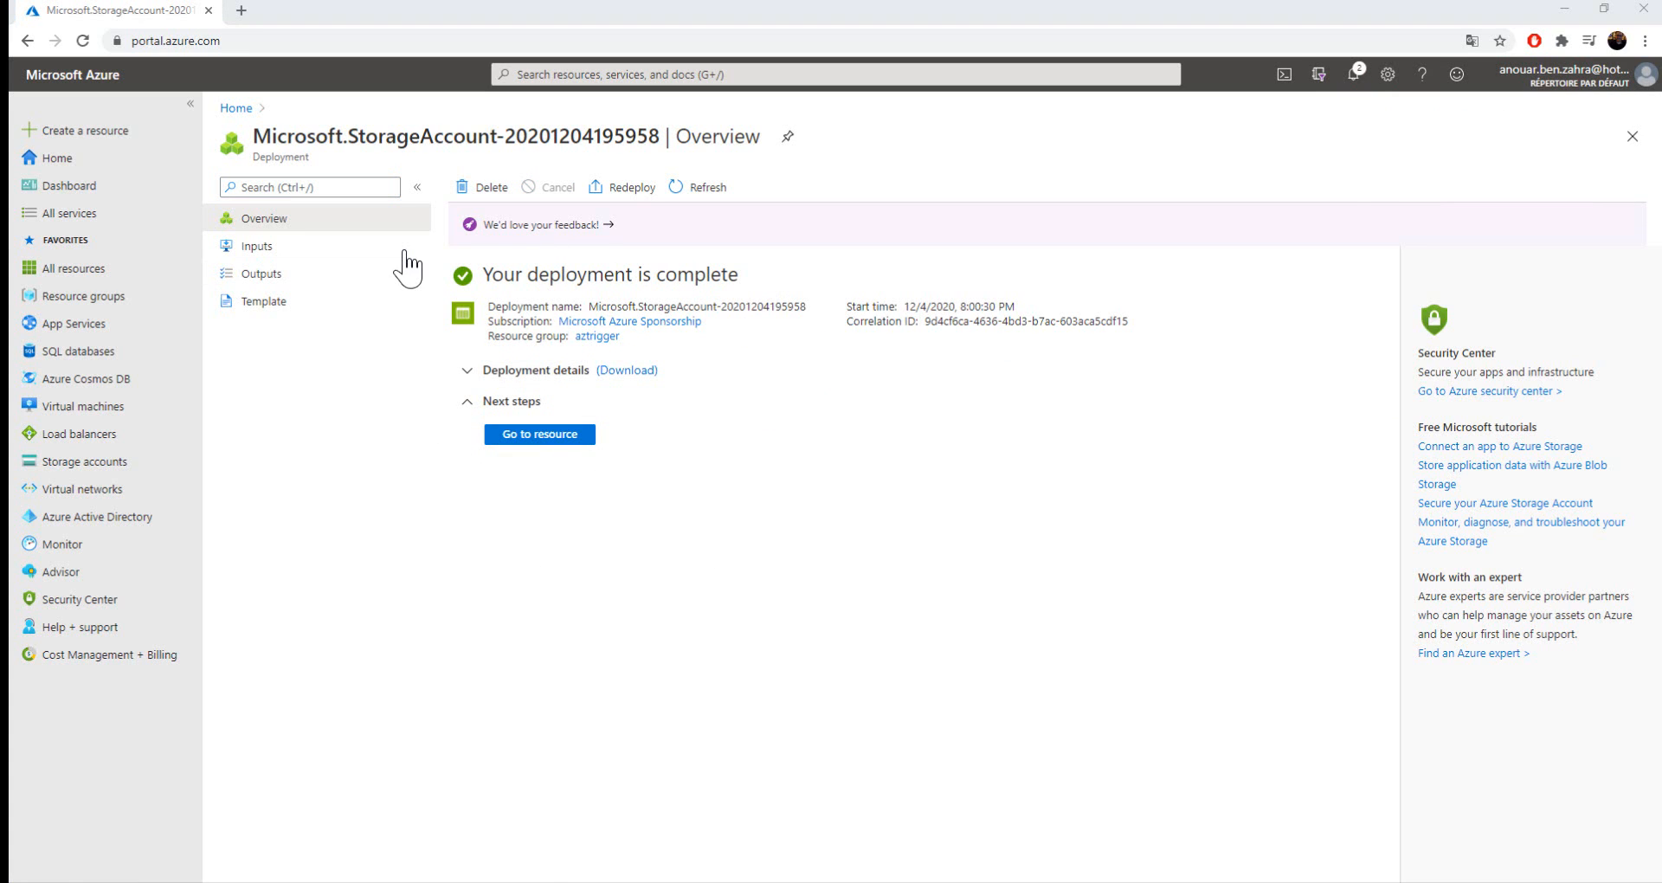
mouse_move(249, 122)
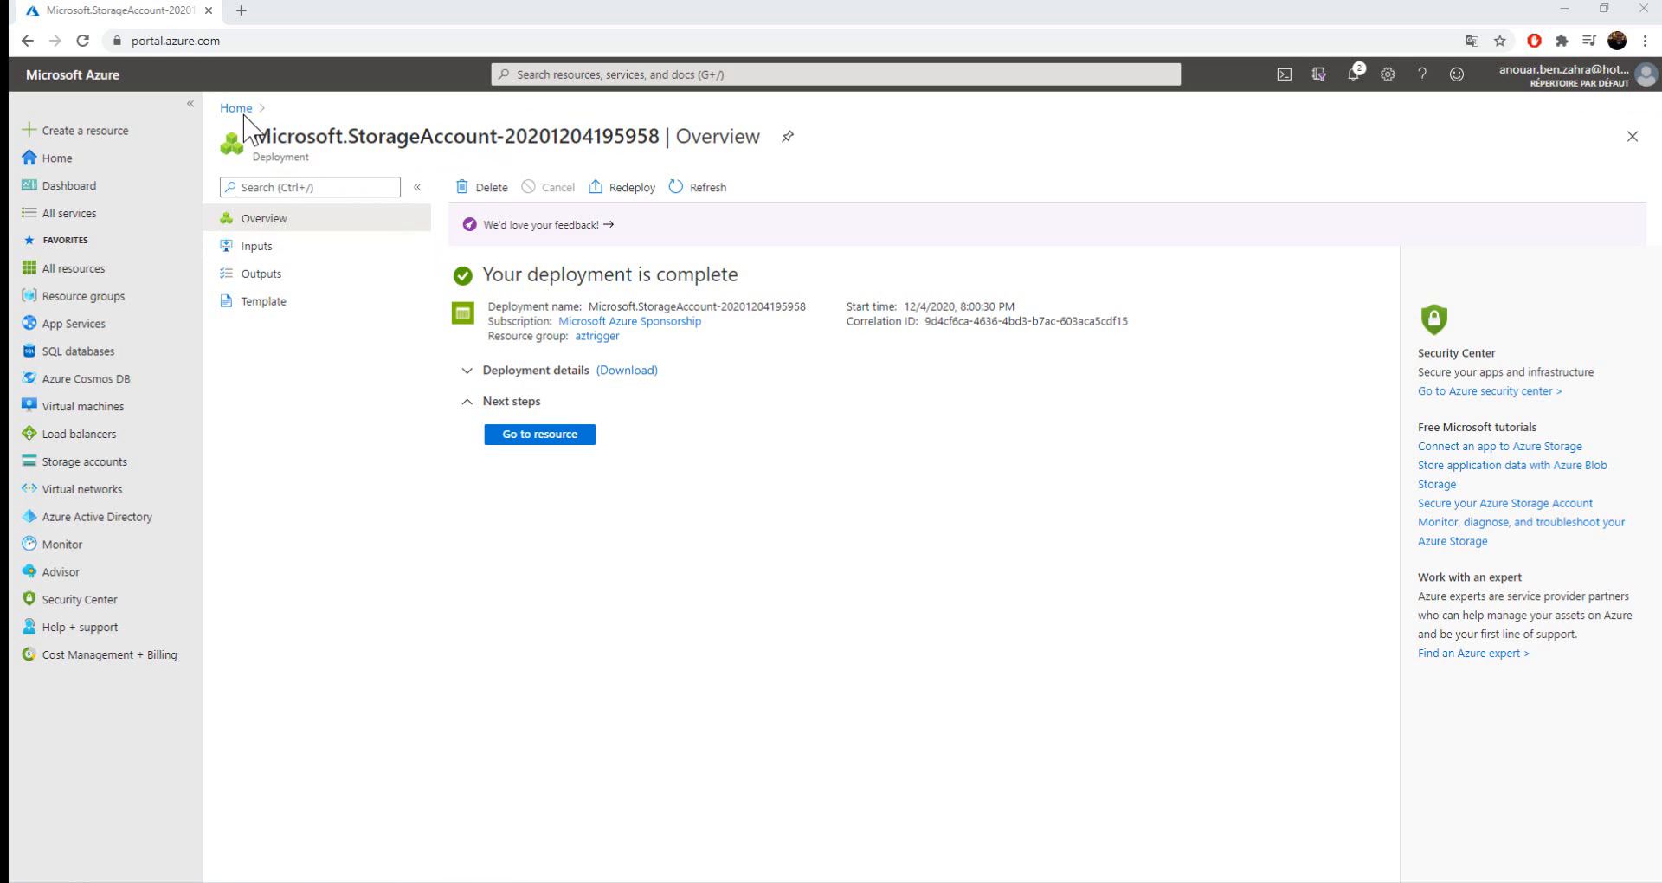
click(83, 296)
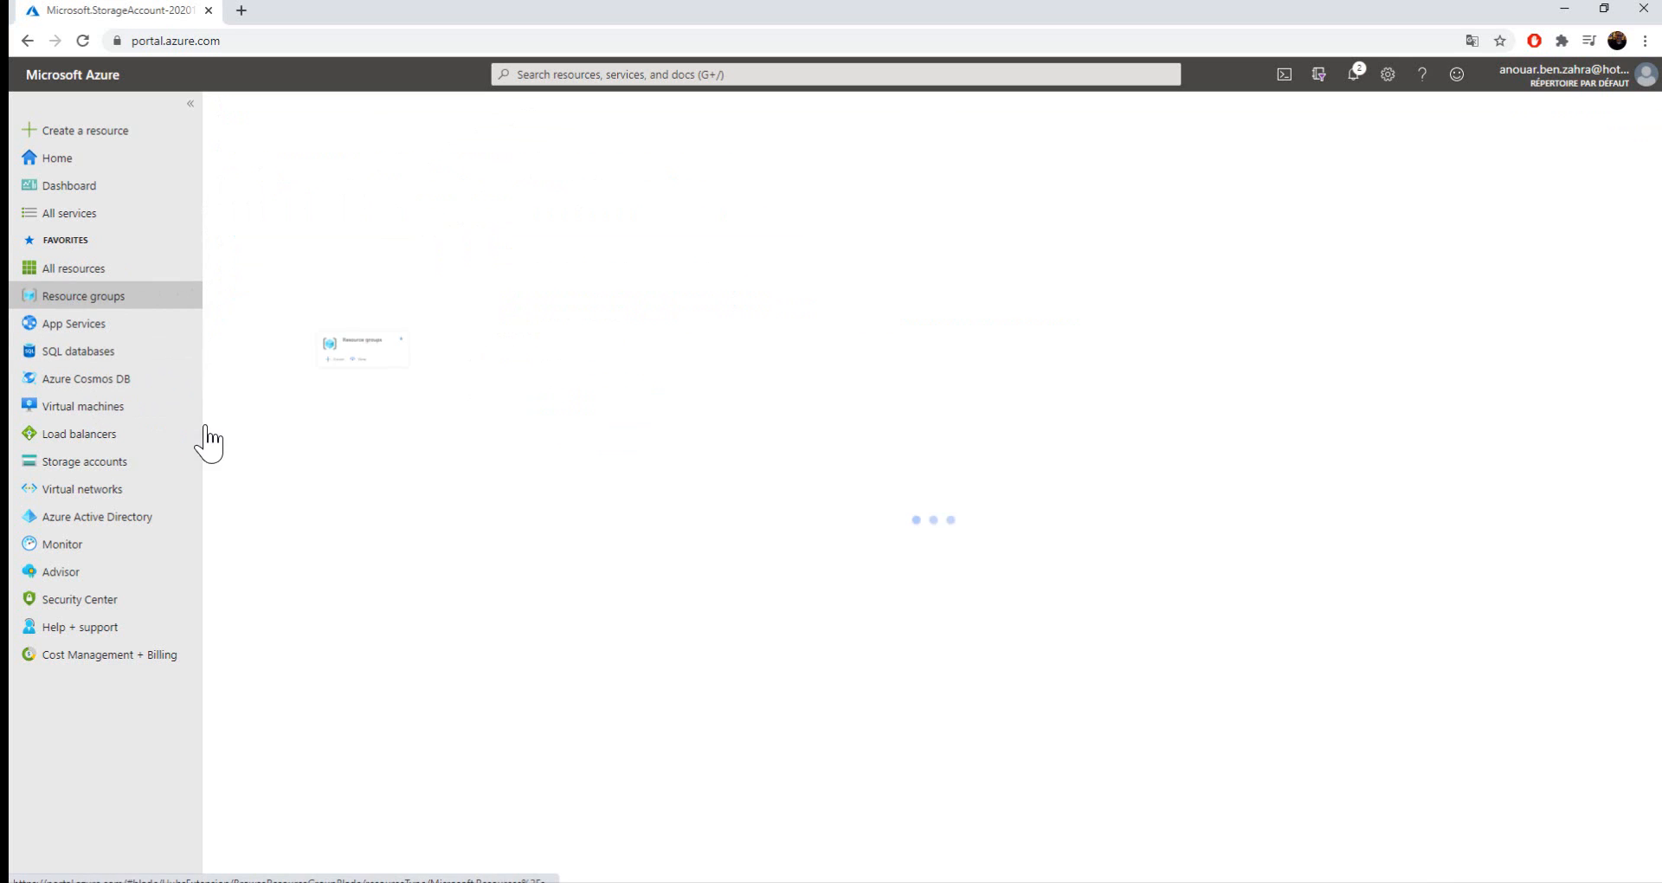
click(83, 295)
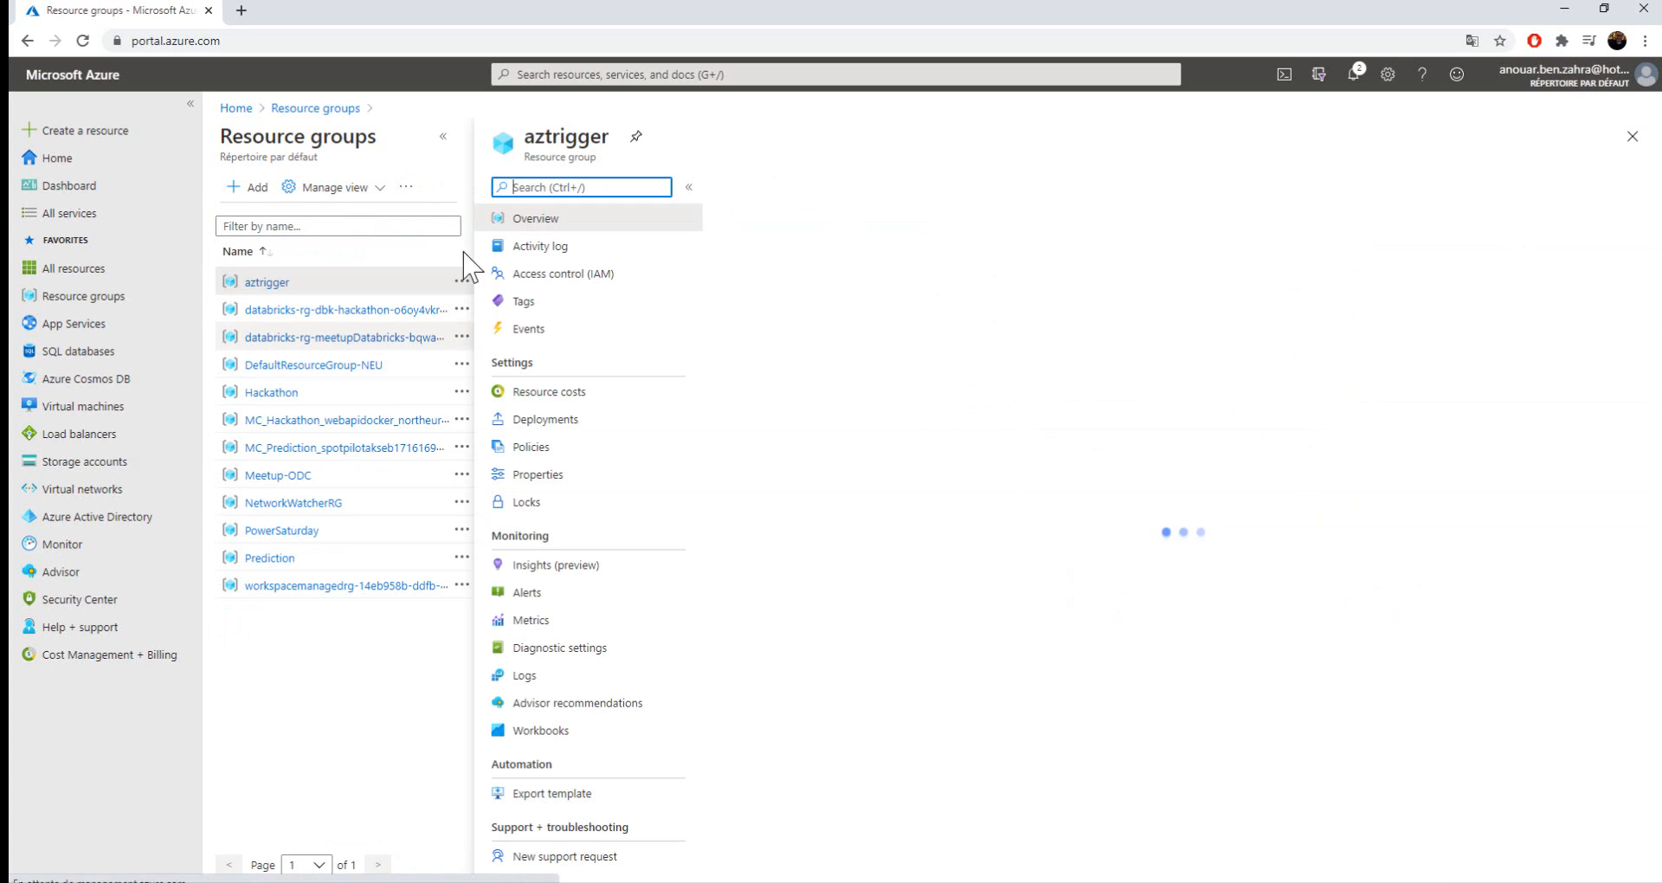
click(265, 280)
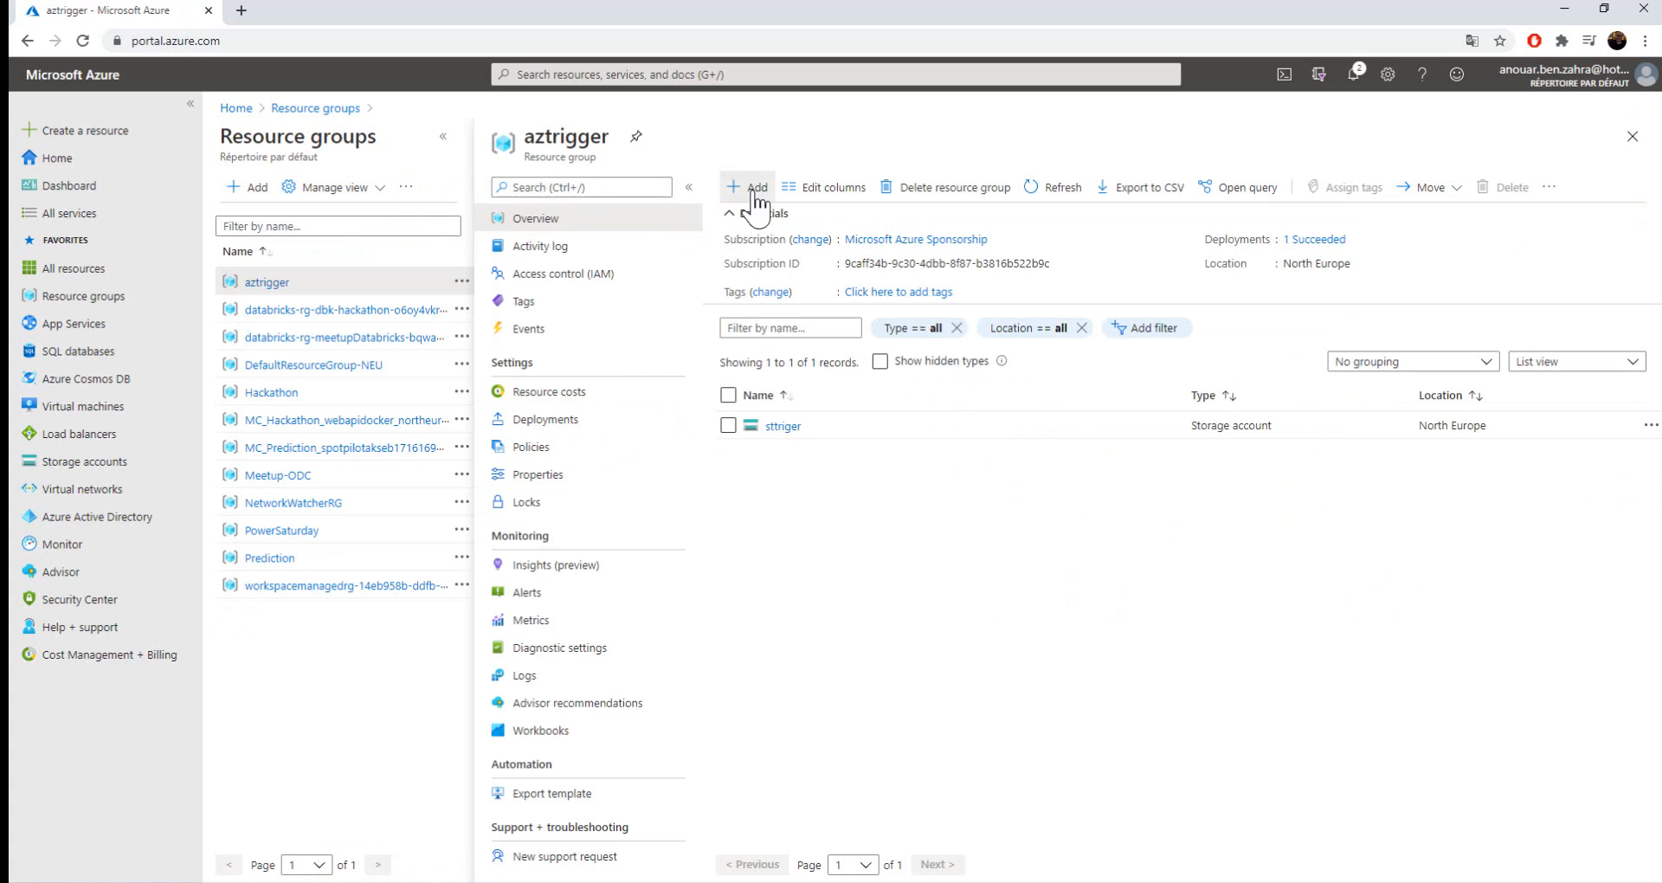
- Find Function App in the Marketplace and start creating one
click(752, 187)
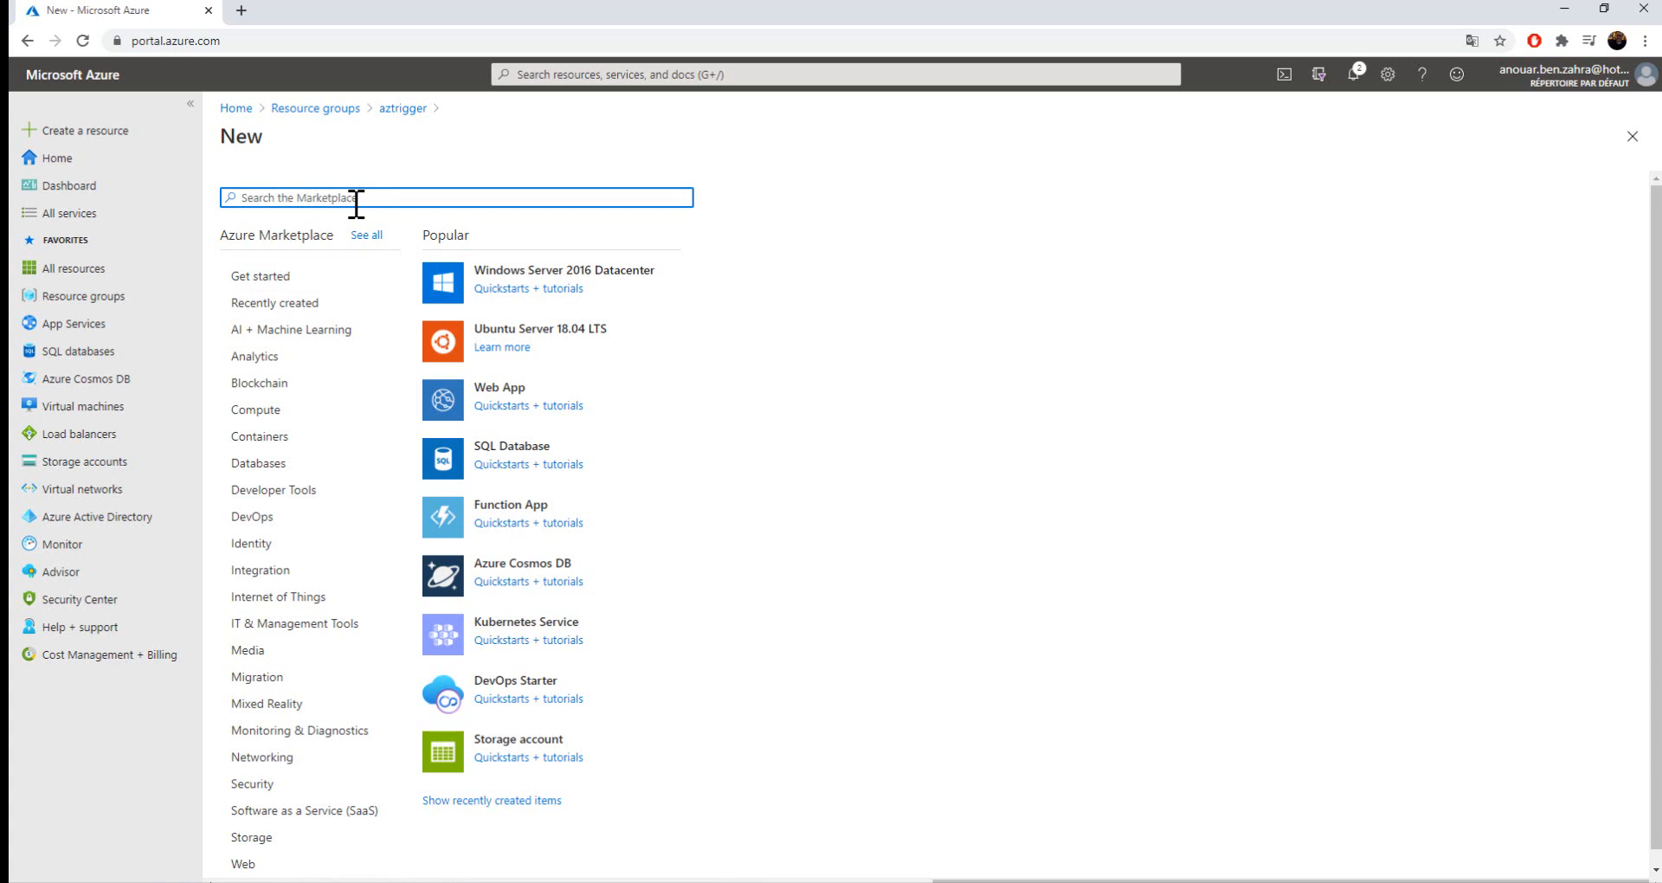
text(function app)
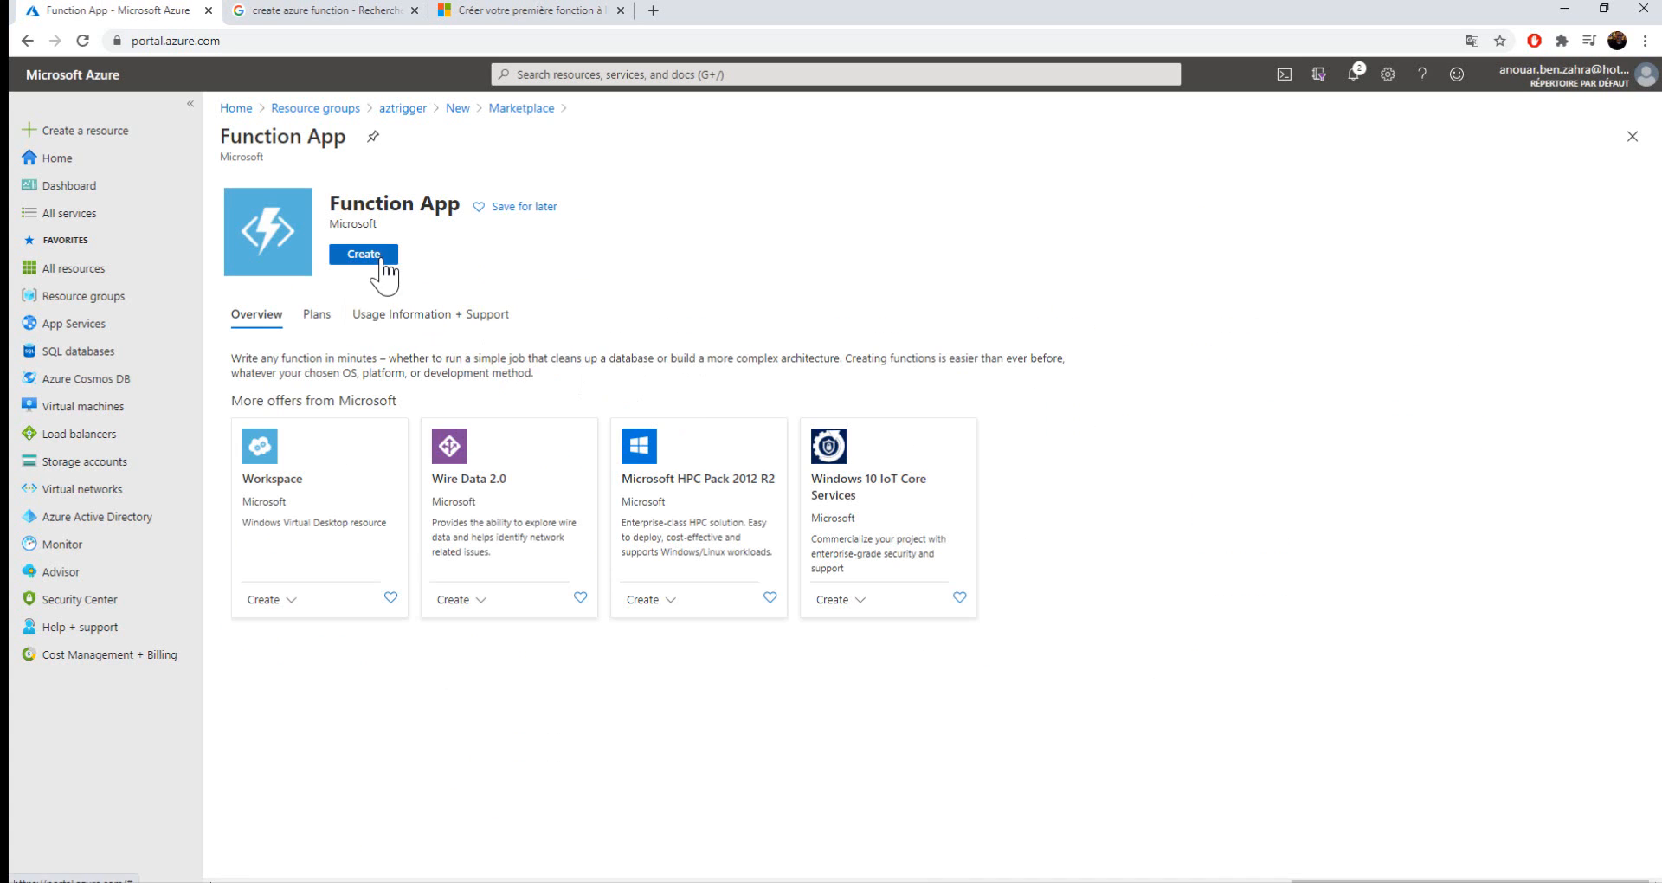
click(363, 254)
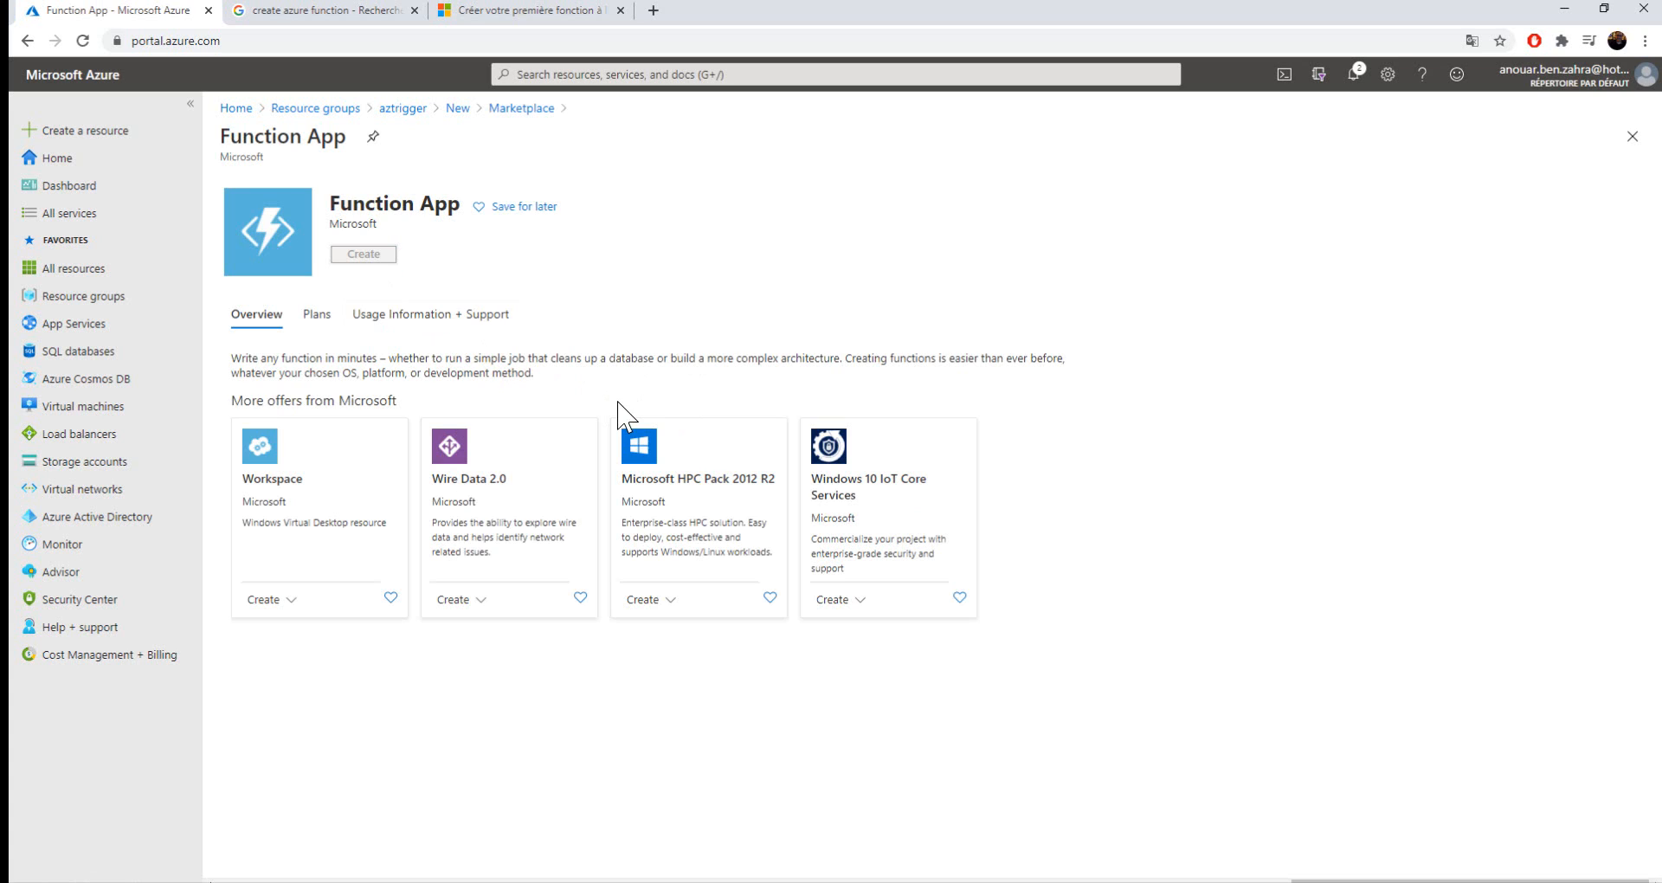
click(358, 253)
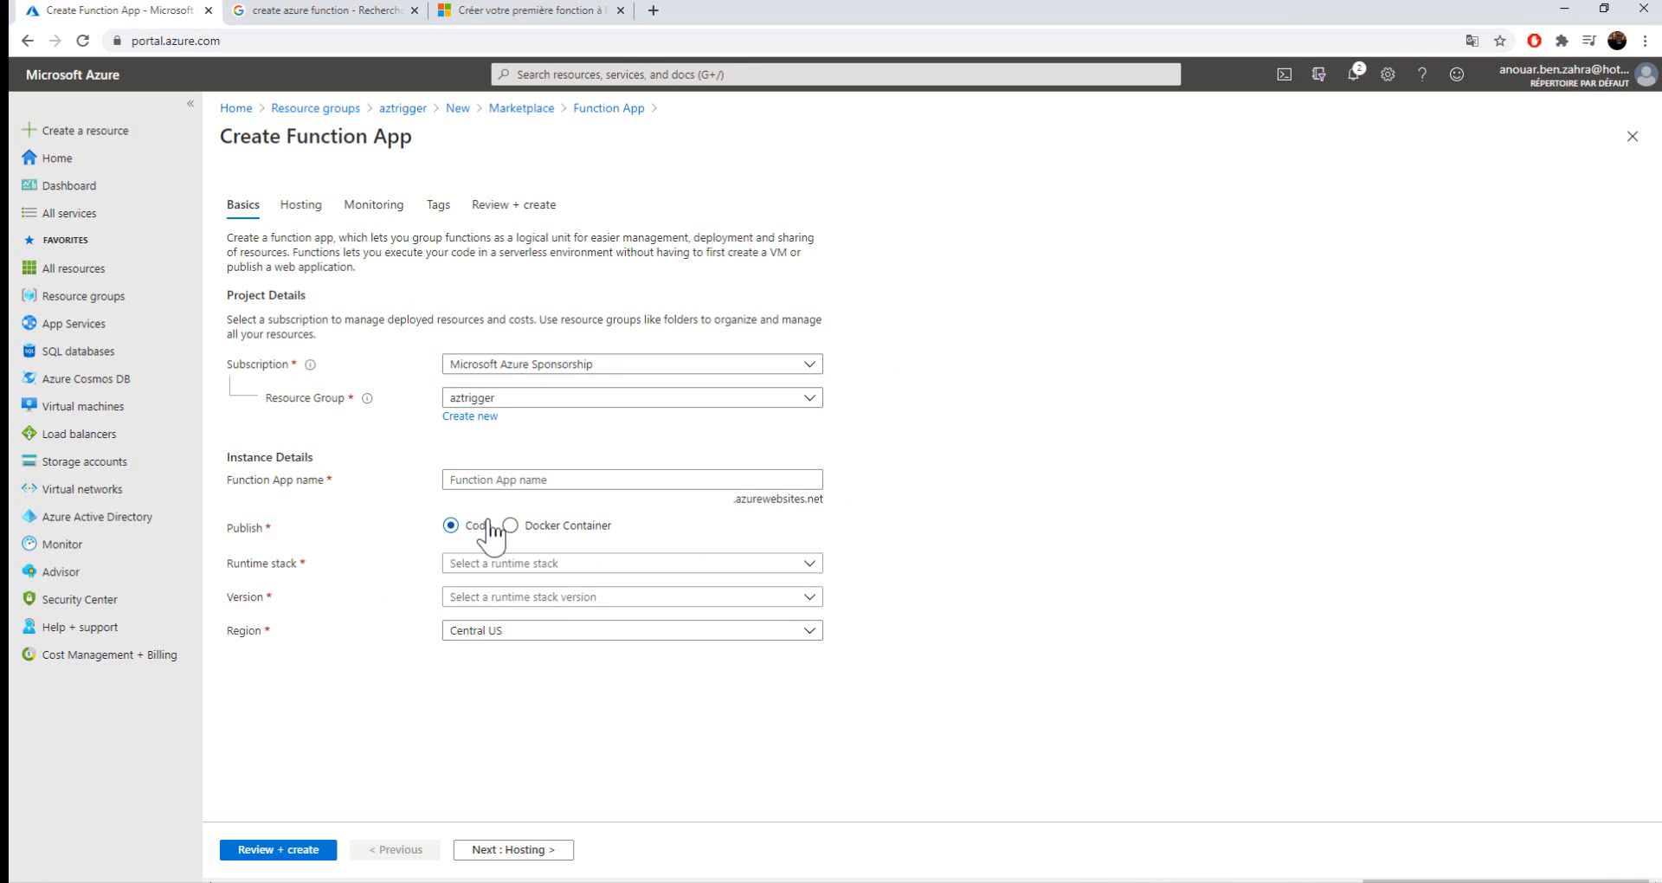
- Name the function app functringer, with .NET Core 3.1 in North Europe, and submit for review
click(631, 479)
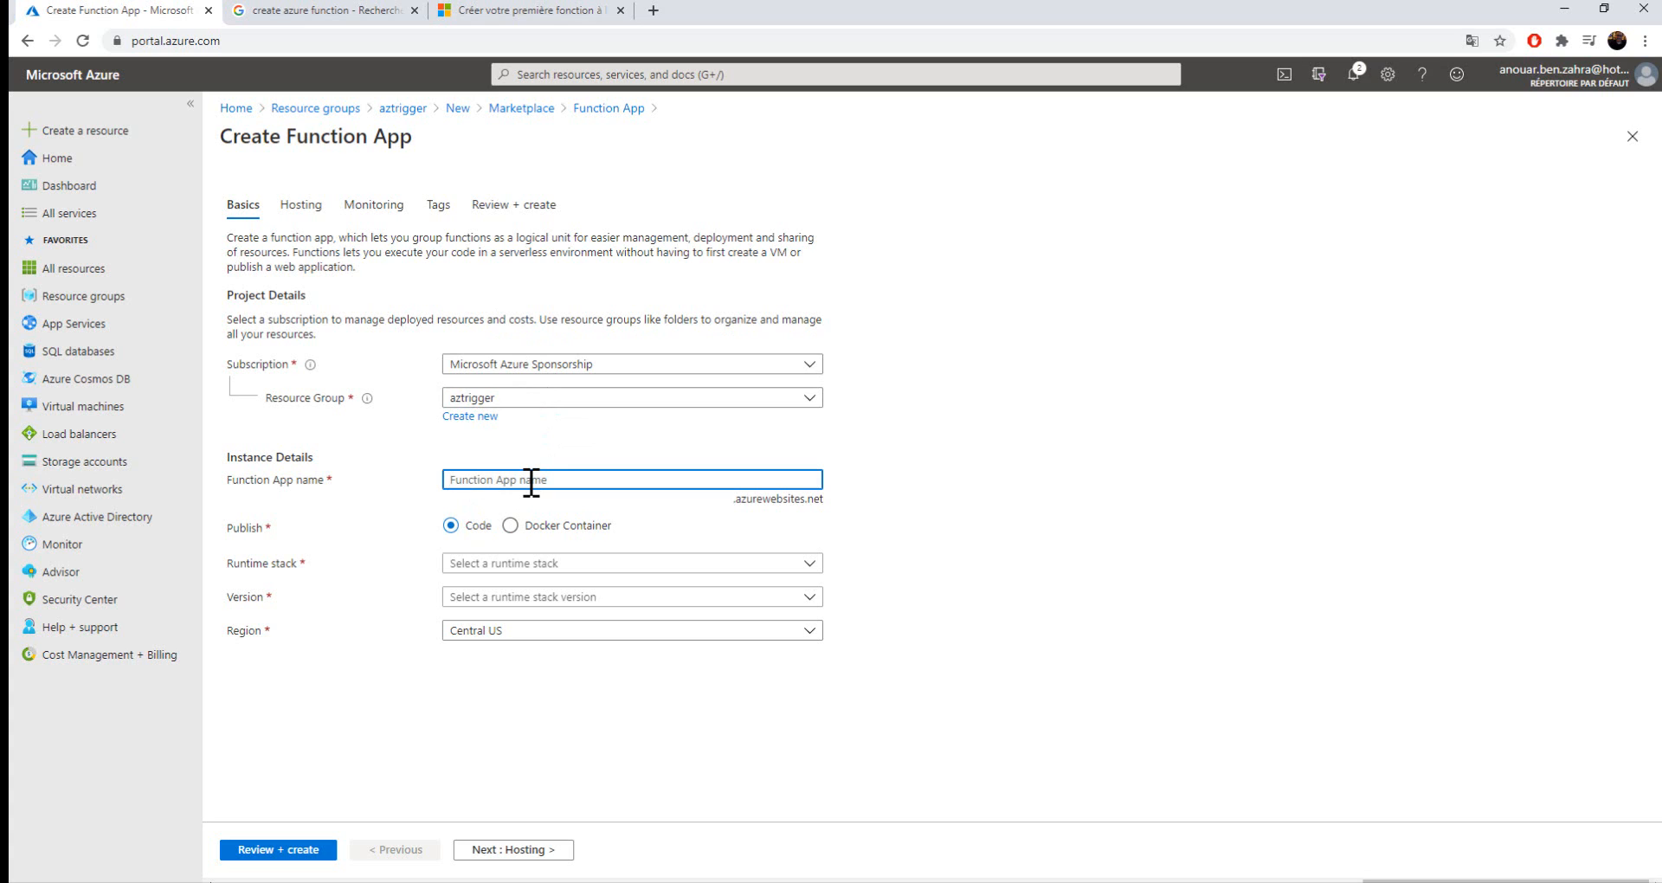
text(functringer)
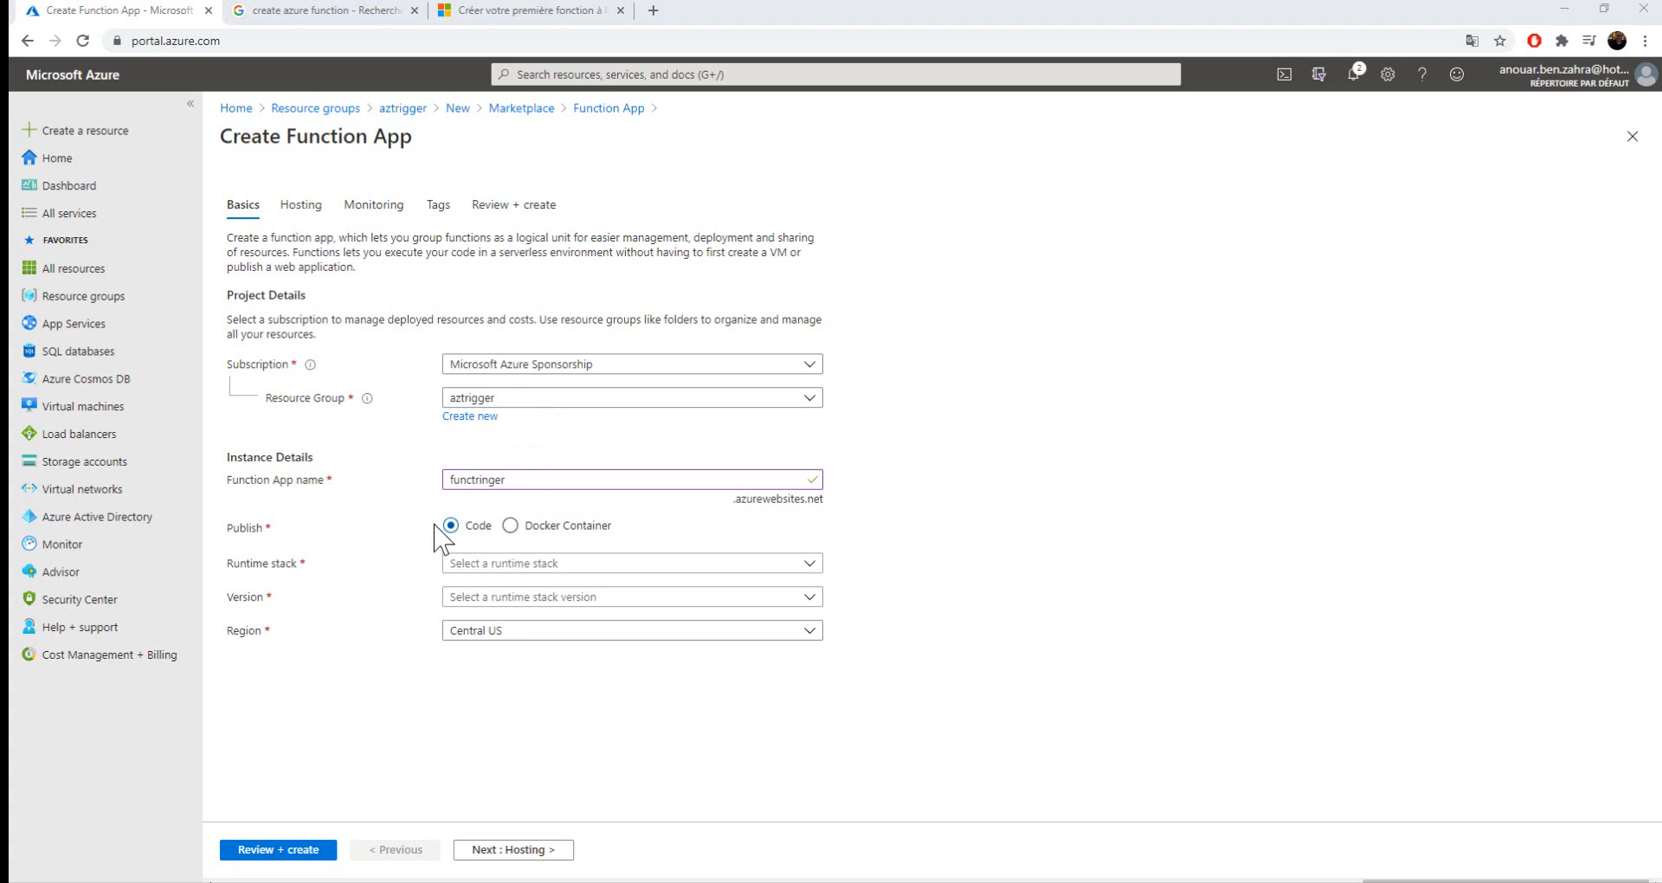
click(631, 563)
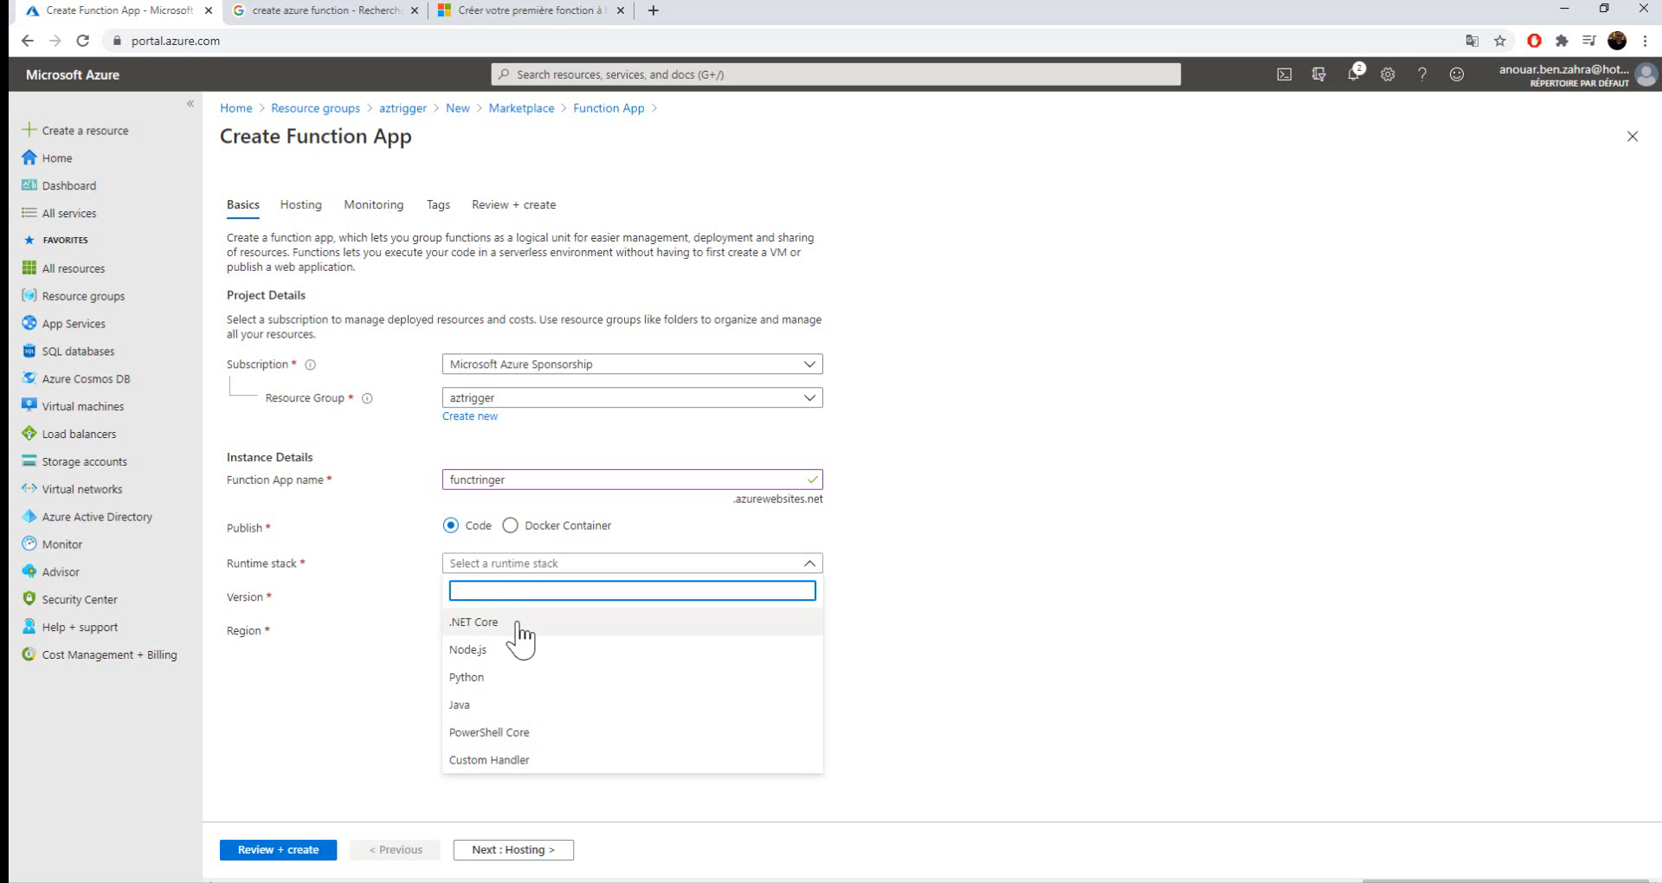
click(474, 623)
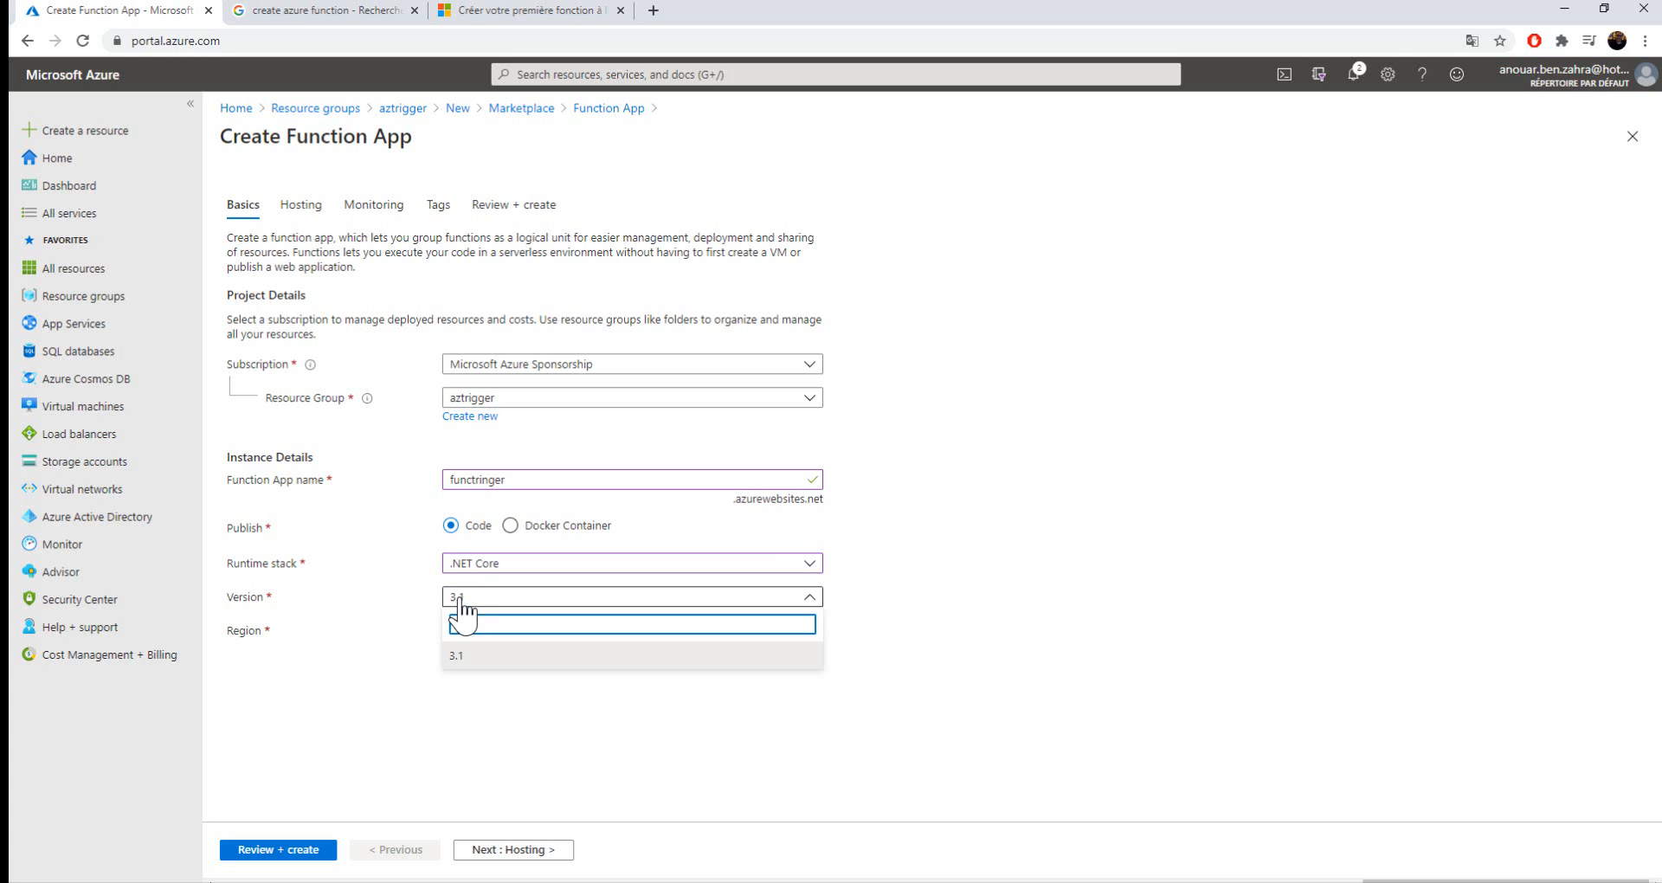
click(631, 630)
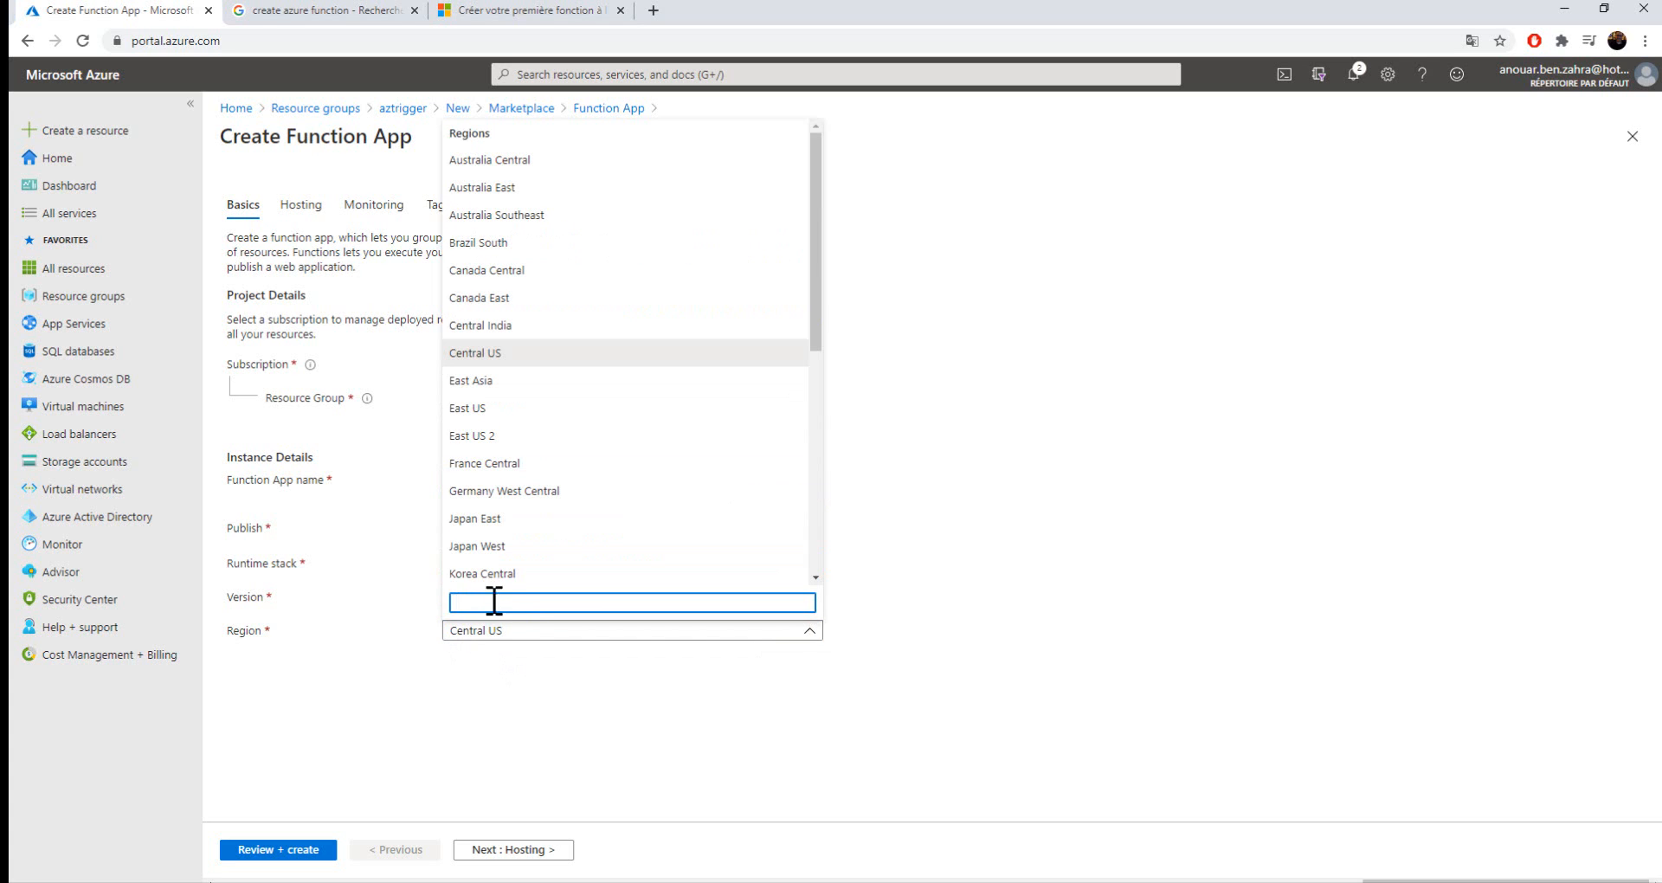
text(eurp)
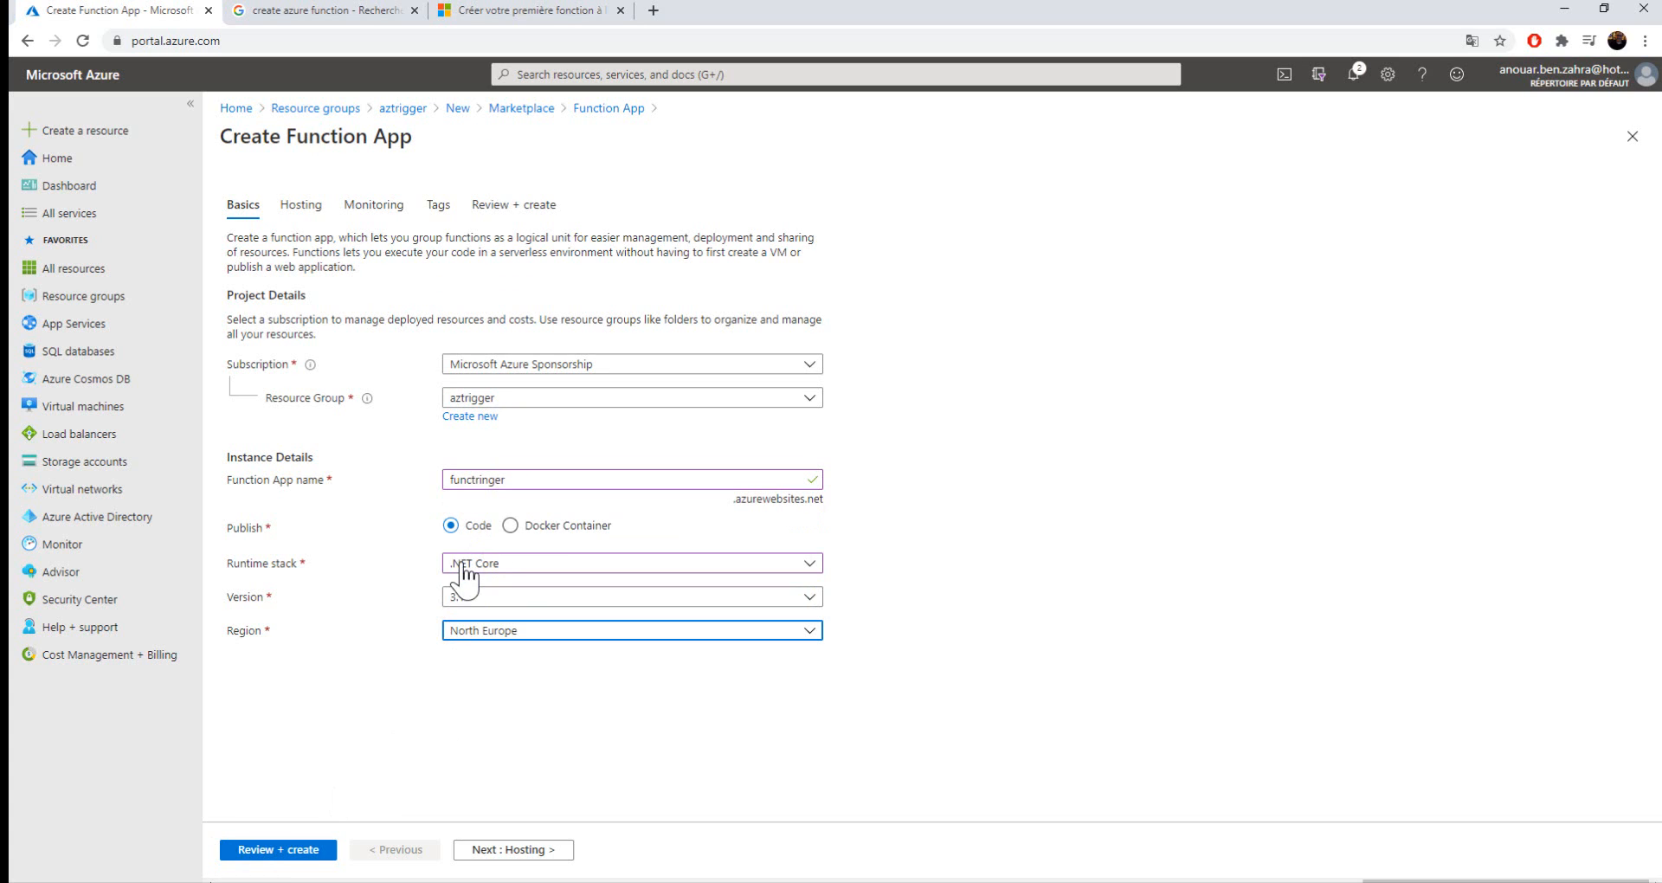
click(278, 850)
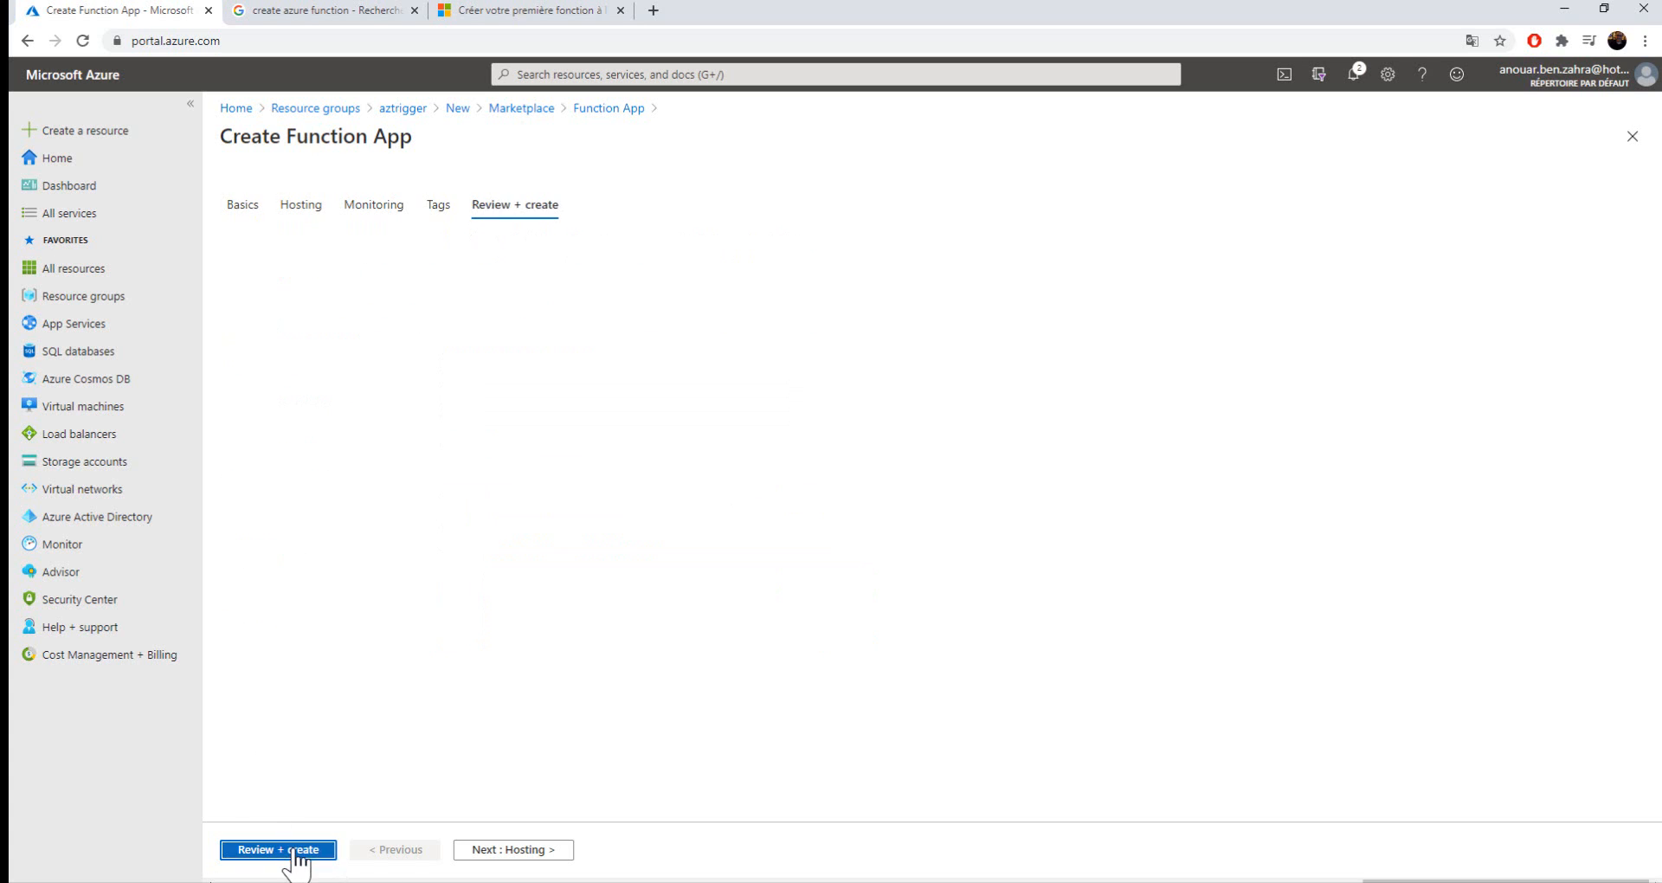
- Deploy the functringer function app and go to its resource page
click(278, 849)
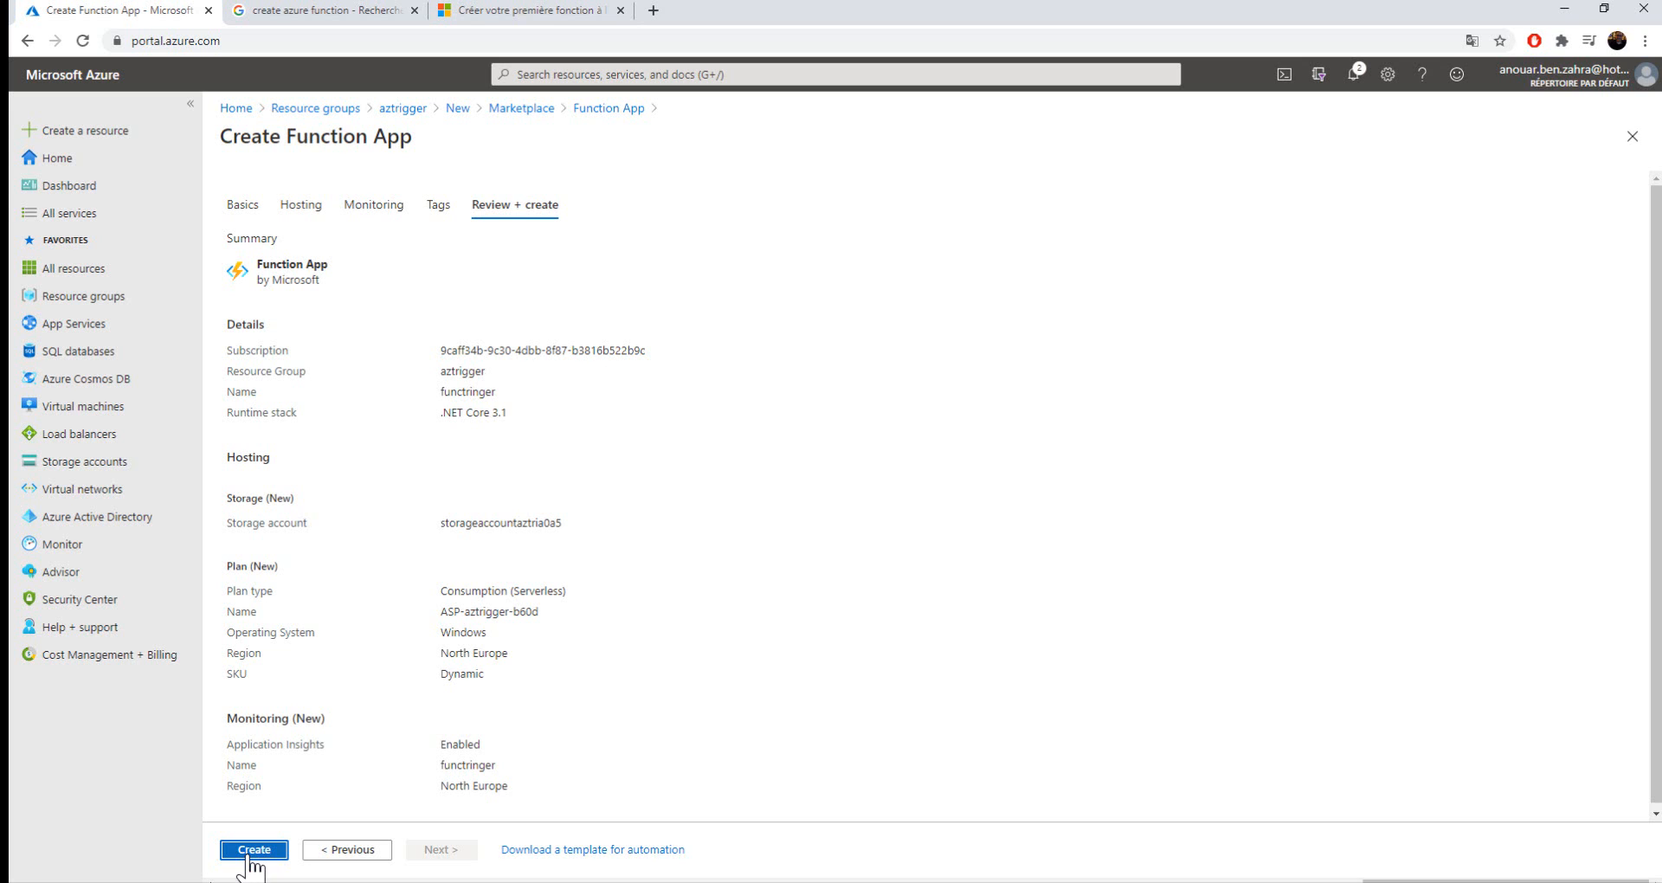
click(253, 849)
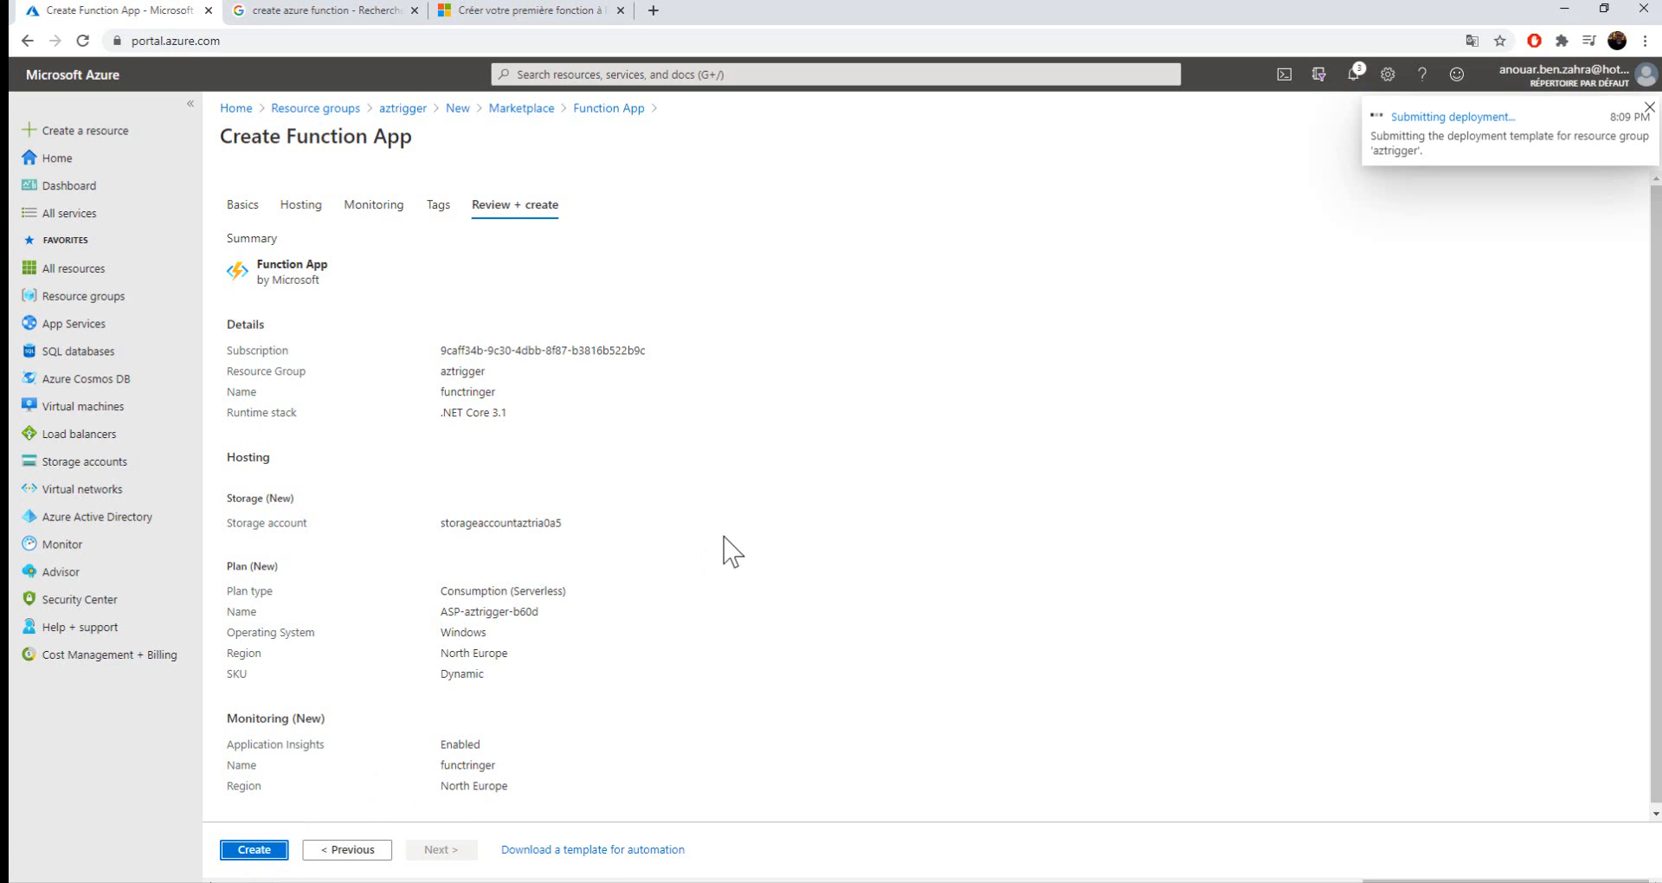
click(253, 850)
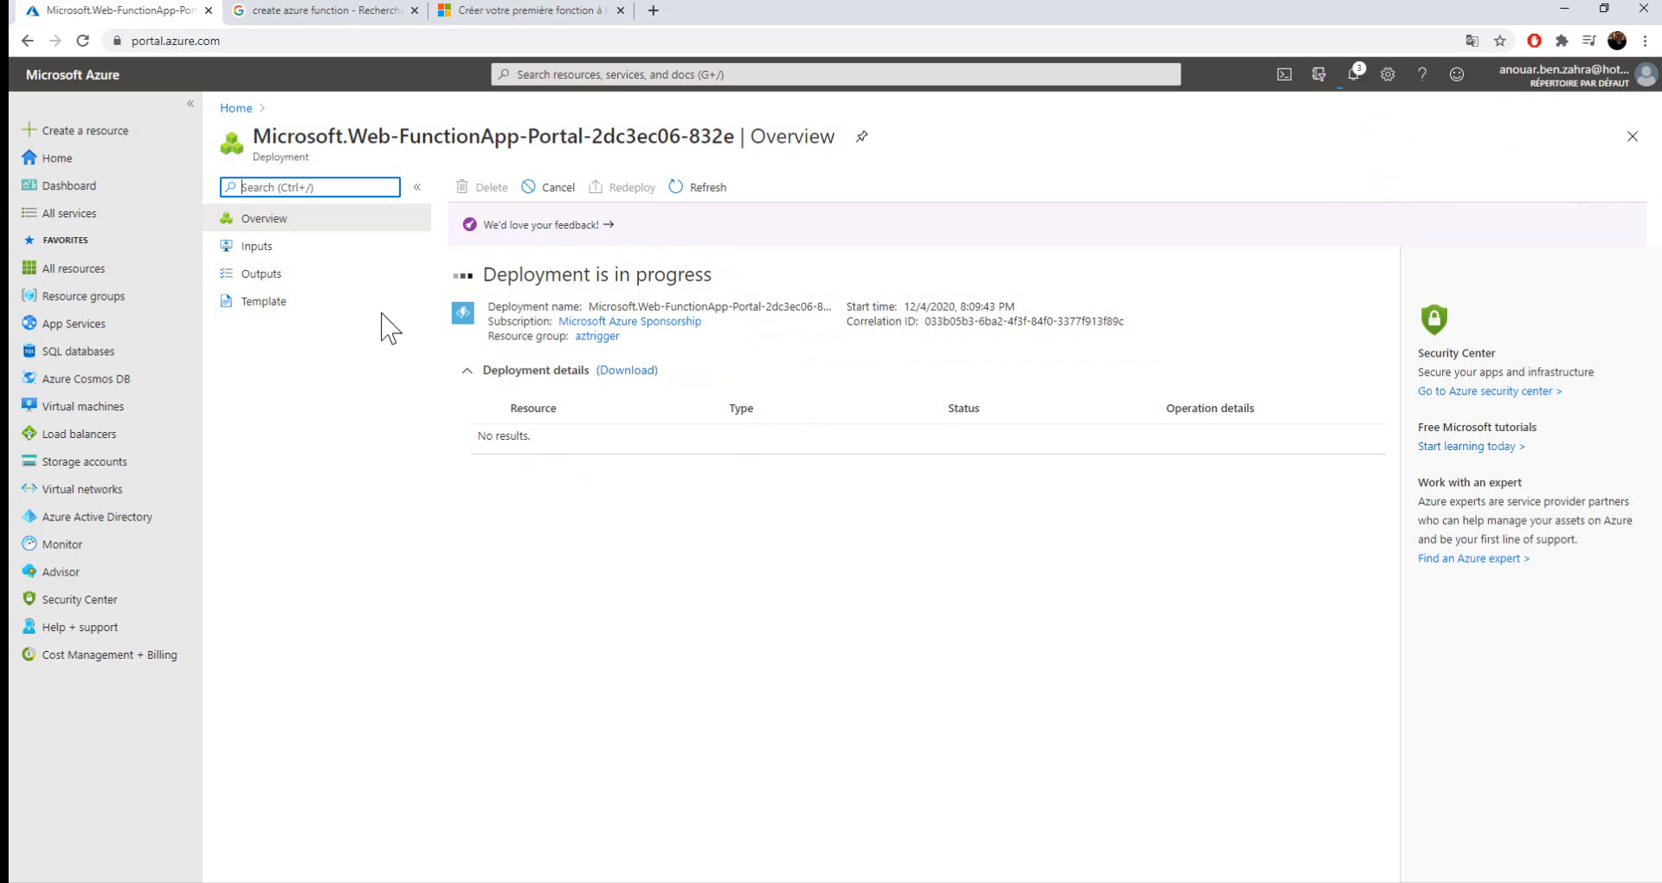
mouse_move(599, 535)
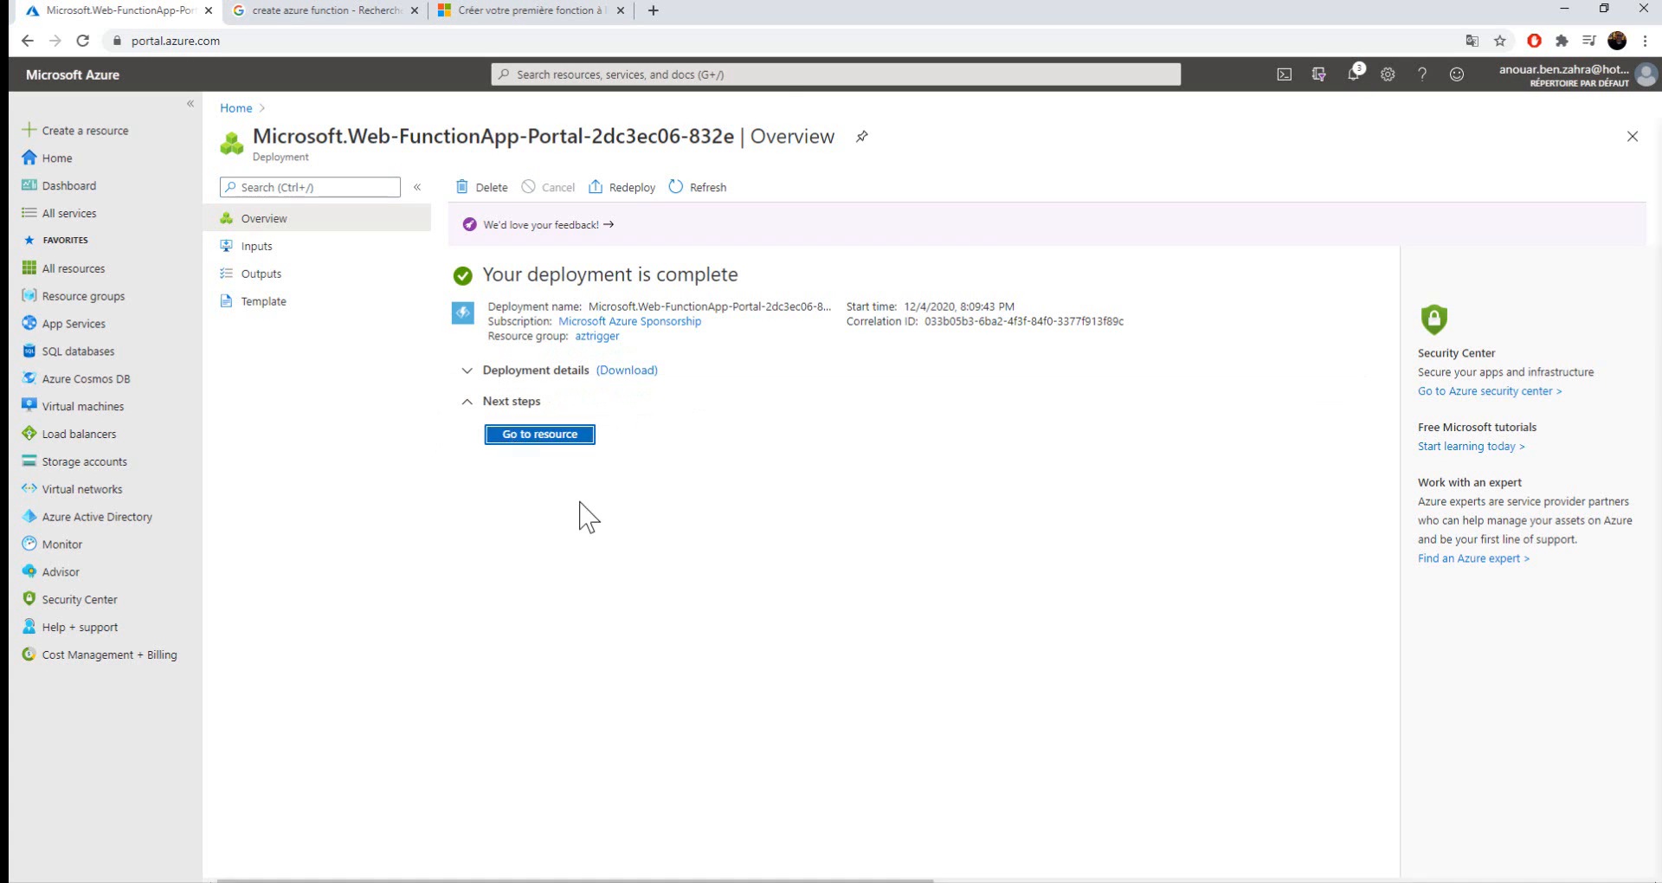
click(538, 435)
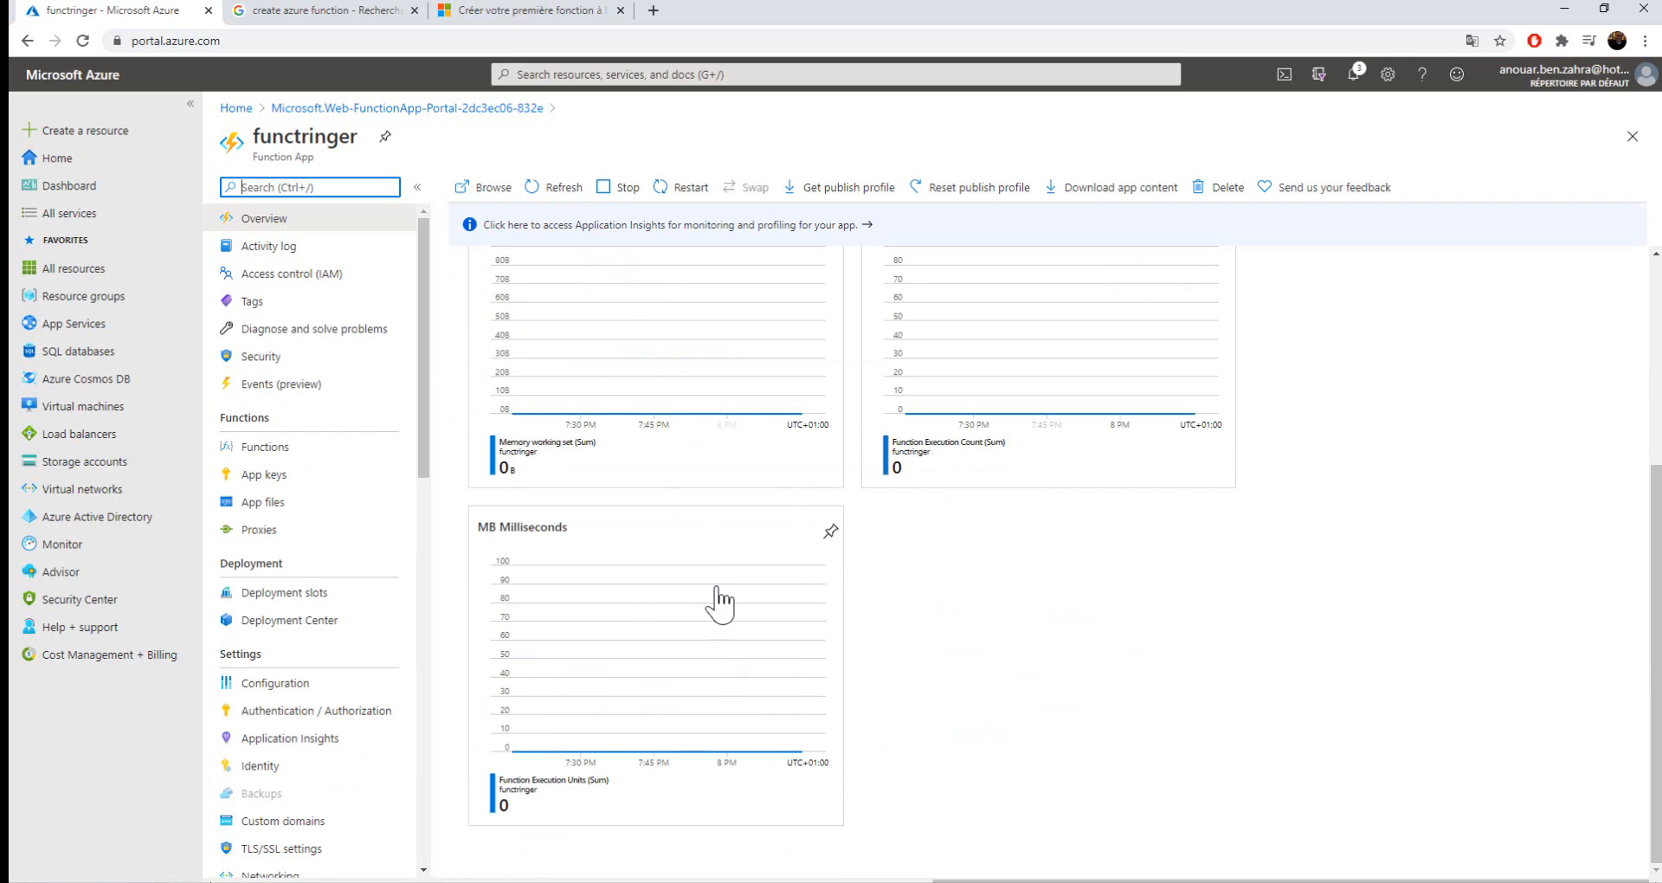
- Add a new function to functringer, developing in portal, and browse the trigger templates
click(265, 447)
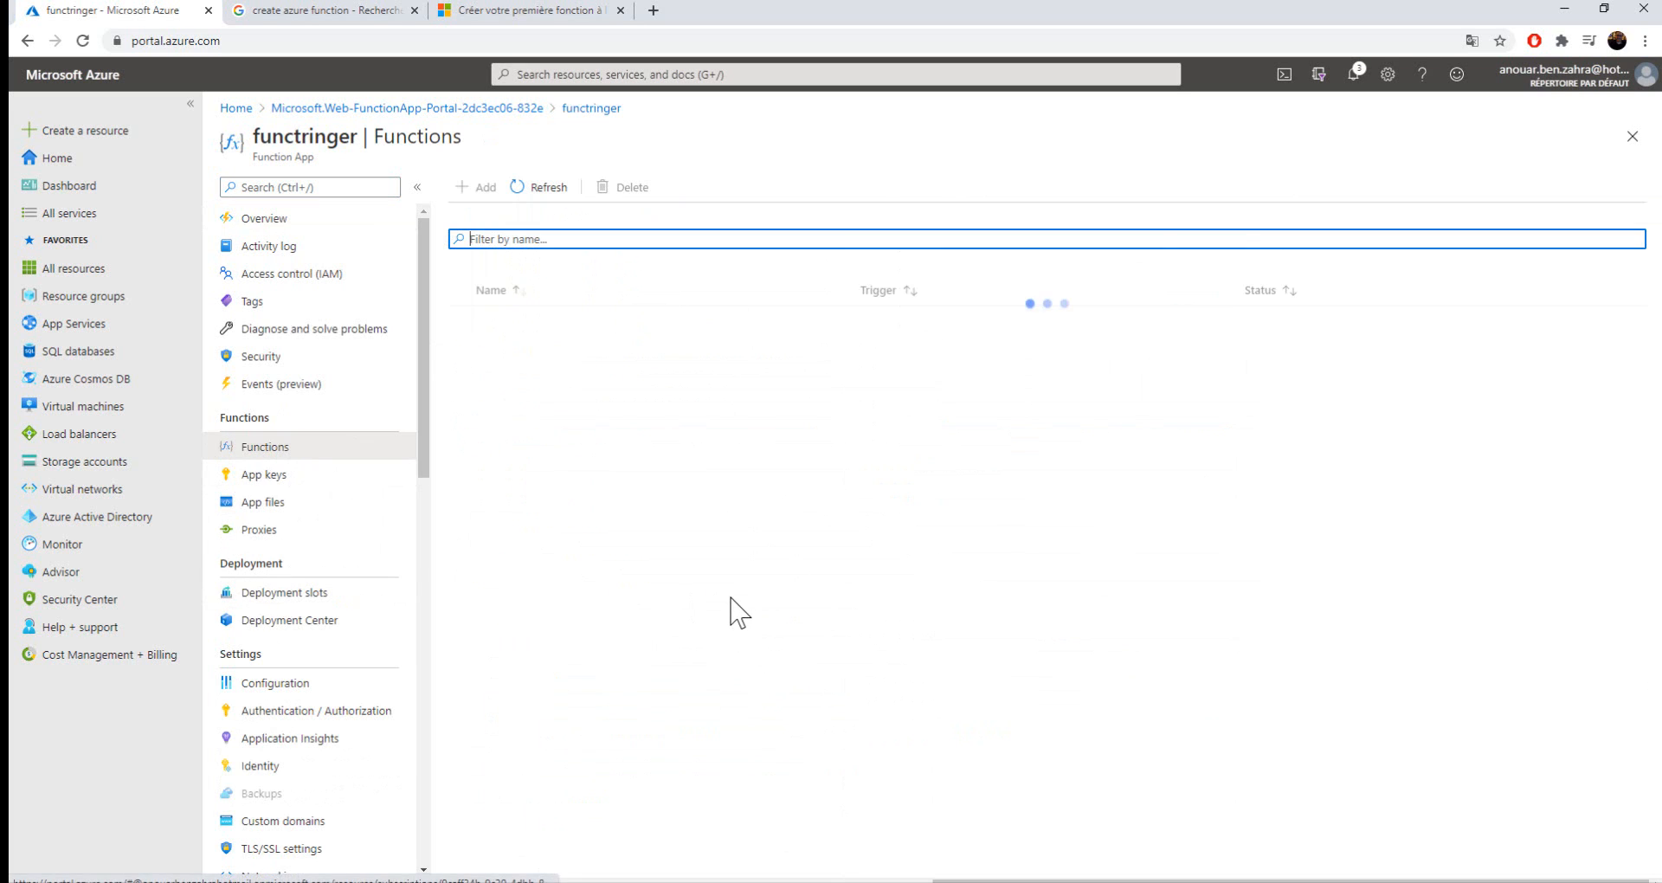
click(476, 187)
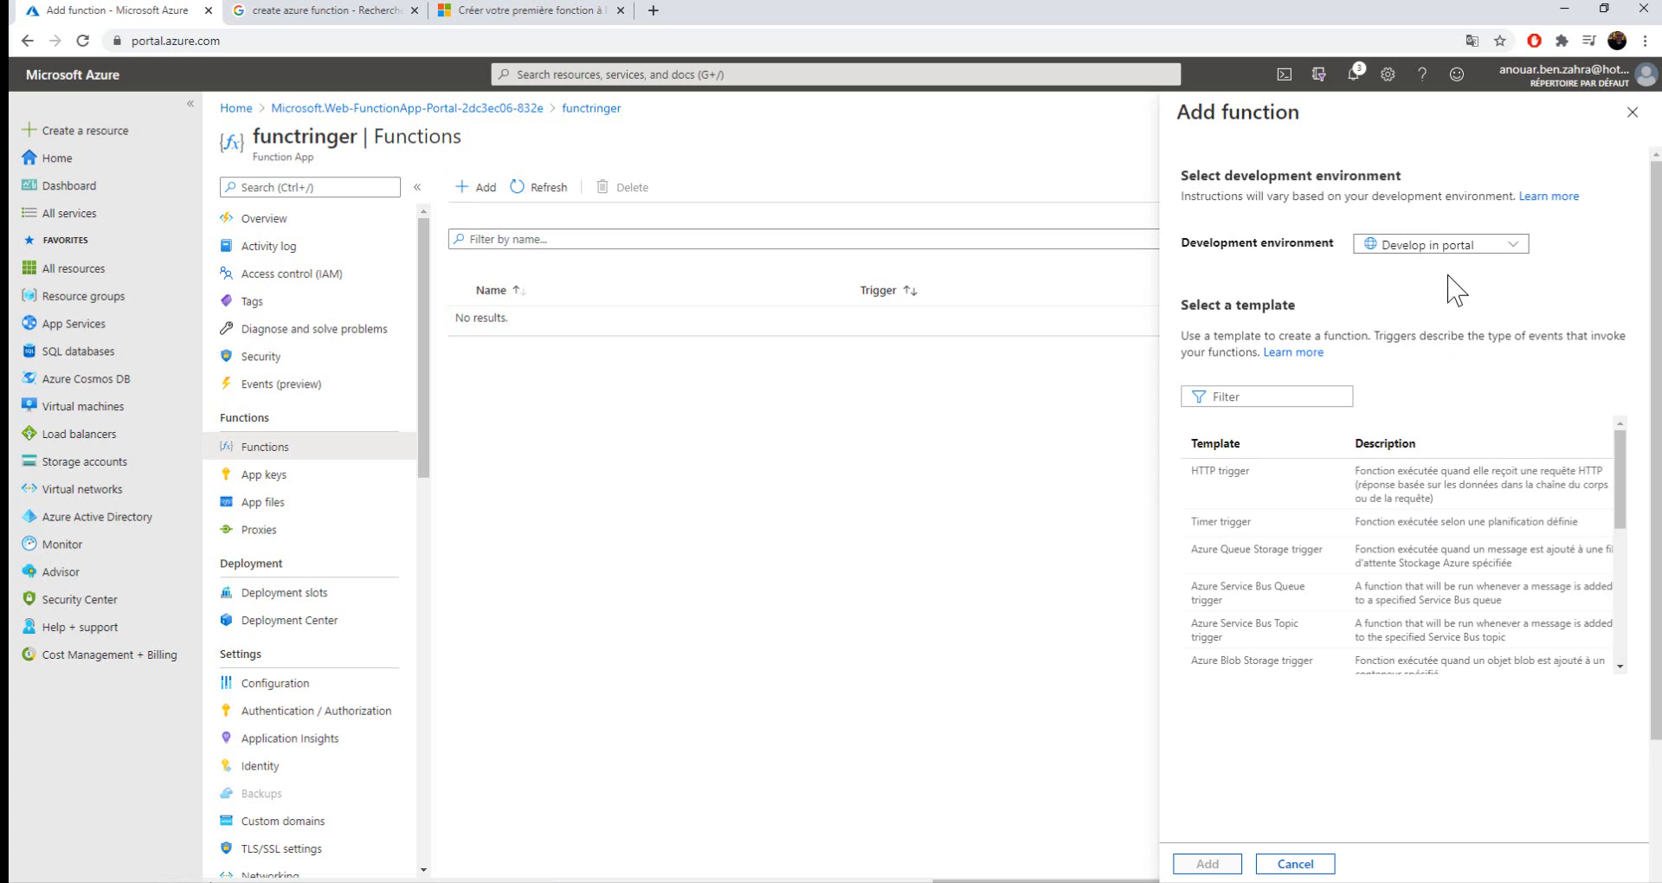
click(1437, 244)
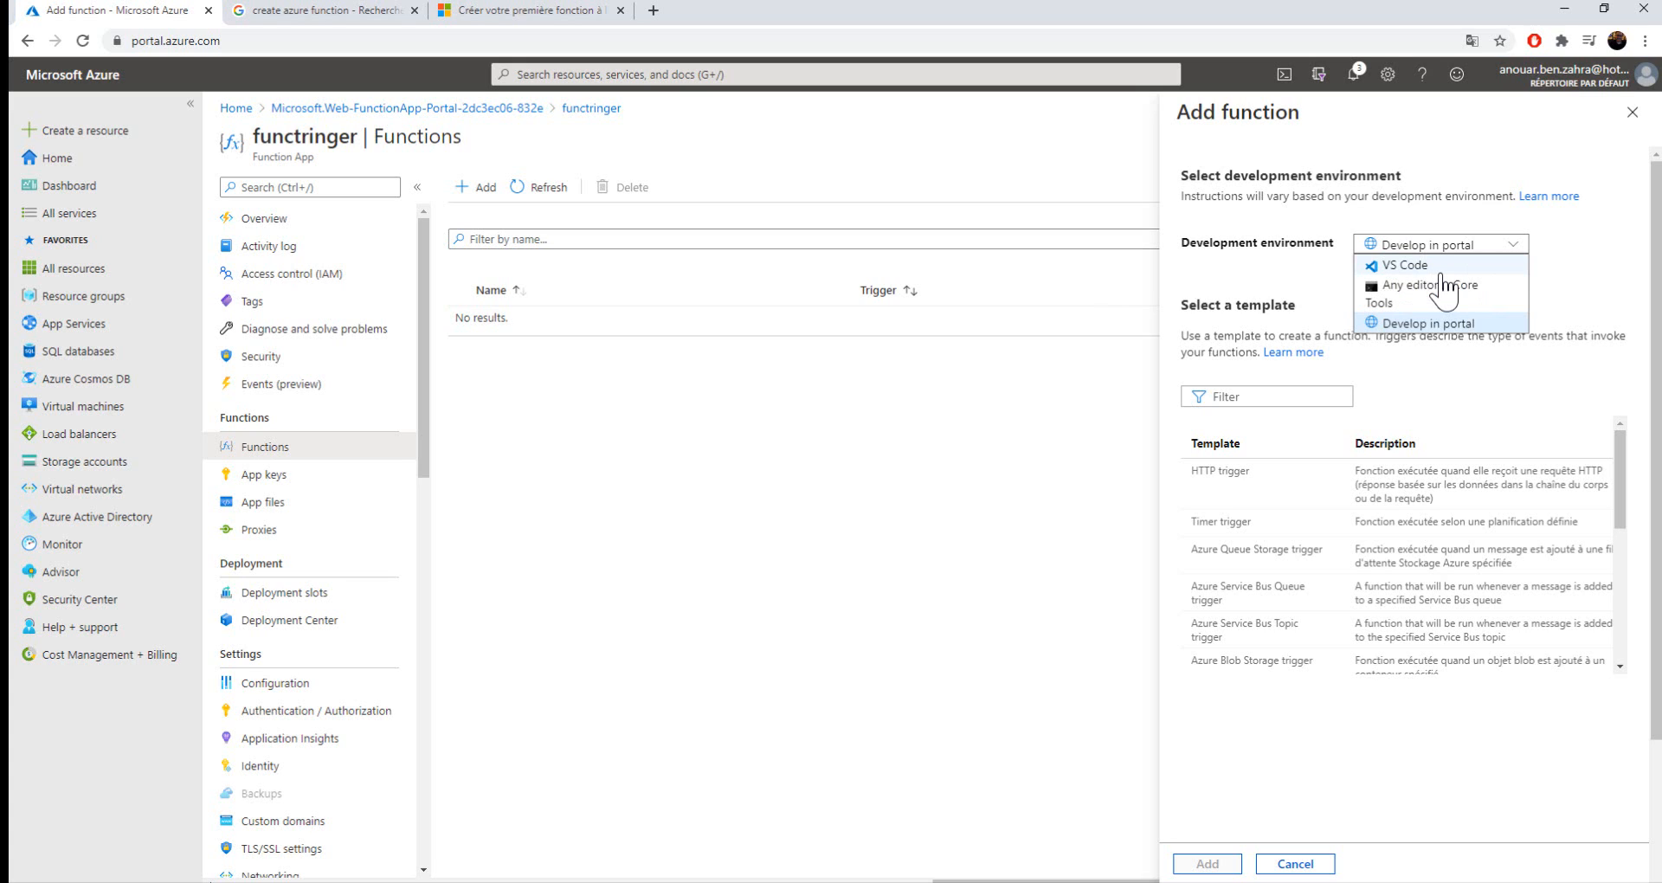
mouse_move(1418, 284)
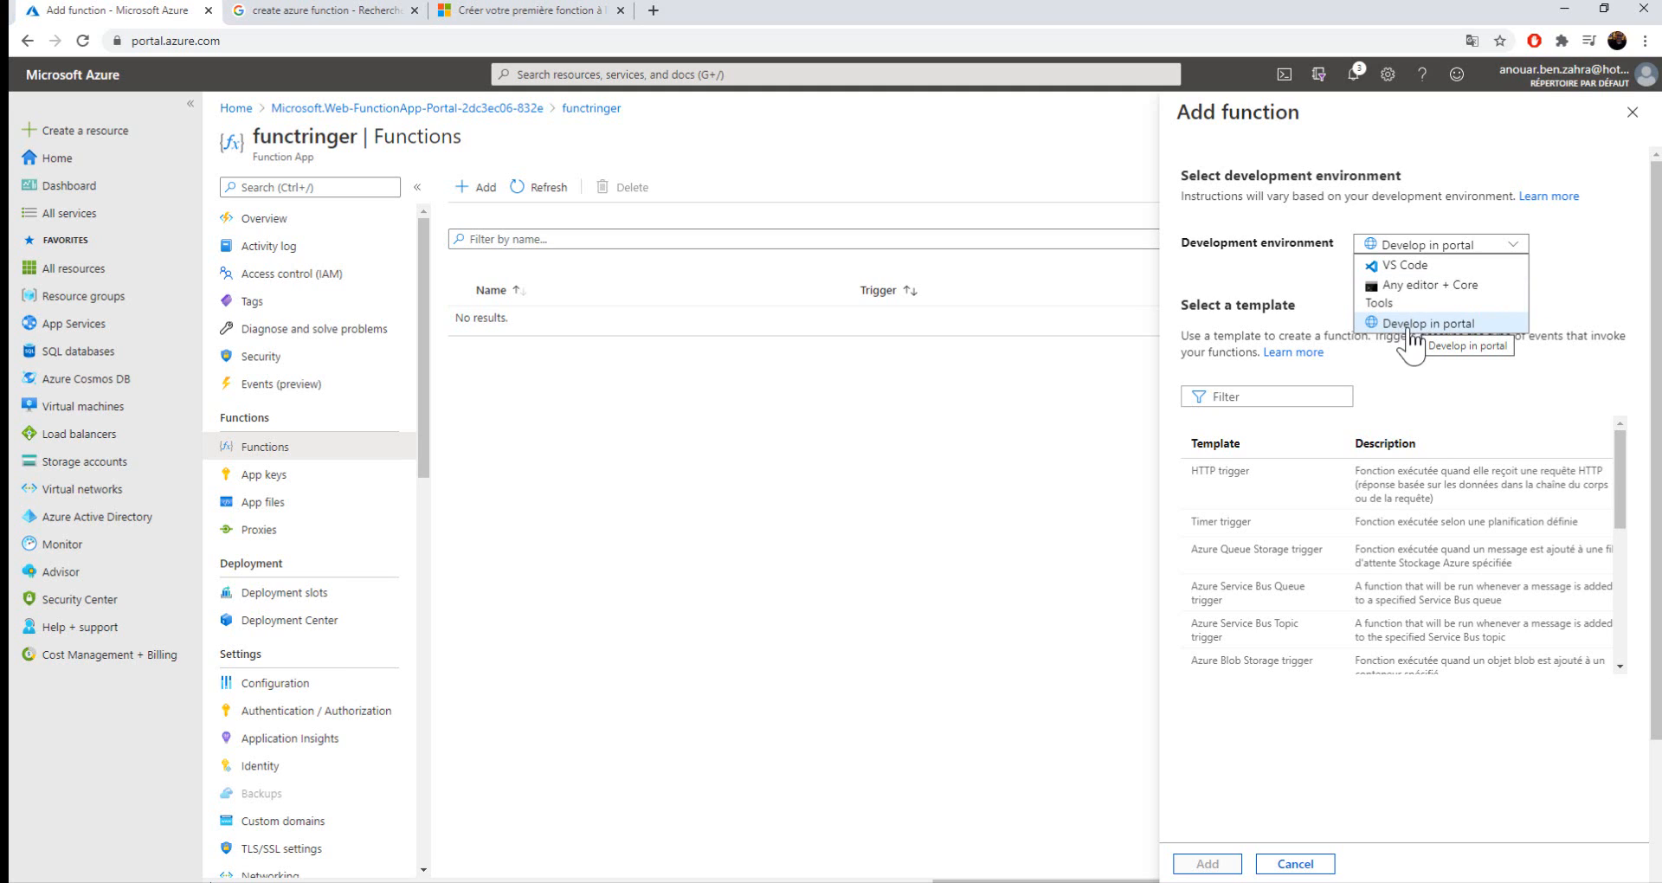
click(1425, 323)
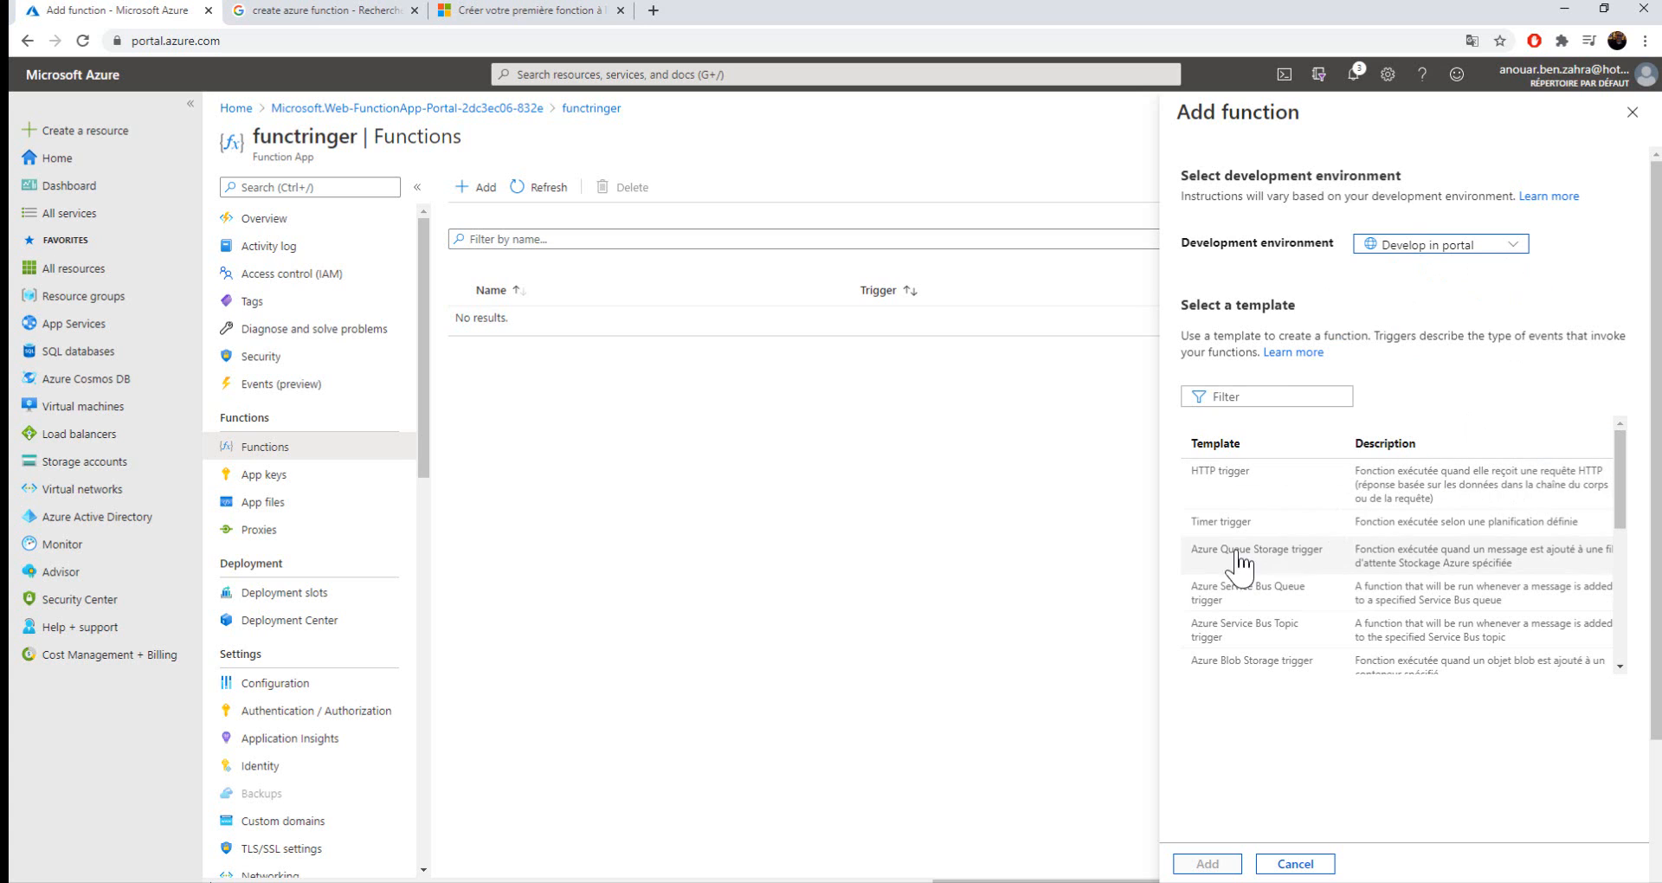
scroll(down, 3)
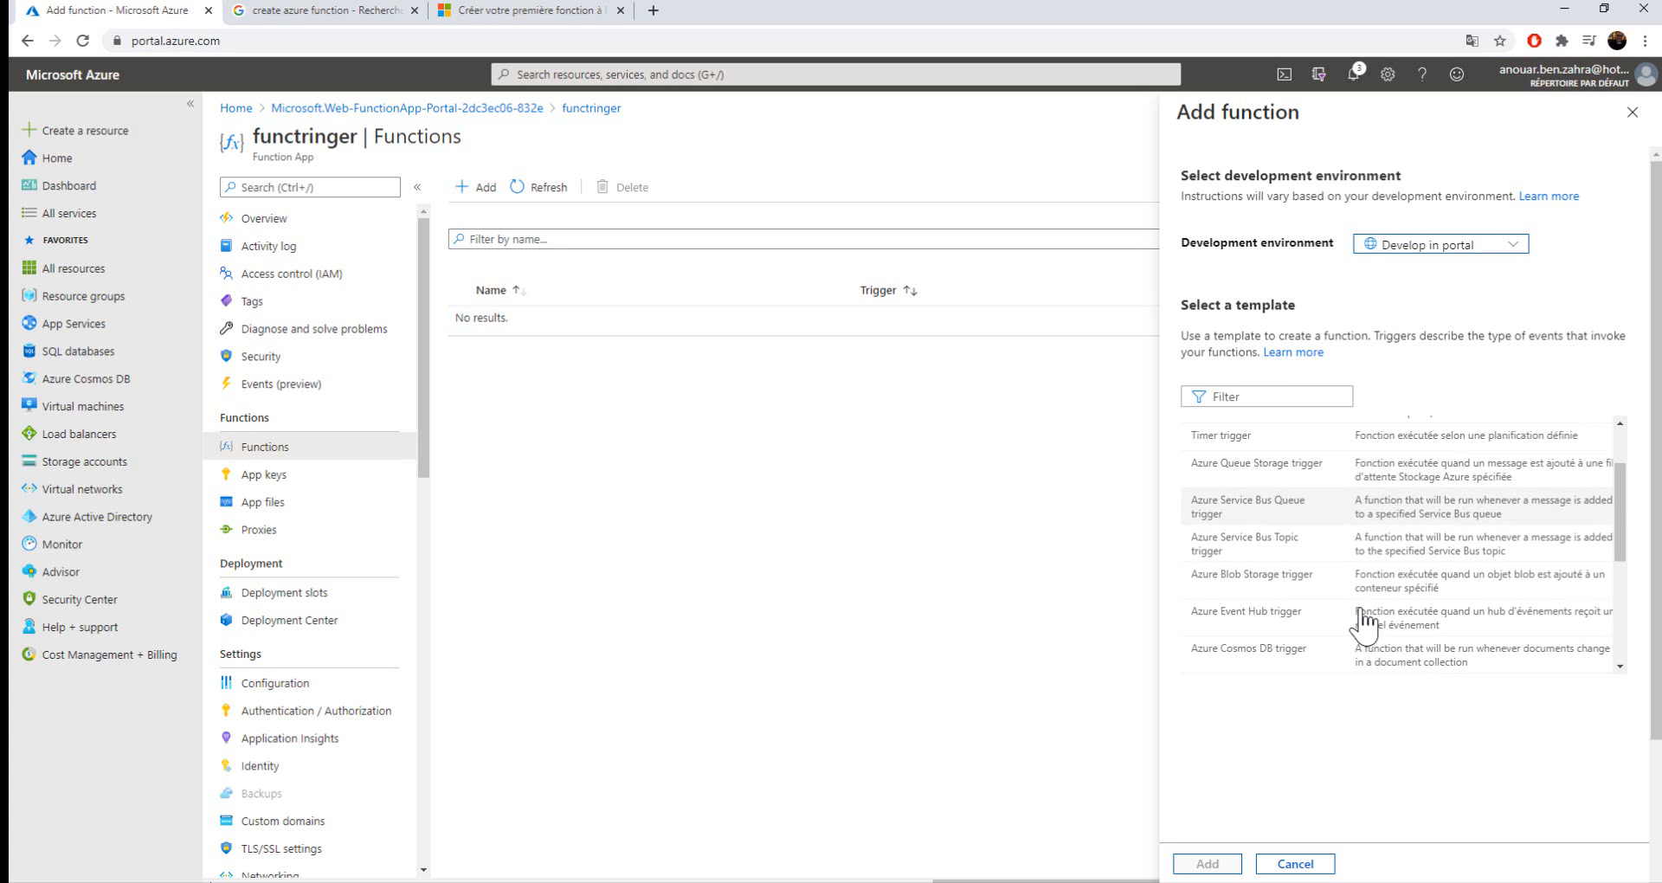
scroll(down, 3)
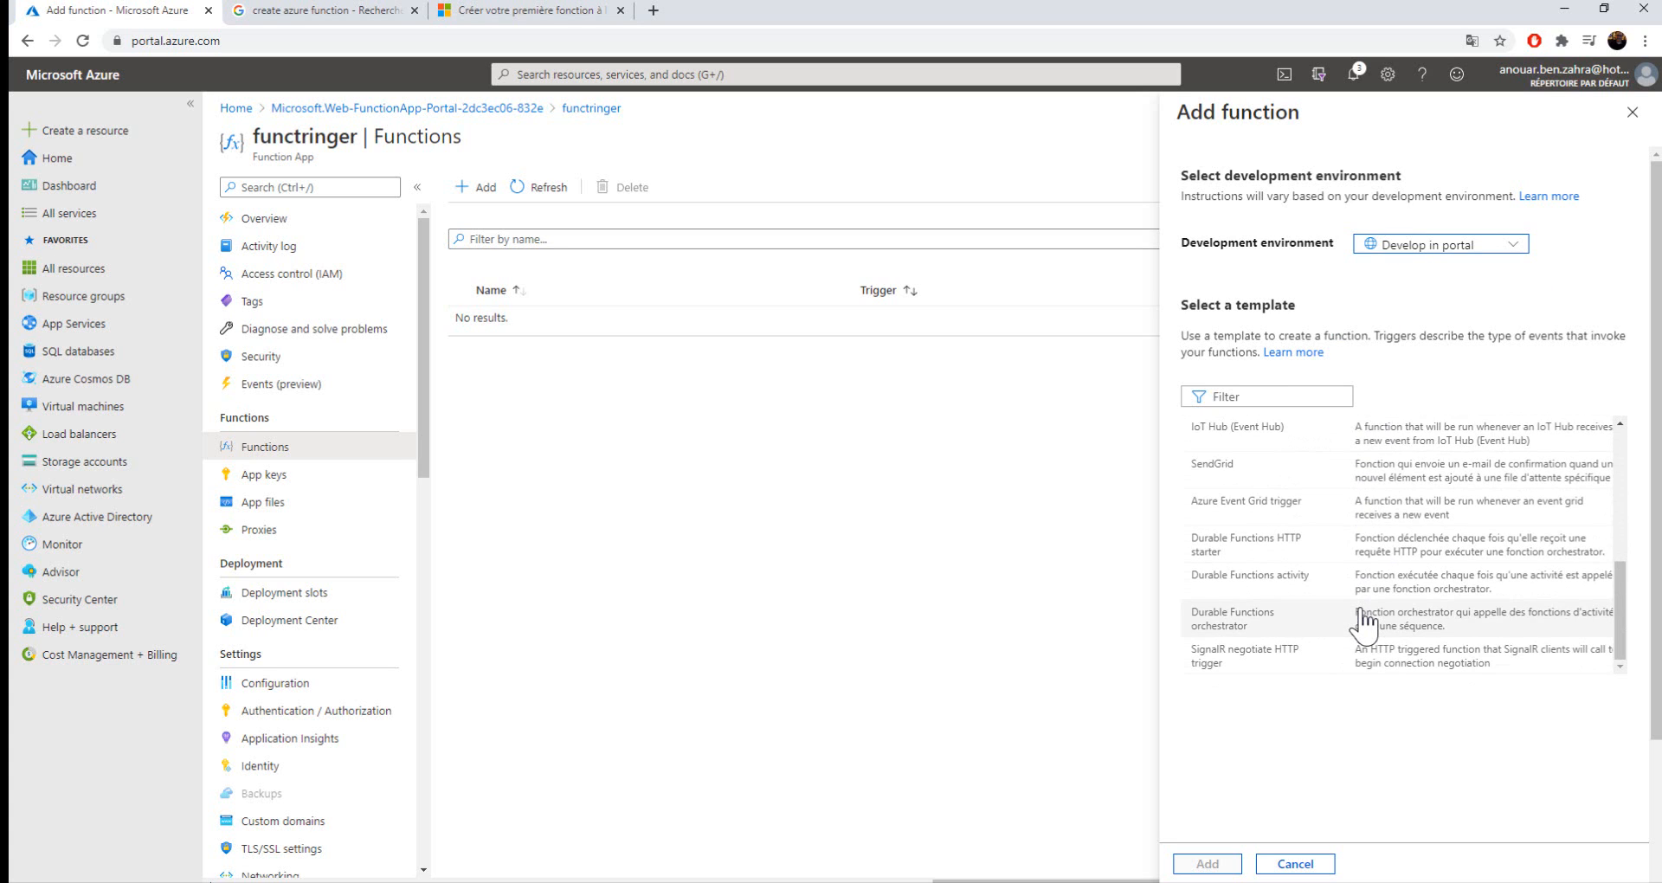
click(1266, 396)
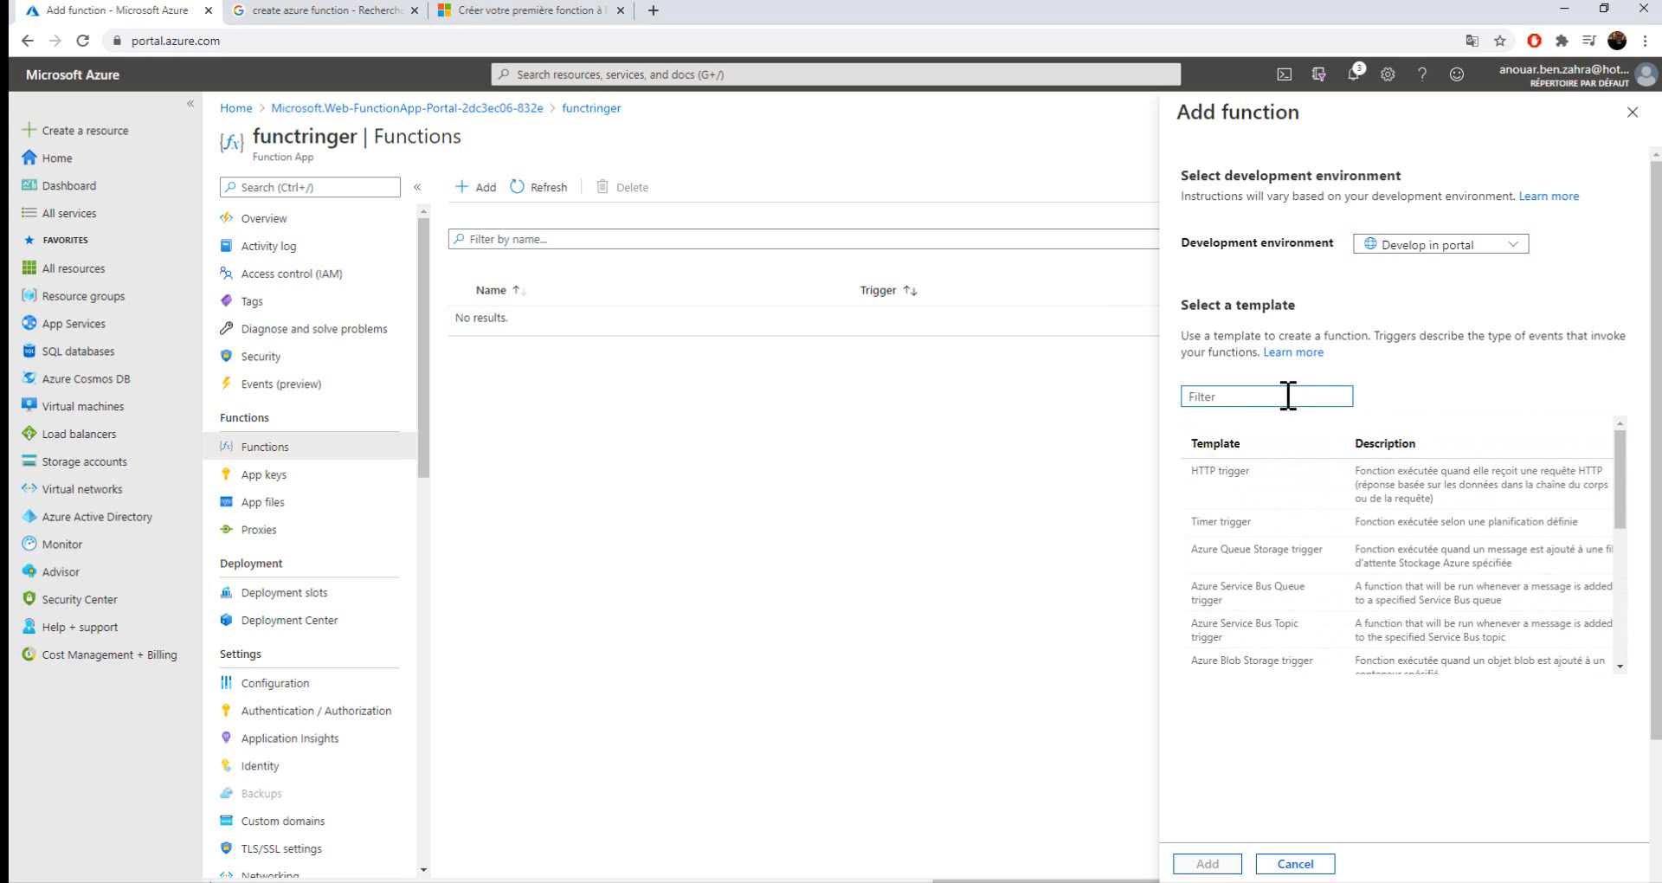
- Choose the Azure Blob Storage trigger template, name it trigblob, and review storage connections
text(blob)
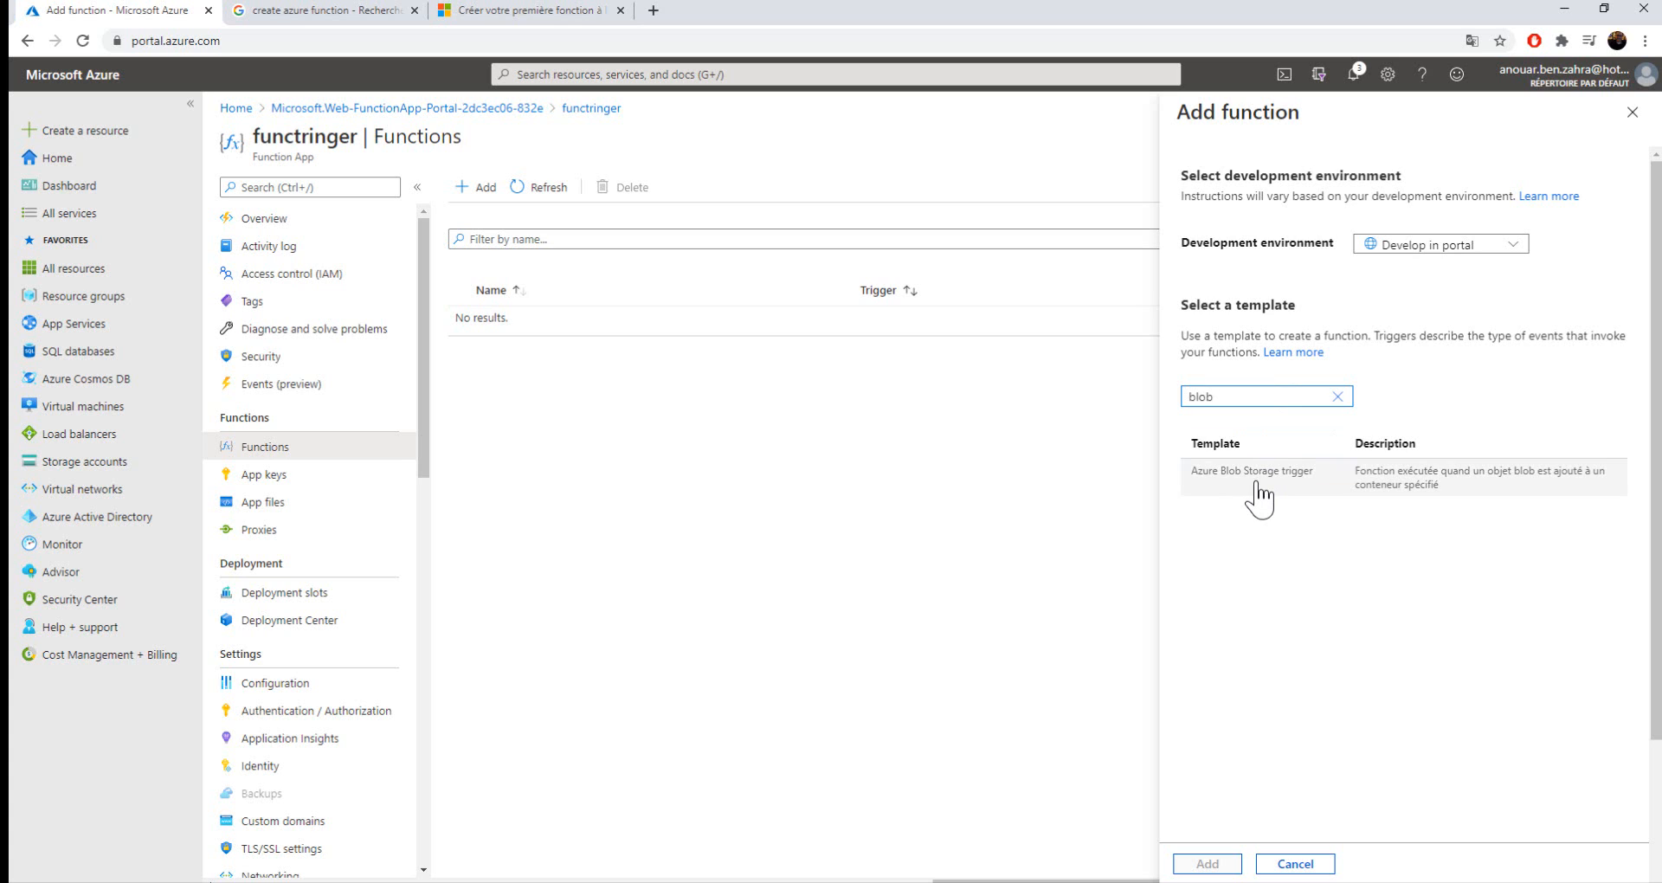
click(1252, 471)
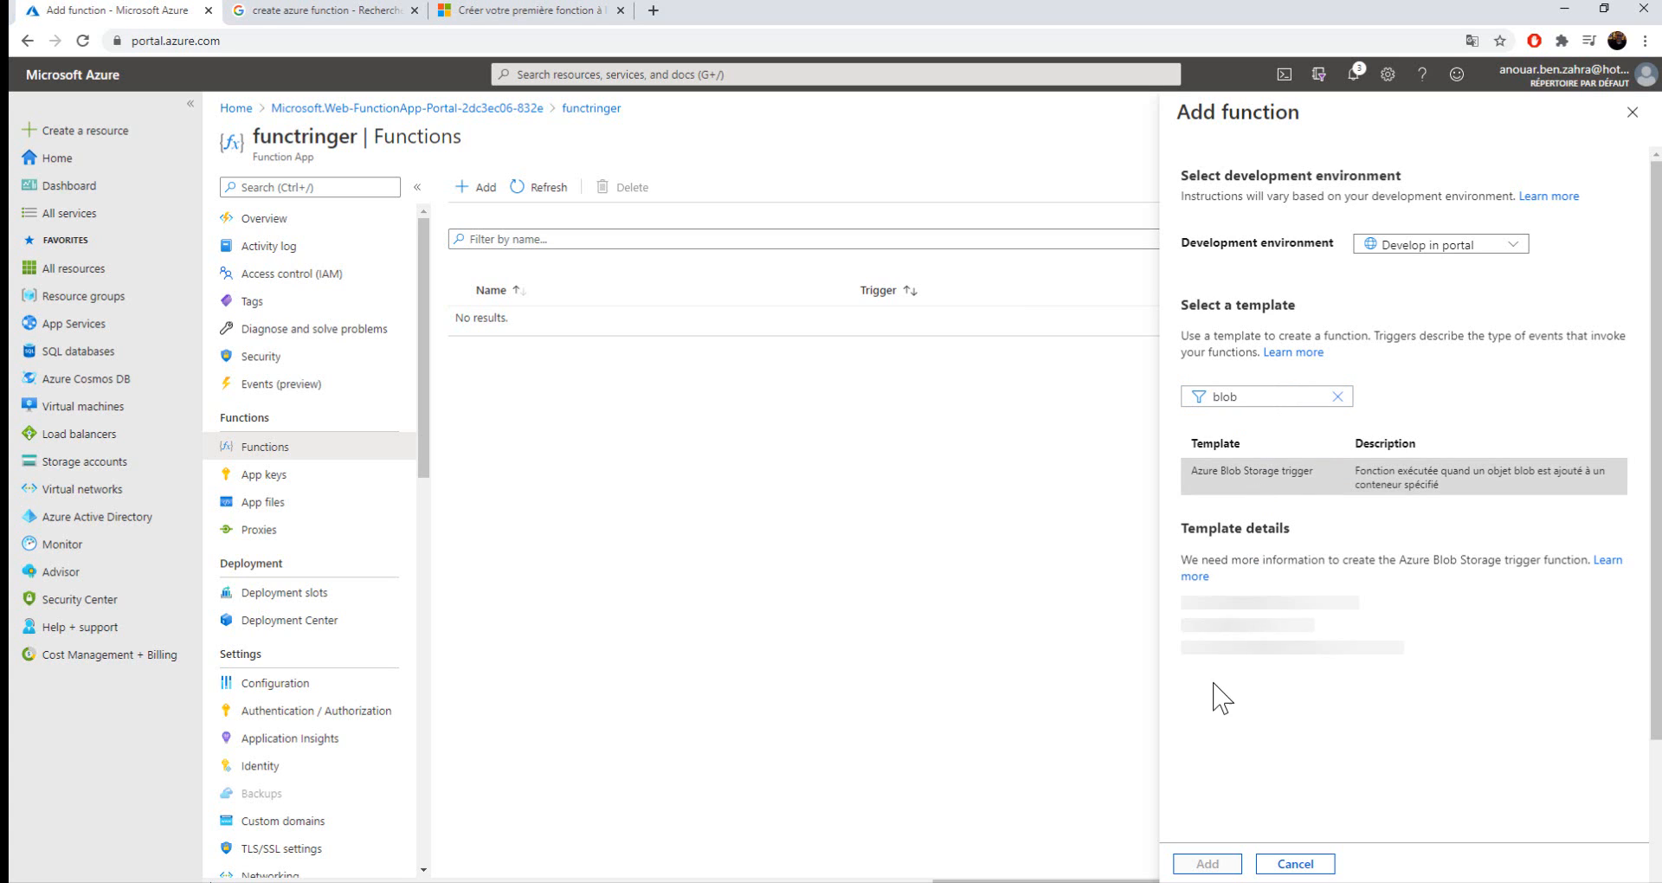
click(1251, 471)
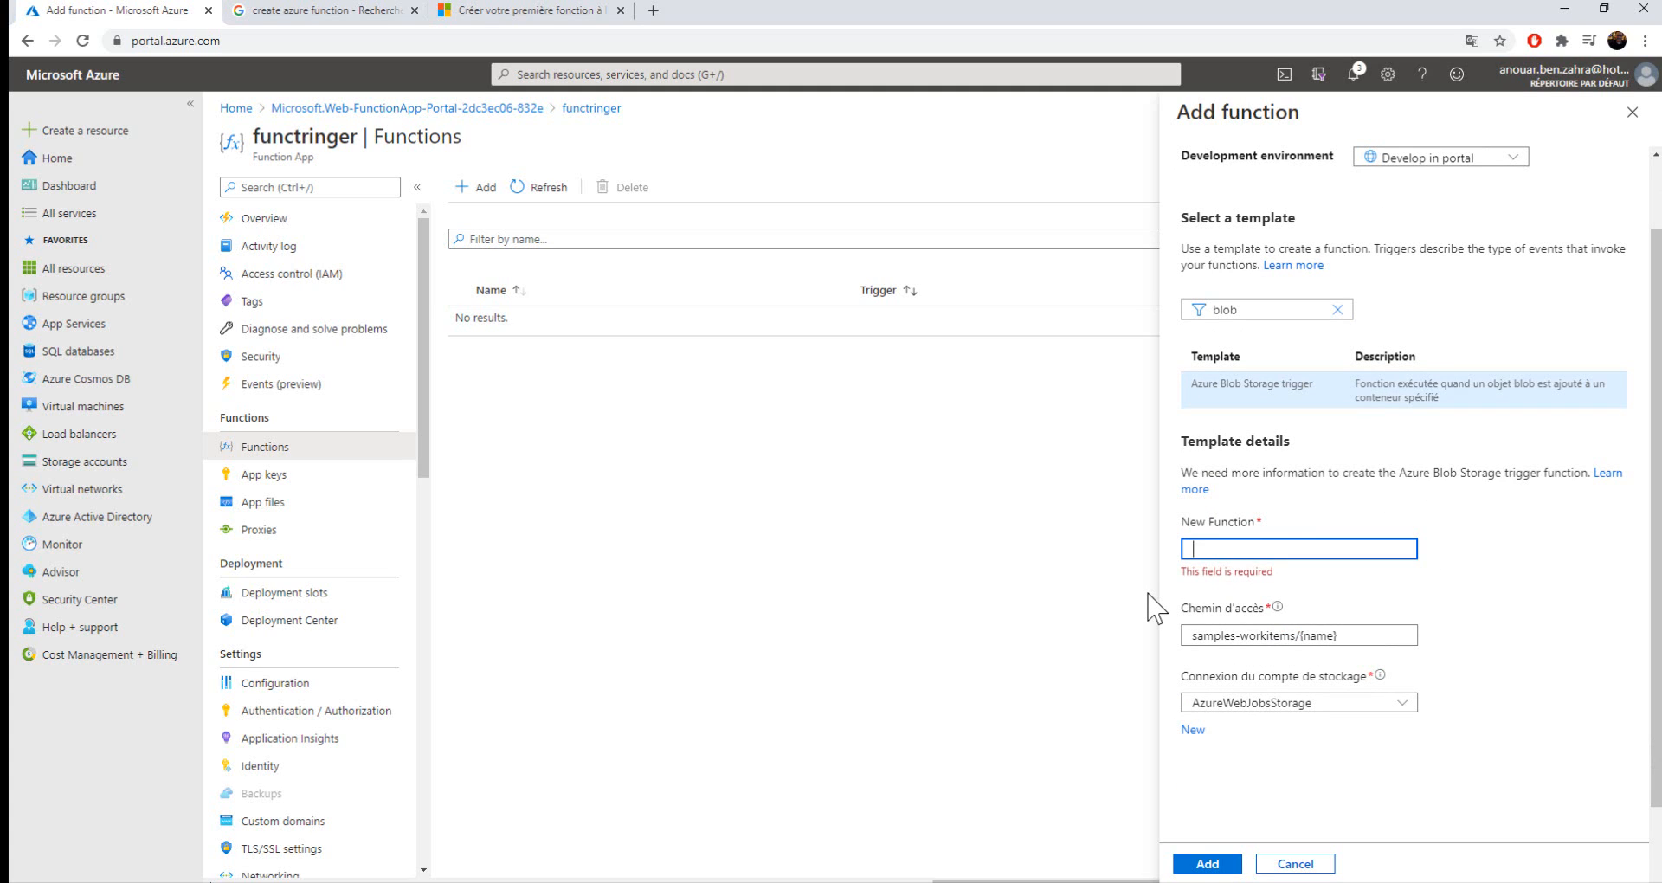
text(trigblob)
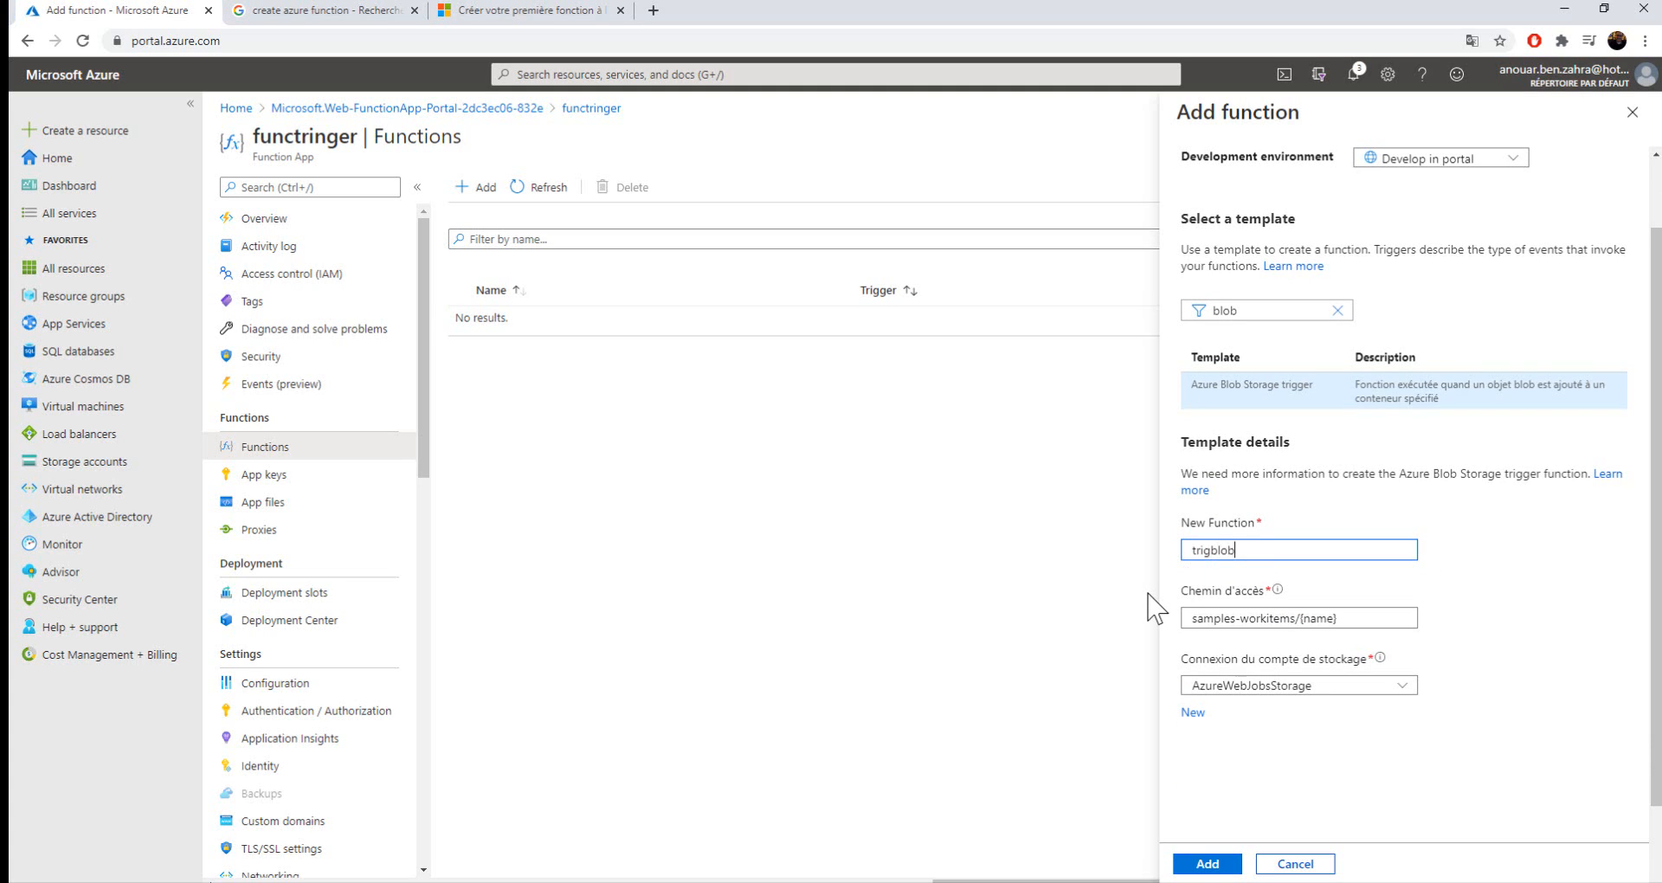
click(1298, 617)
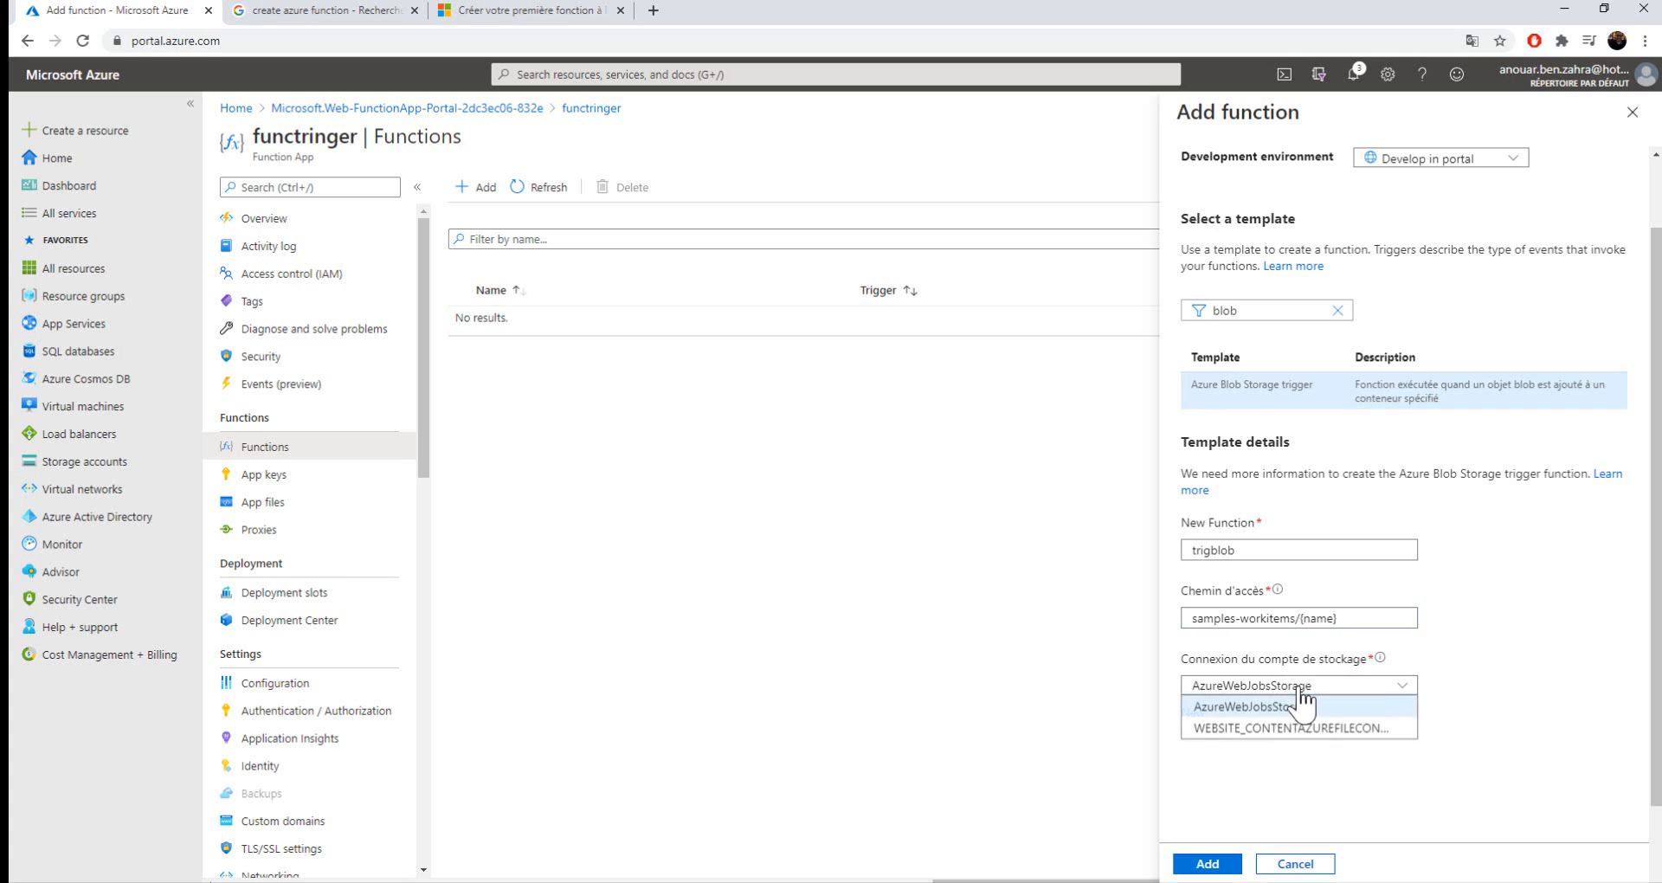
click(1251, 707)
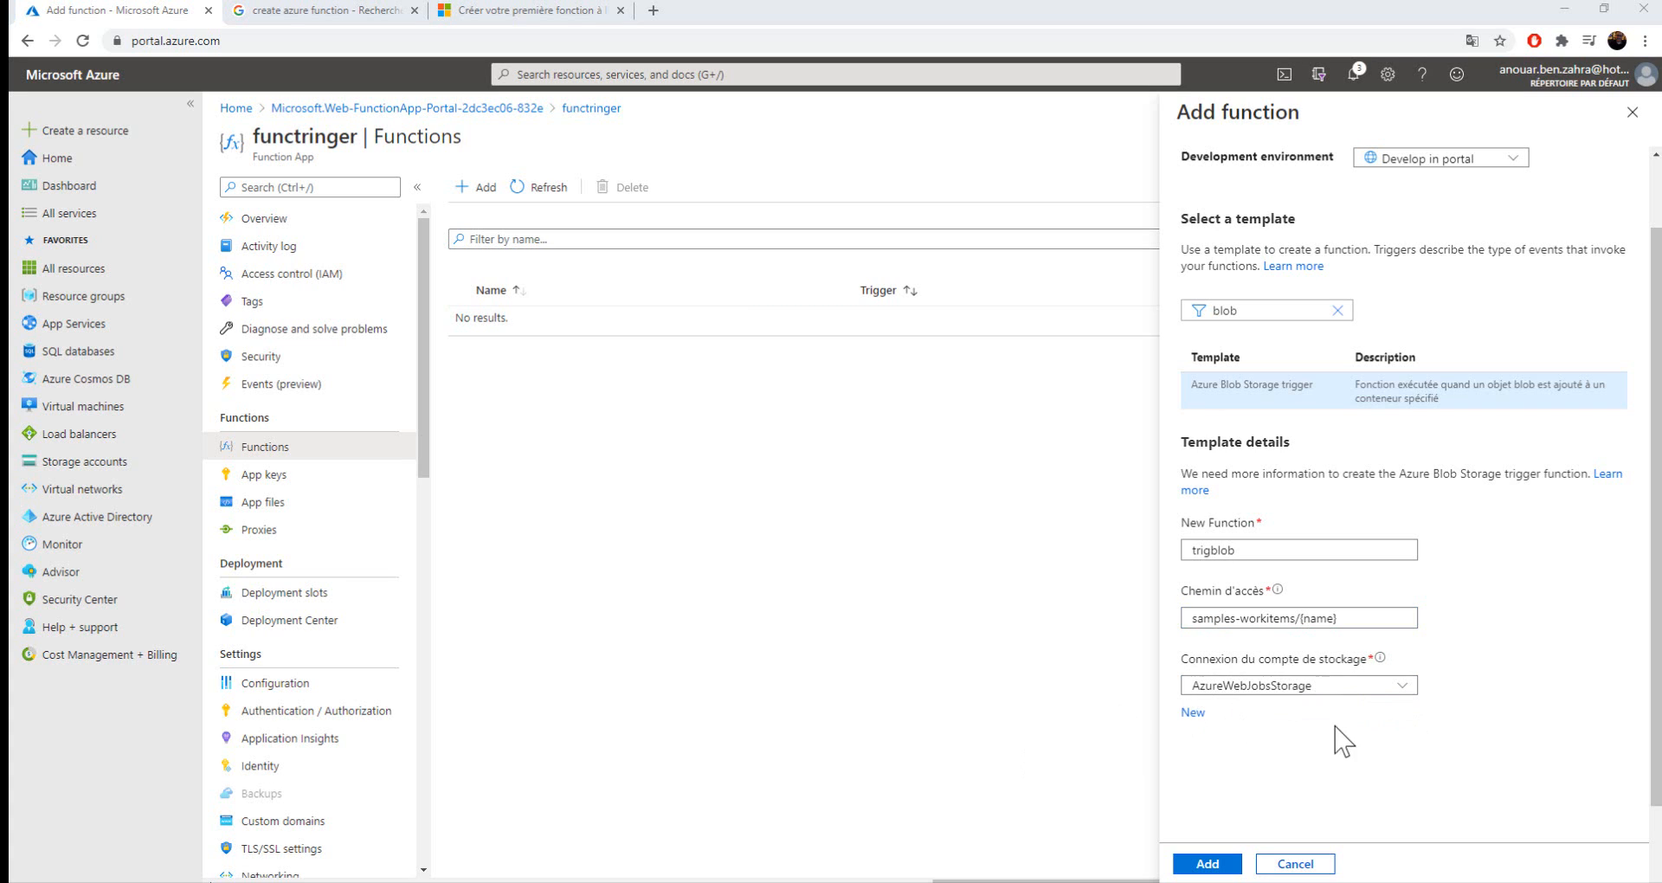
mouse_move(1293, 685)
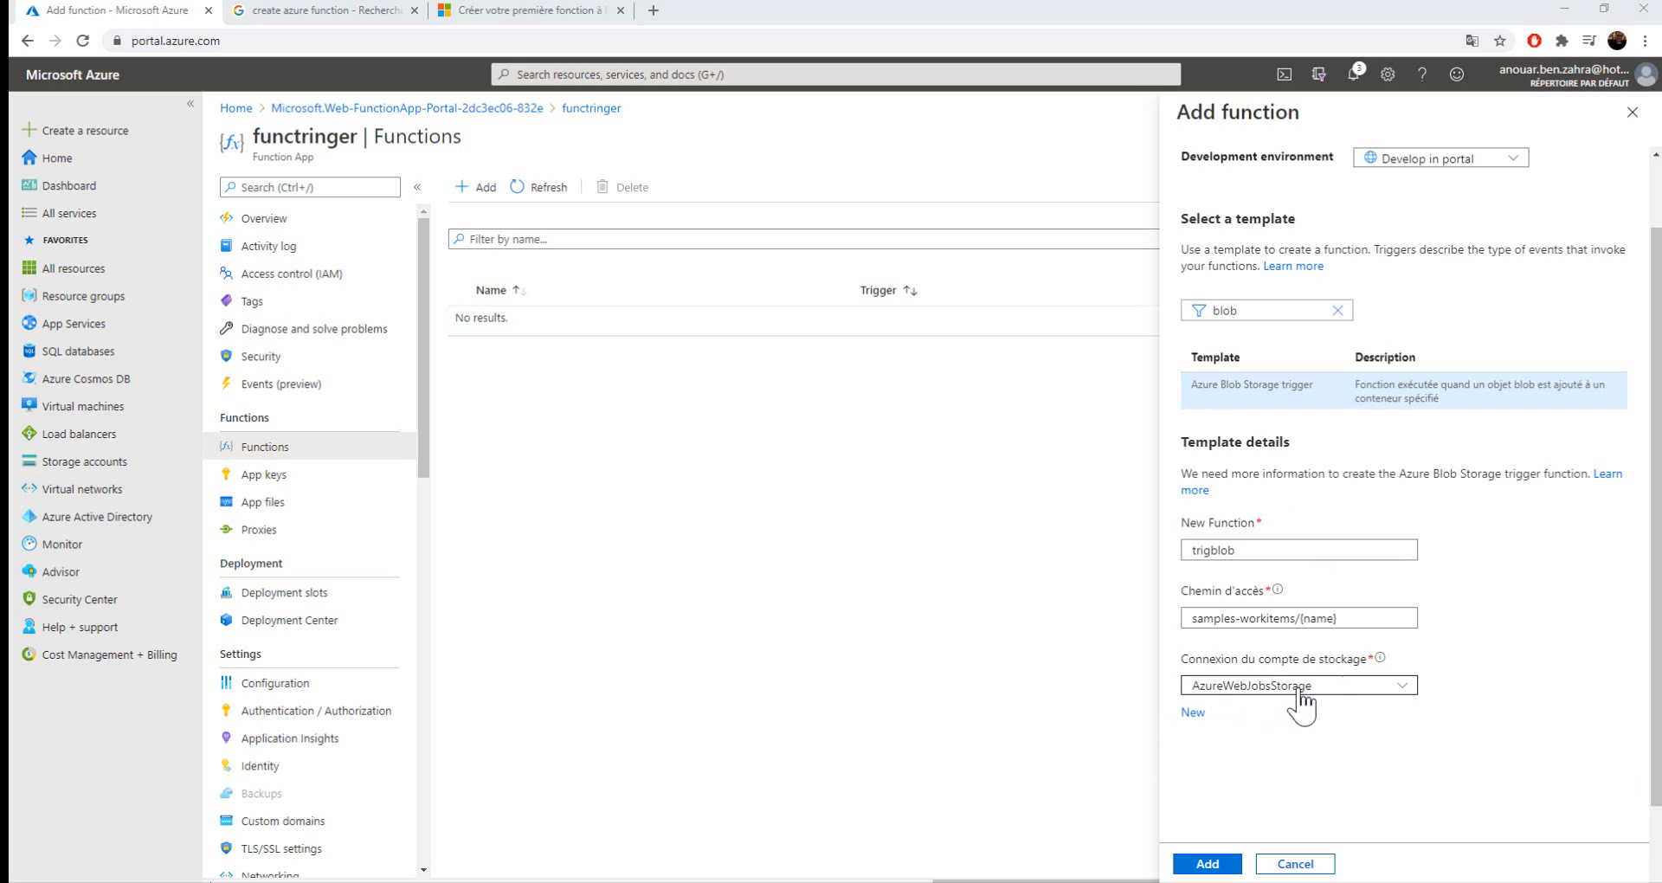
click(1298, 685)
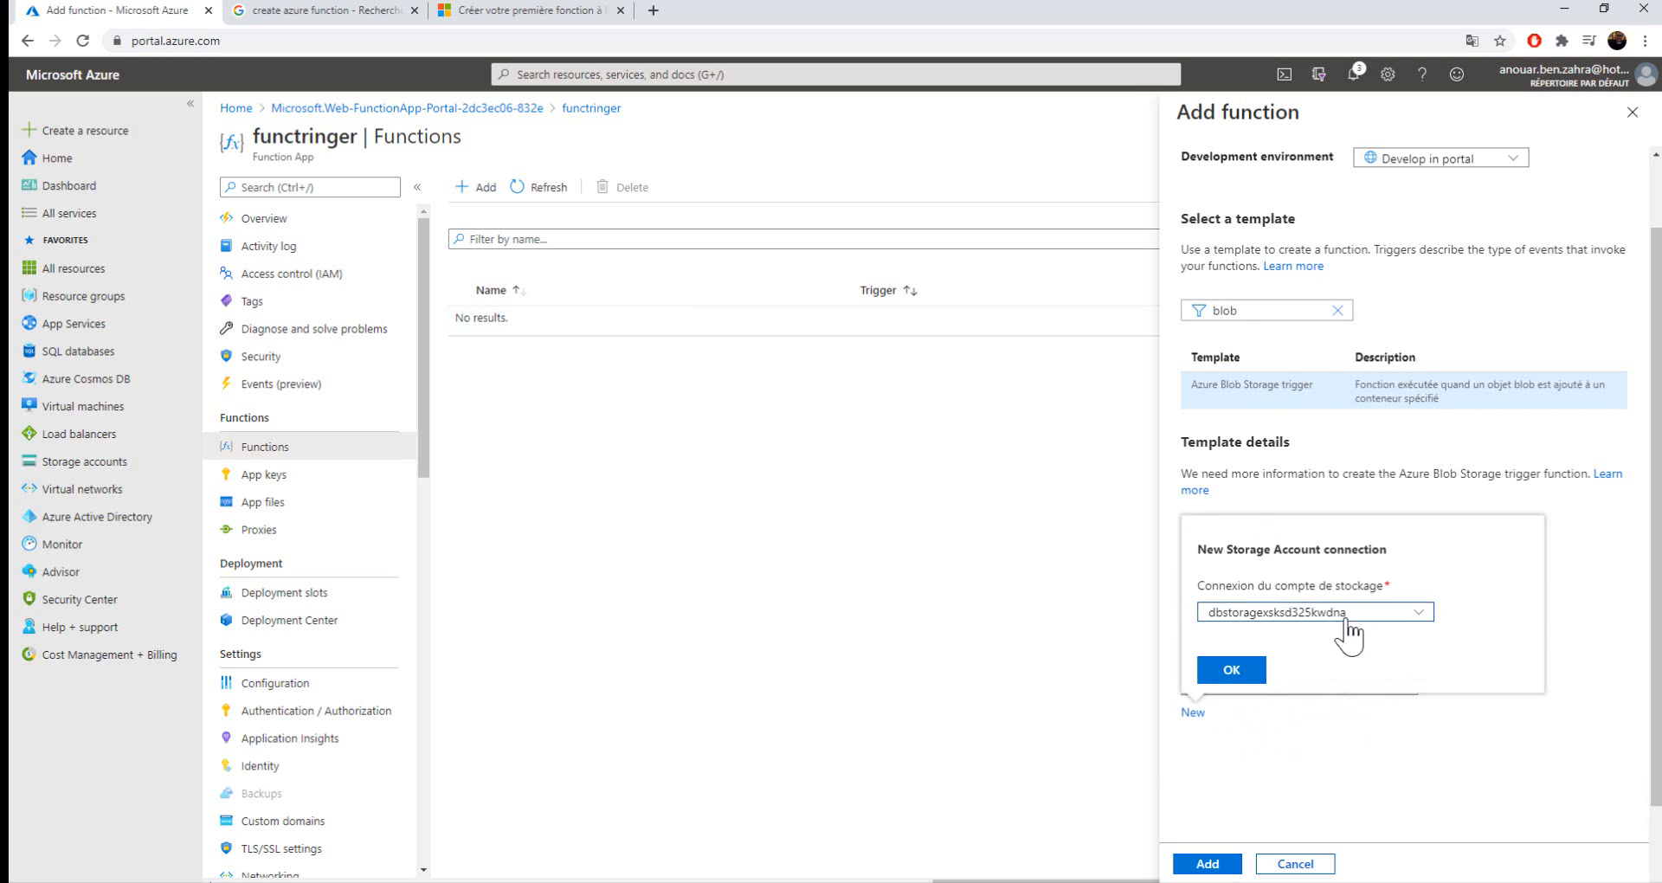
- Add the sttriger_STORAGE connection to sttriger and create the trigblob function
click(1315, 612)
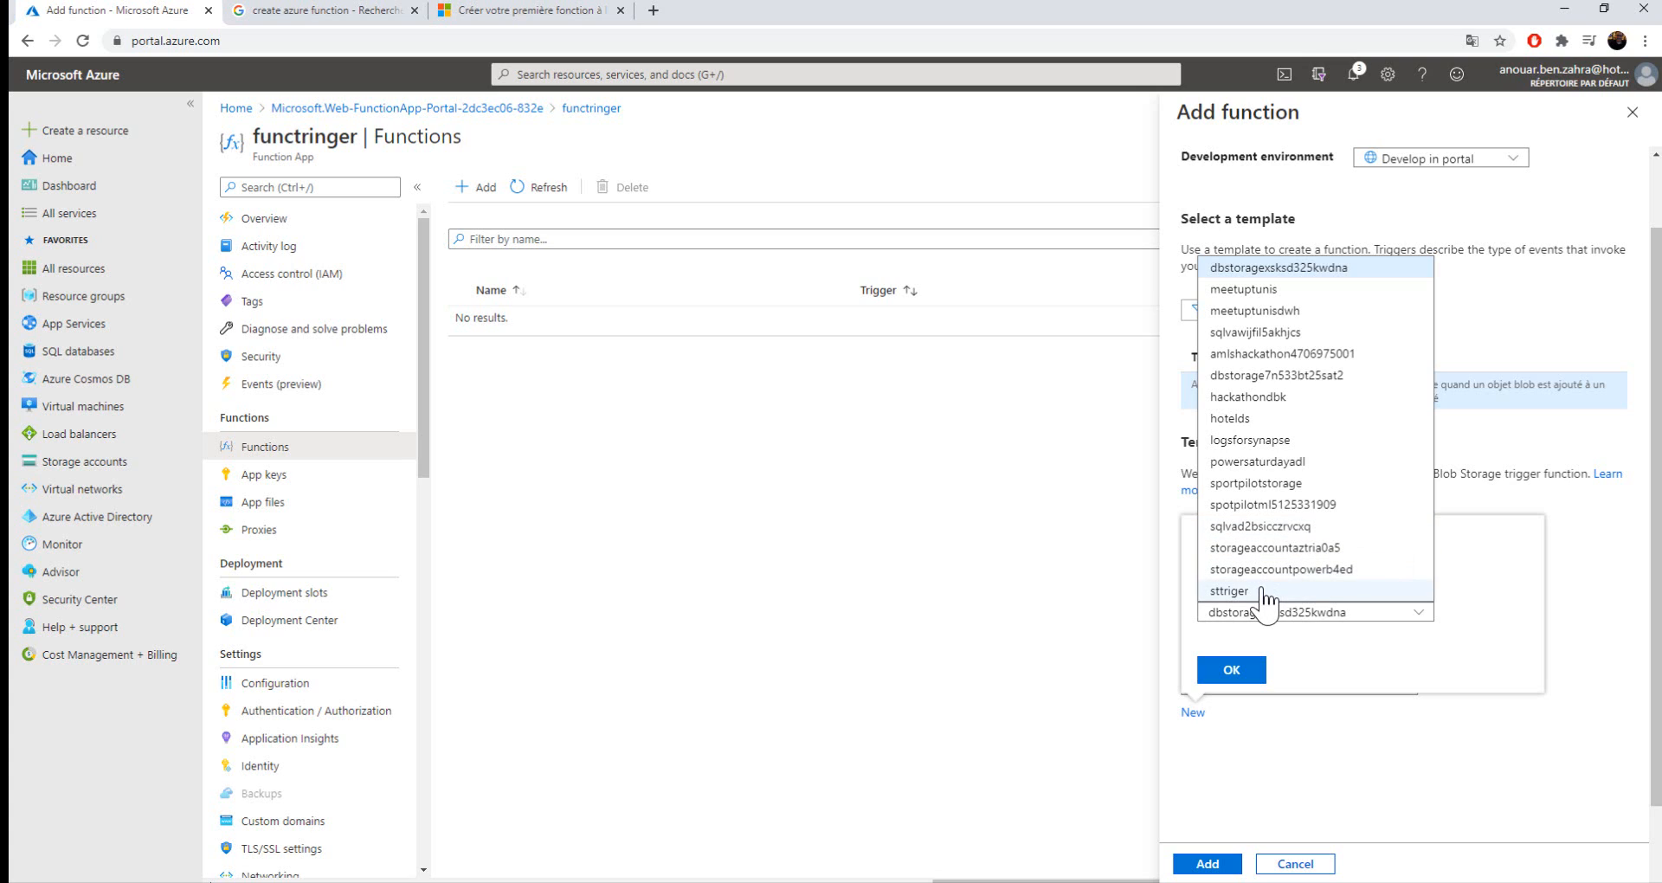
click(1228, 591)
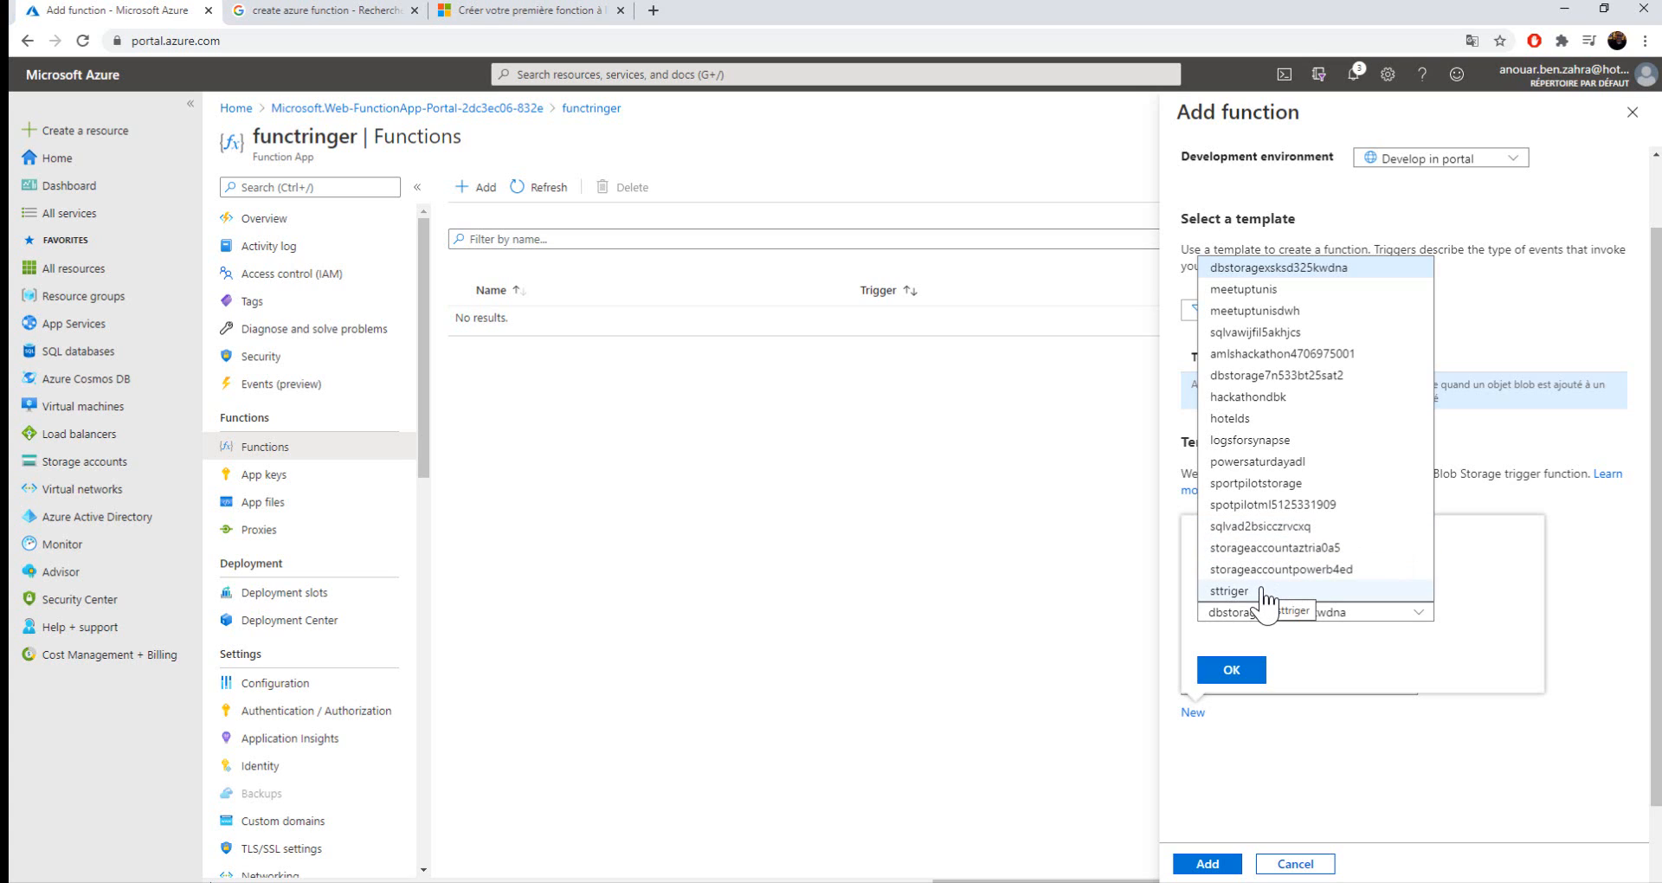
click(1229, 590)
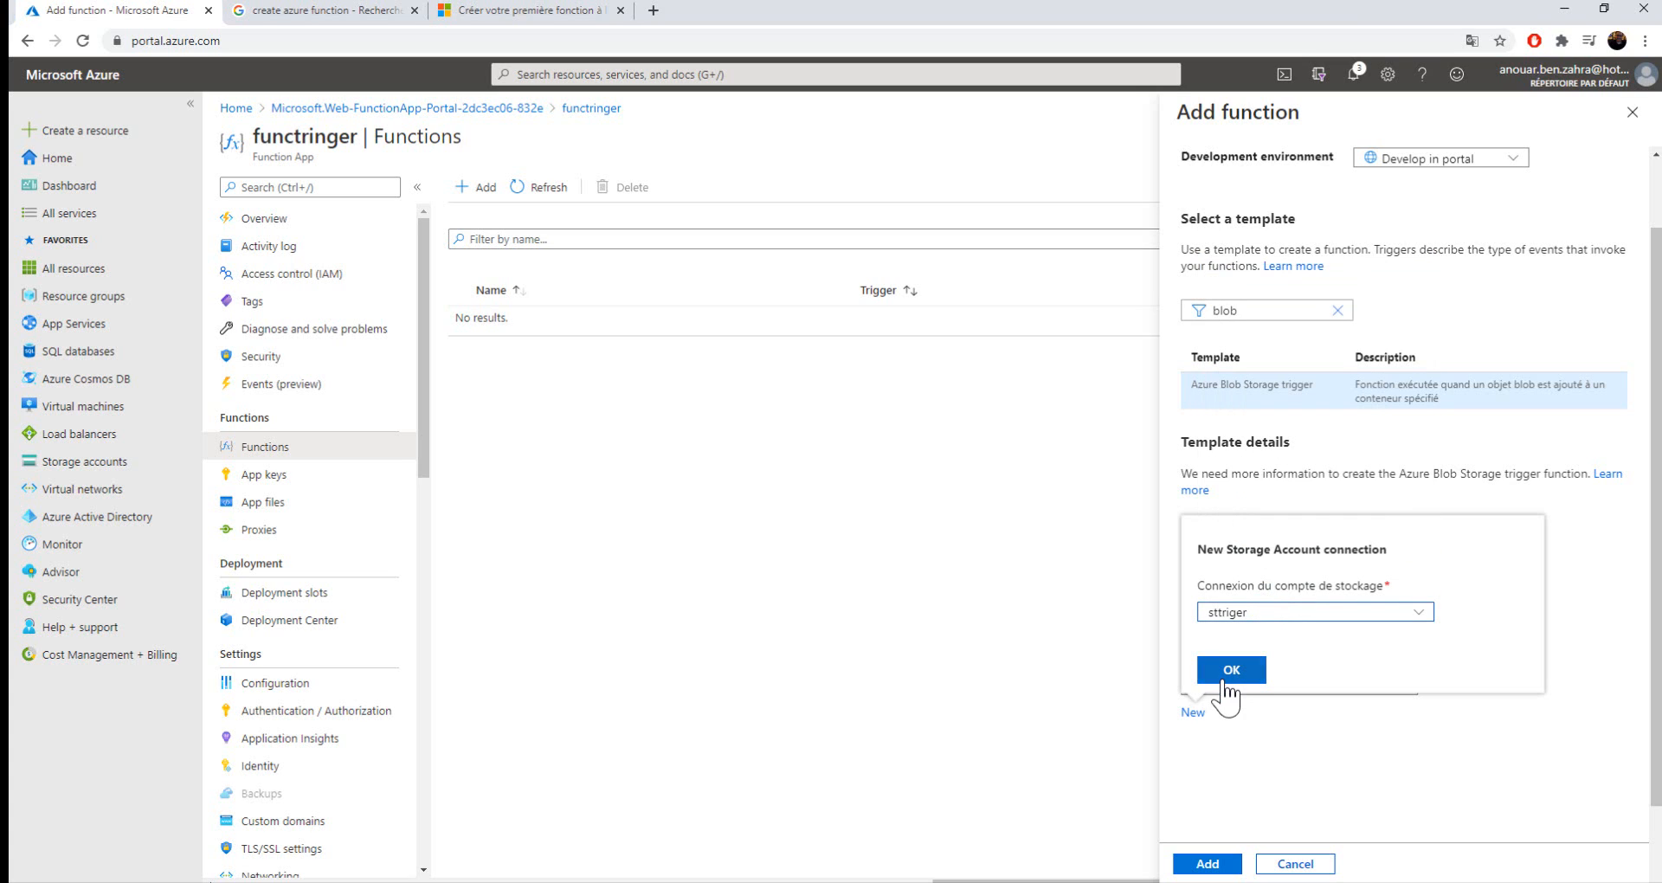
click(1229, 670)
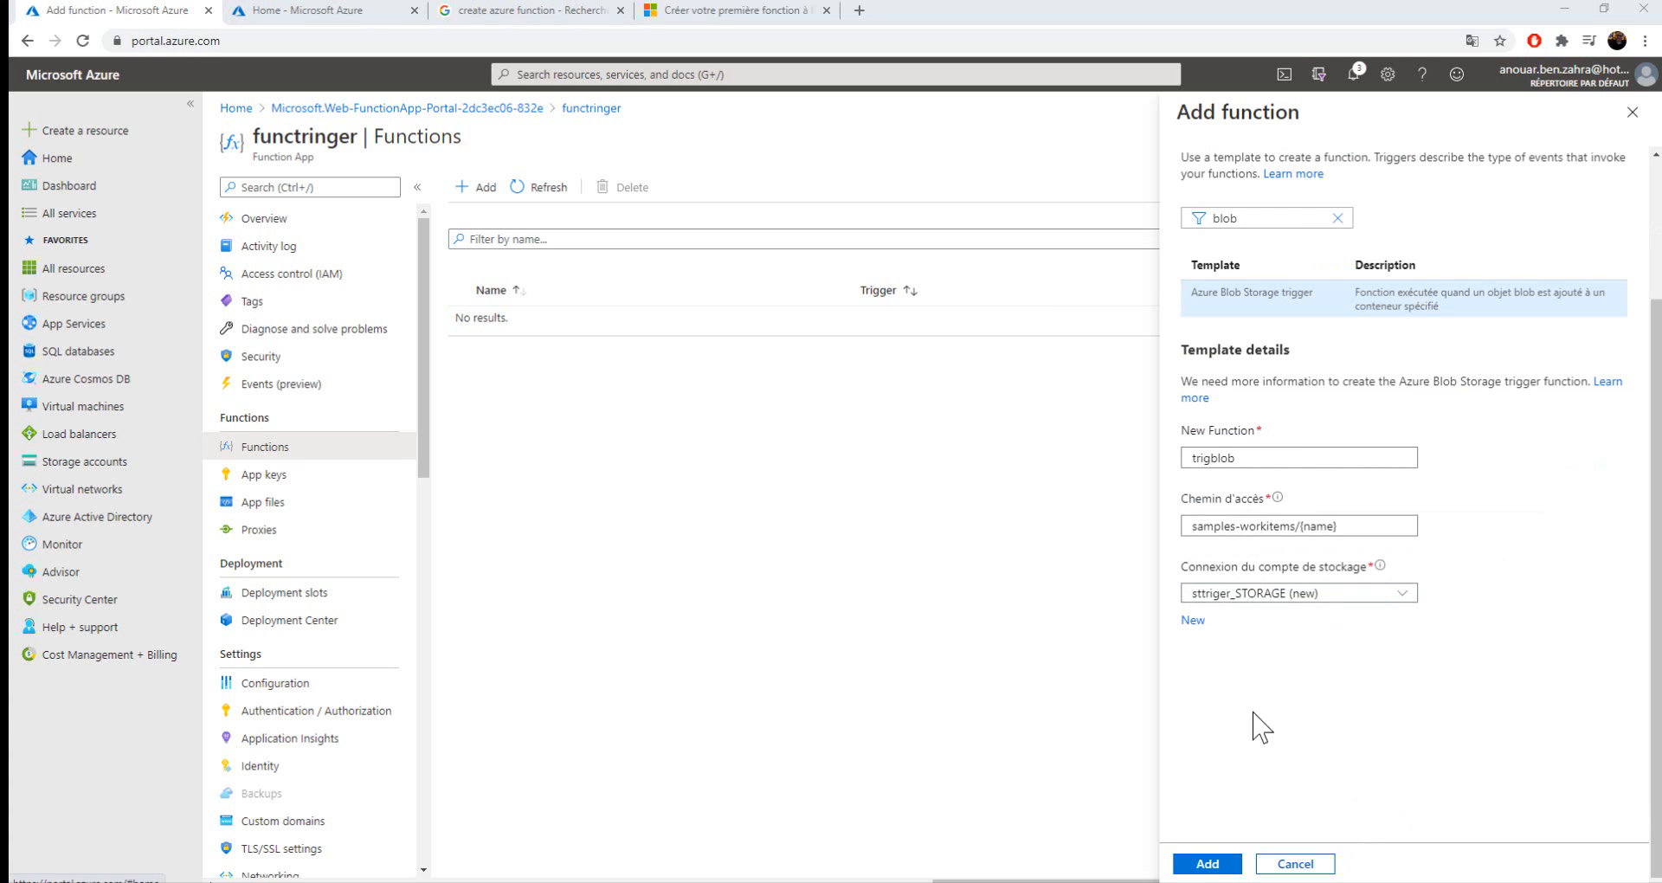
click(1206, 863)
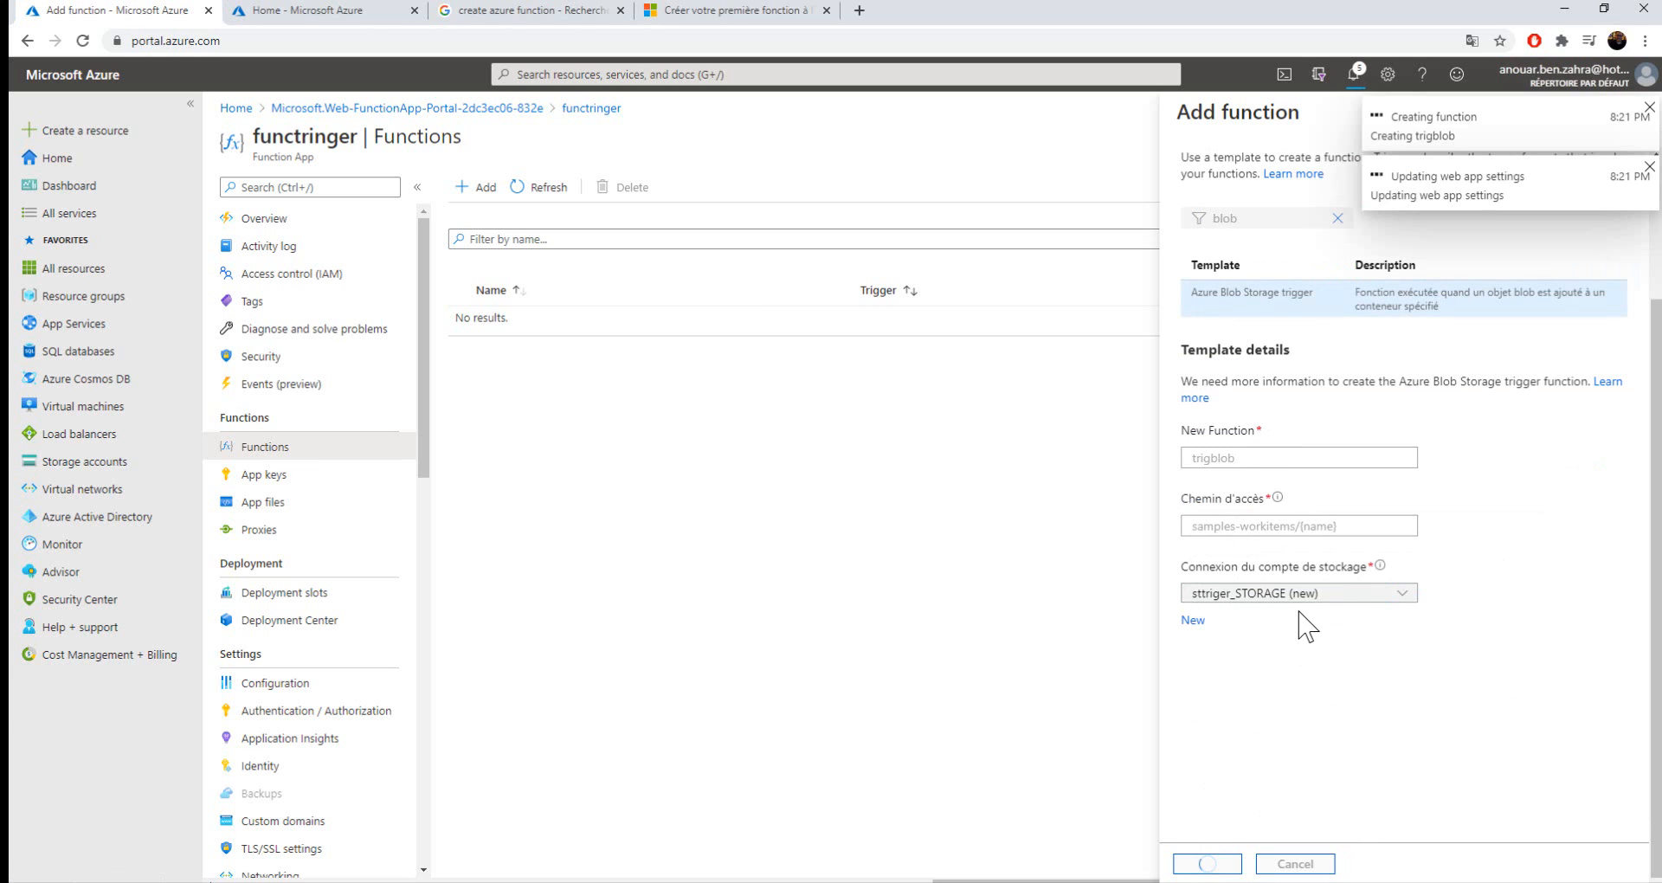
mouse_move(1170, 649)
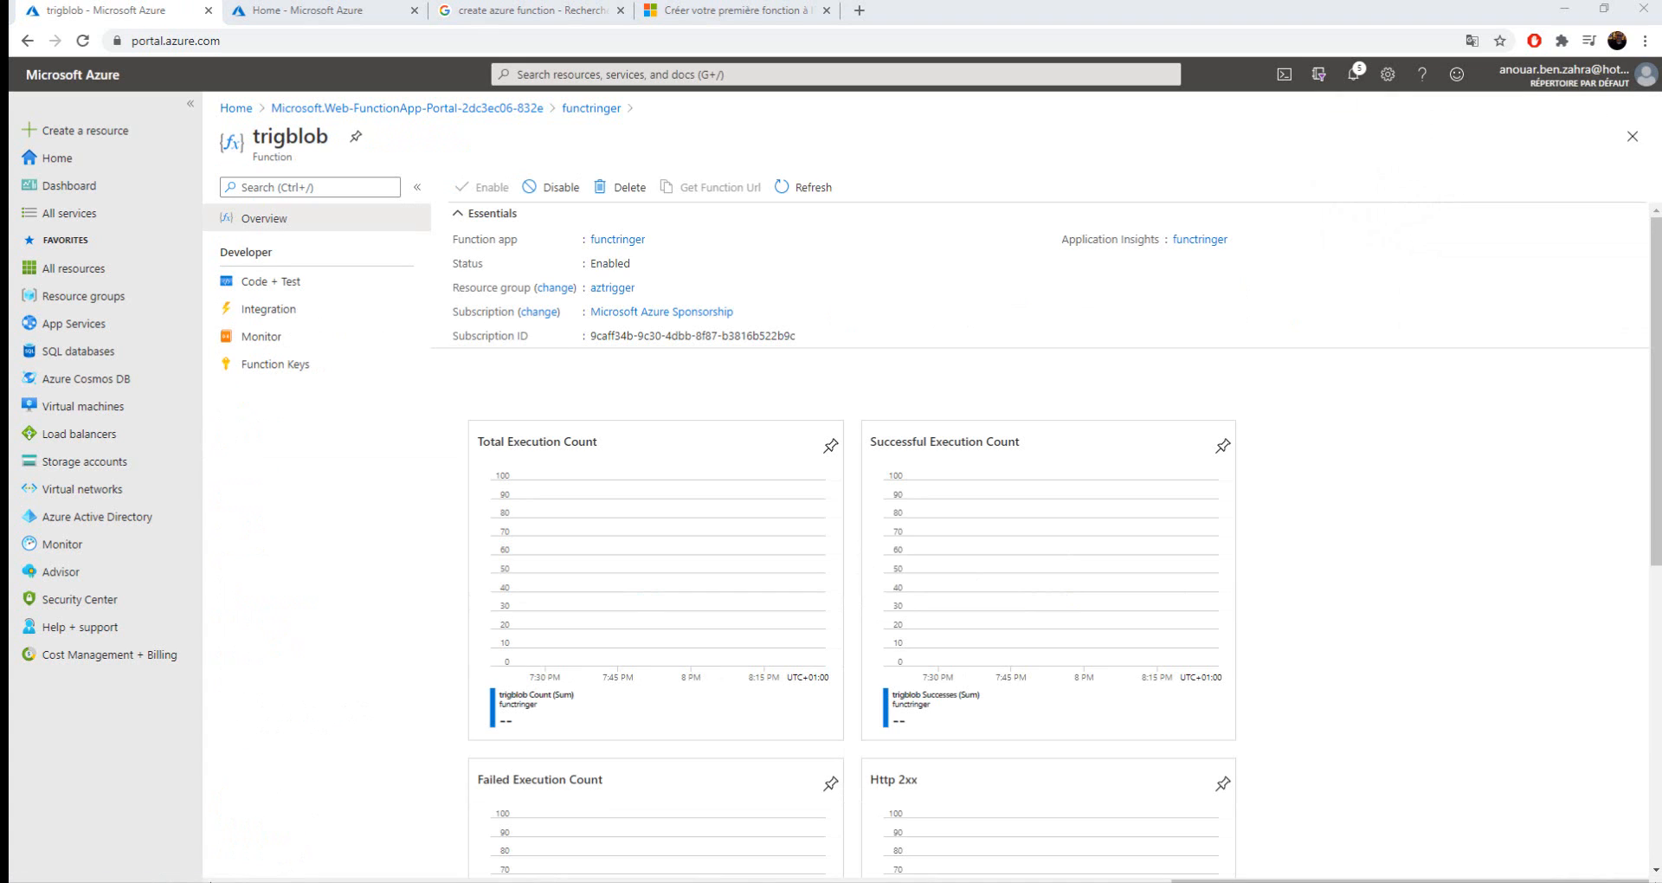
mouse_move(1116, 603)
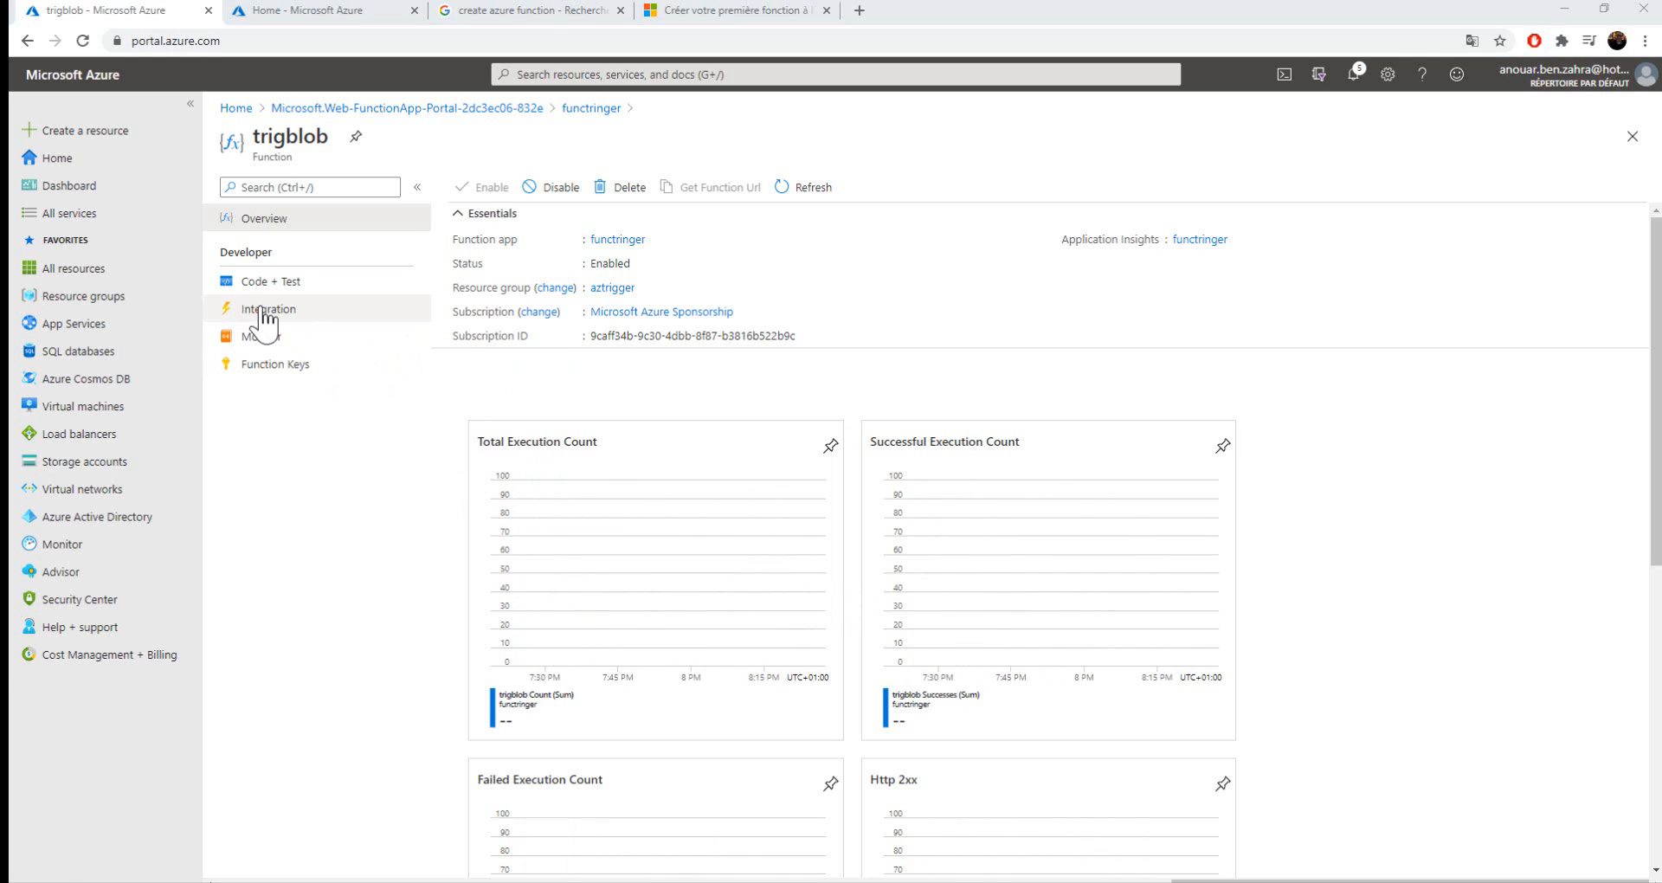
- Inspect trigblob's Blob Storage trigger (myBlob) in Integration, then open its code page
click(268, 308)
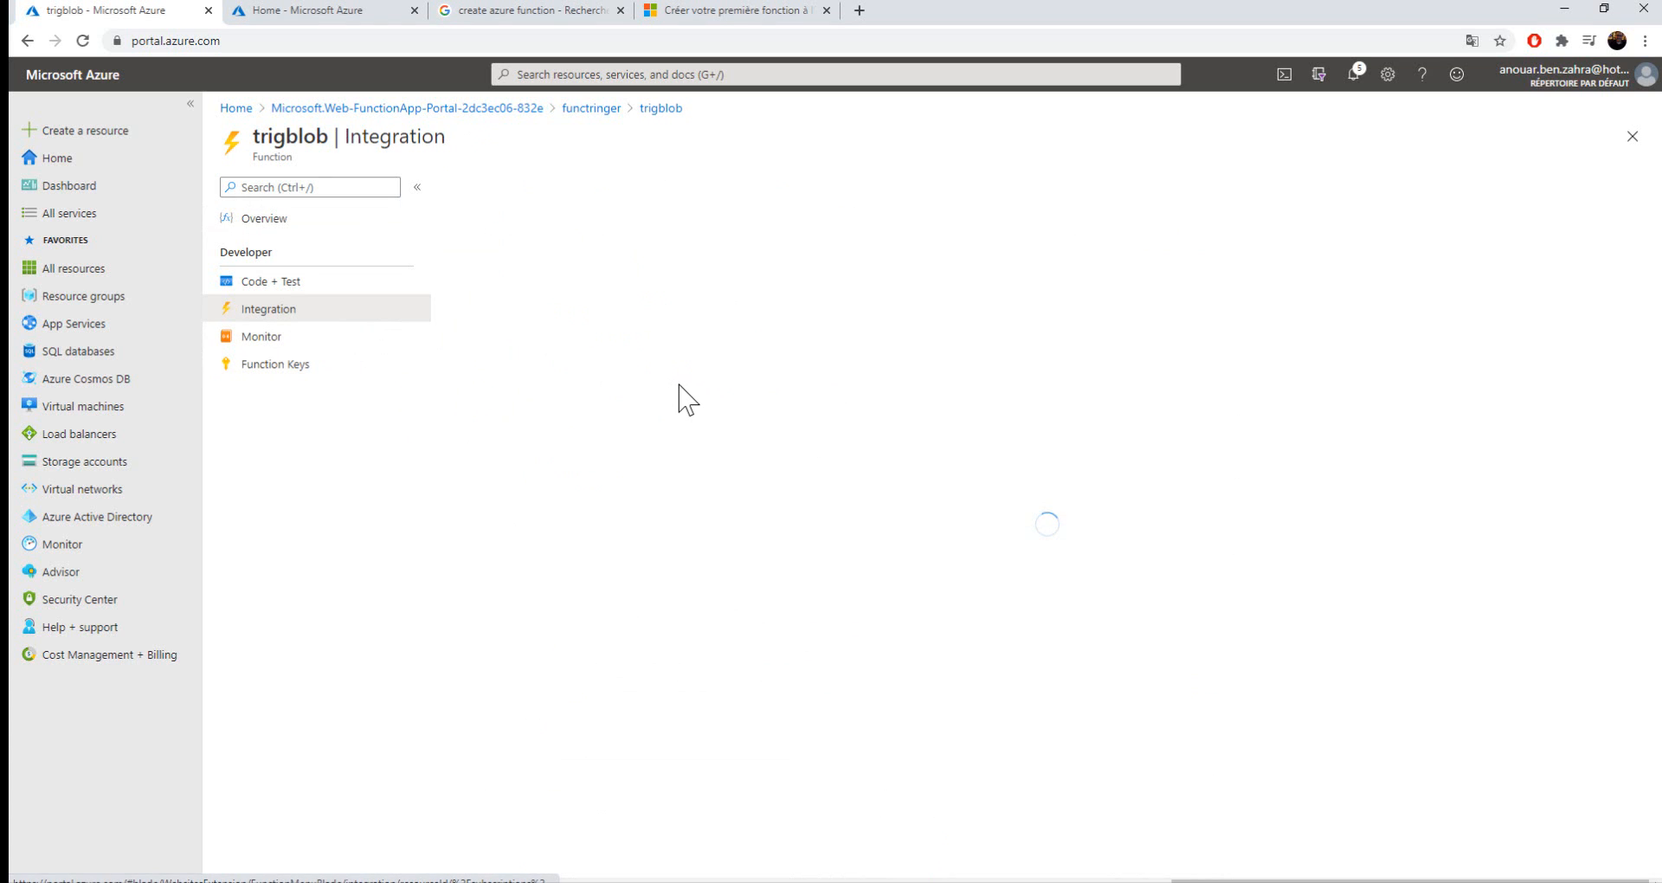
click(269, 308)
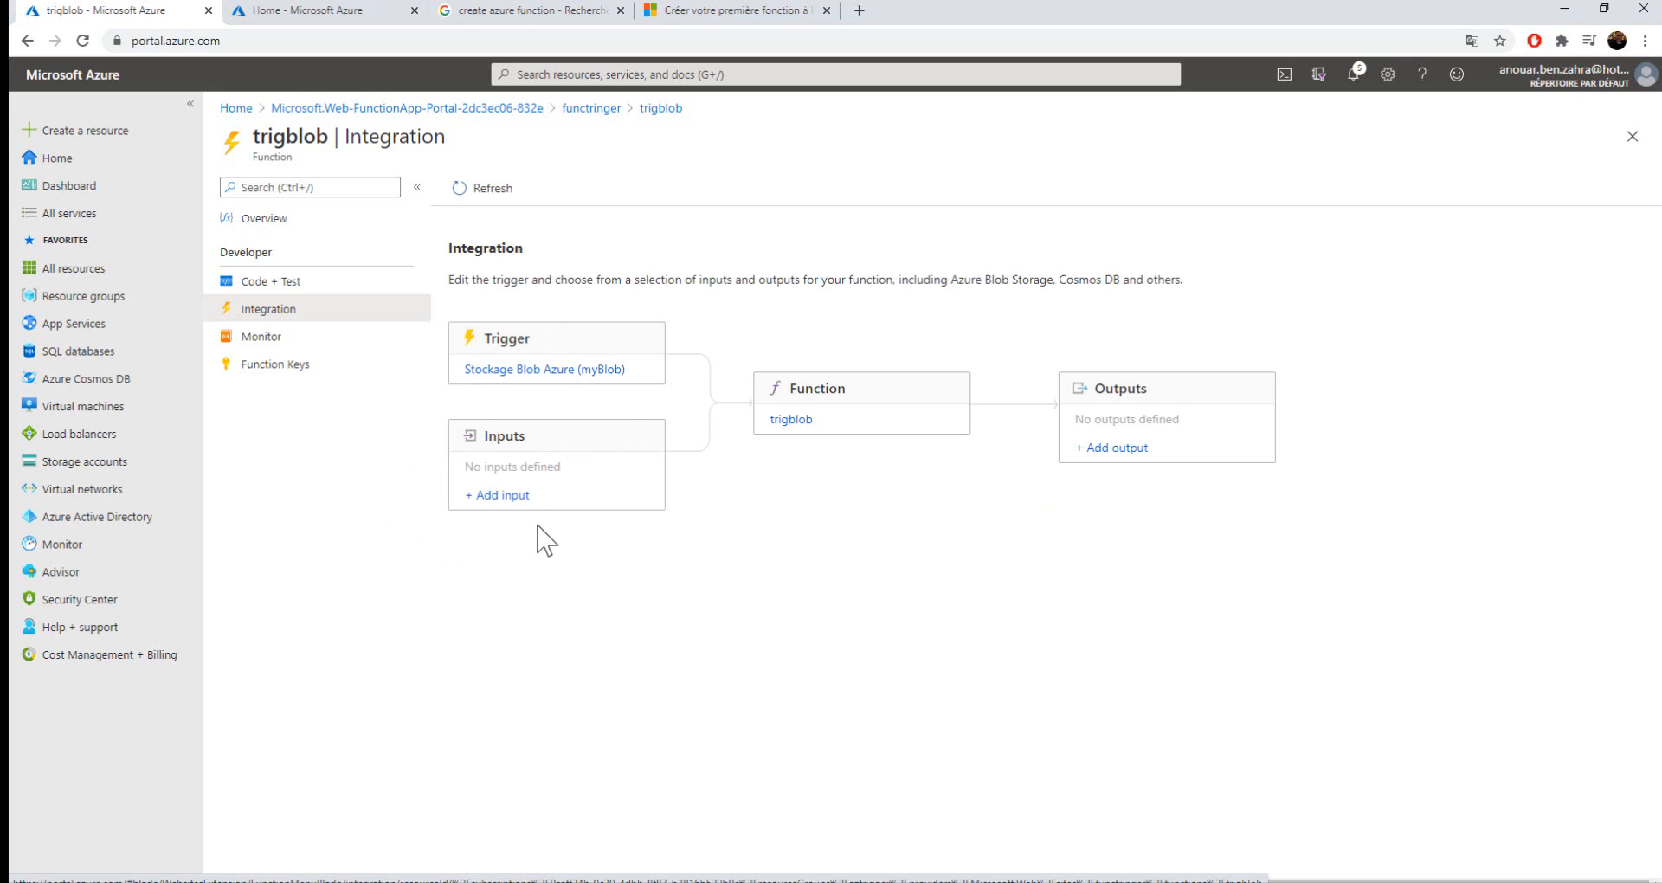
mouse_move(921, 591)
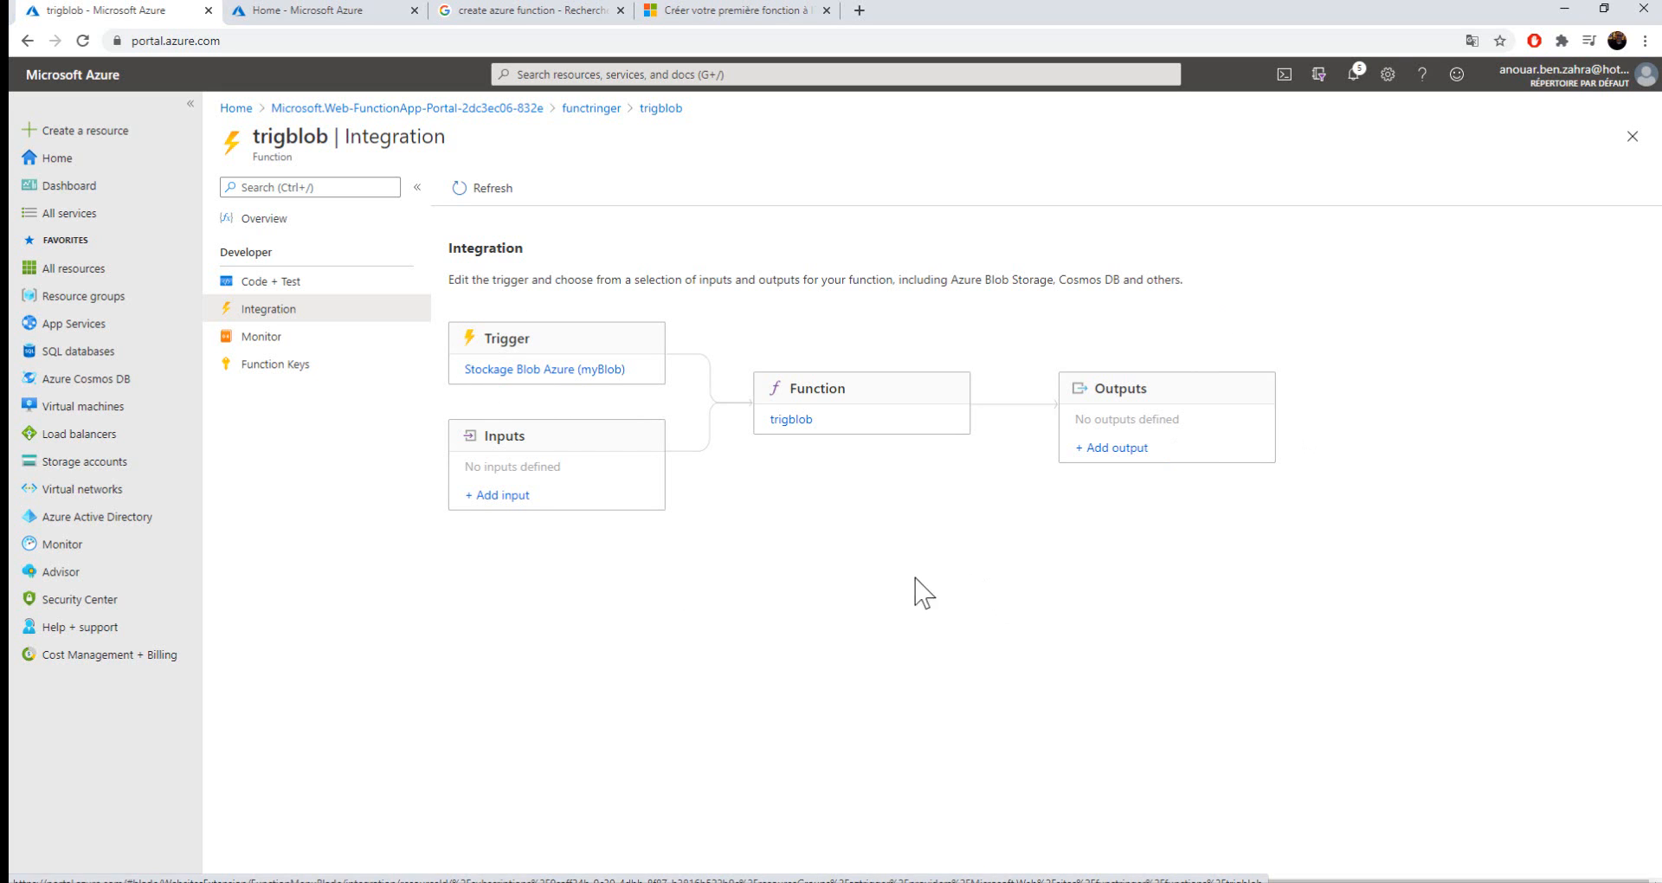
mouse_move(967, 477)
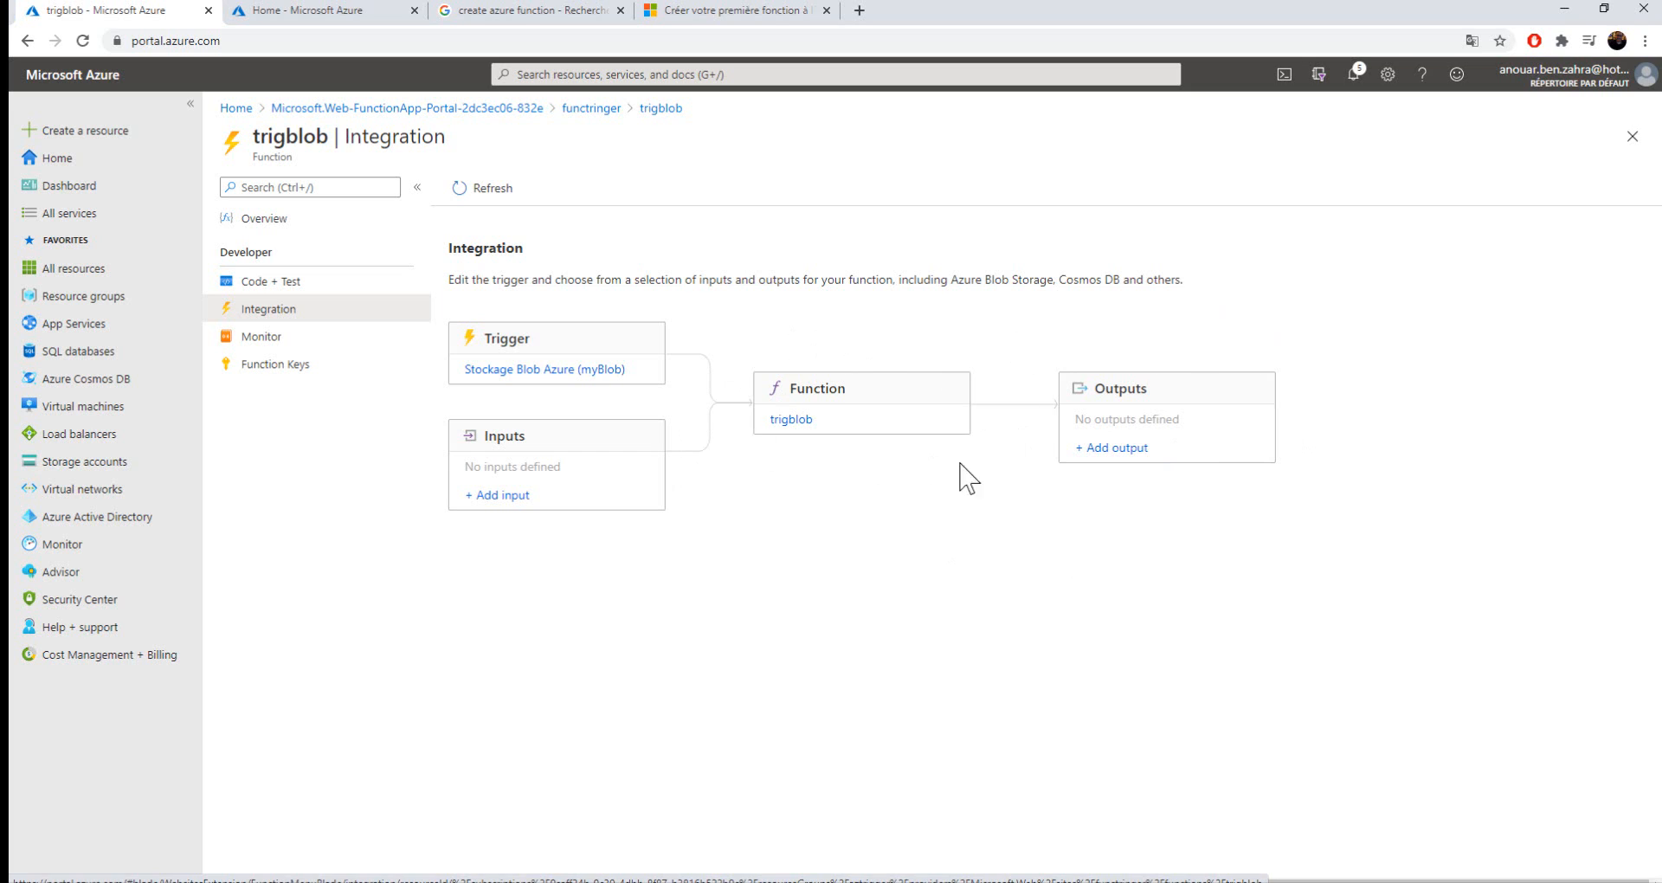
mouse_move(910, 483)
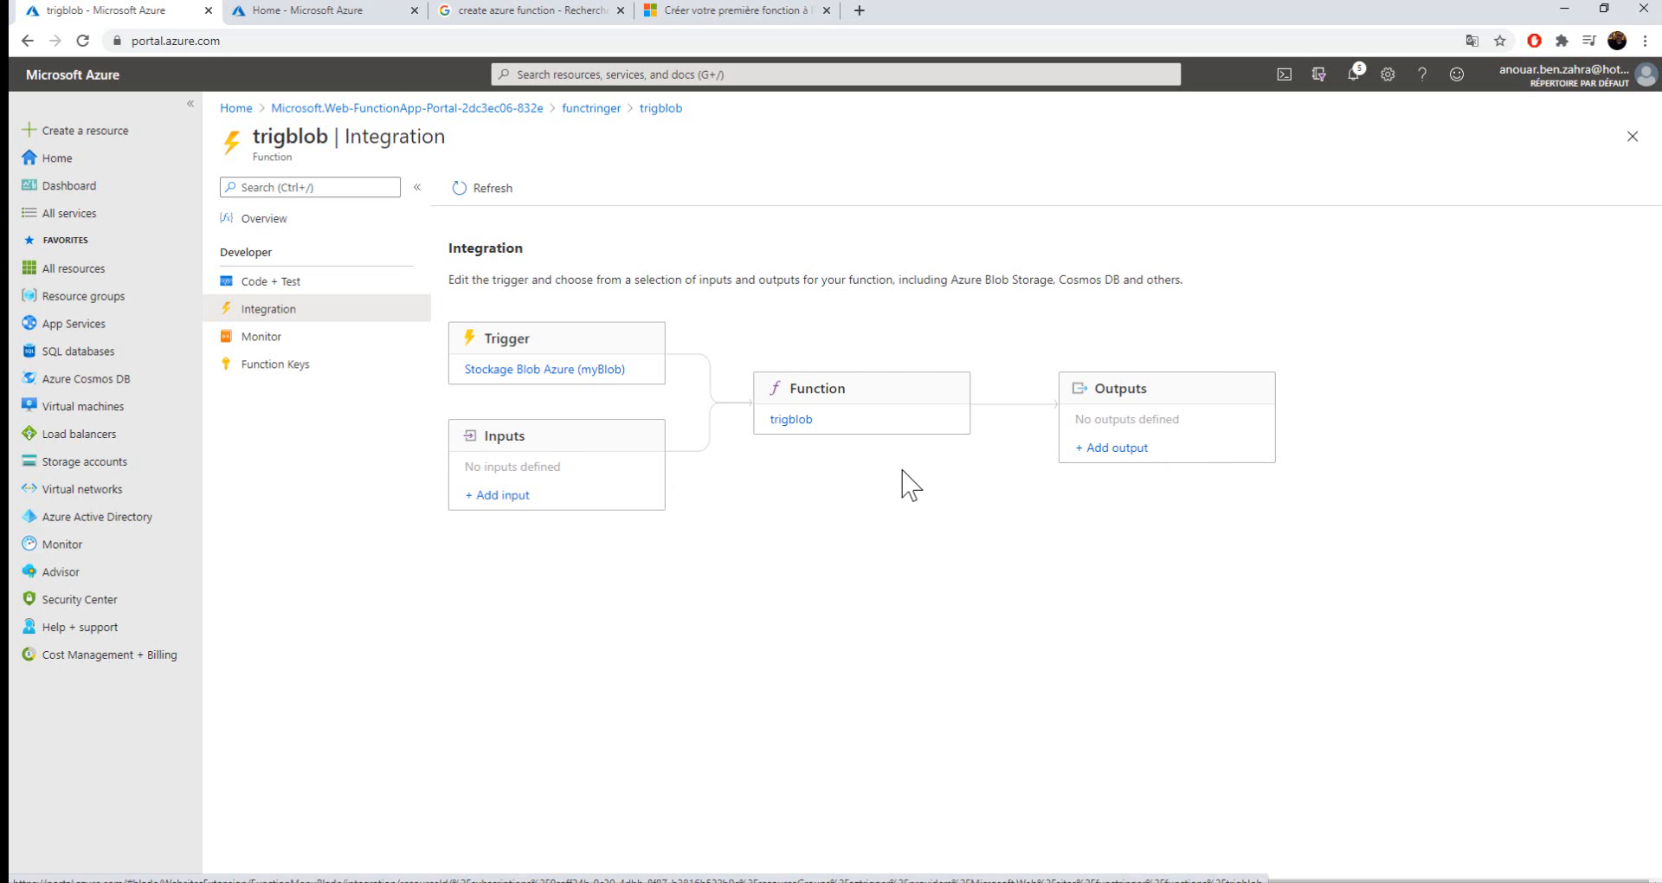
mouse_move(937, 498)
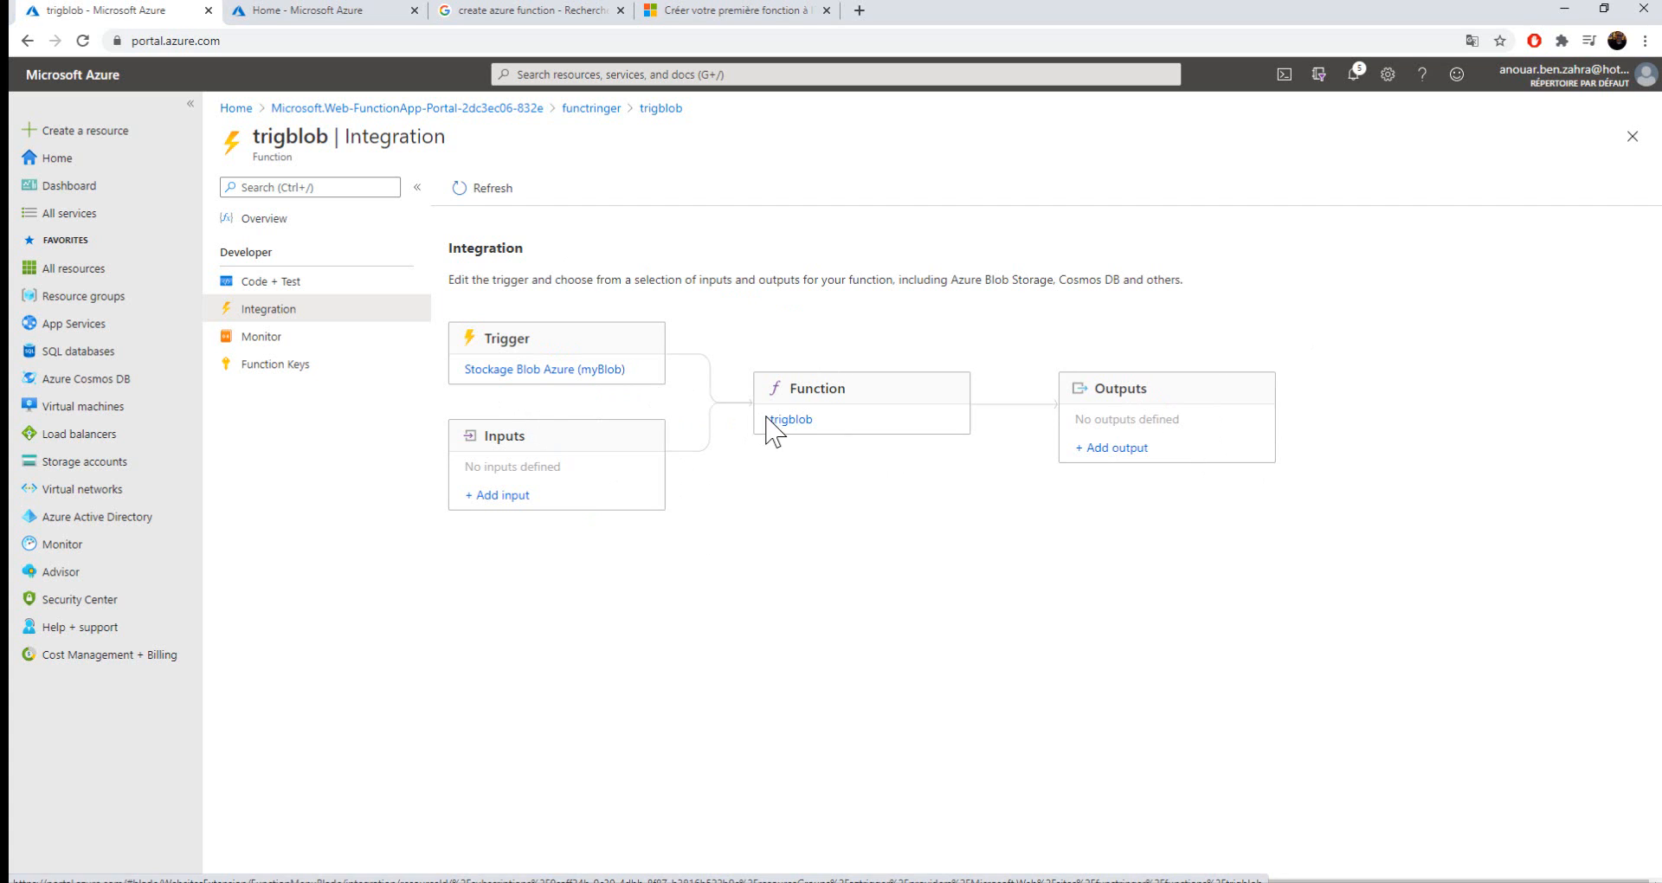
click(271, 281)
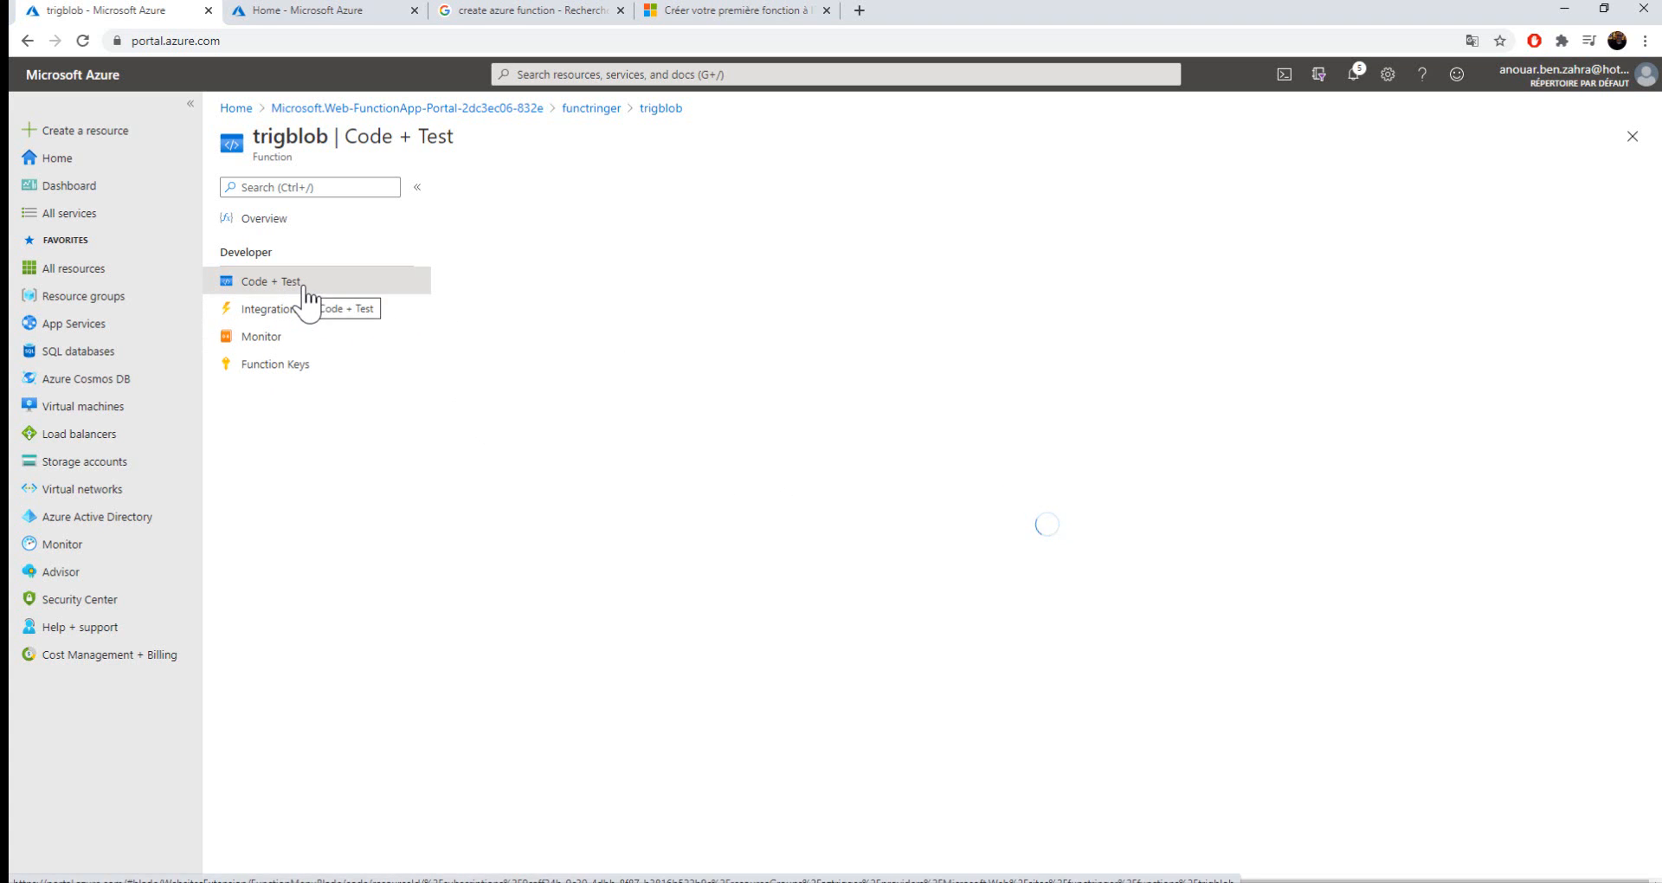
- Bring up trigblob's Code + Test page and select all of run.csx
click(271, 280)
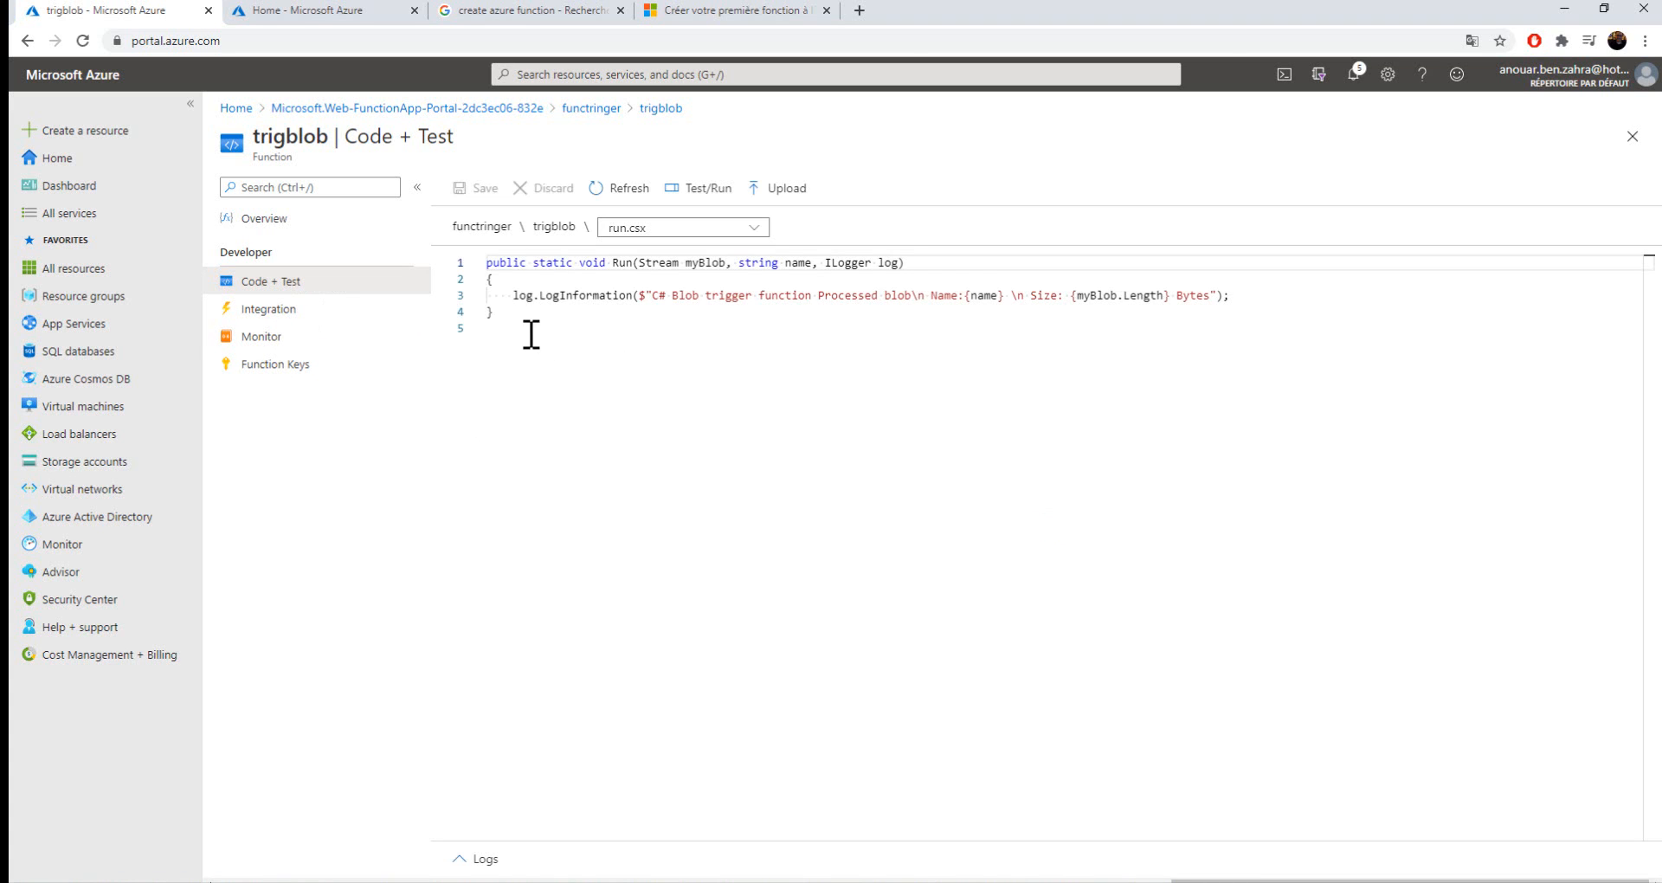
key(ctrl+a)
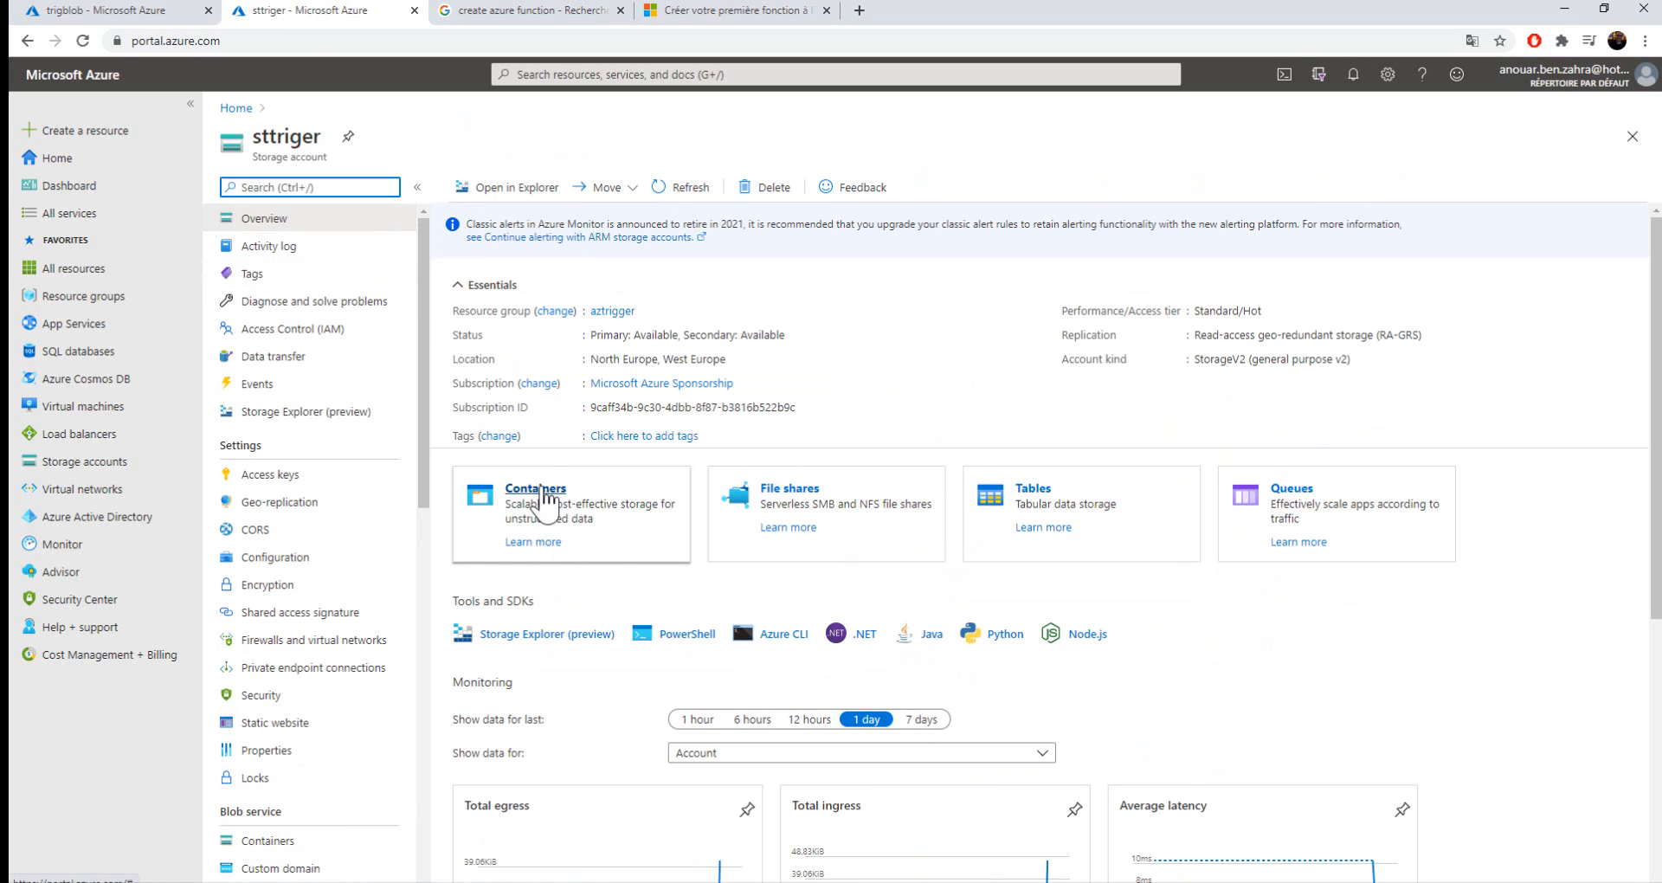
- Confirm trigblob's Blob Storage trigger path uses the samples-workitems/{name} container
click(535, 488)
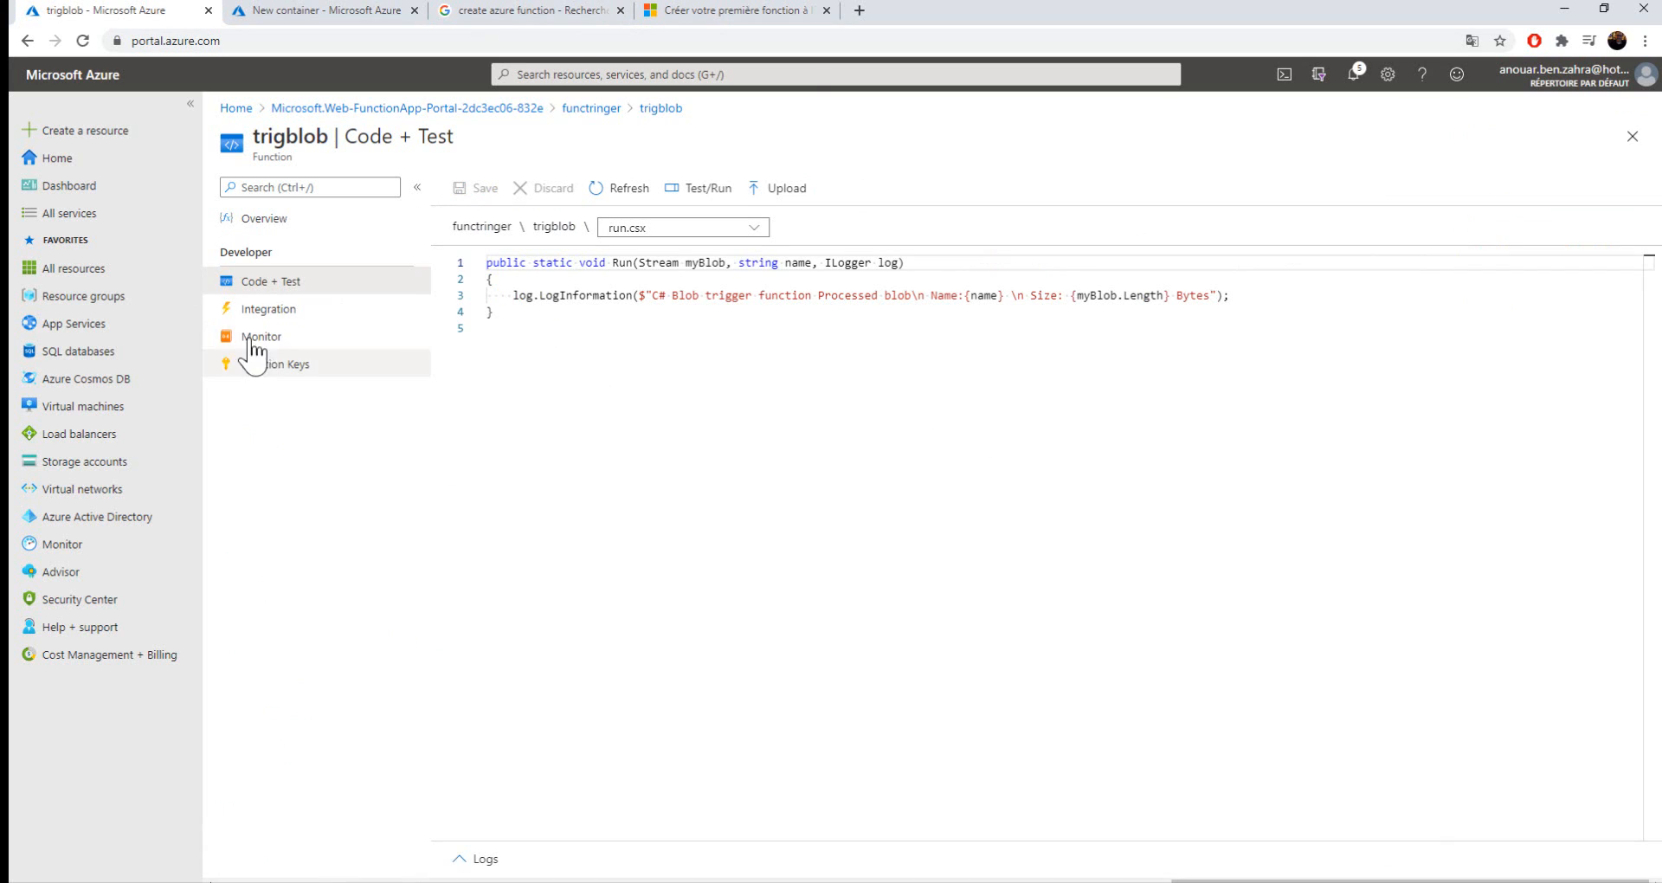
click(269, 308)
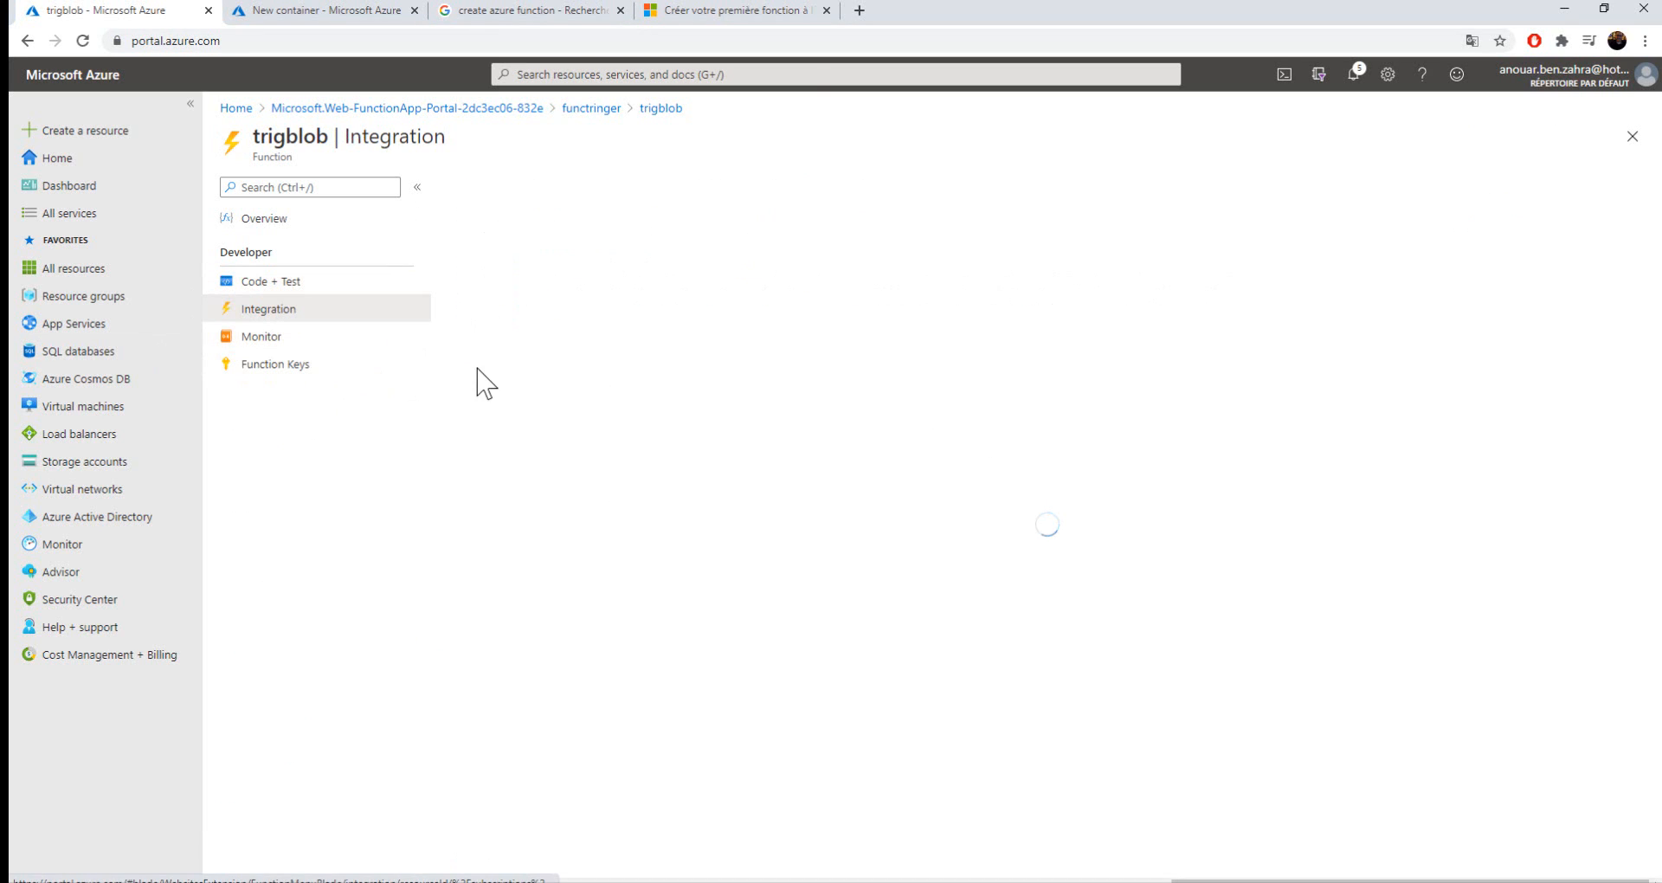
click(268, 308)
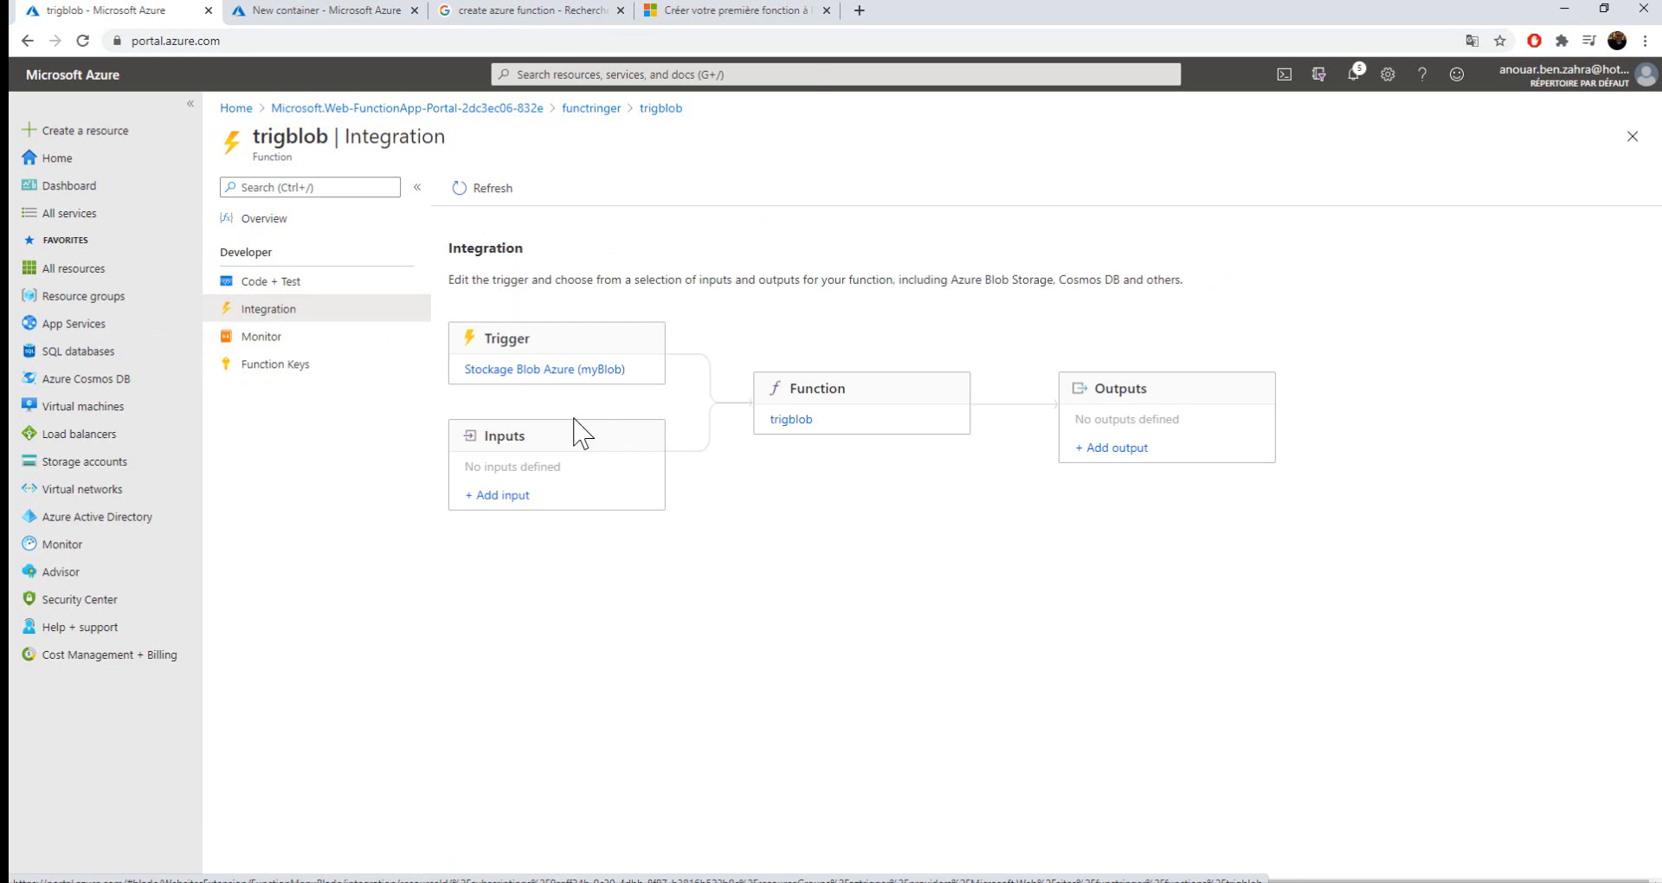
click(506, 369)
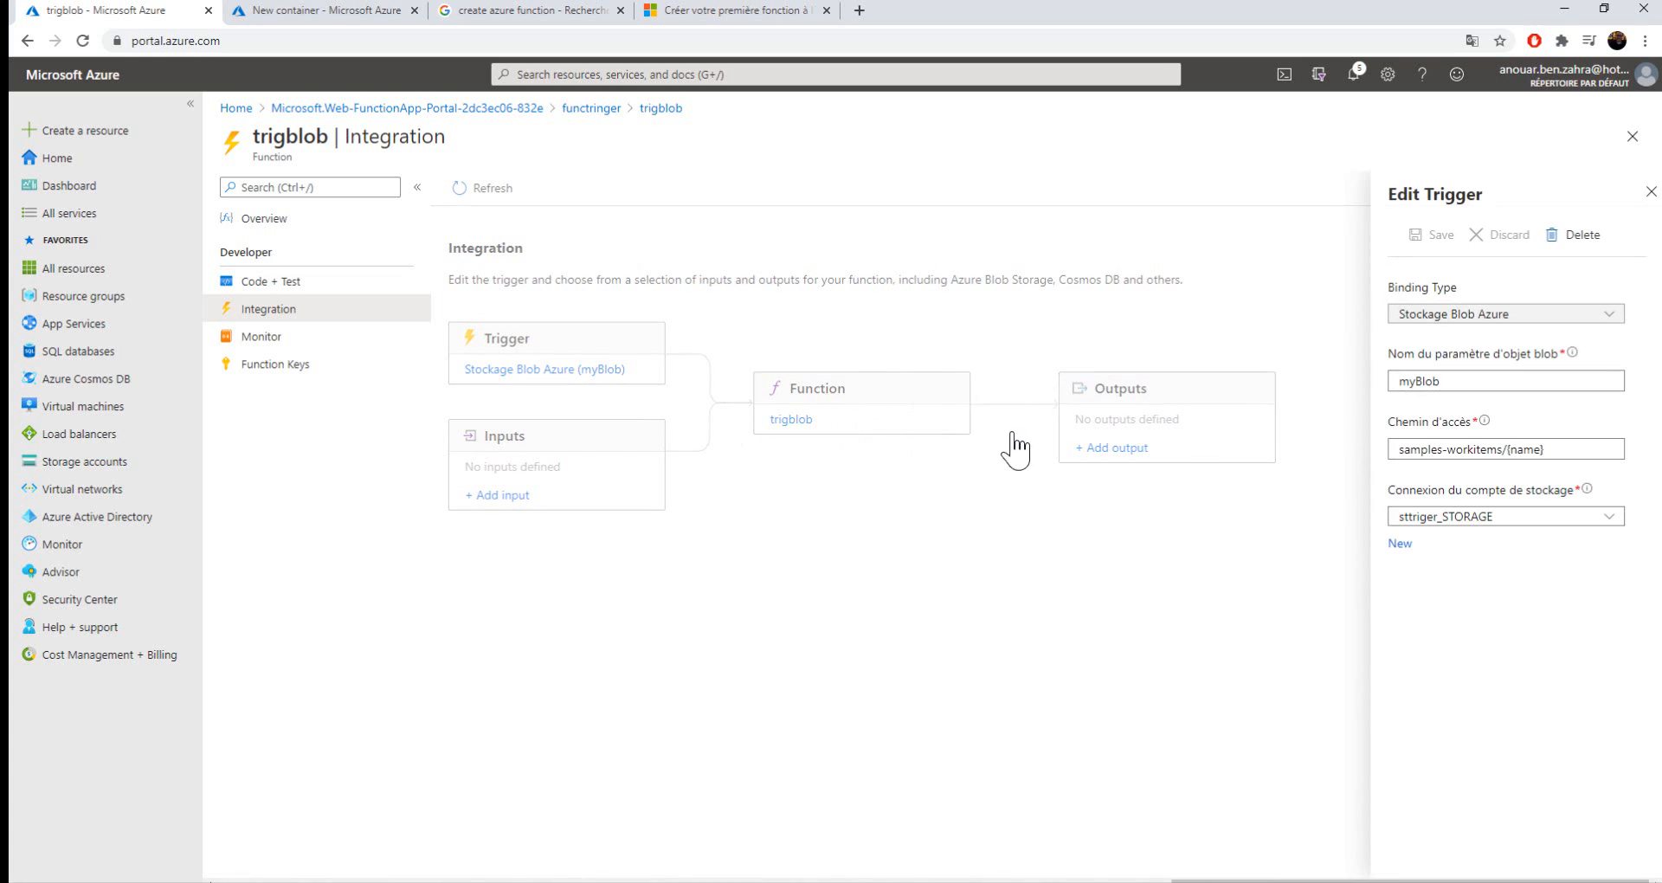
double_click(1456, 449)
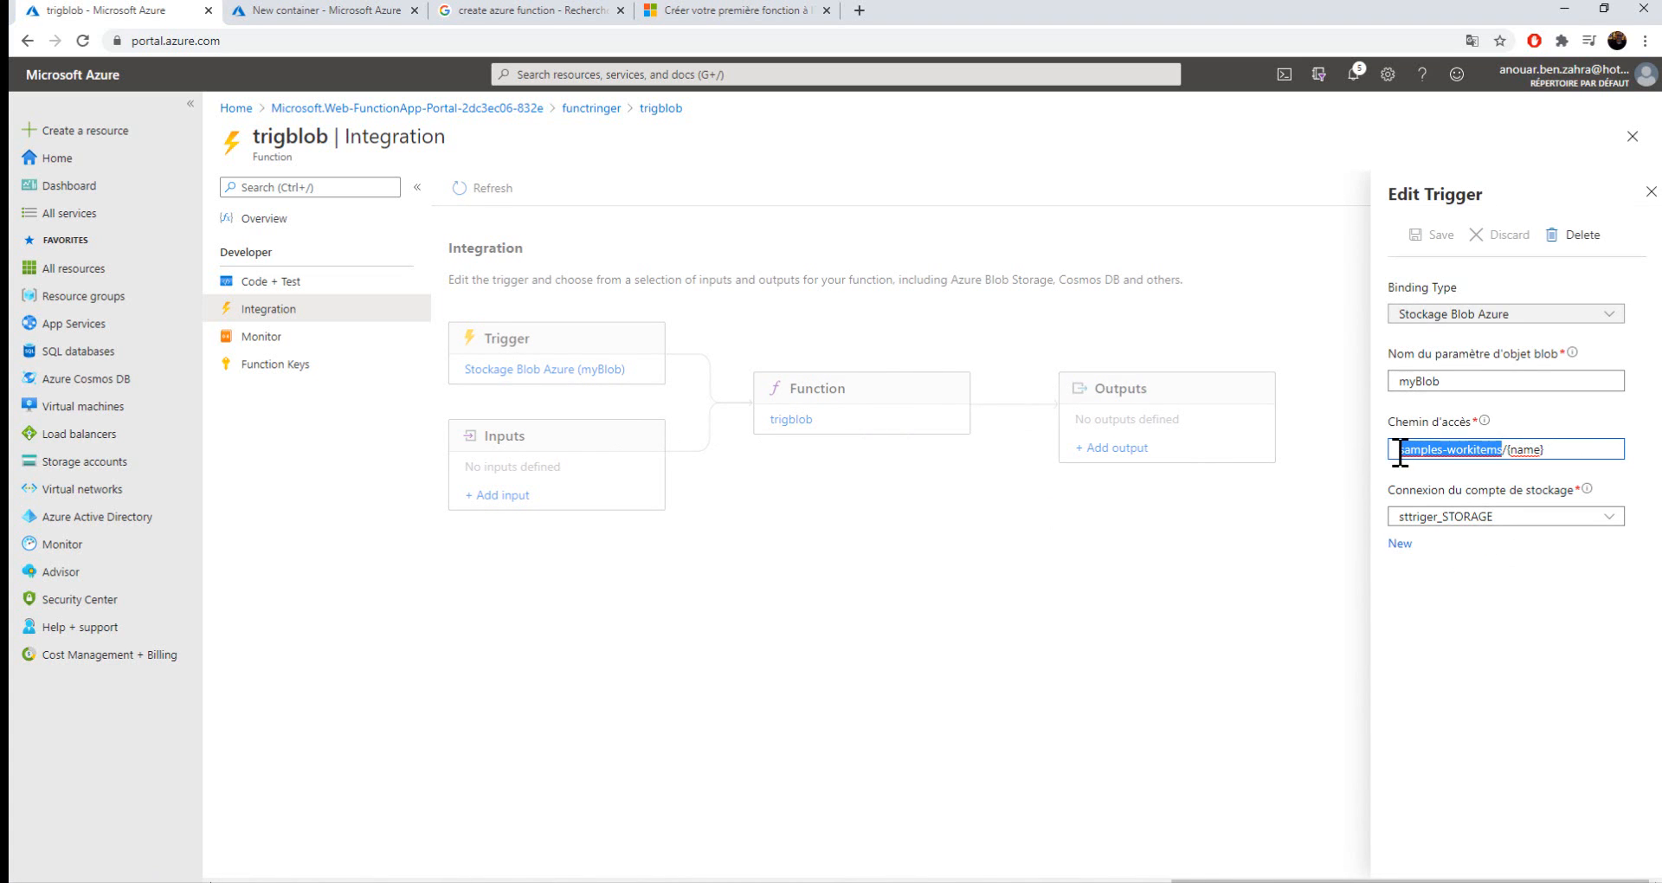
click(323, 11)
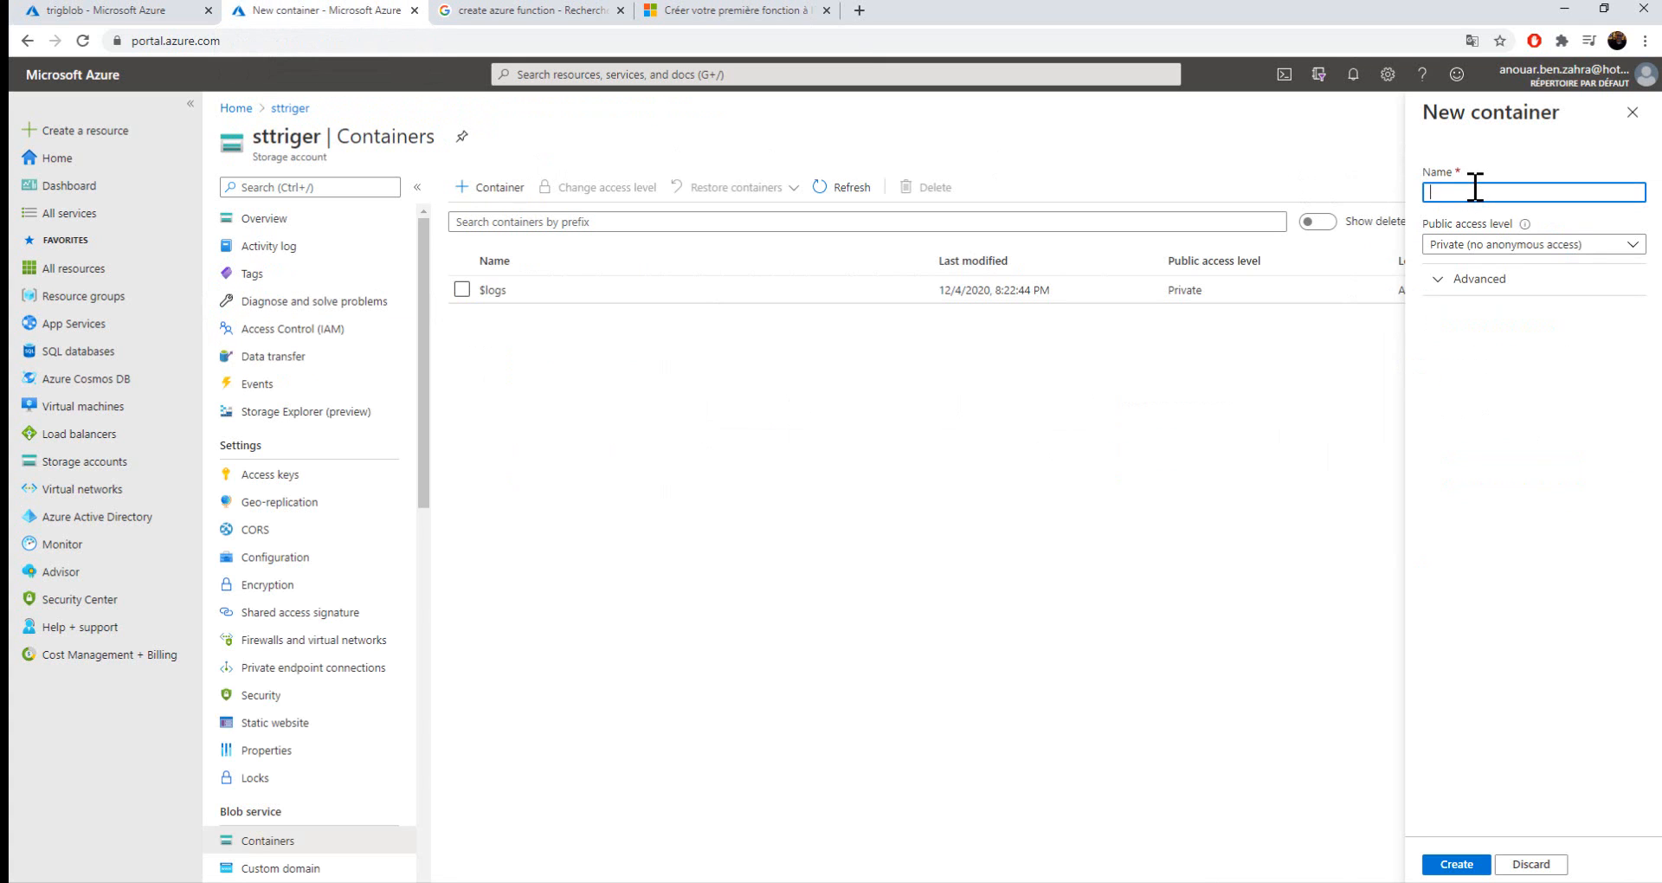
- Create container 'samples-workitems' in sttriger with Container public access level, then open it
text(samples-workitems)
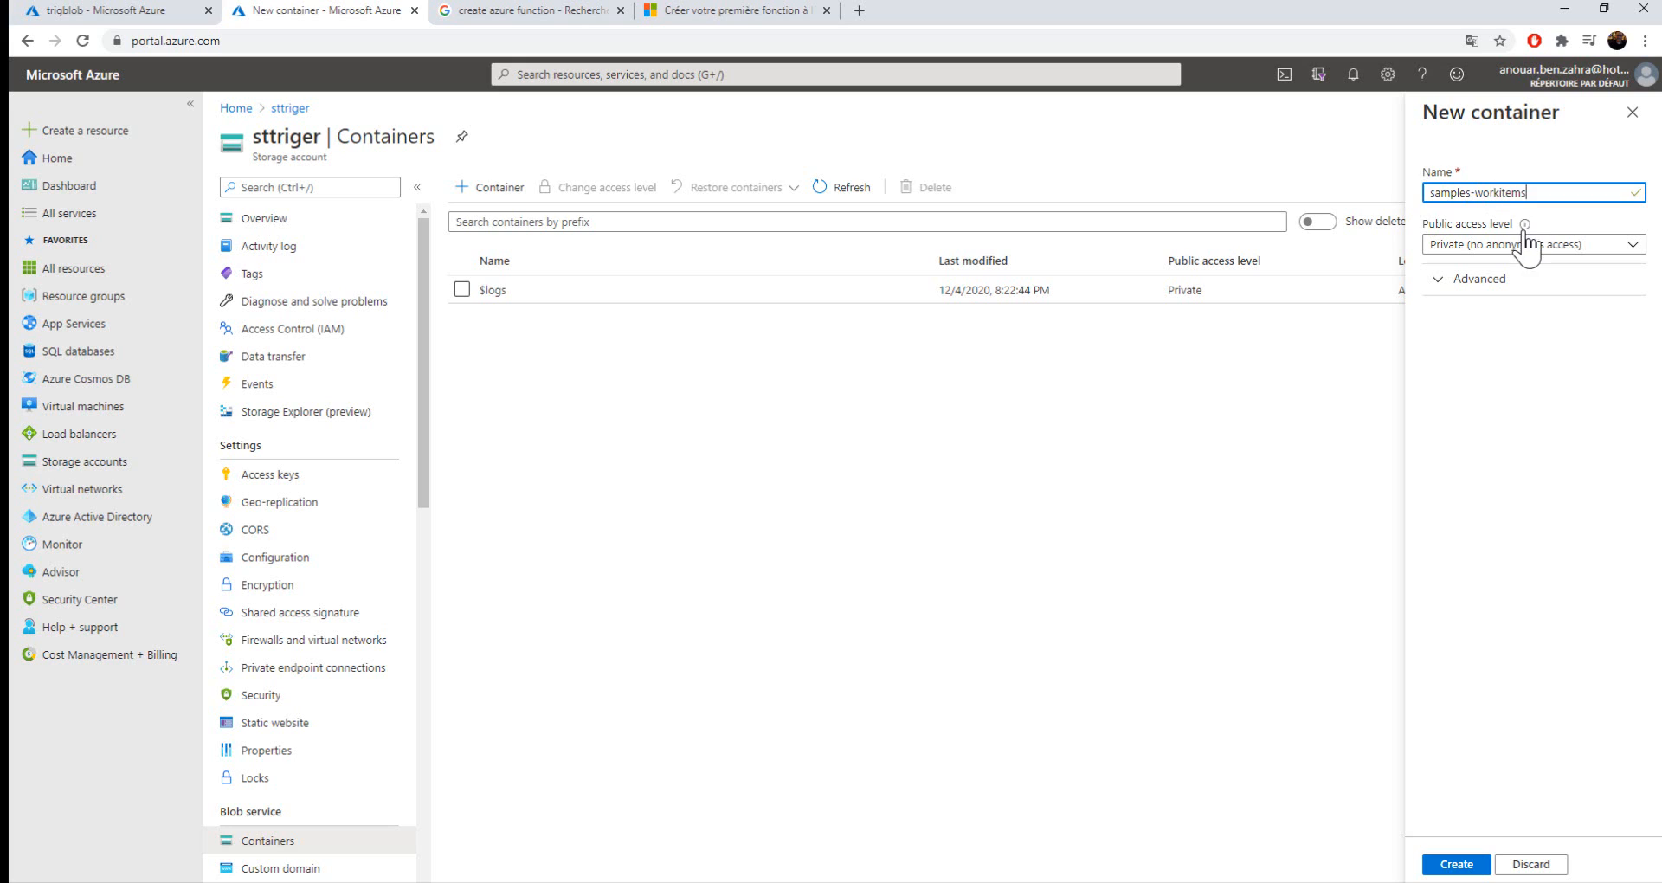
click(1531, 244)
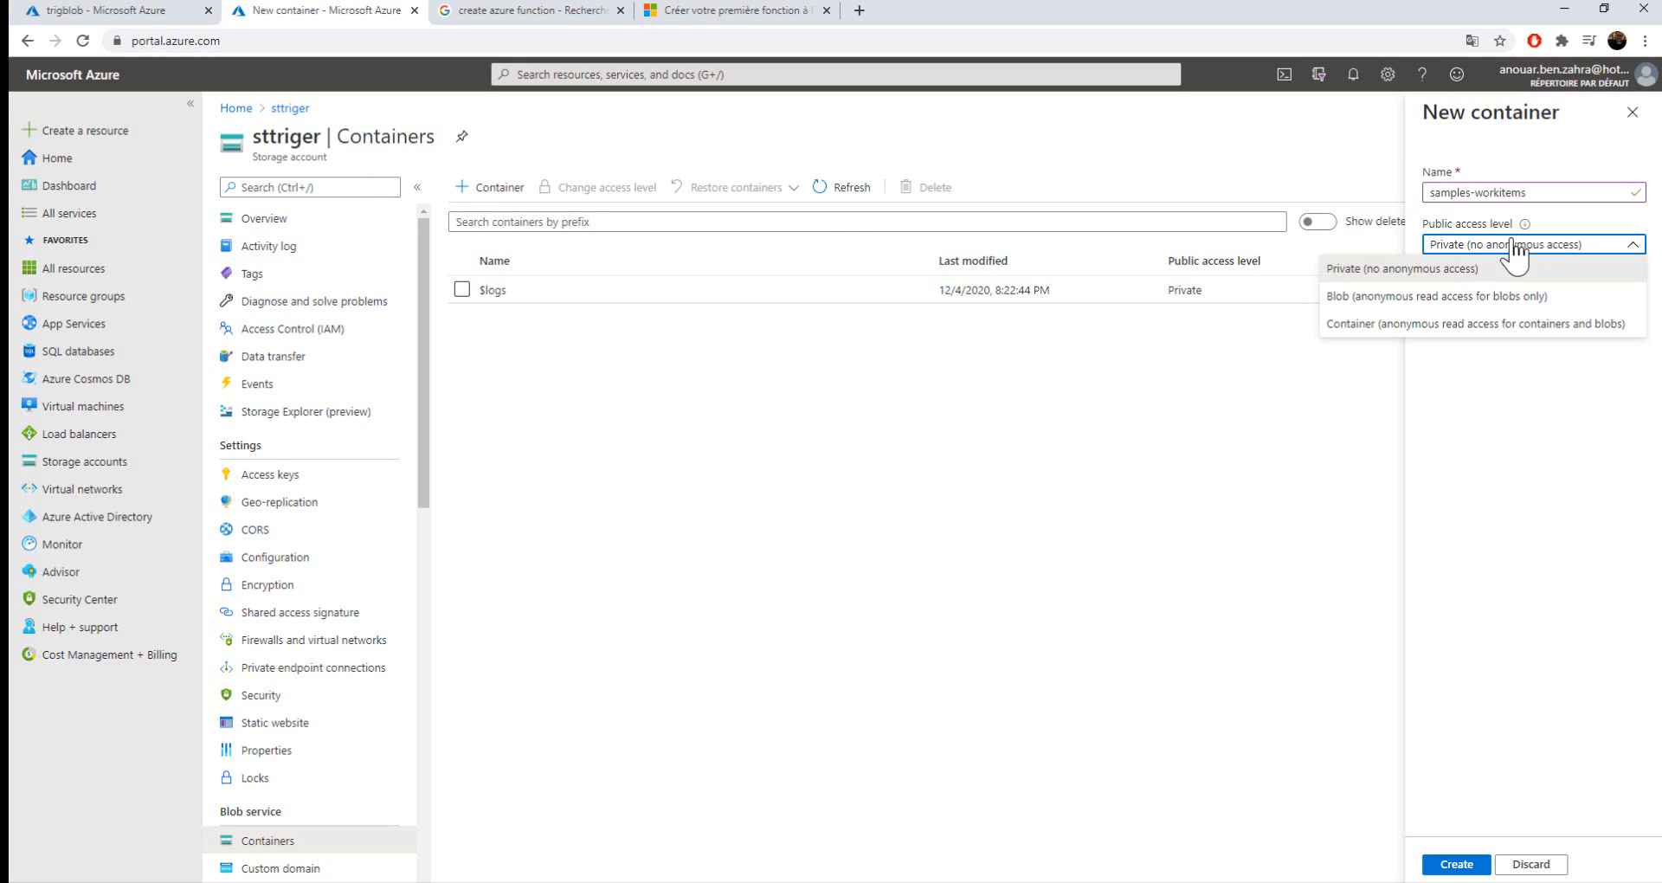
mouse_move(1500, 271)
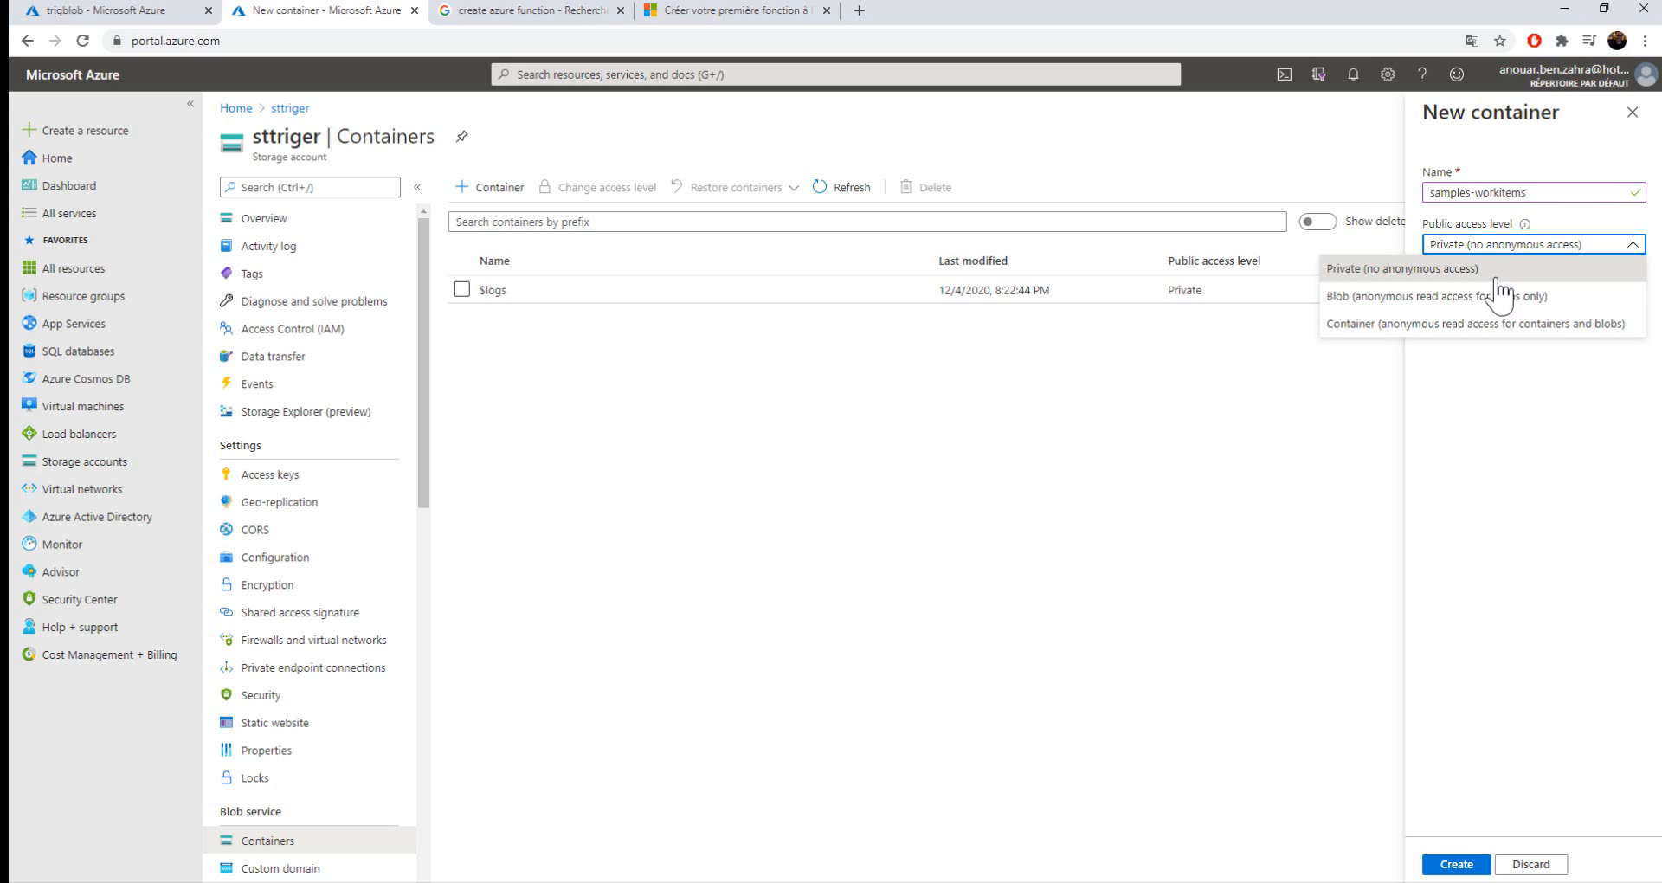
mouse_move(1478, 323)
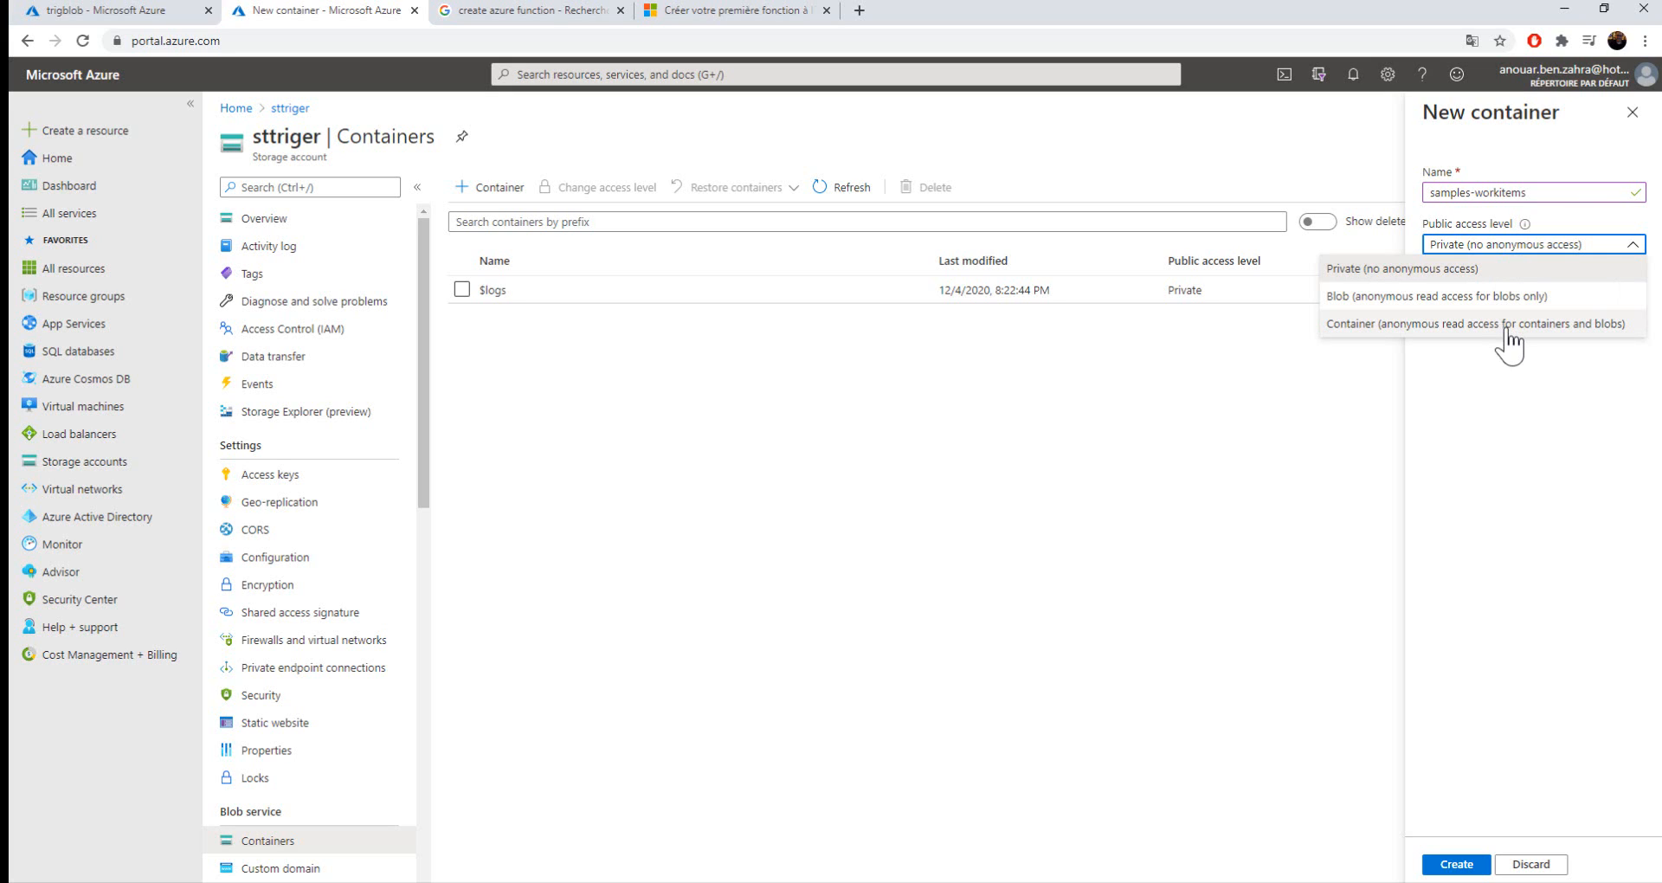
click(1478, 323)
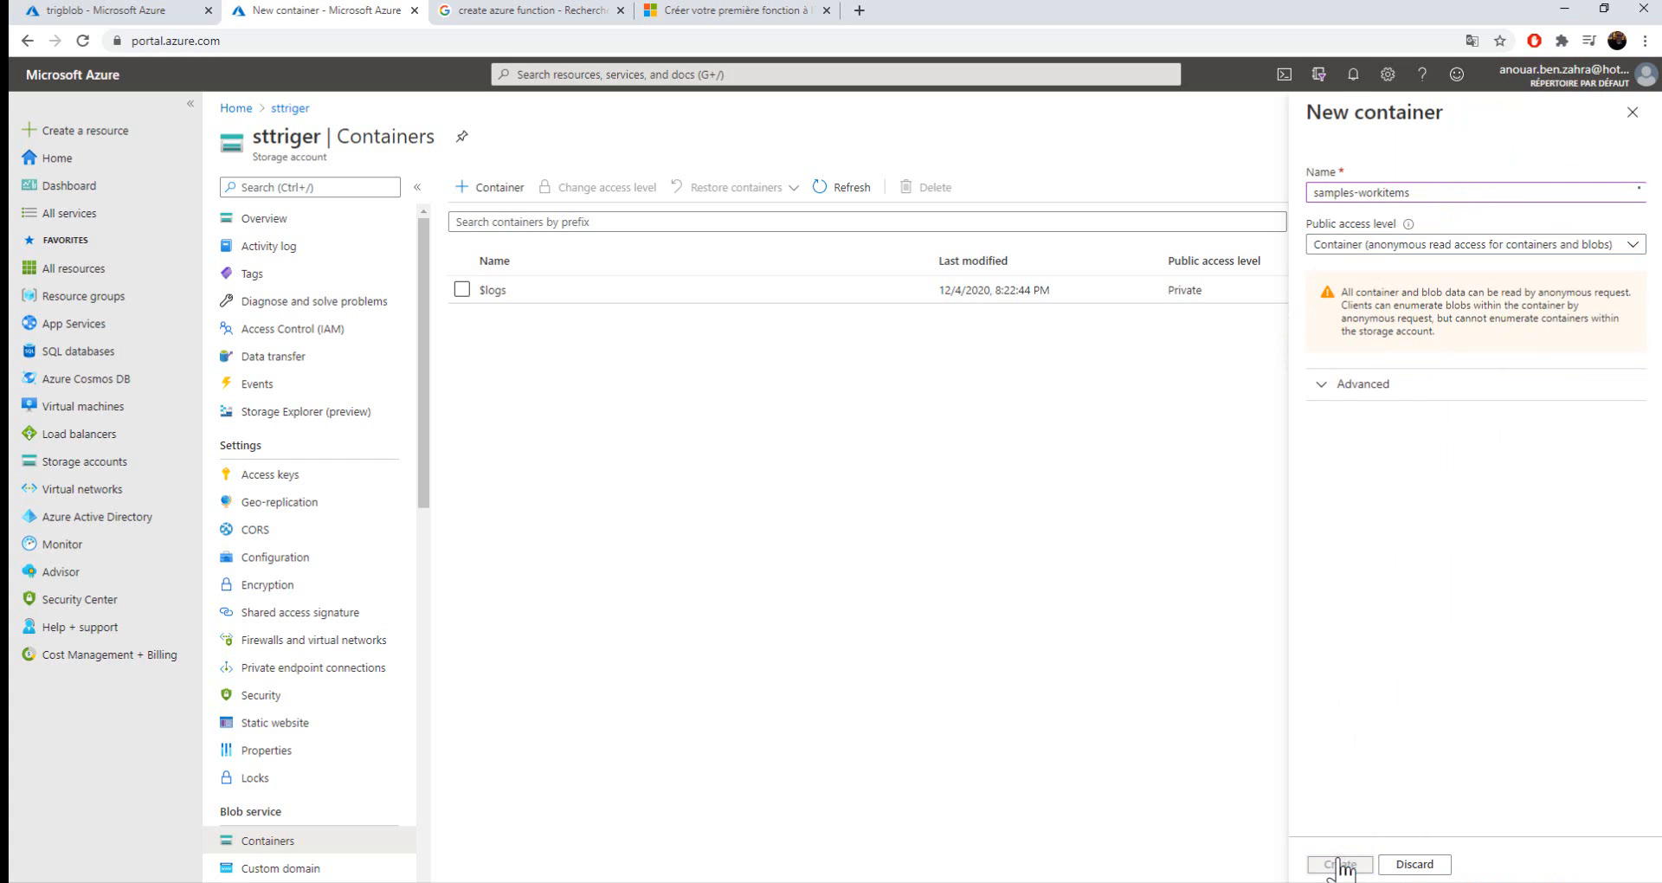
click(1338, 864)
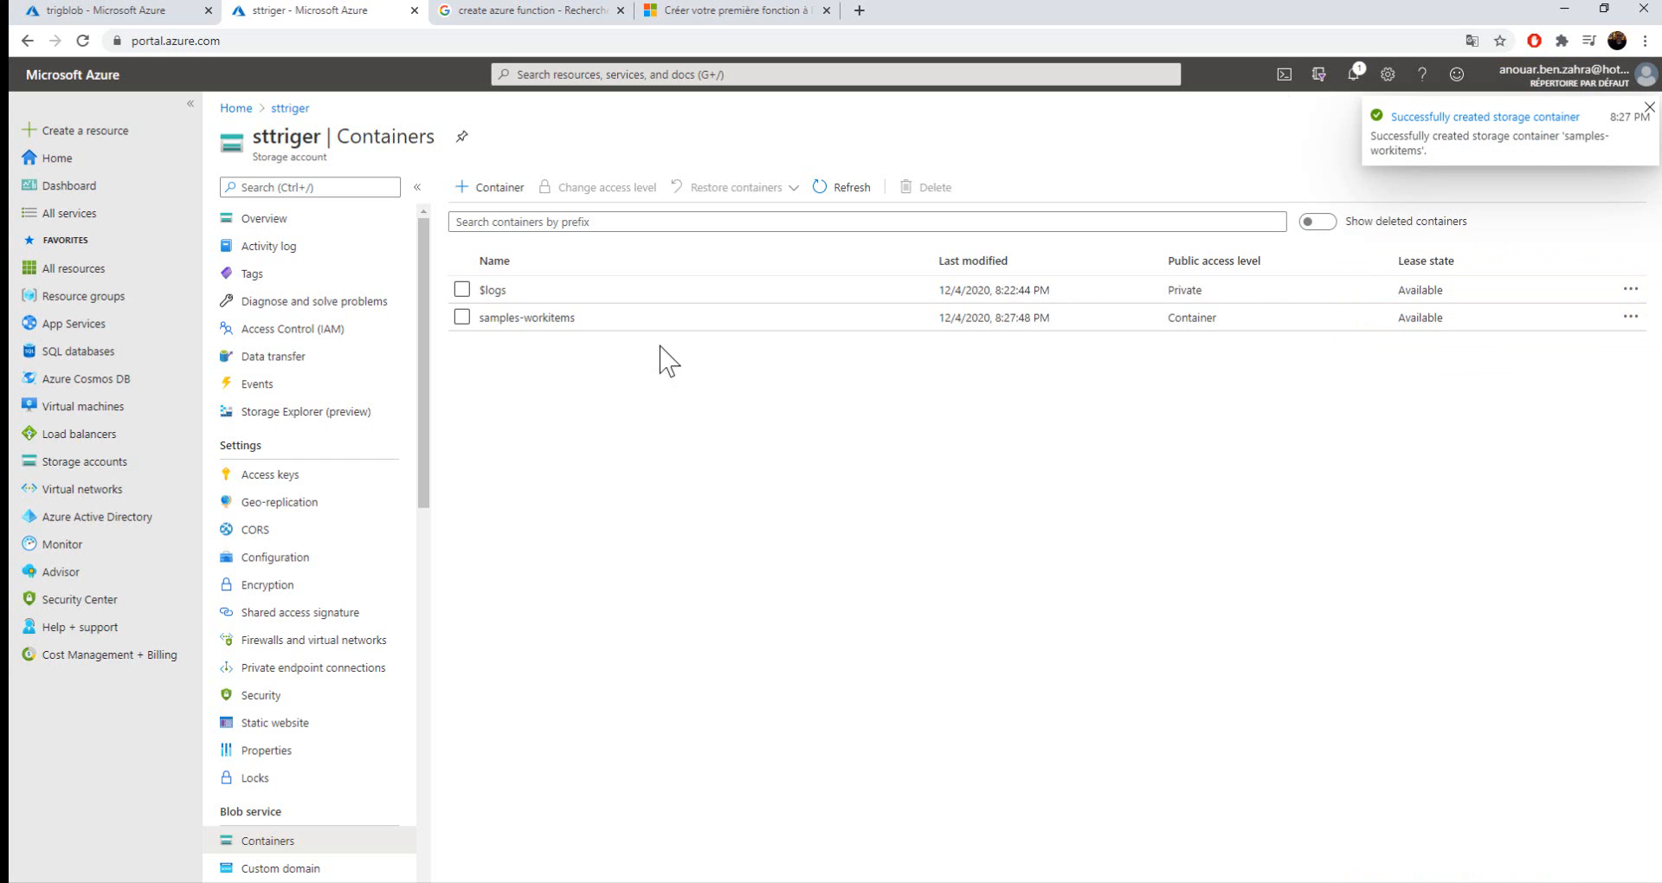
click(525, 317)
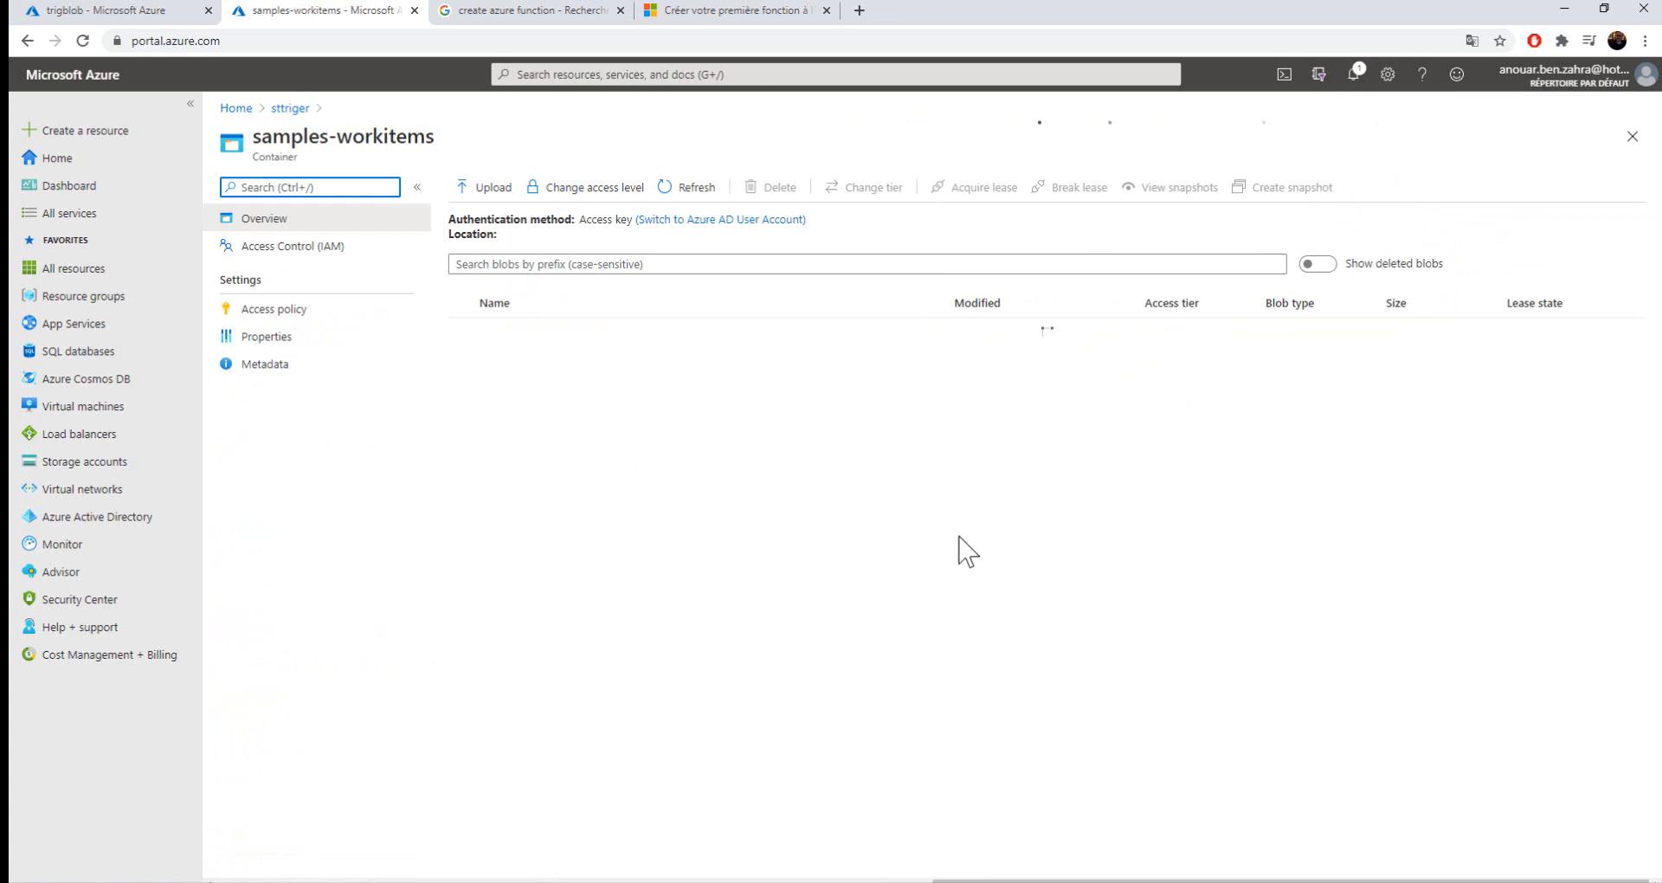
mouse_move(1063, 486)
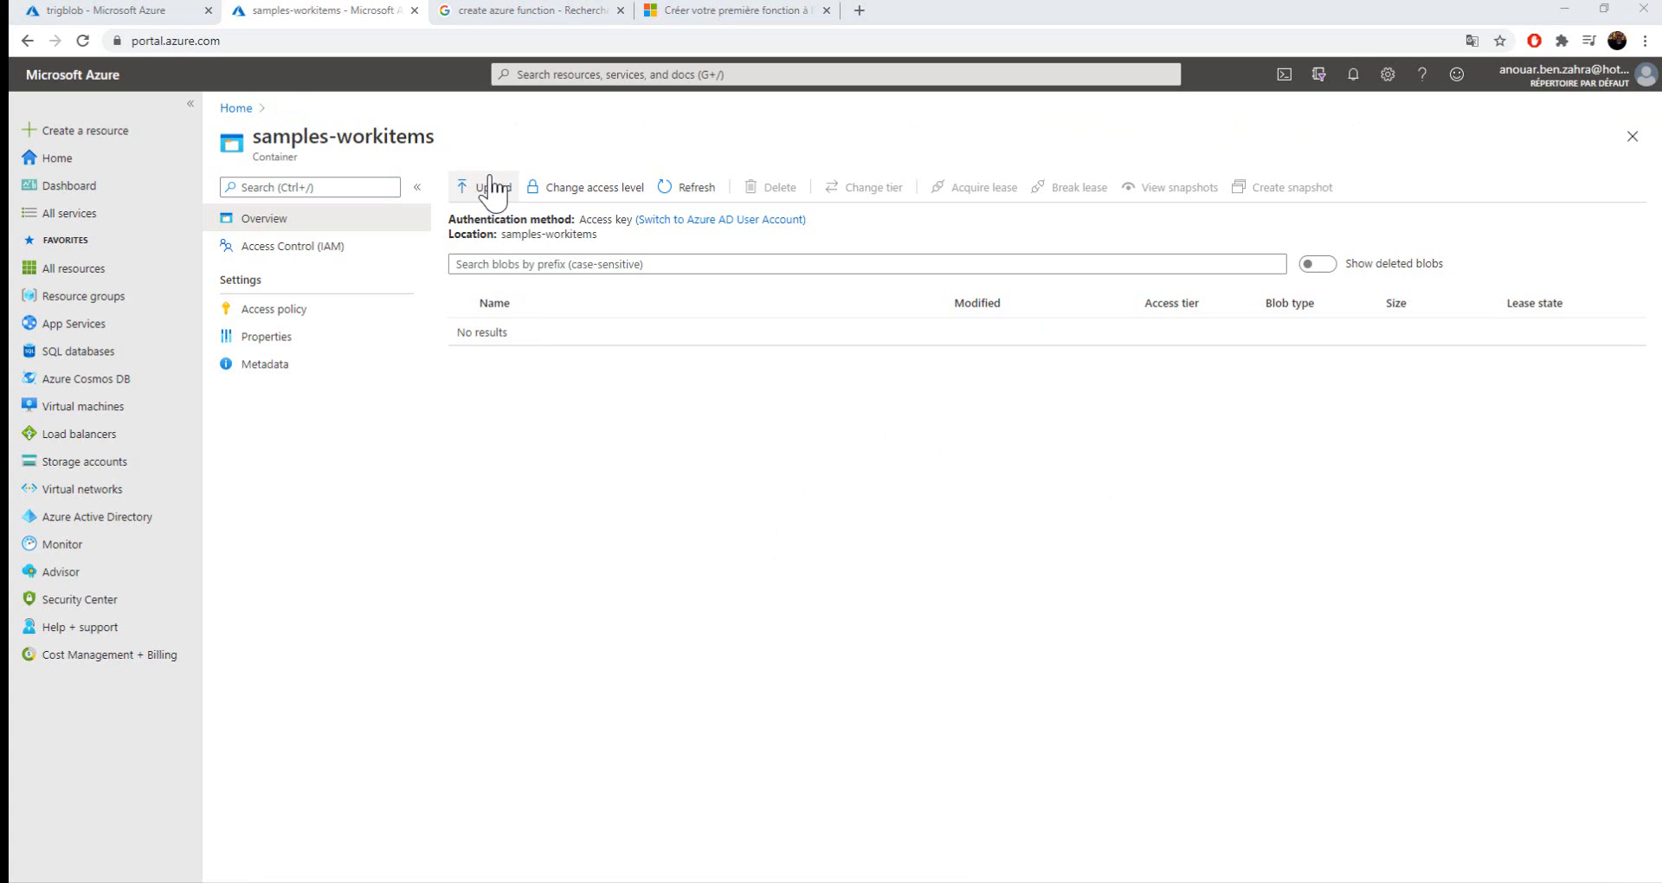
- Upload bookfeatures.csv to the samples-workitems container
click(483, 187)
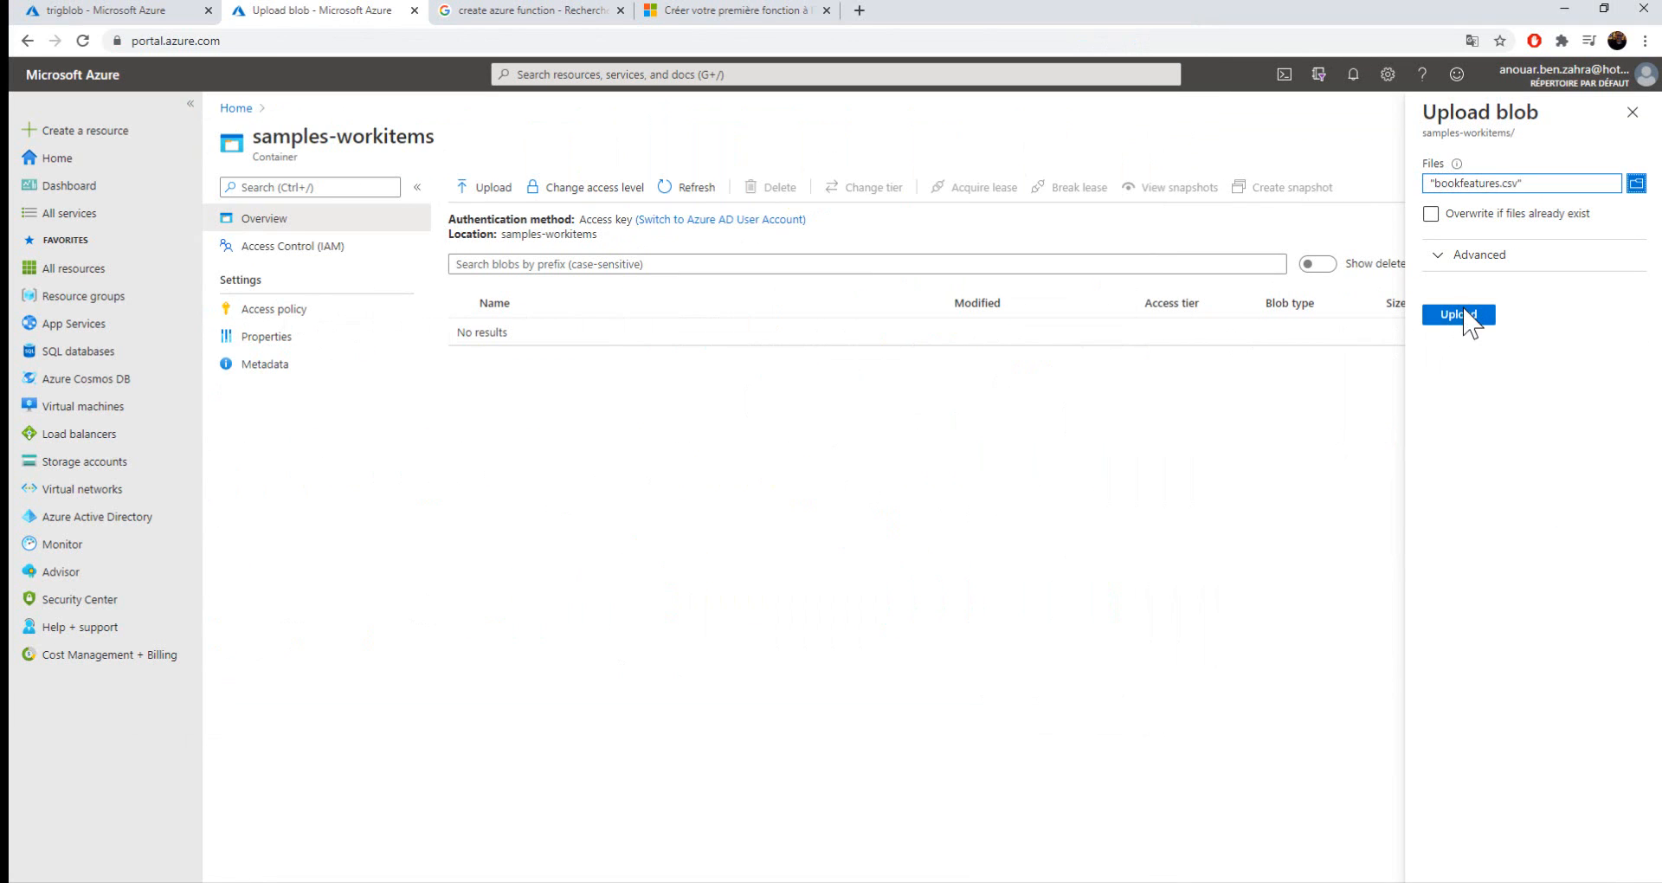
click(1458, 316)
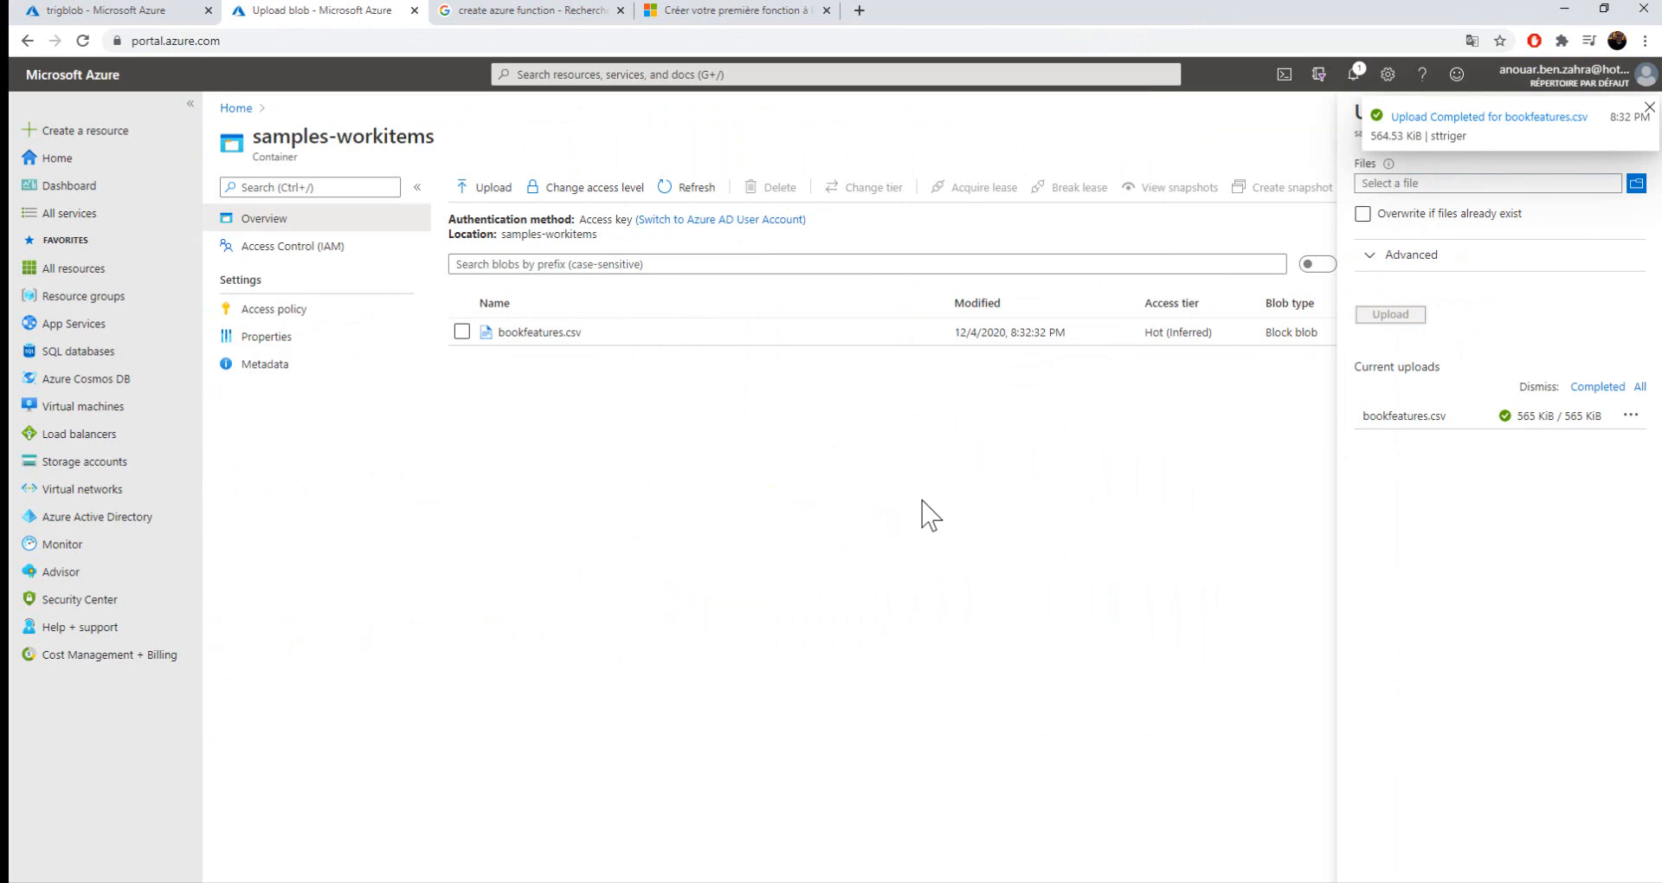
mouse_move(631, 337)
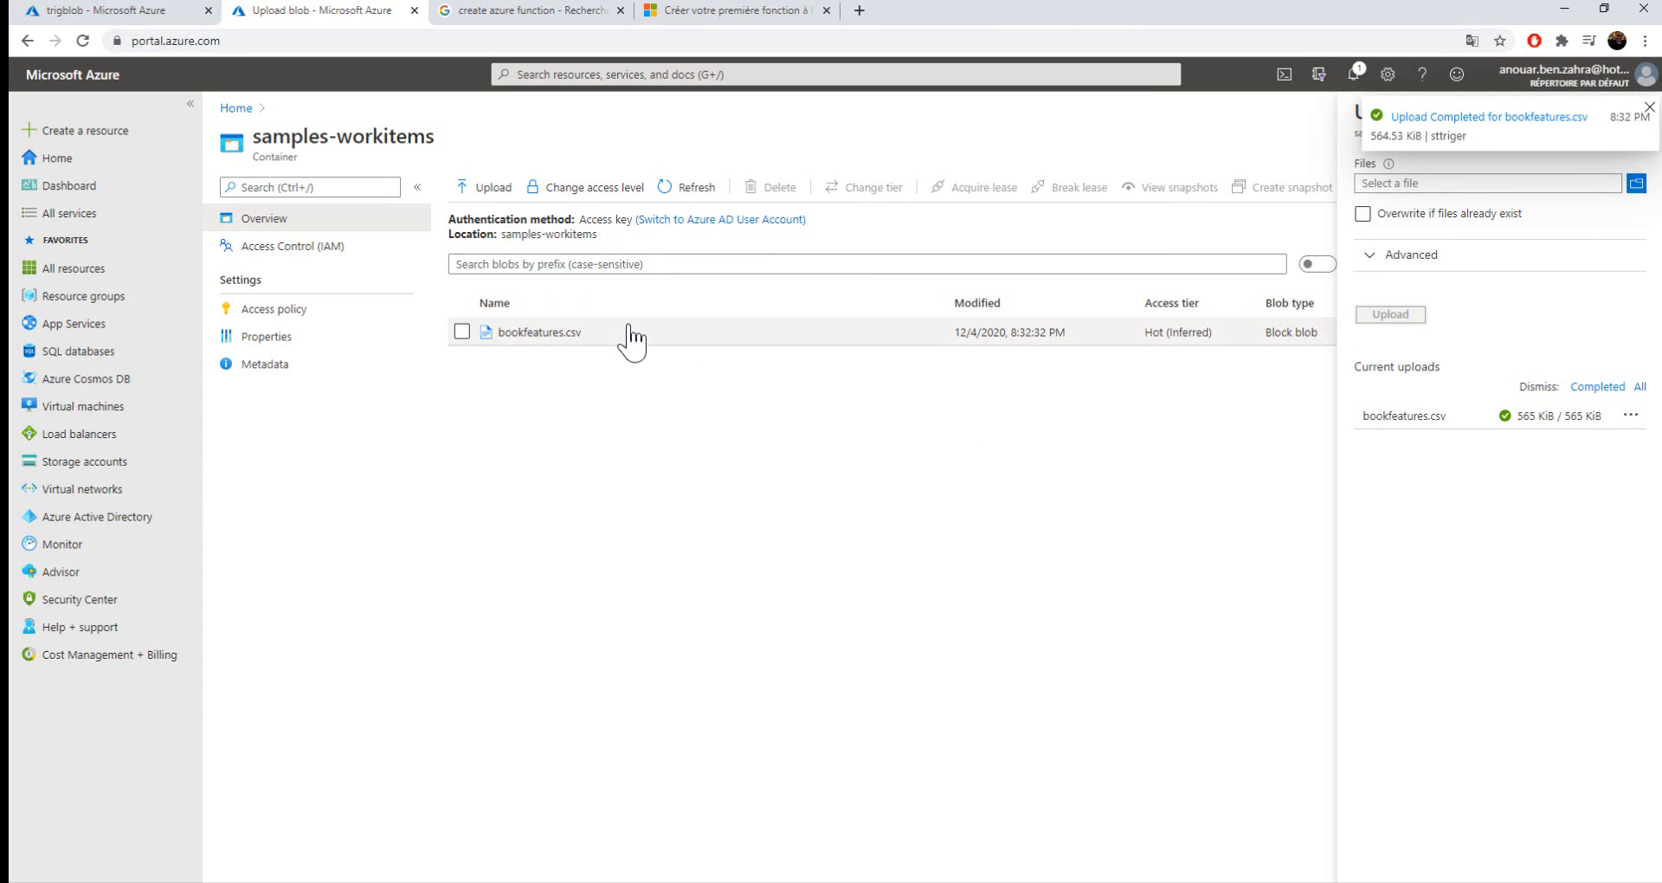
click(100, 10)
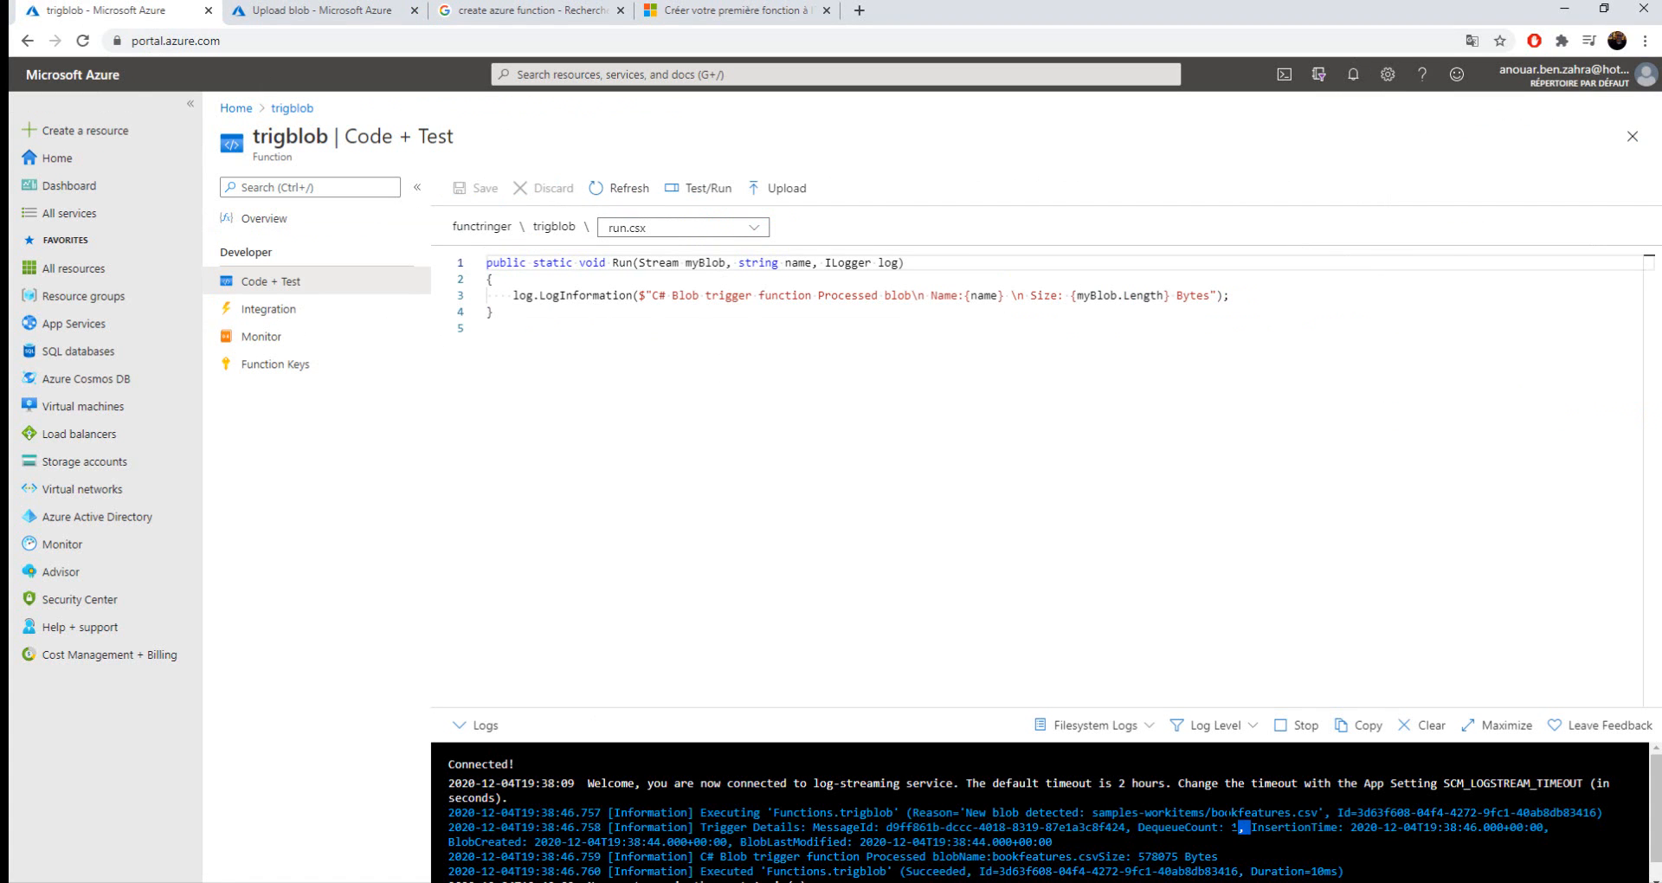
- Compare trigblob's log output for bookfeatures.csv with the container's upload view
double_click(1262, 812)
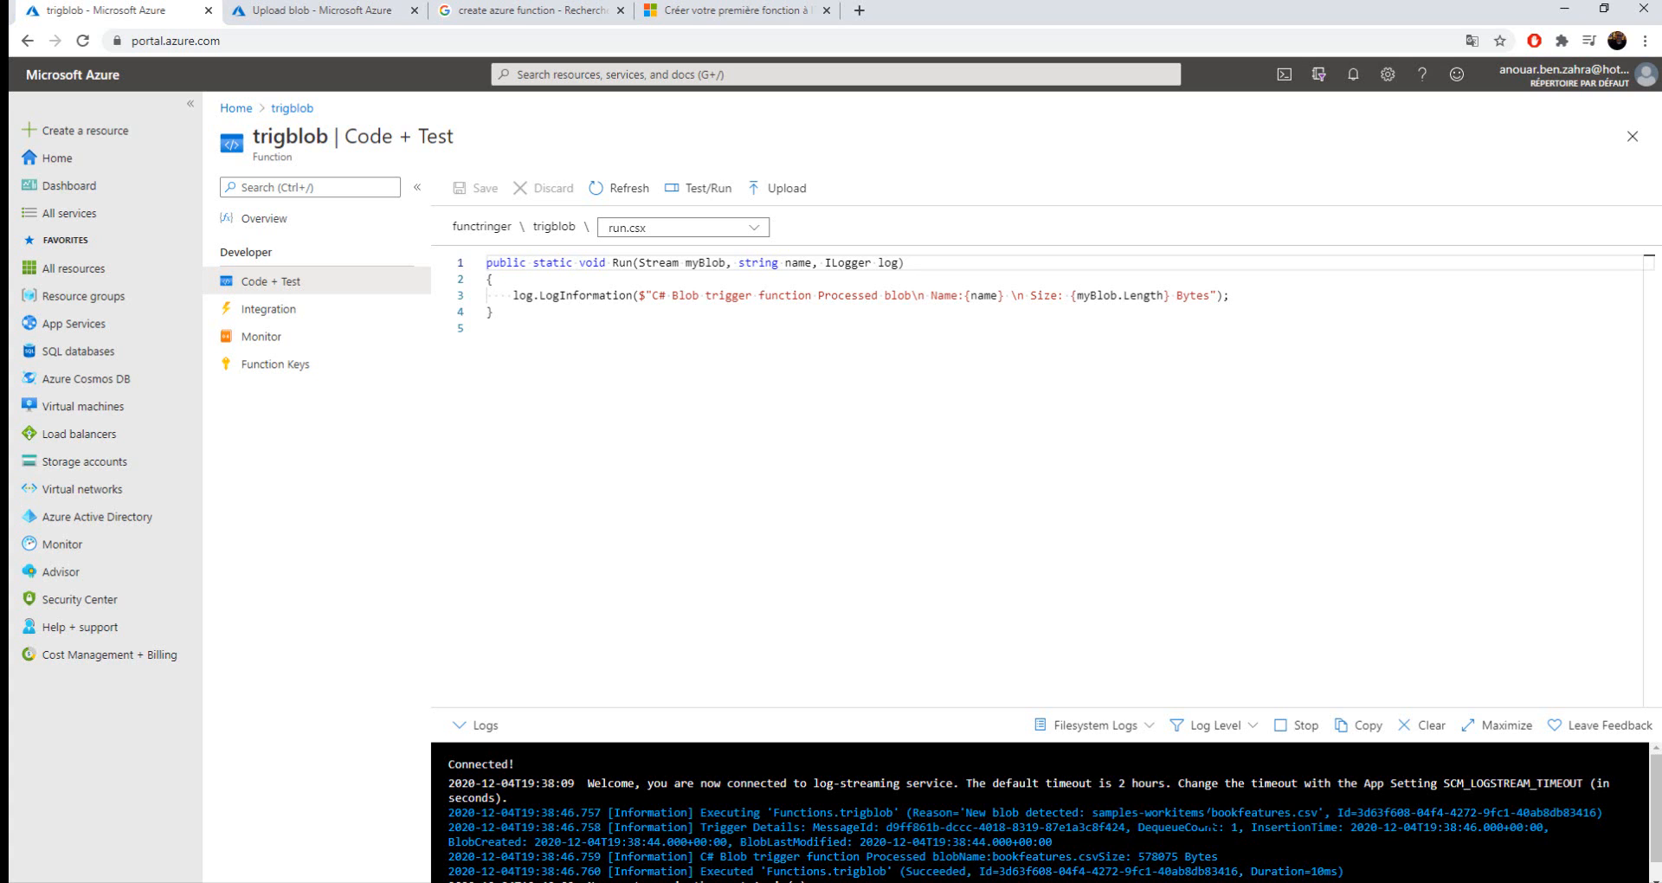
click(323, 9)
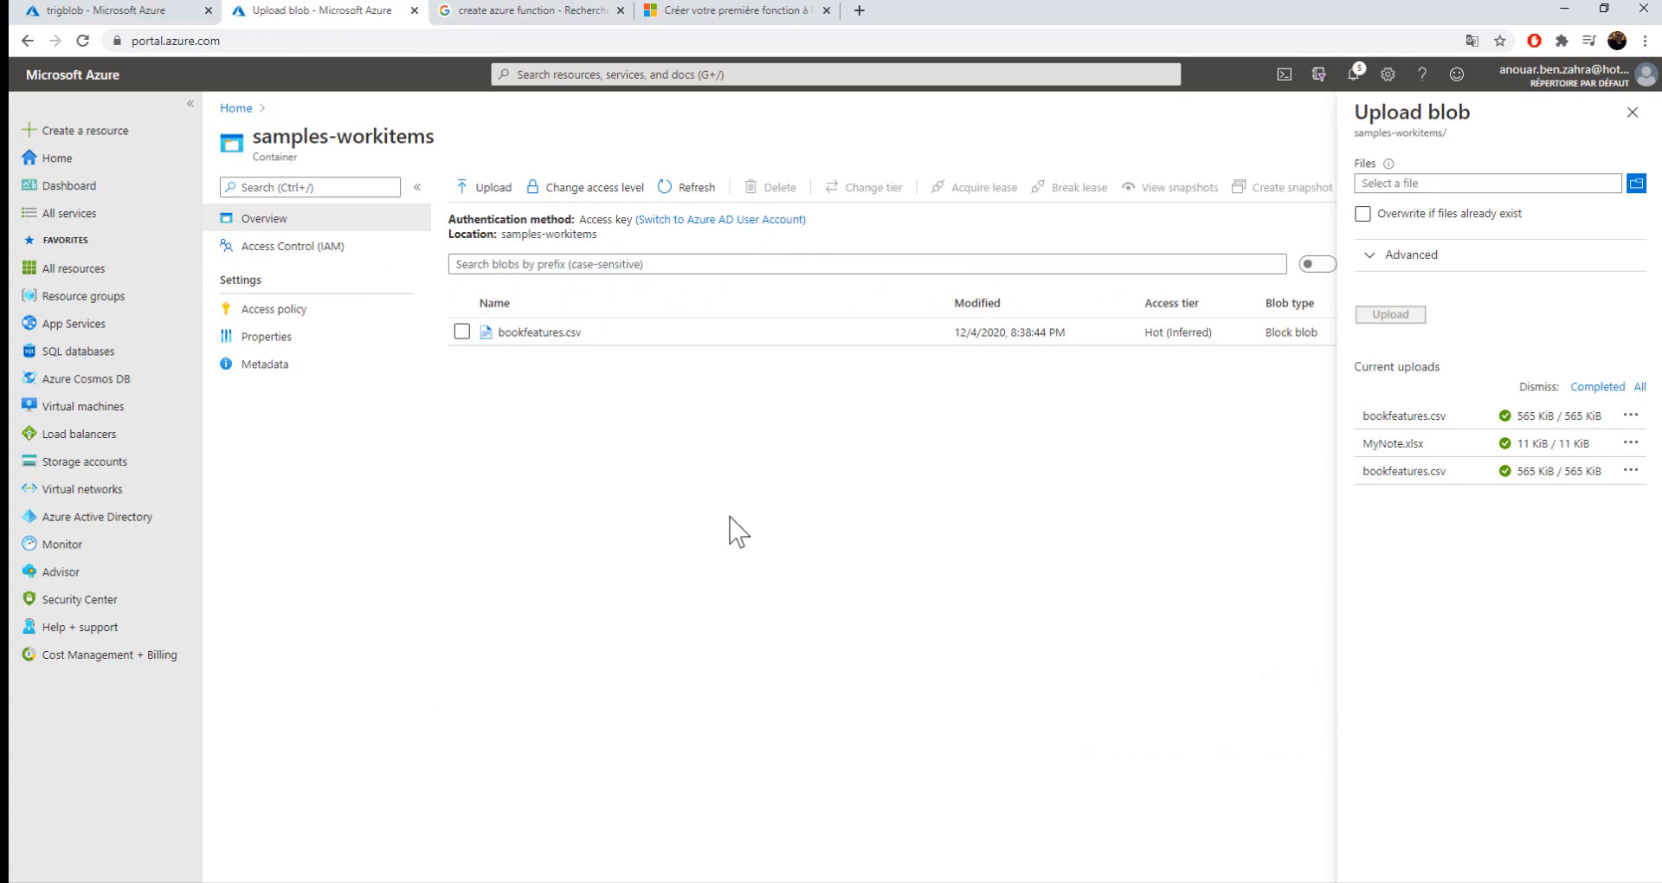
mouse_move(547, 312)
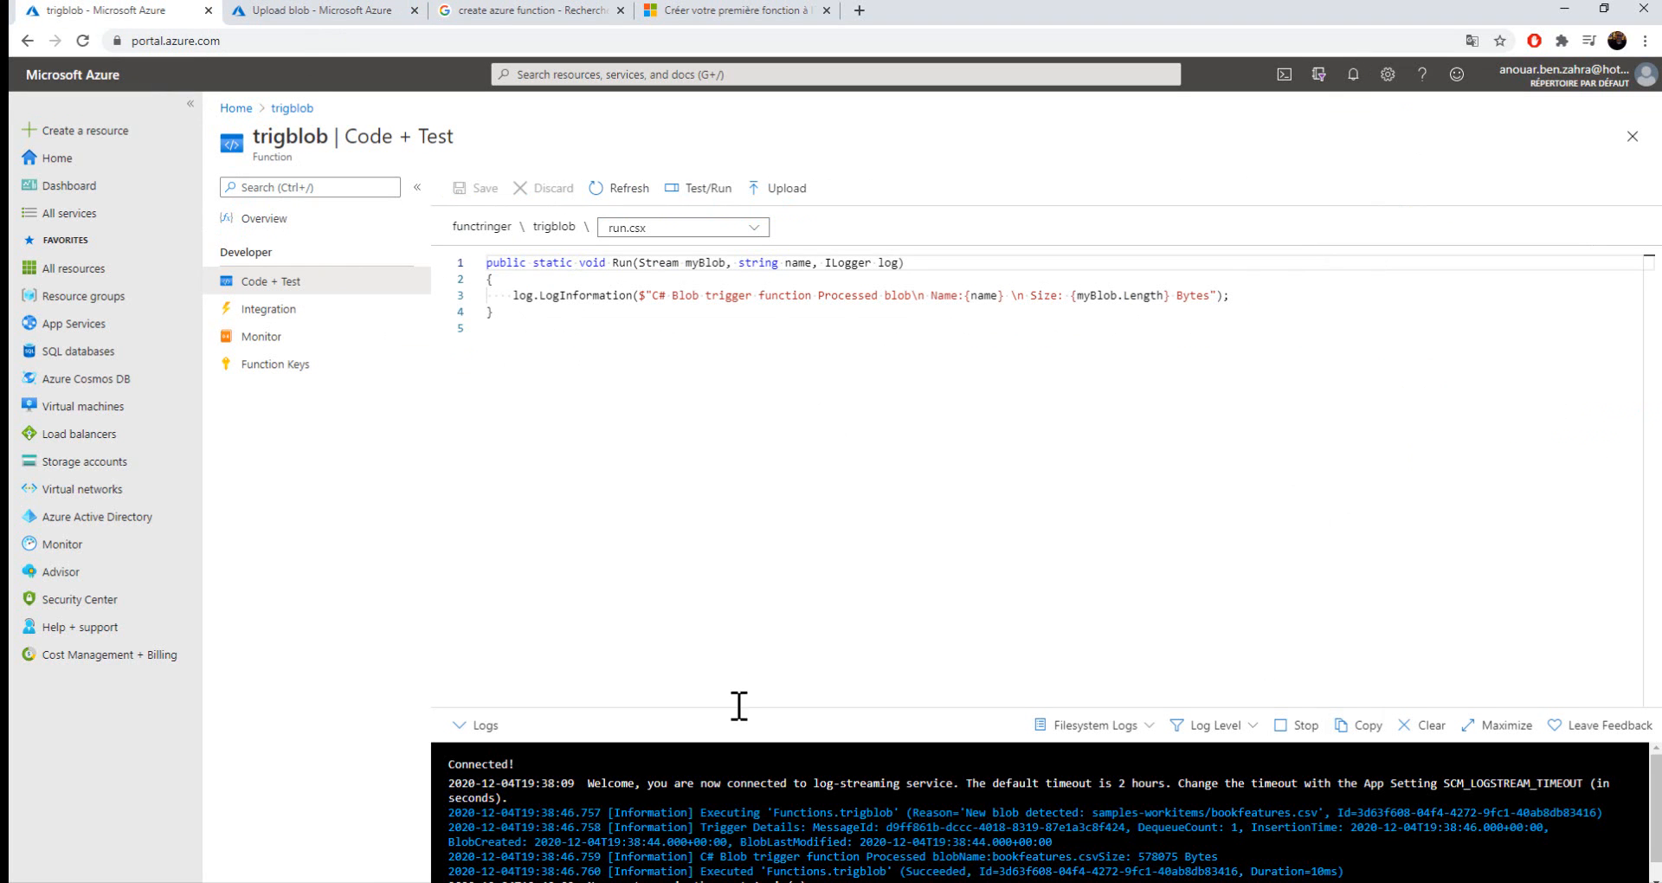
double_click(1250, 812)
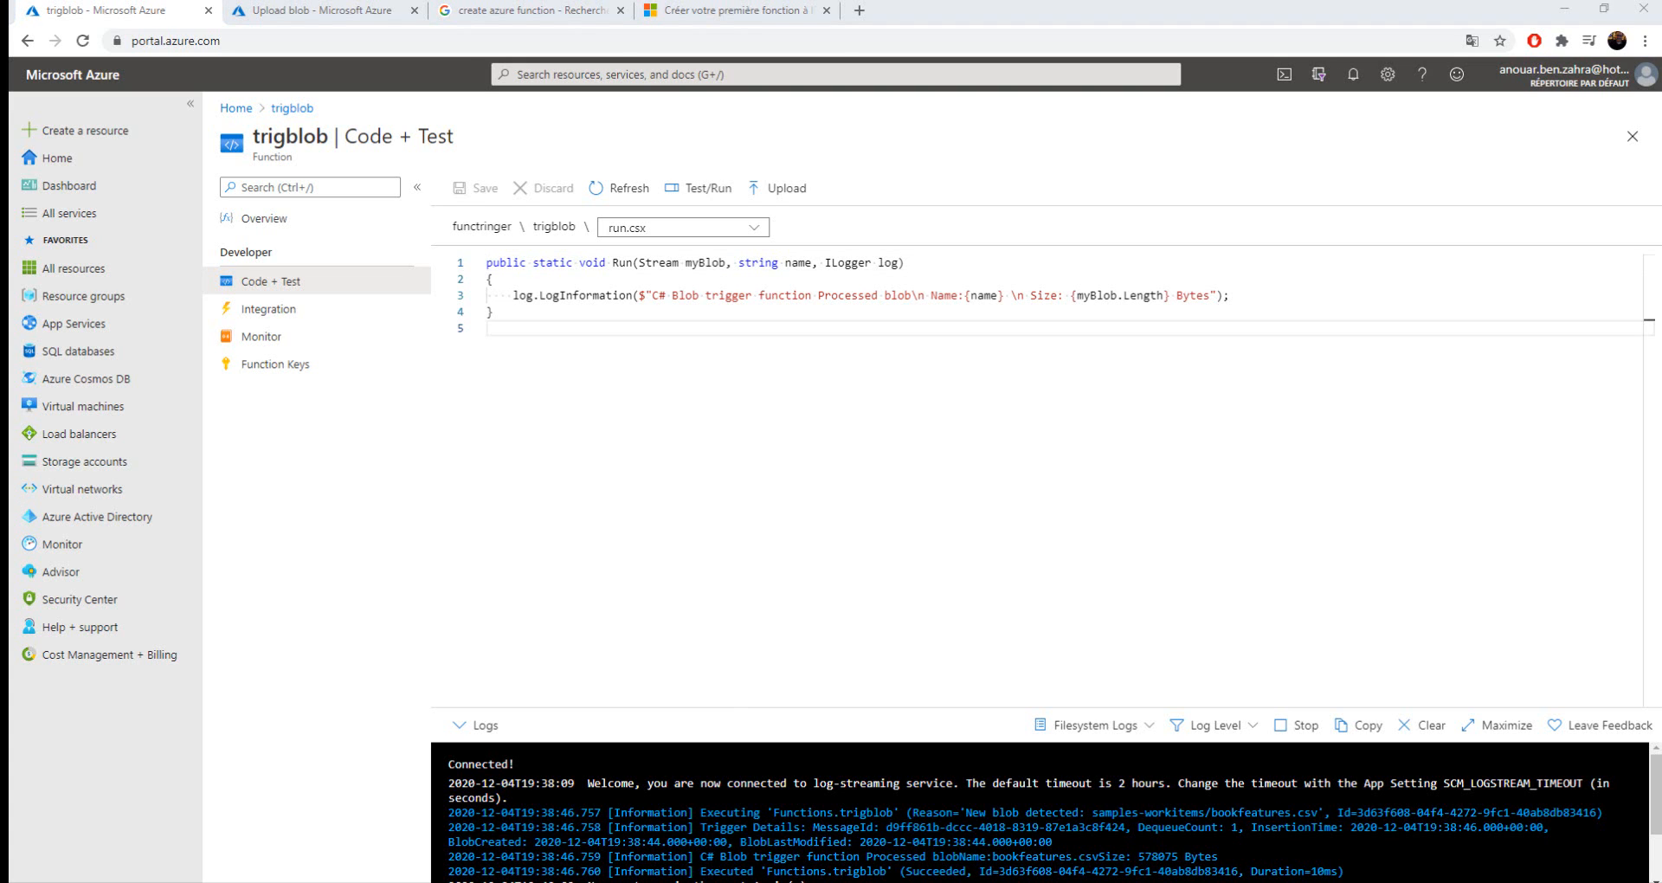
mouse_move(616, 500)
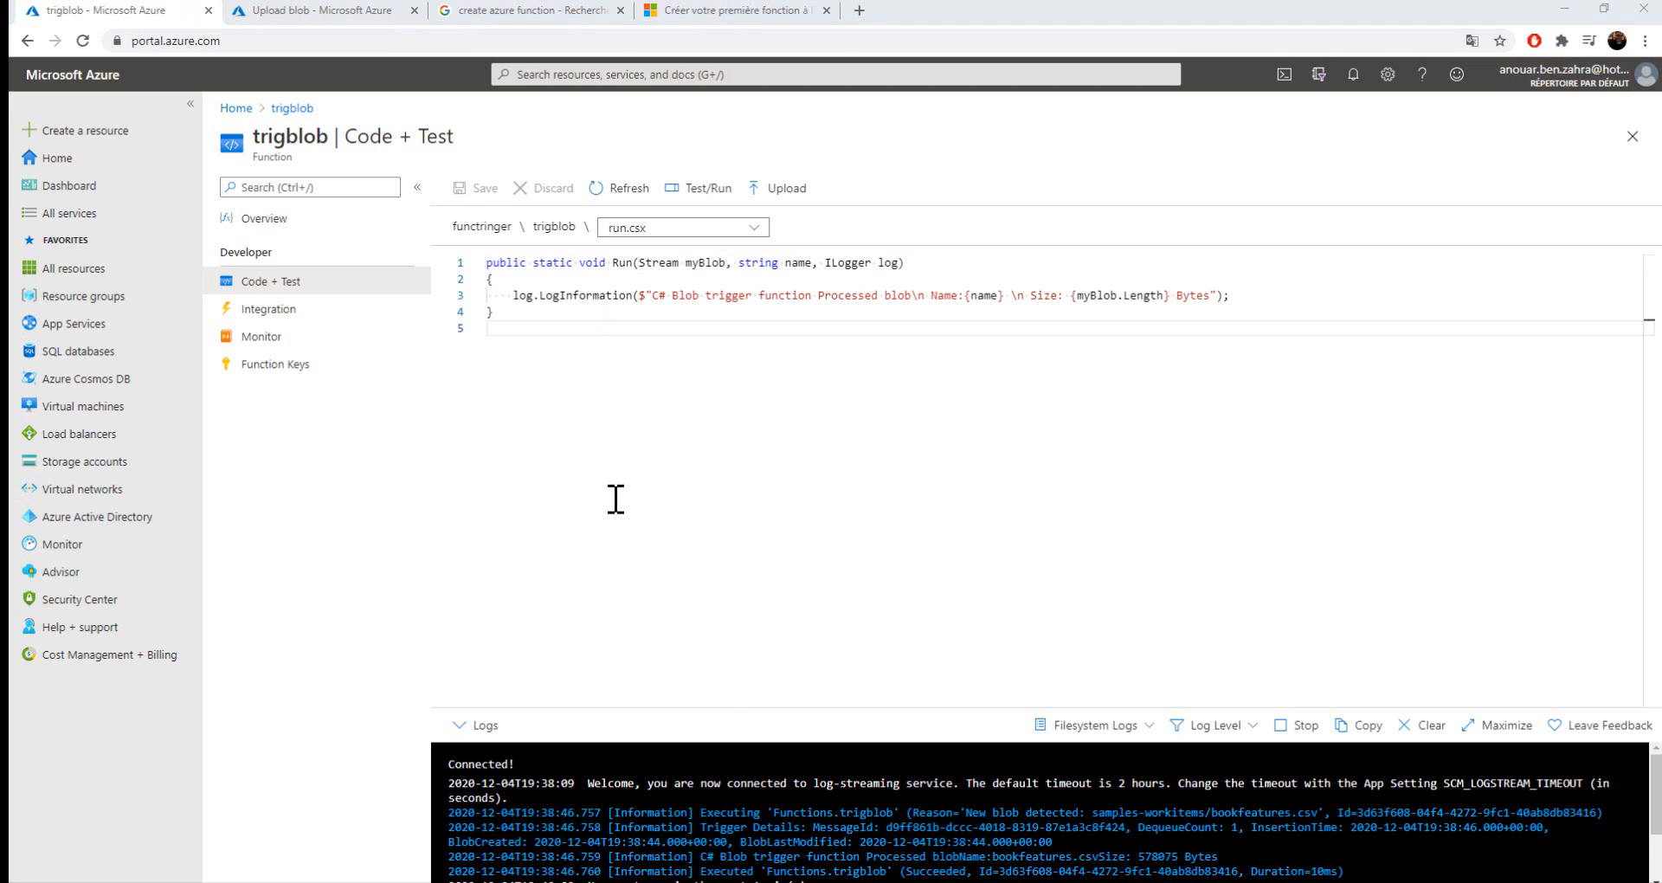
mouse_move(671, 388)
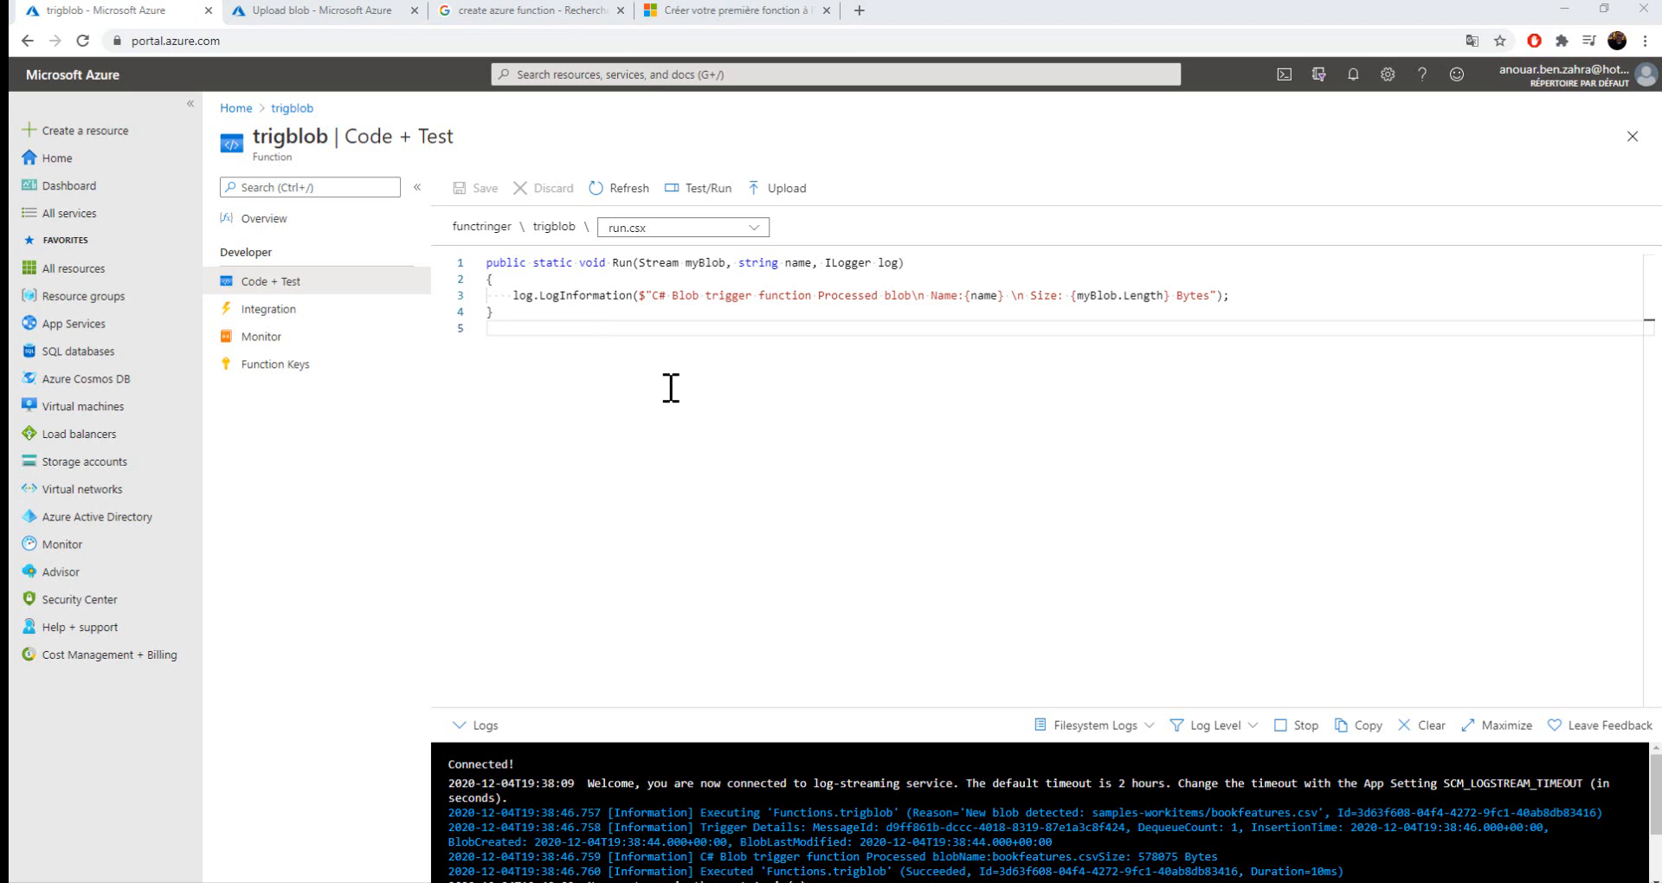